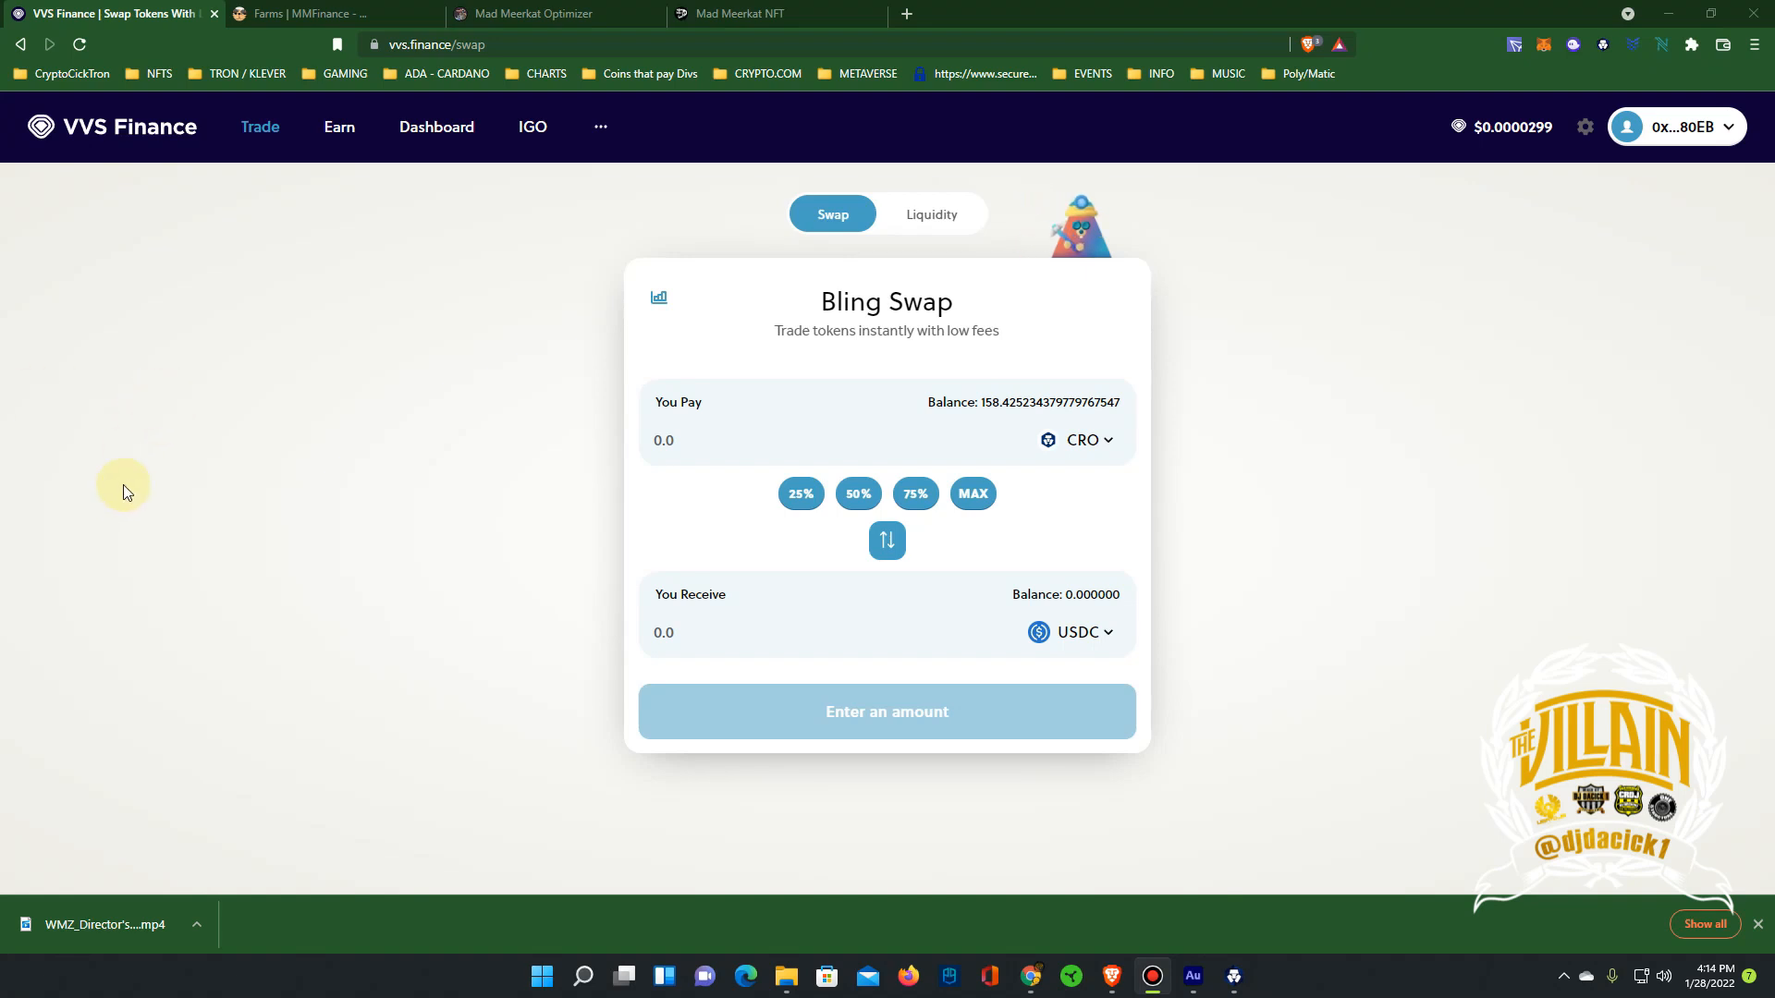
pyautogui.moveTo(75, 442)
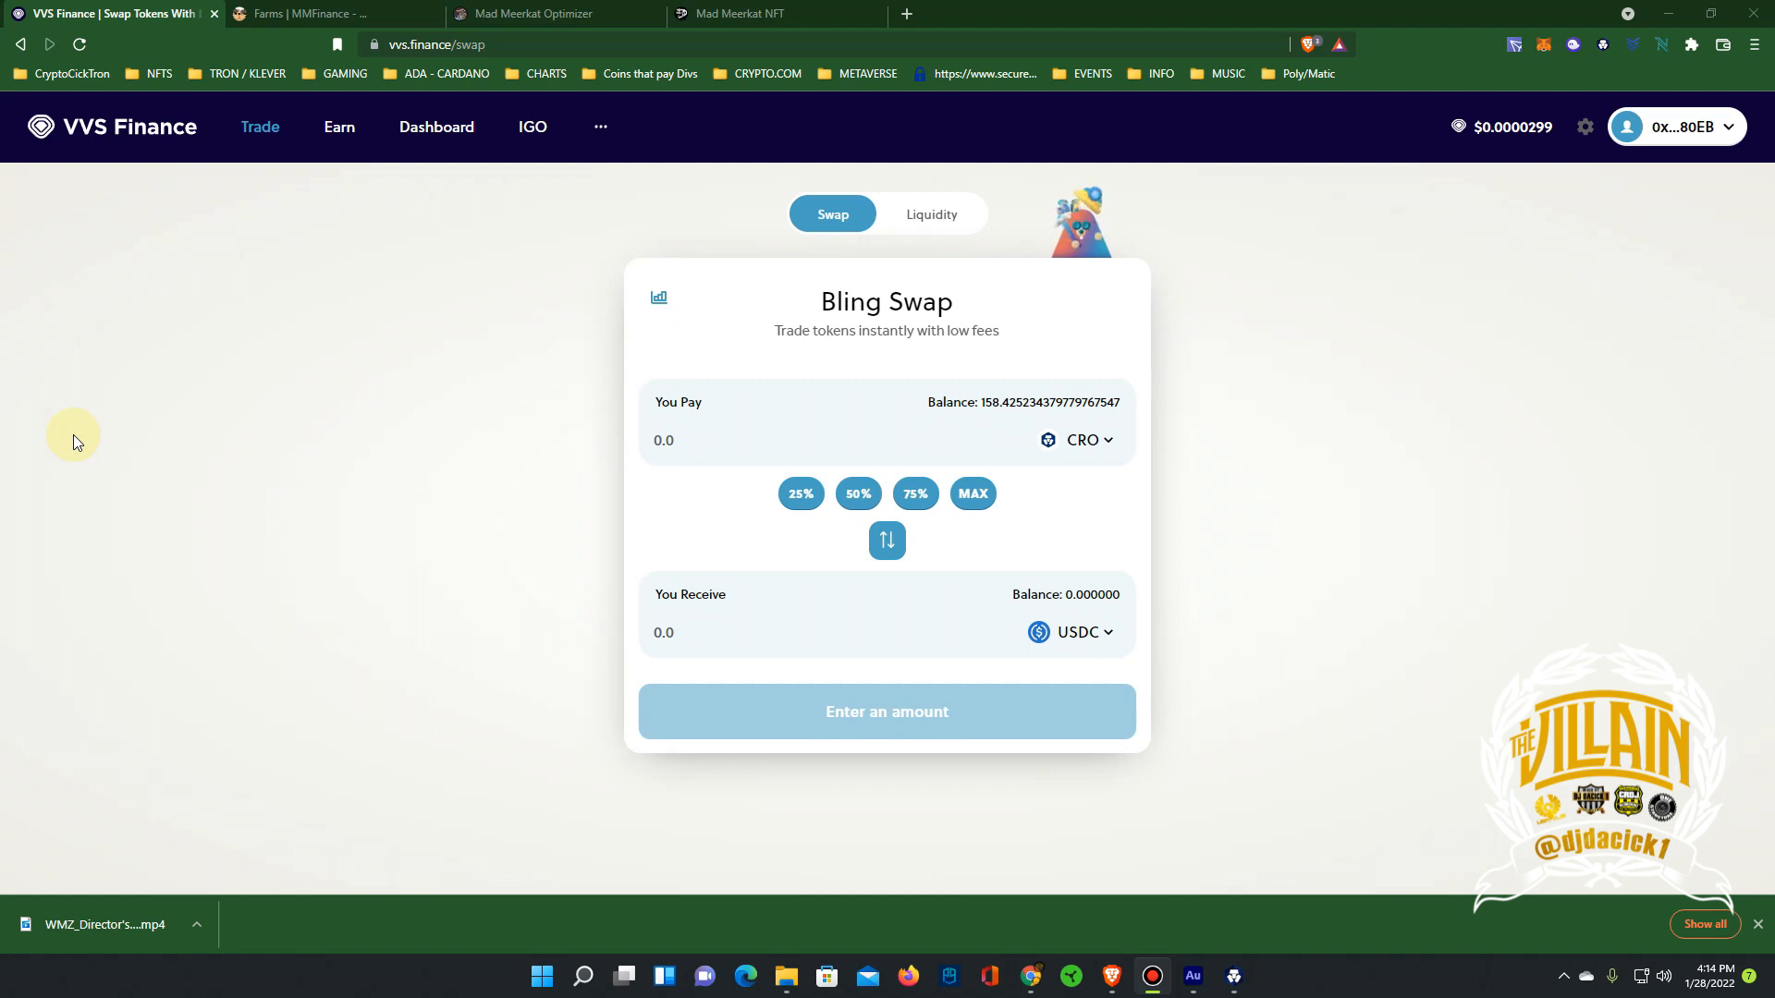
pyautogui.moveTo(886, 379)
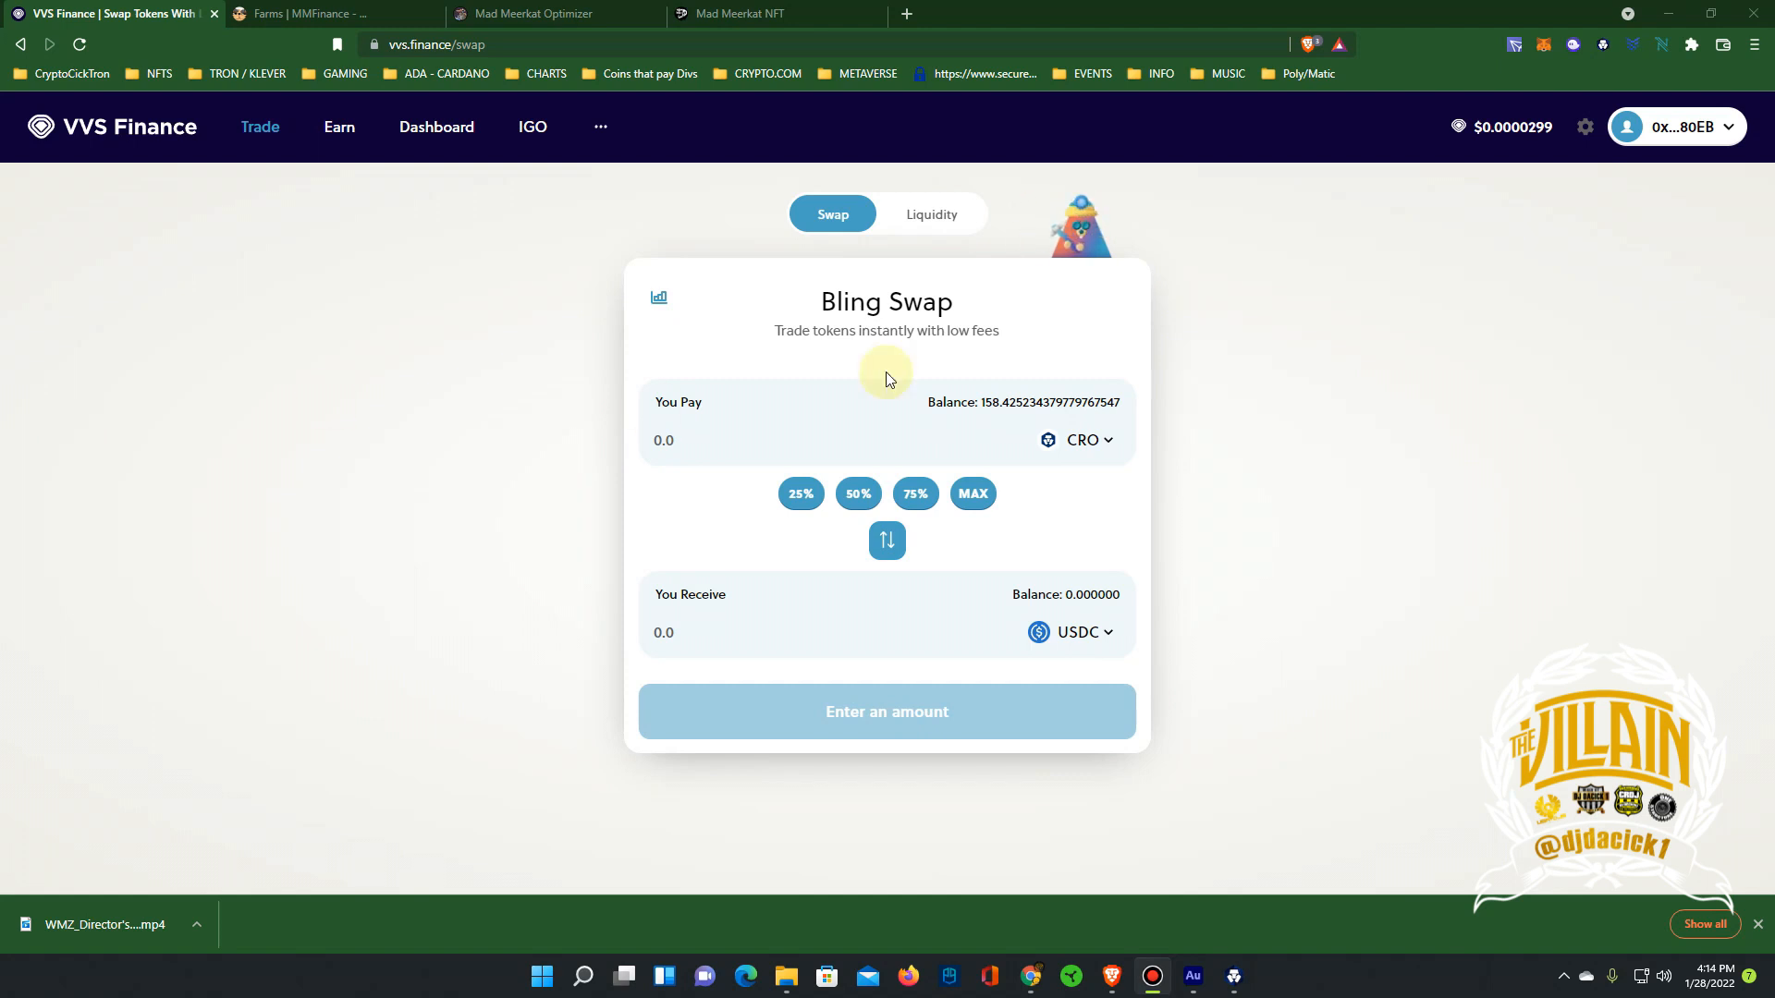
pyautogui.moveTo(1418, 173)
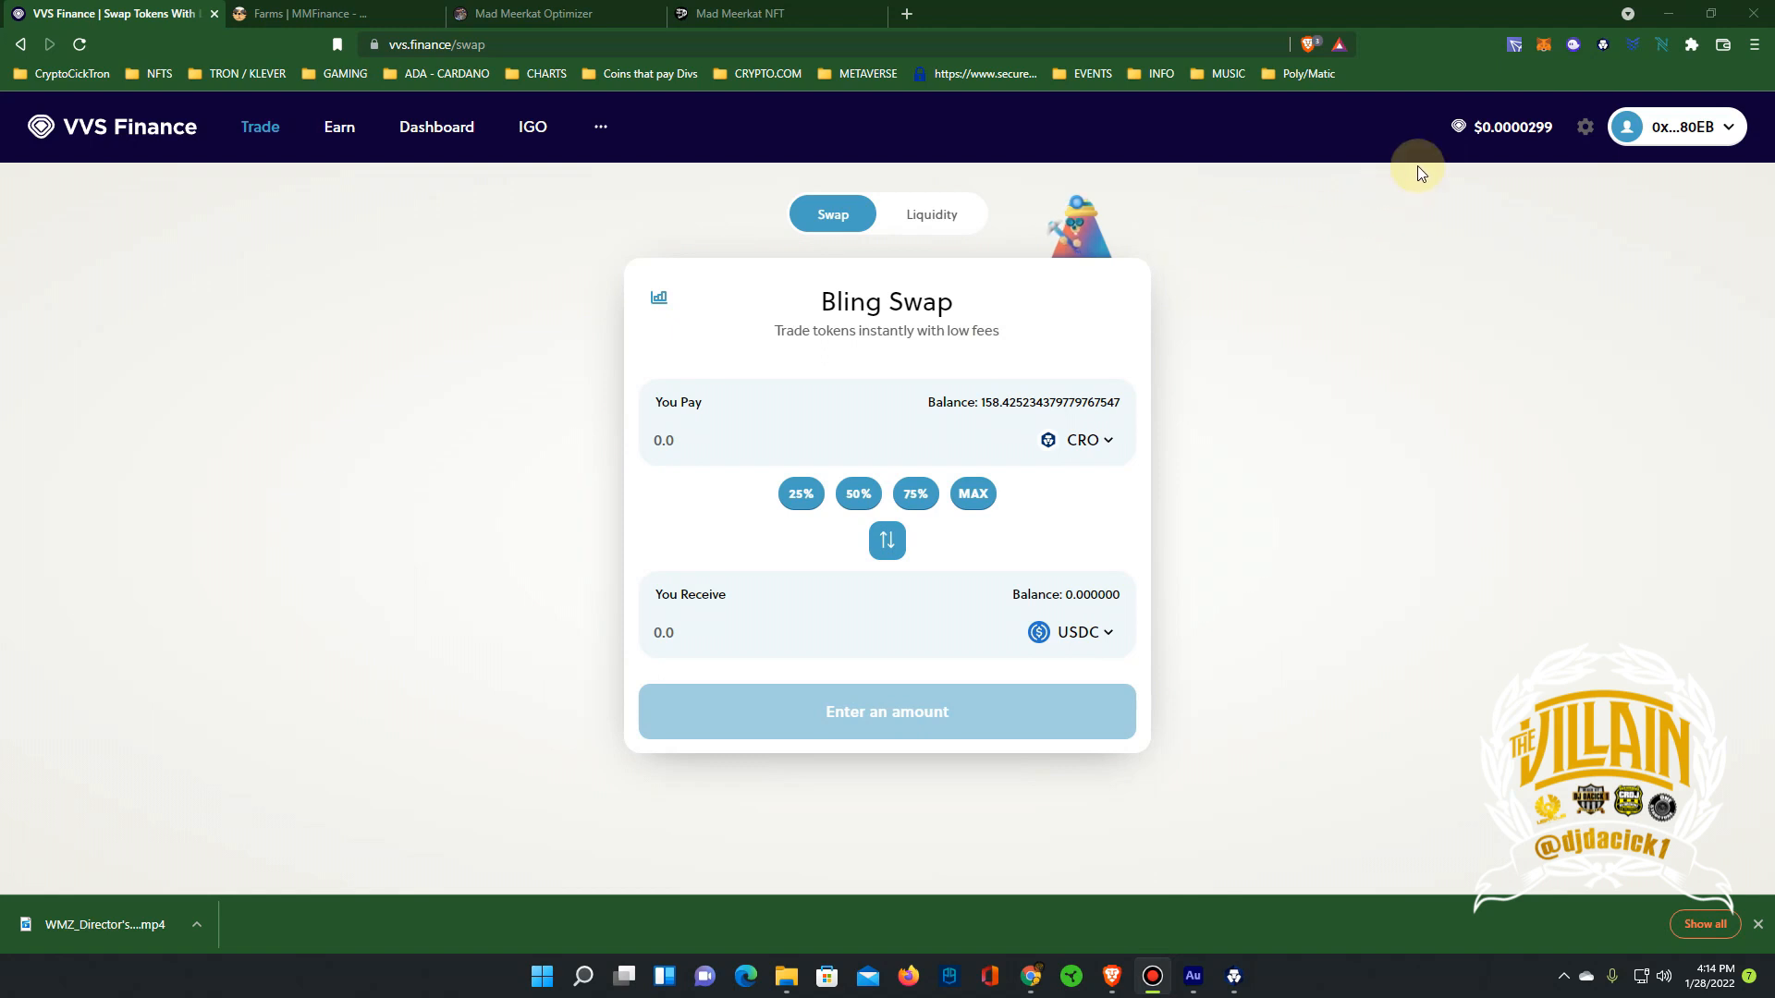
pyautogui.moveTo(1543, 147)
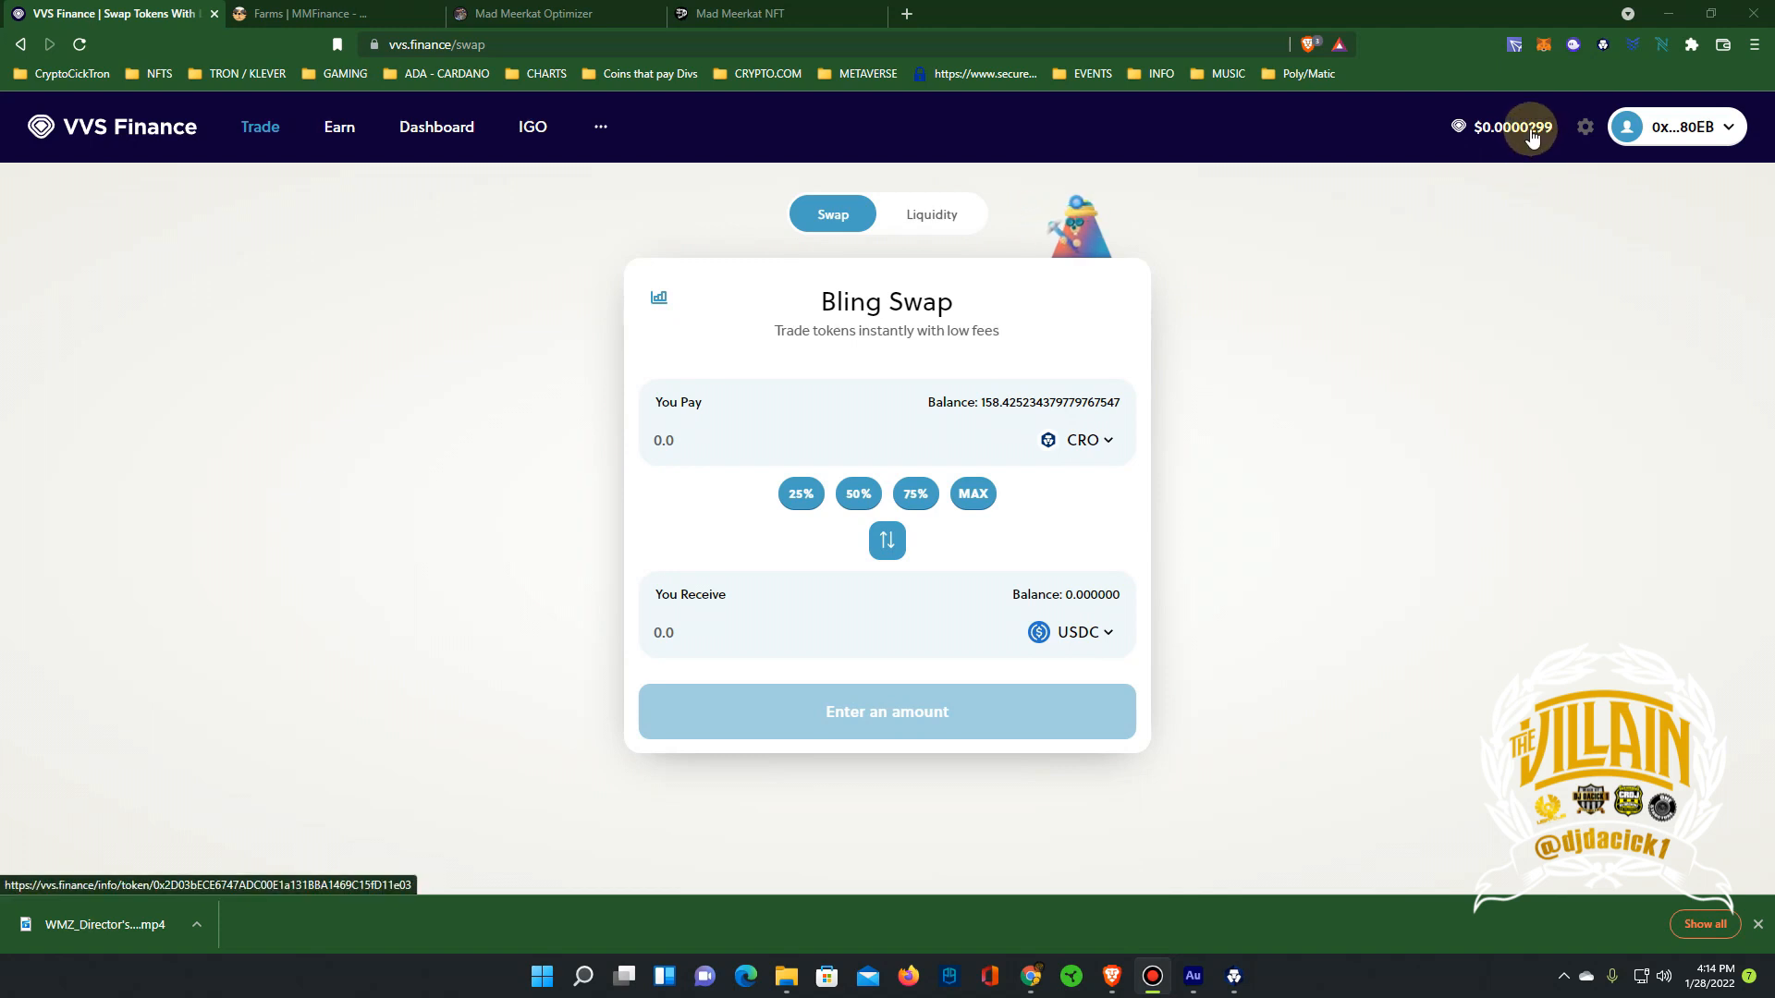
# Open VVS Finance's Earn dropdown to reveal the Farms and Mines options
pyautogui.click(337, 126)
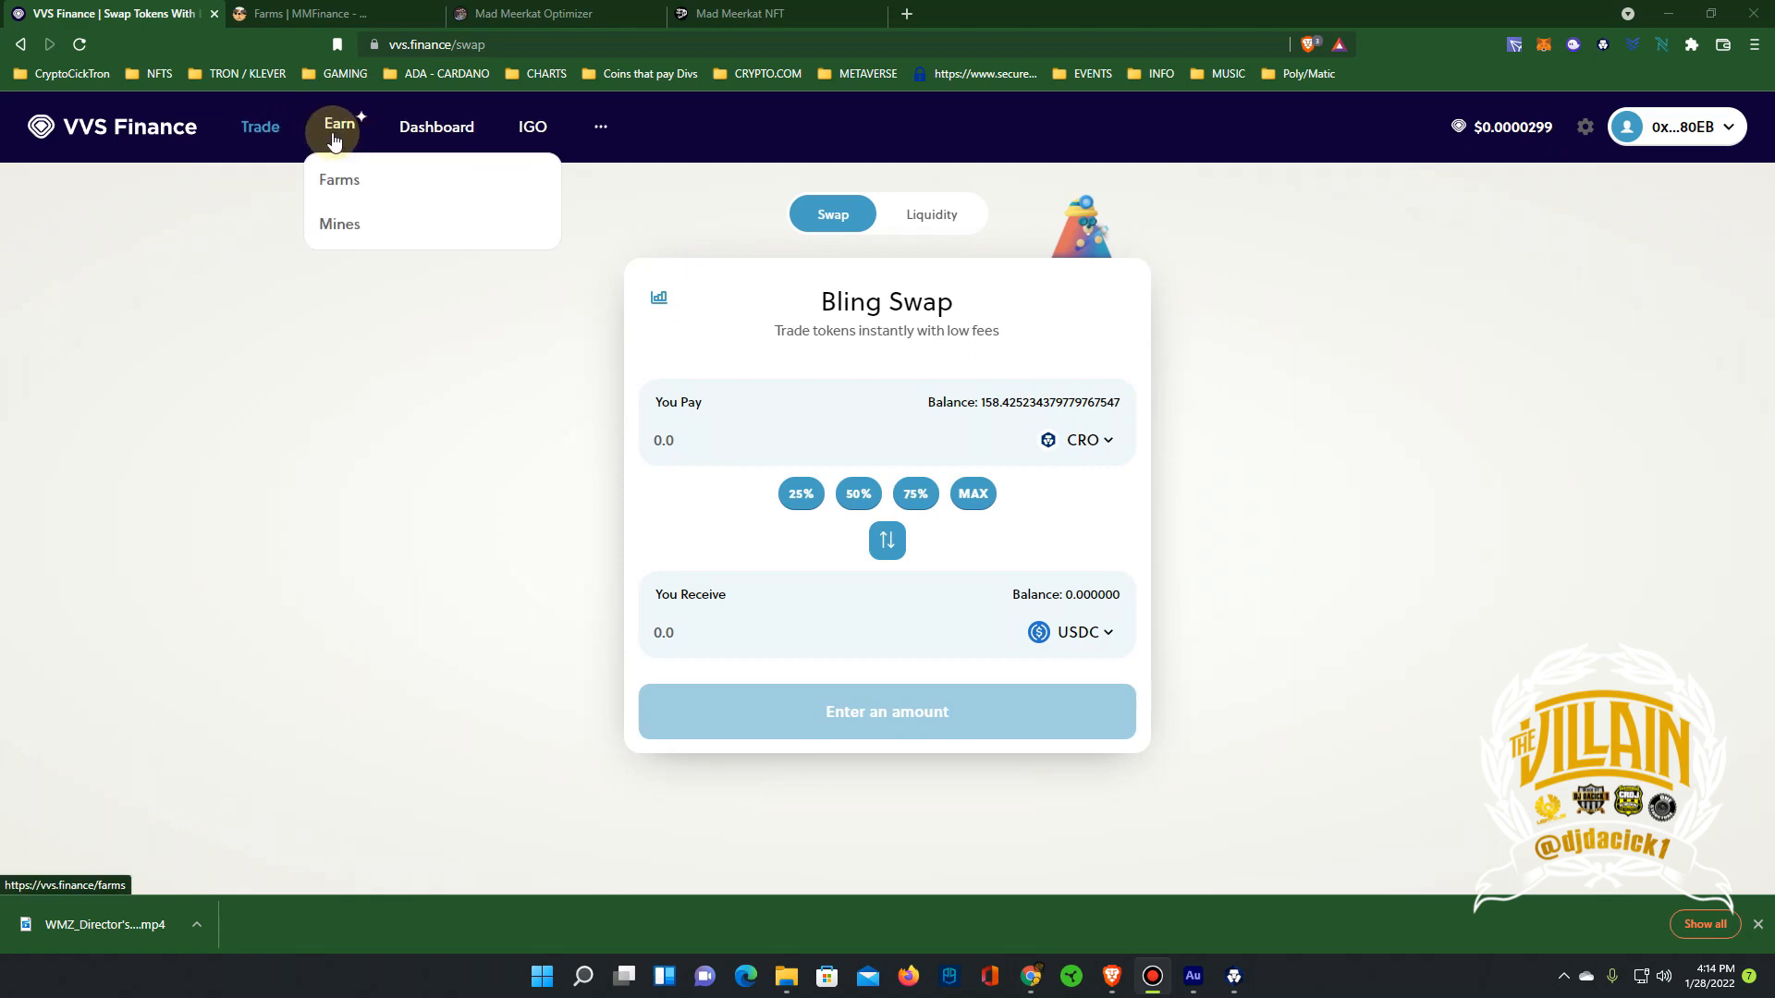
# Choose Mines and scroll to the Auto VVS, Manual VVS and Earn SINGLE pool cards
pyautogui.click(340, 223)
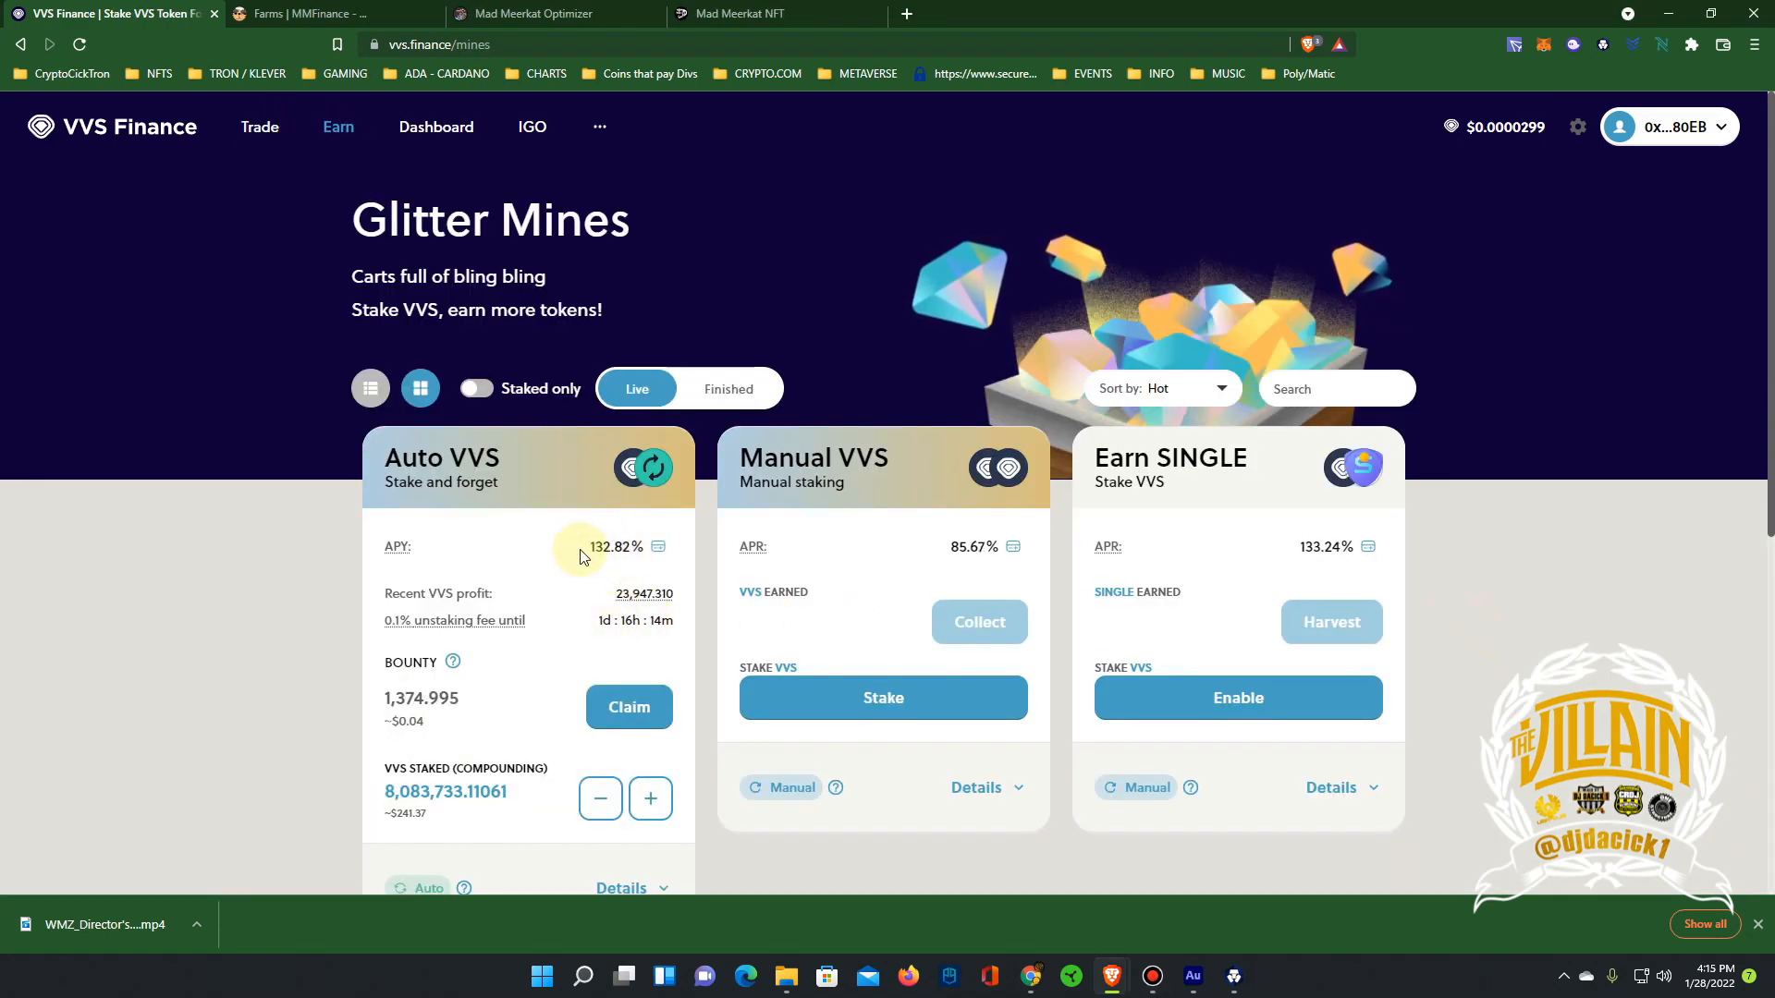
pyautogui.moveTo(601, 575)
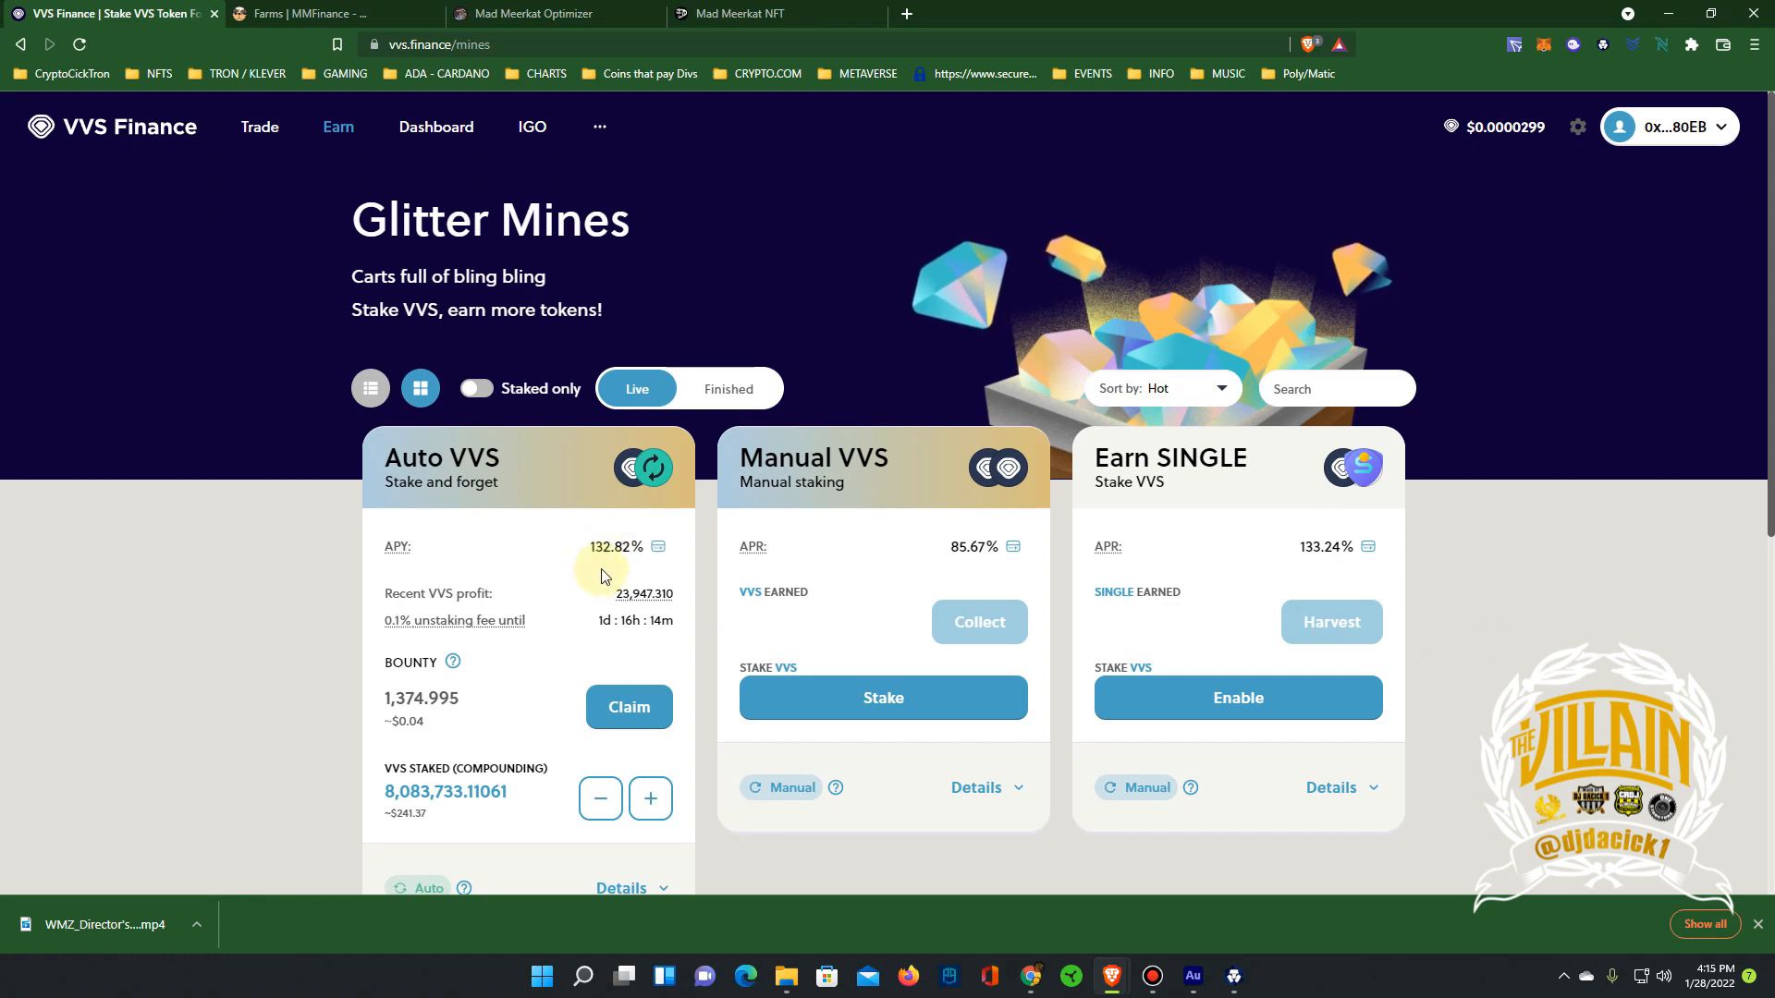
pyautogui.moveTo(516, 681)
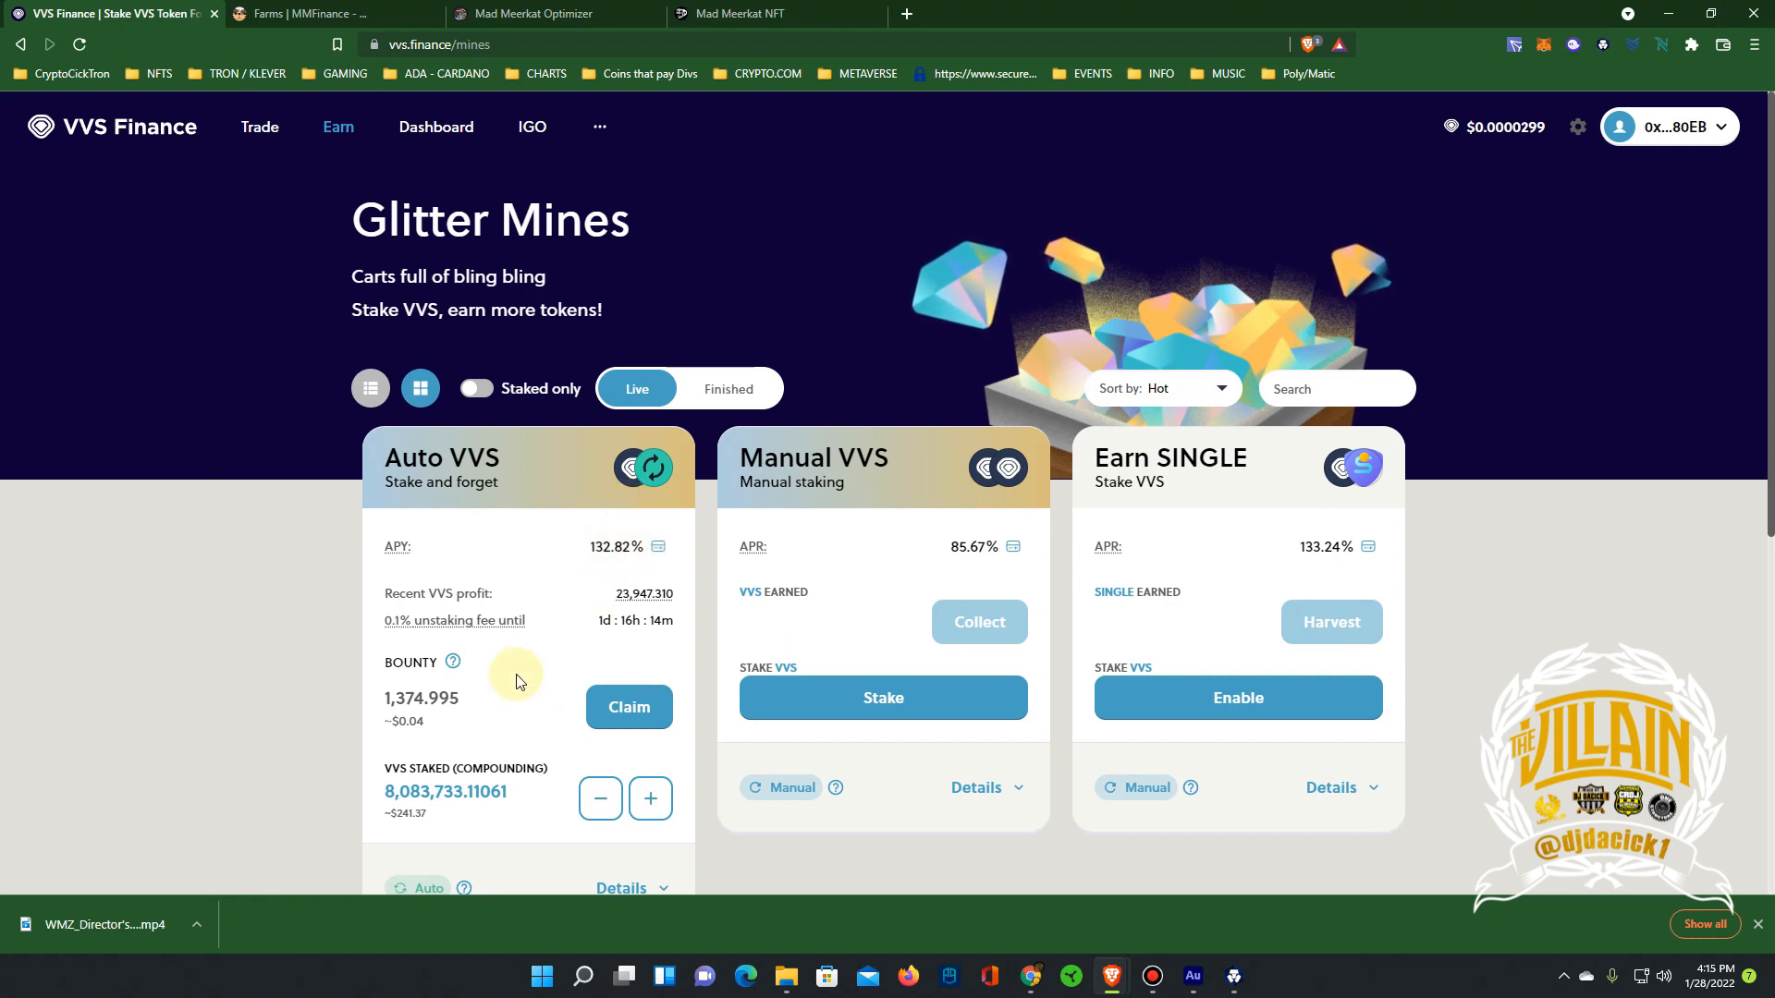
pyautogui.scroll(-3)
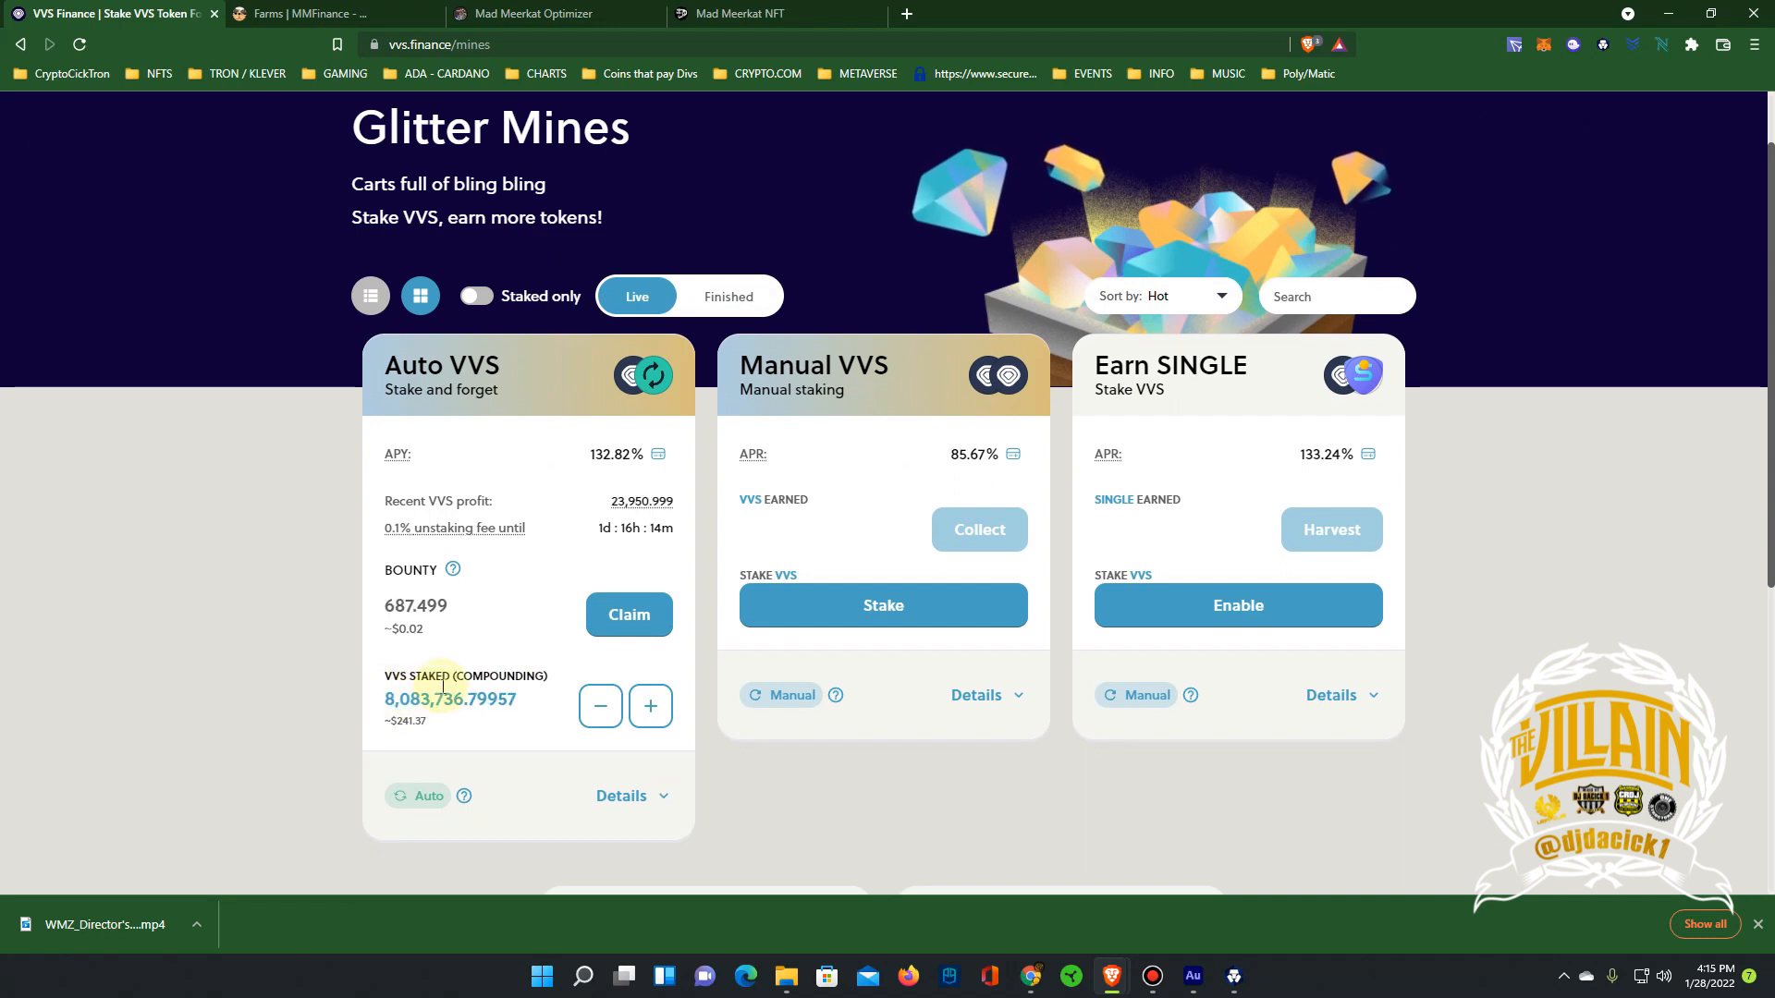
pyautogui.moveTo(334, 12)
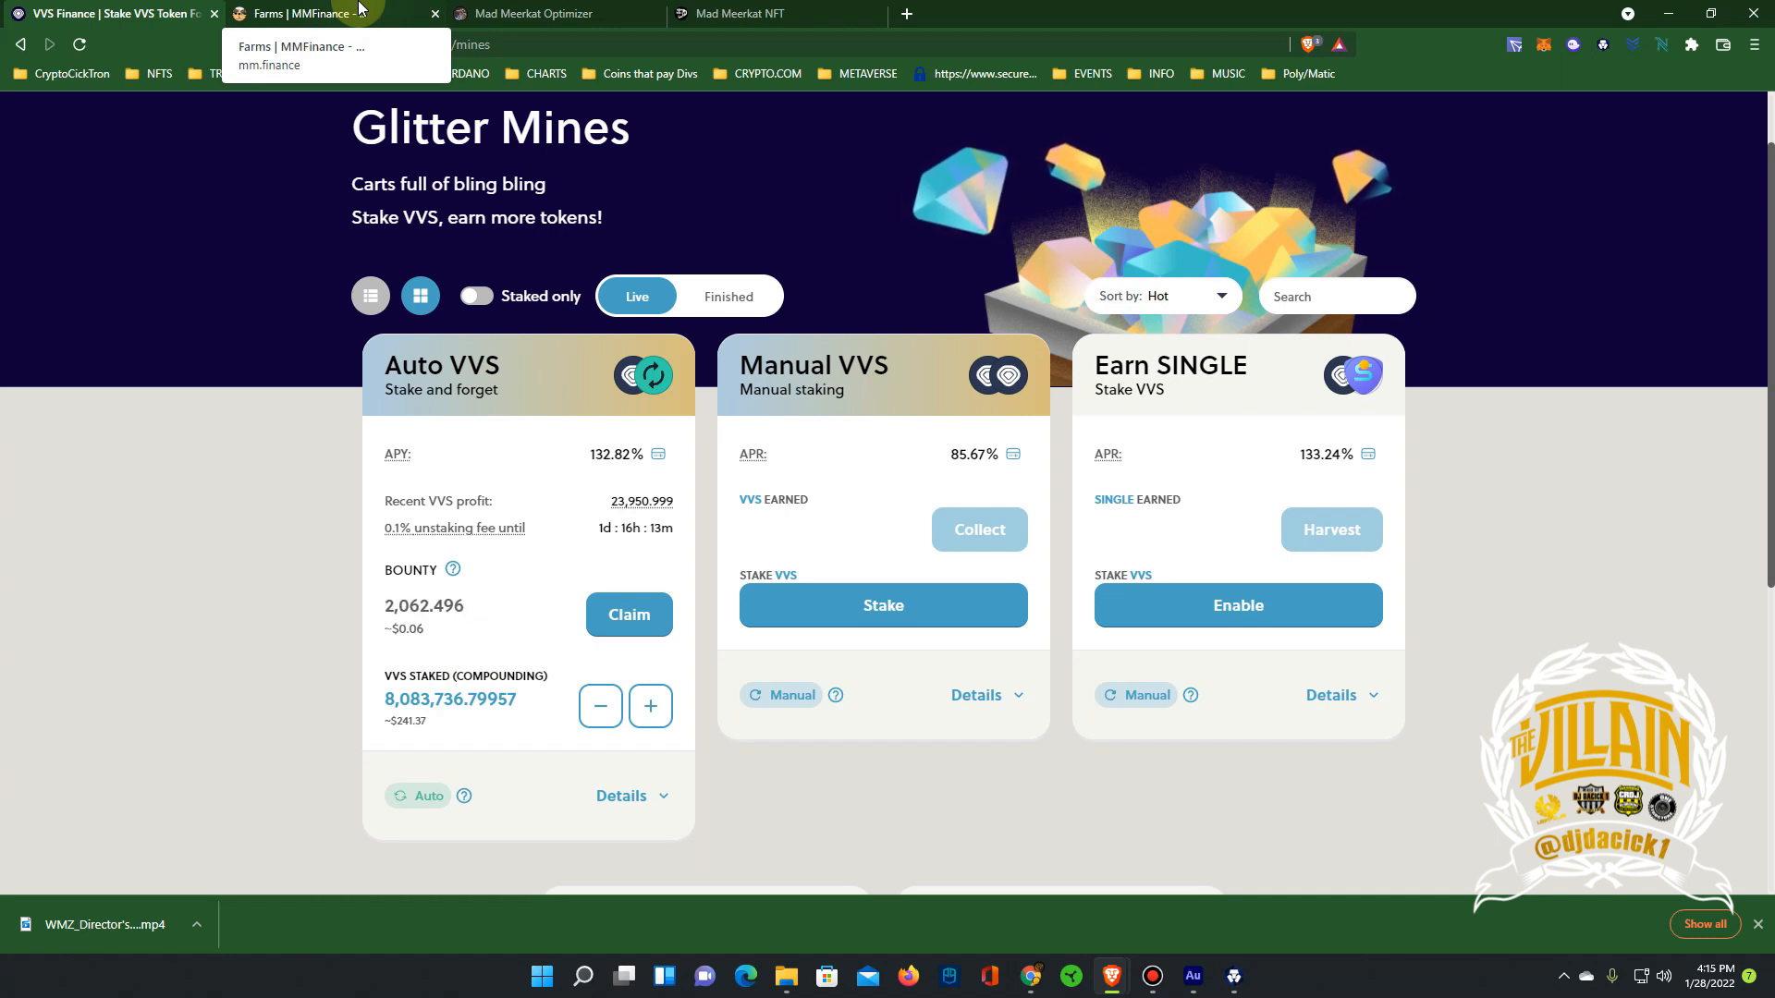
# Switch to MM Finance's Farms list and expand the MMF-USDC farm's harvest and boost details
pyautogui.click(317, 14)
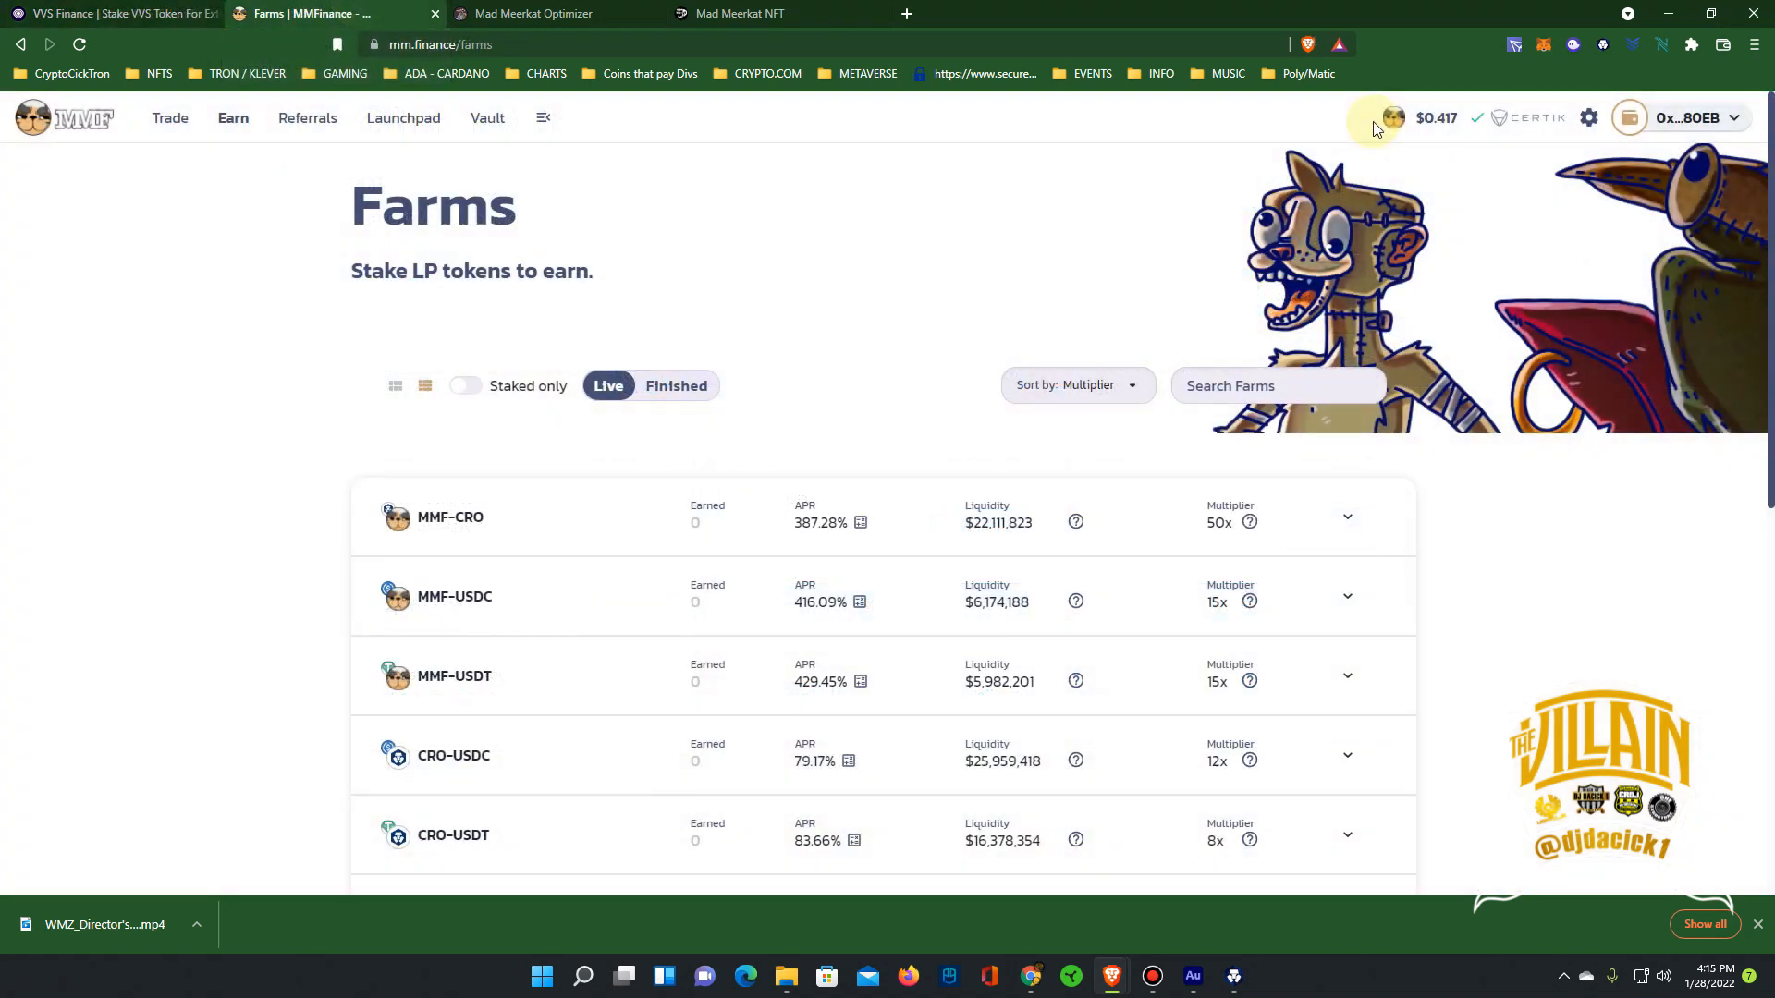
pyautogui.moveTo(232, 389)
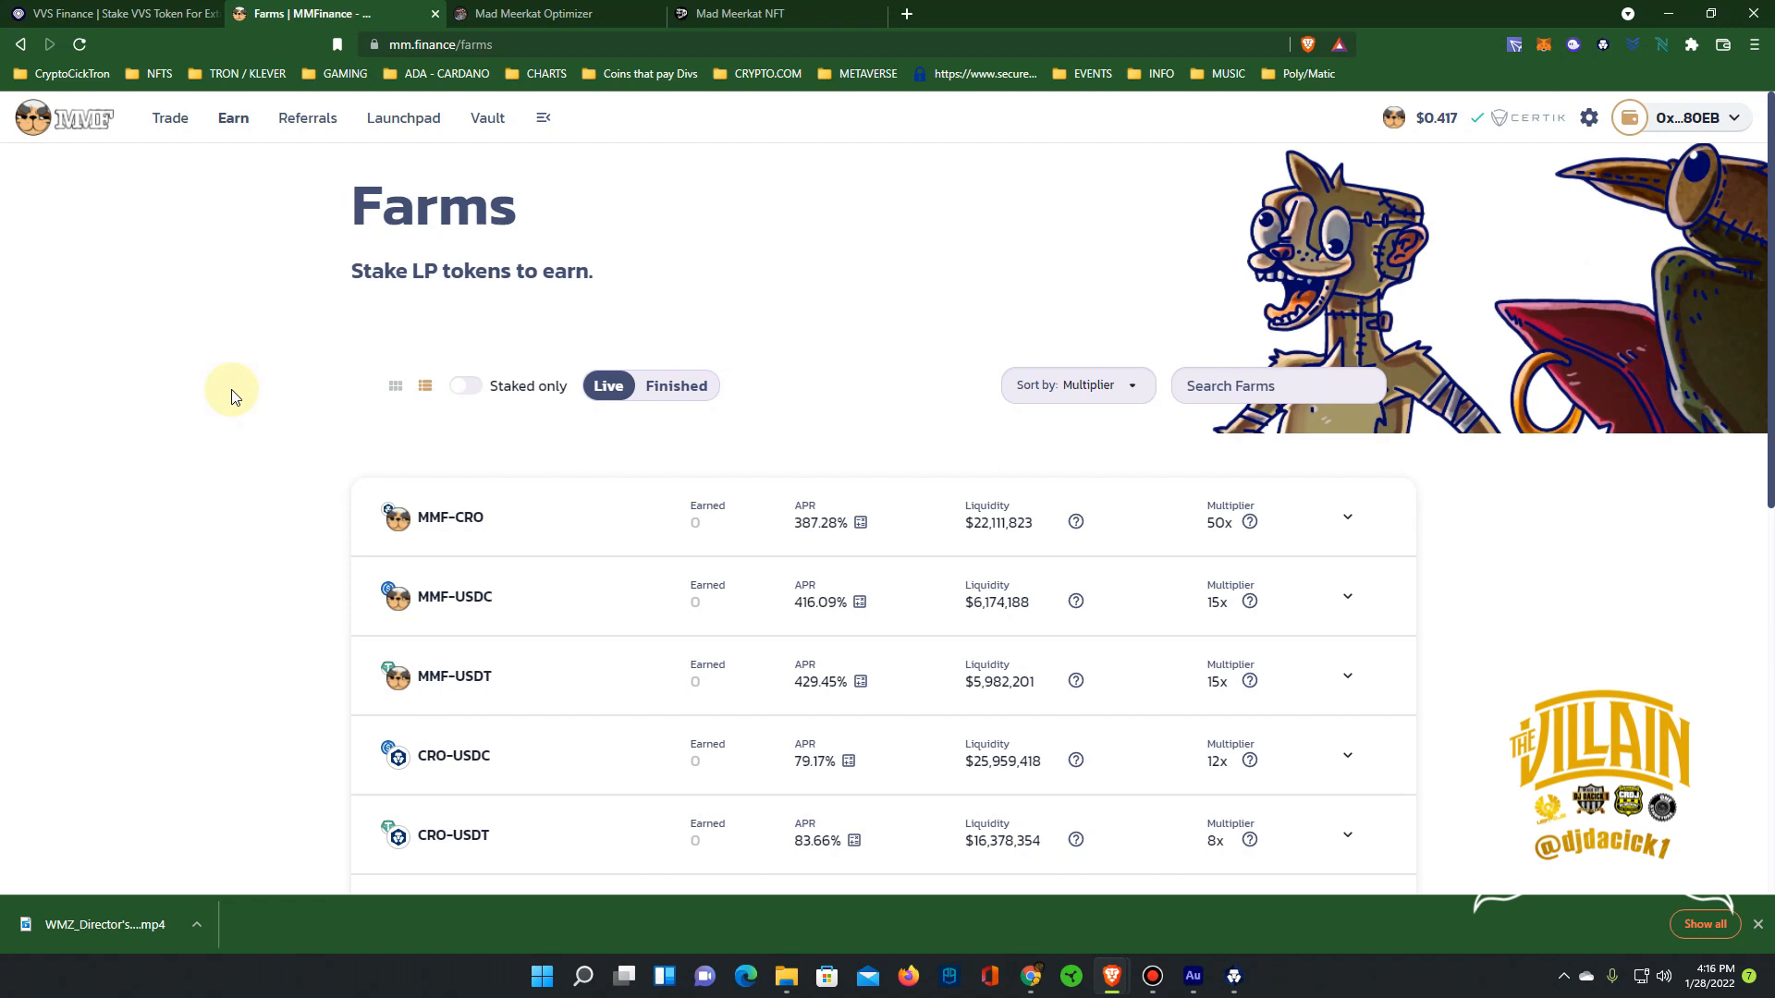
pyautogui.moveTo(1584, 110)
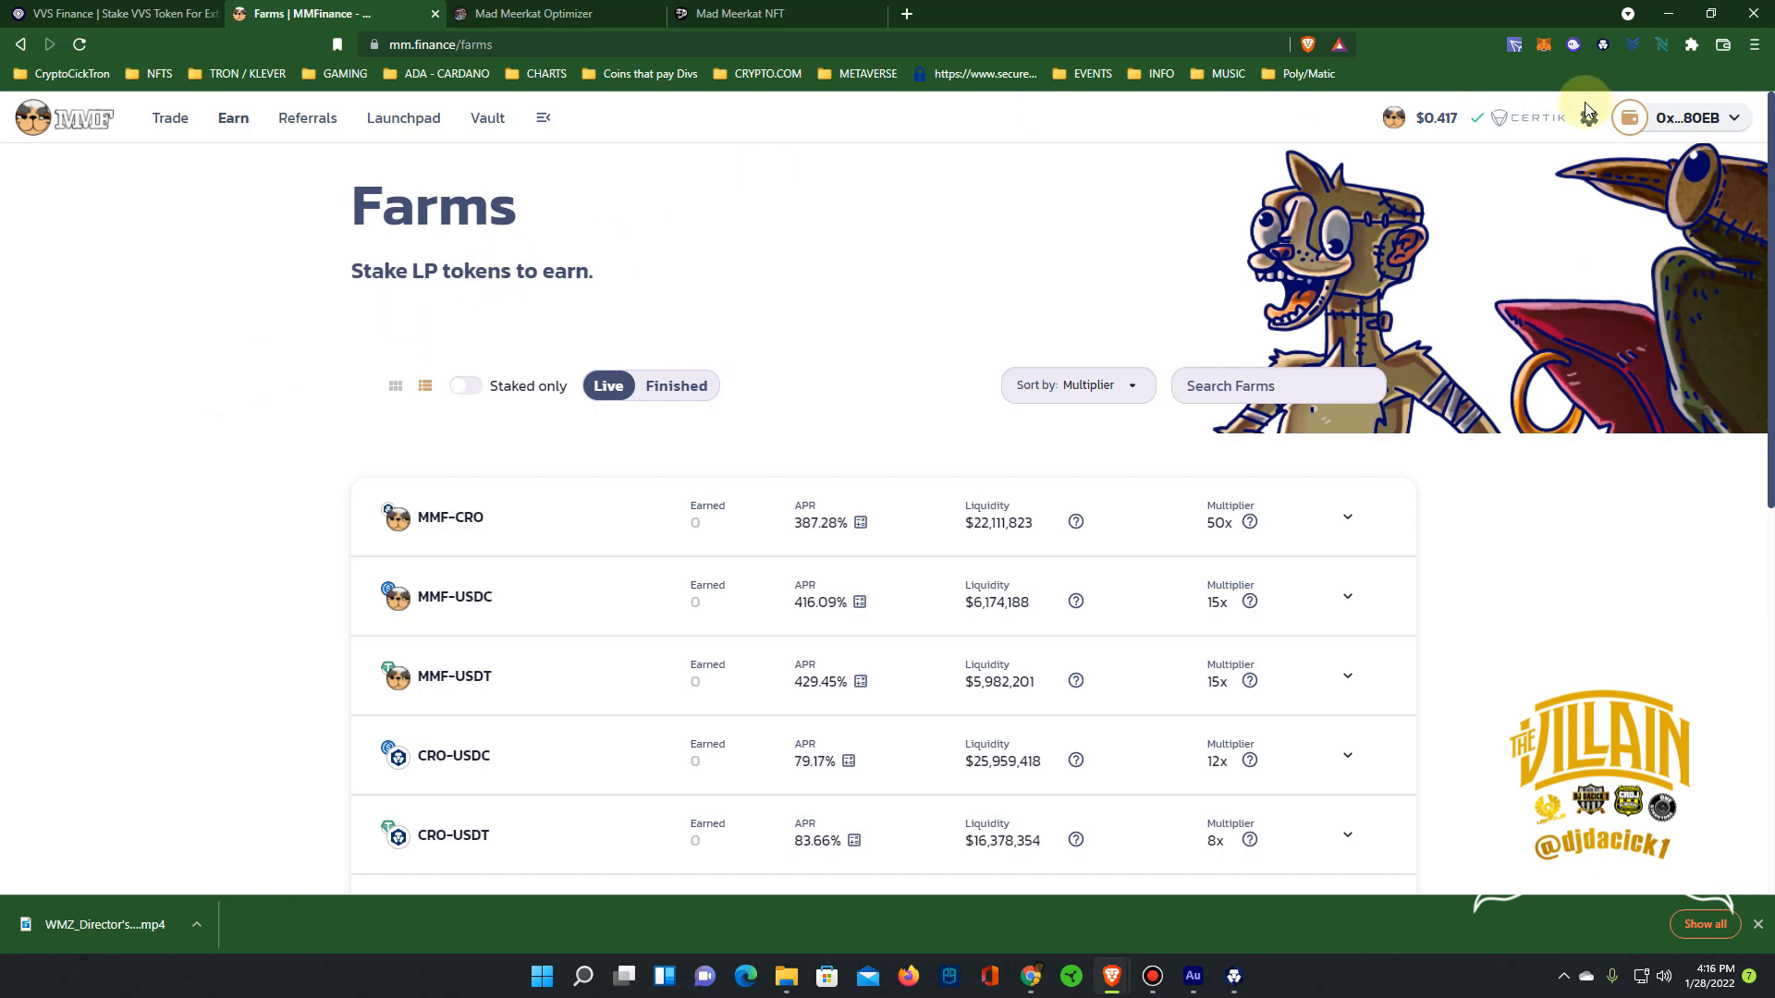
pyautogui.moveTo(1426, 142)
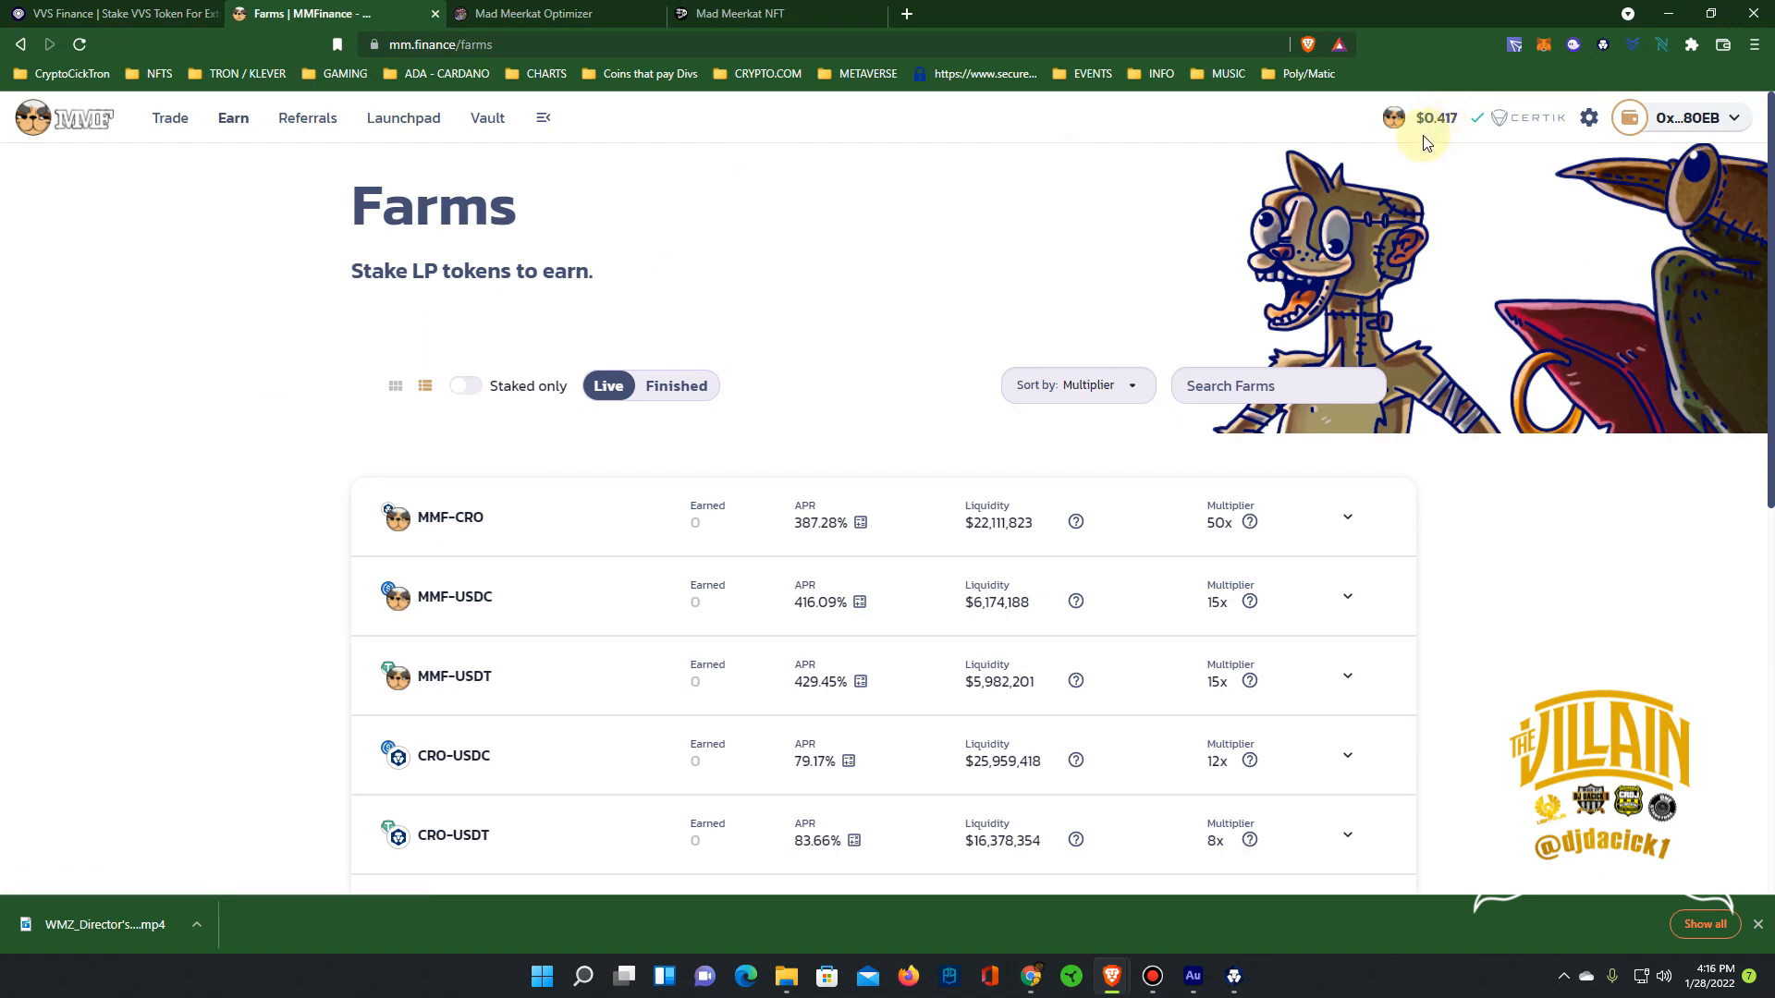
pyautogui.scroll(-3)
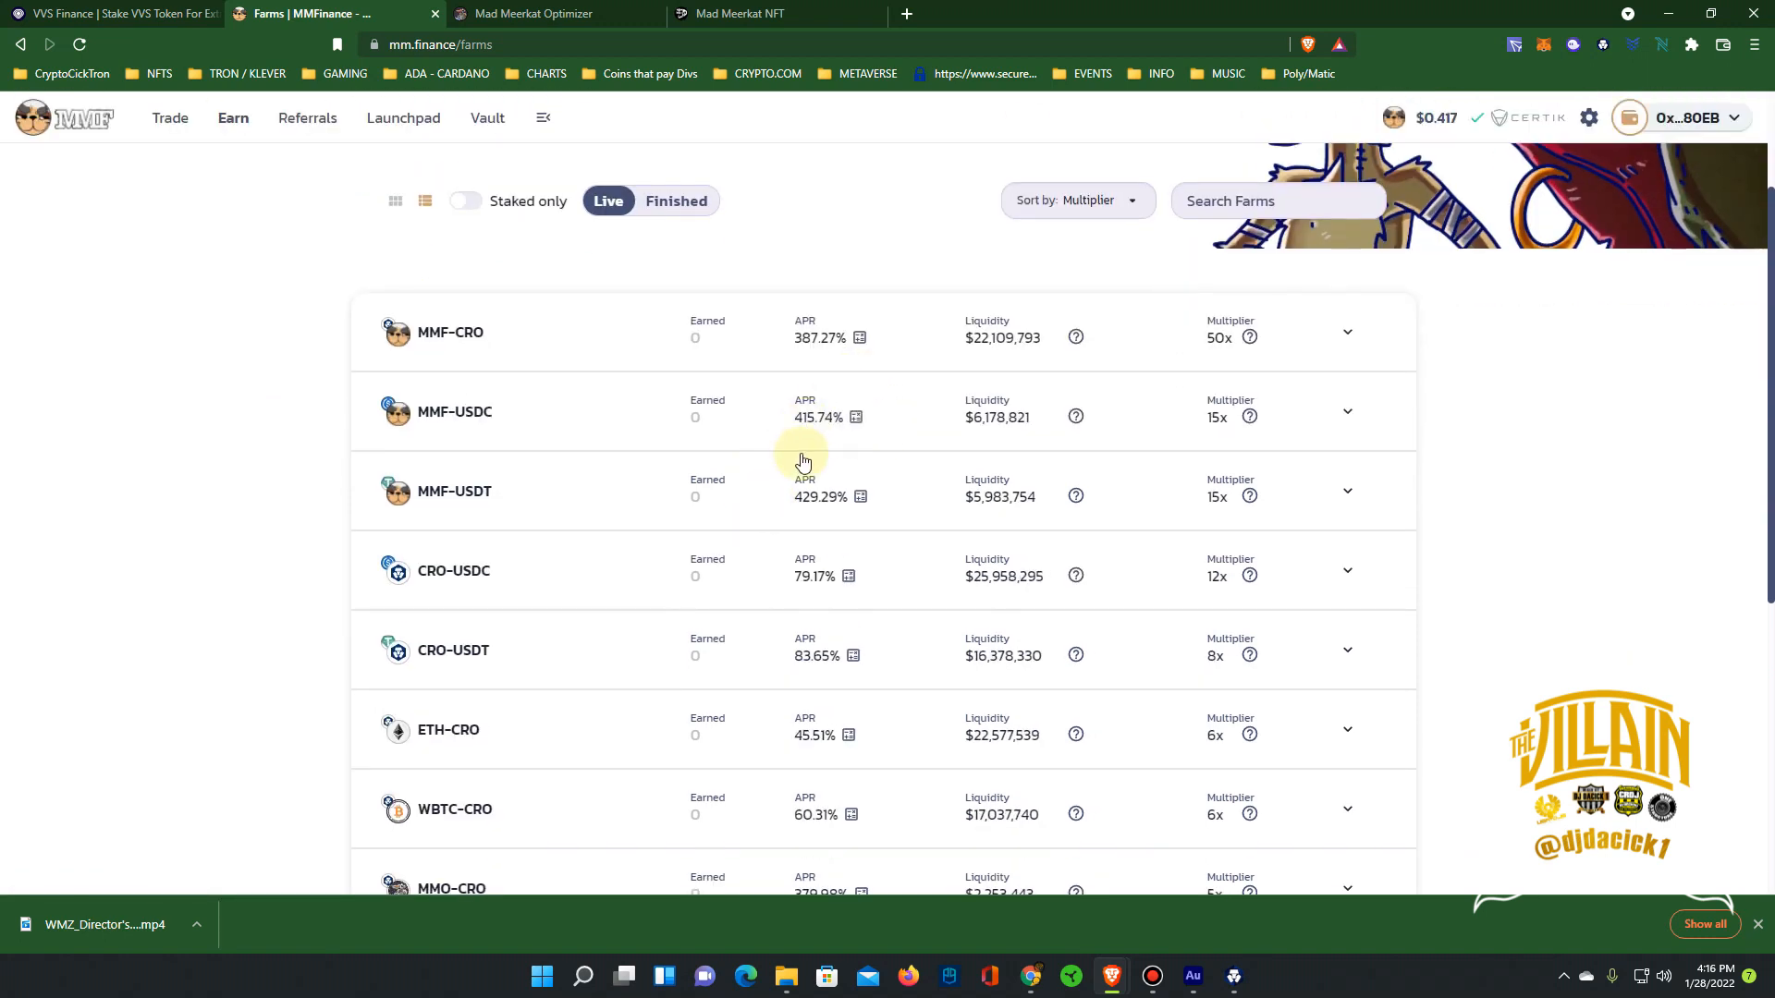
pyautogui.moveTo(810, 534)
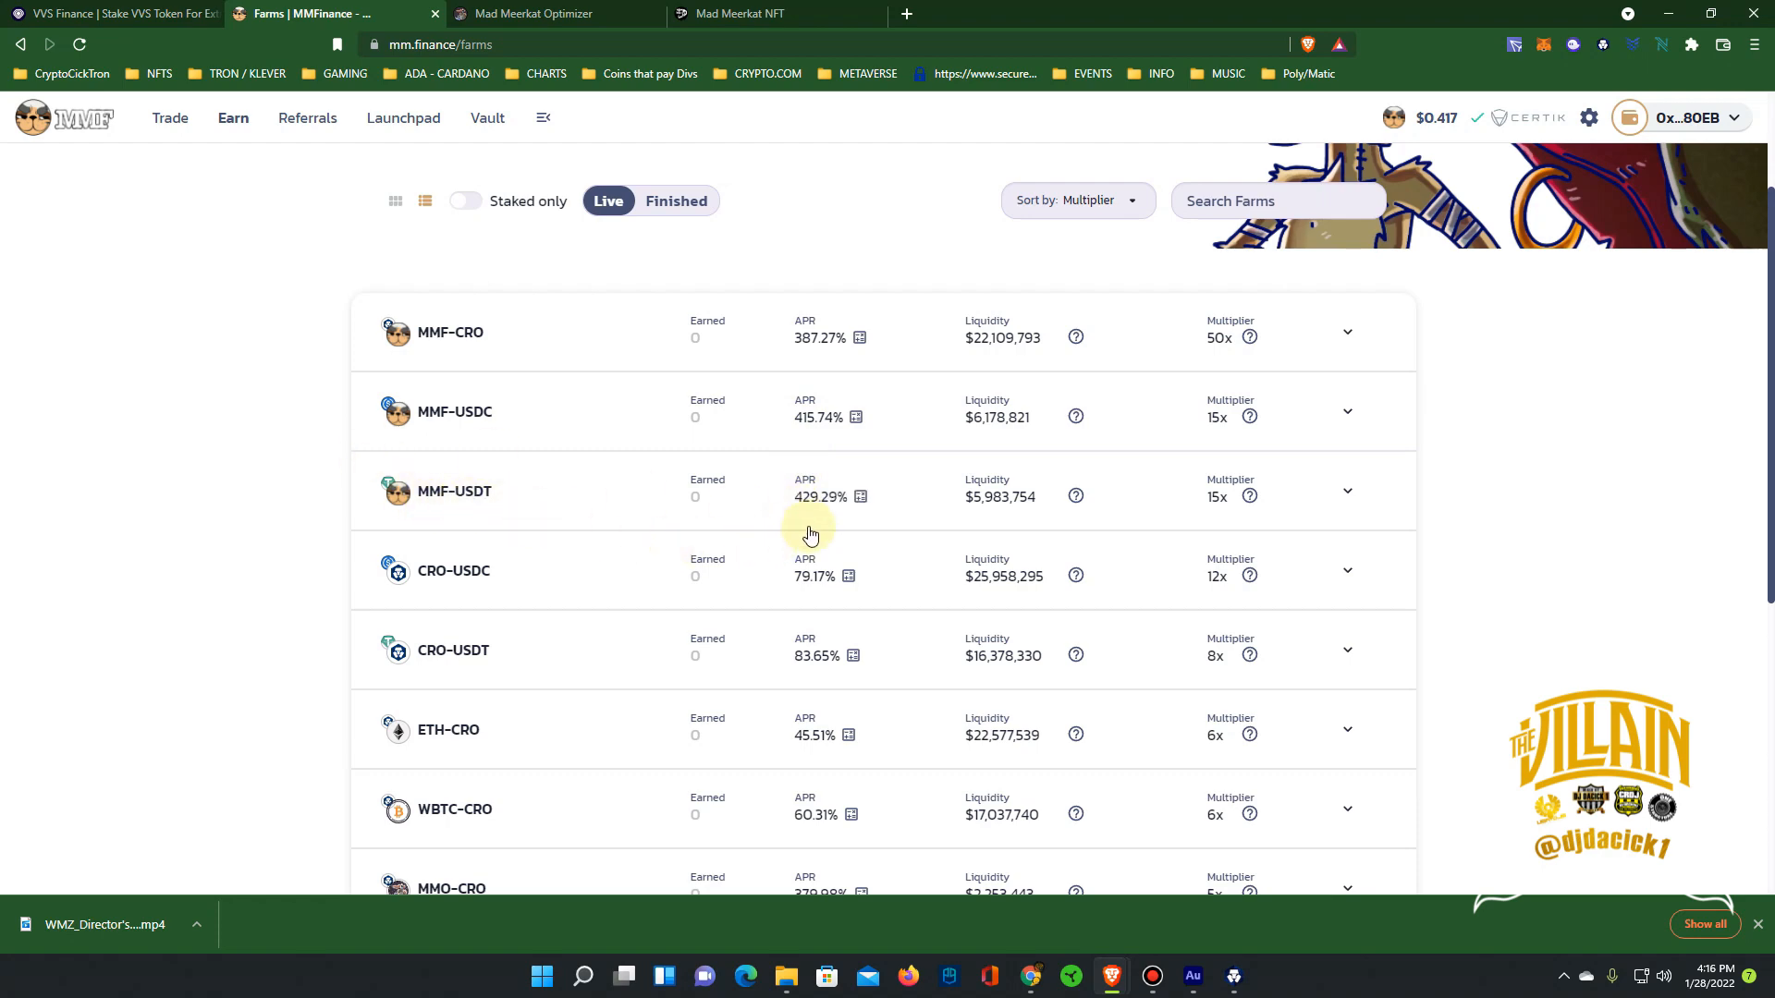
pyautogui.scroll(3)
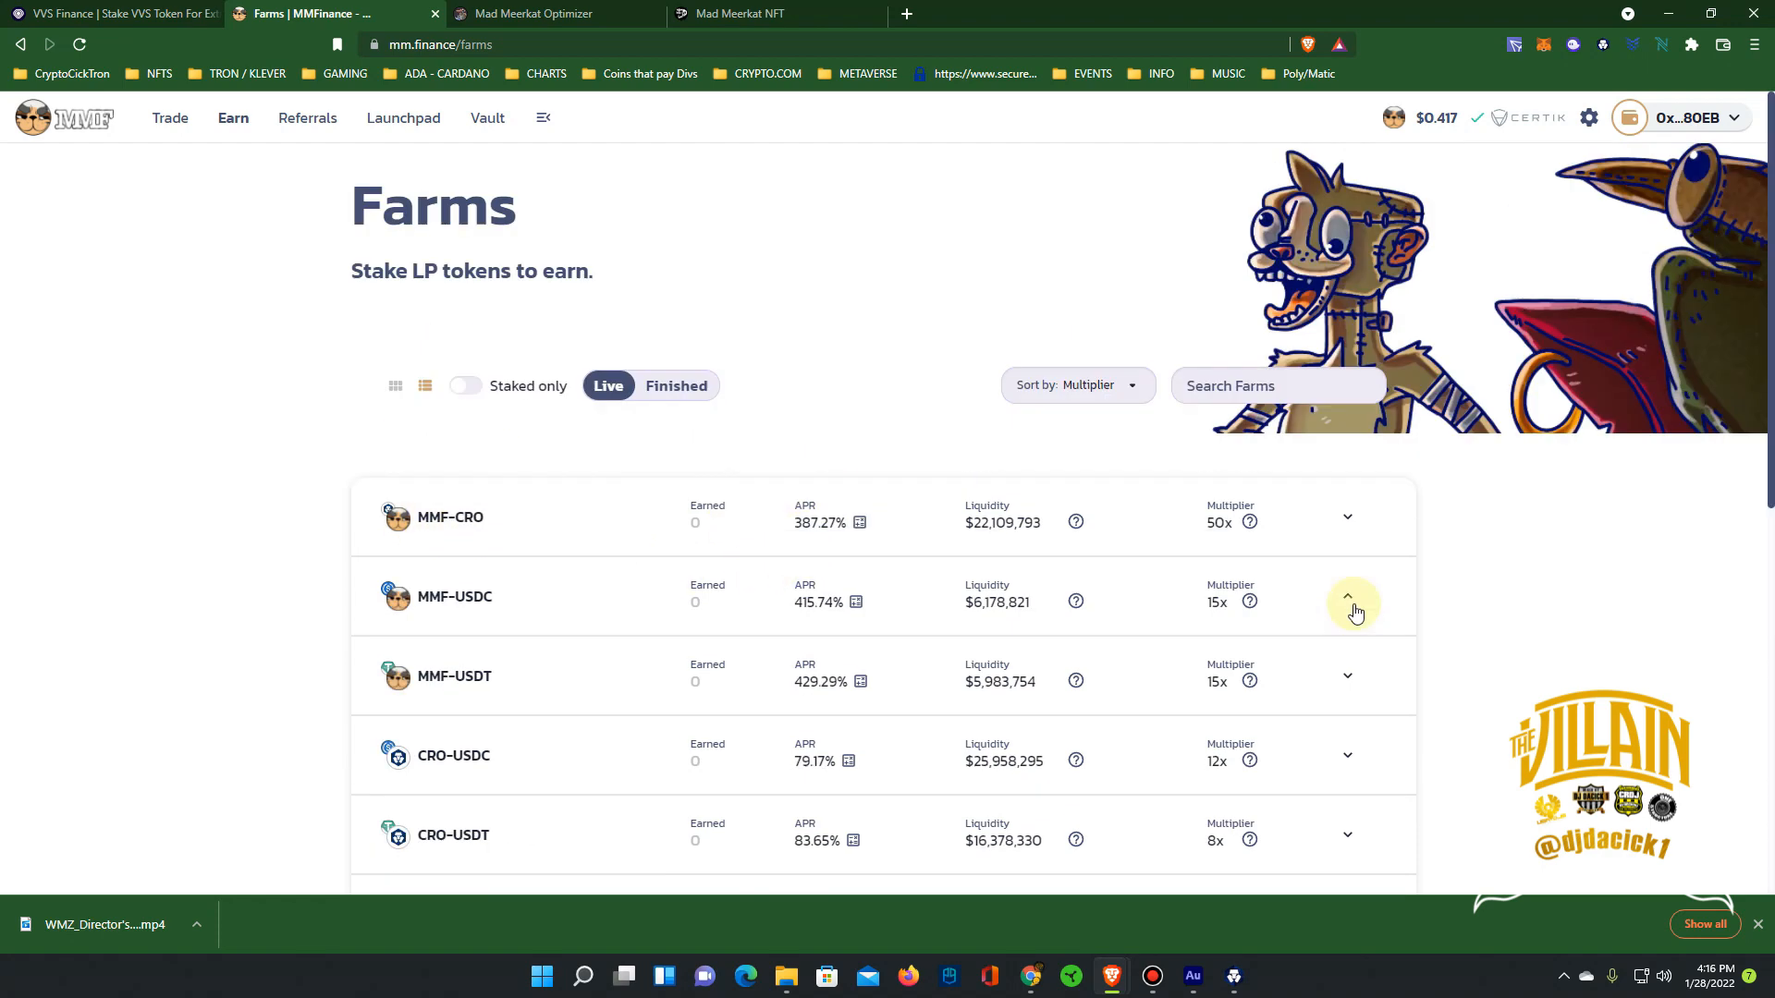
pyautogui.click(1347, 596)
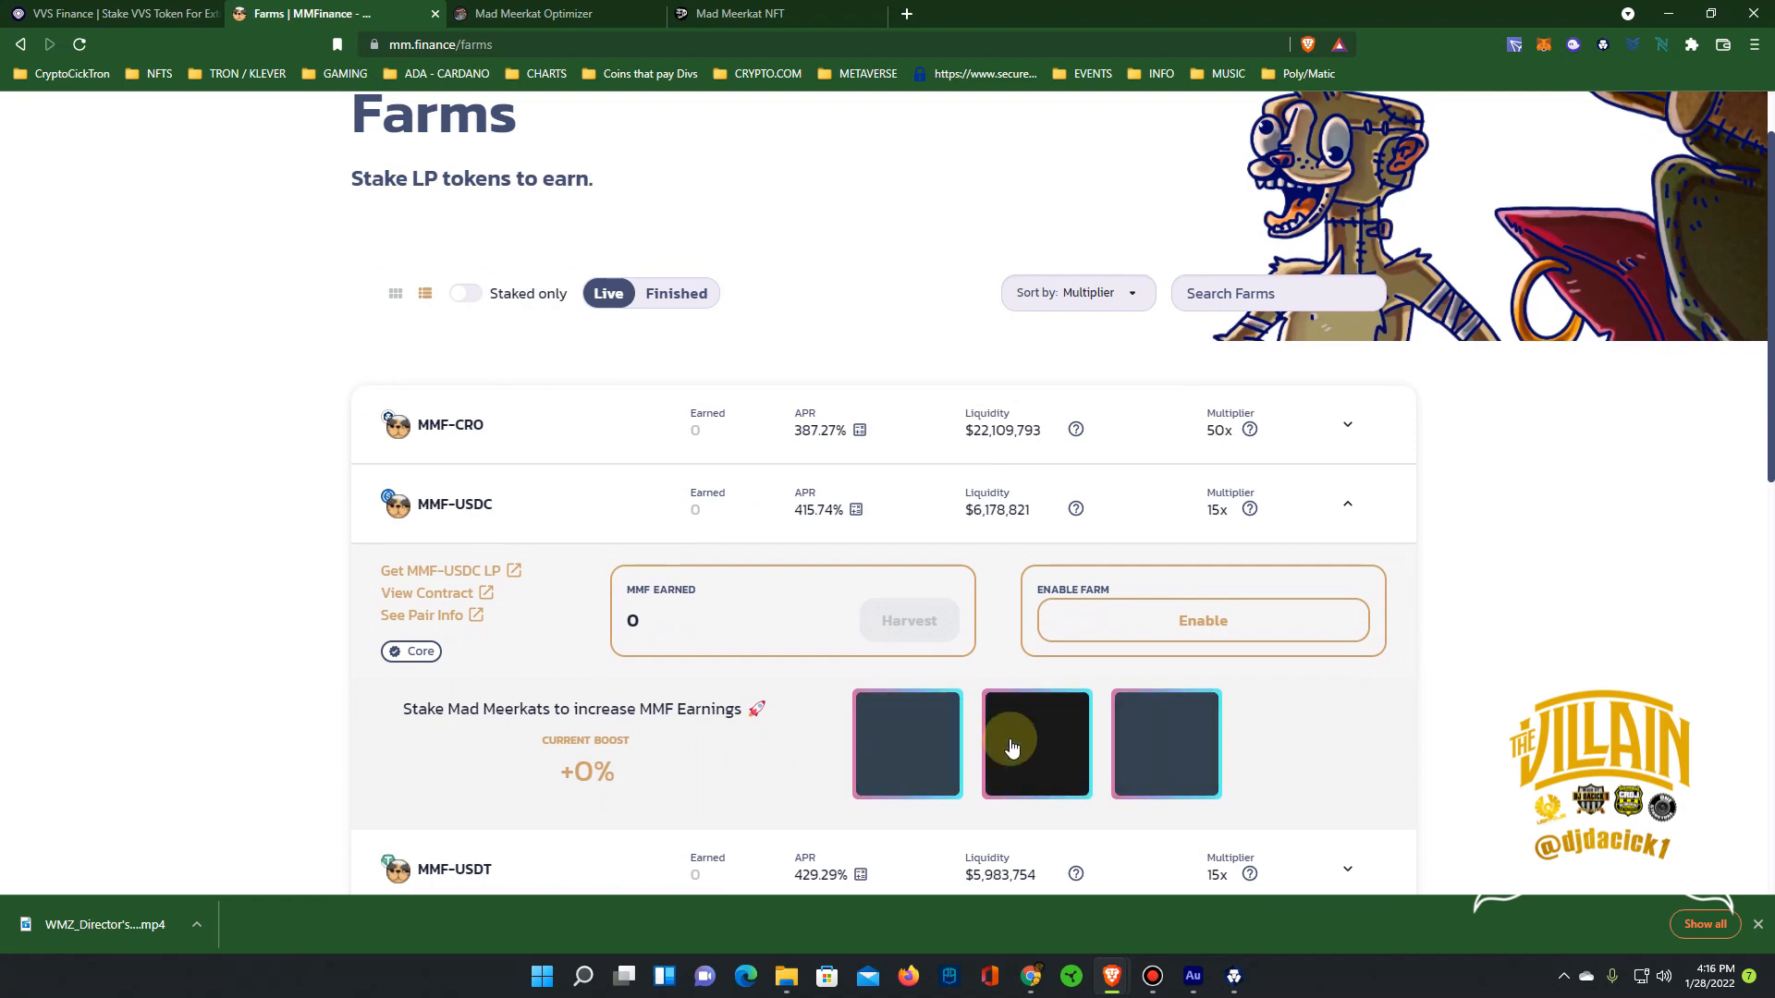
pyautogui.moveTo(724, 677)
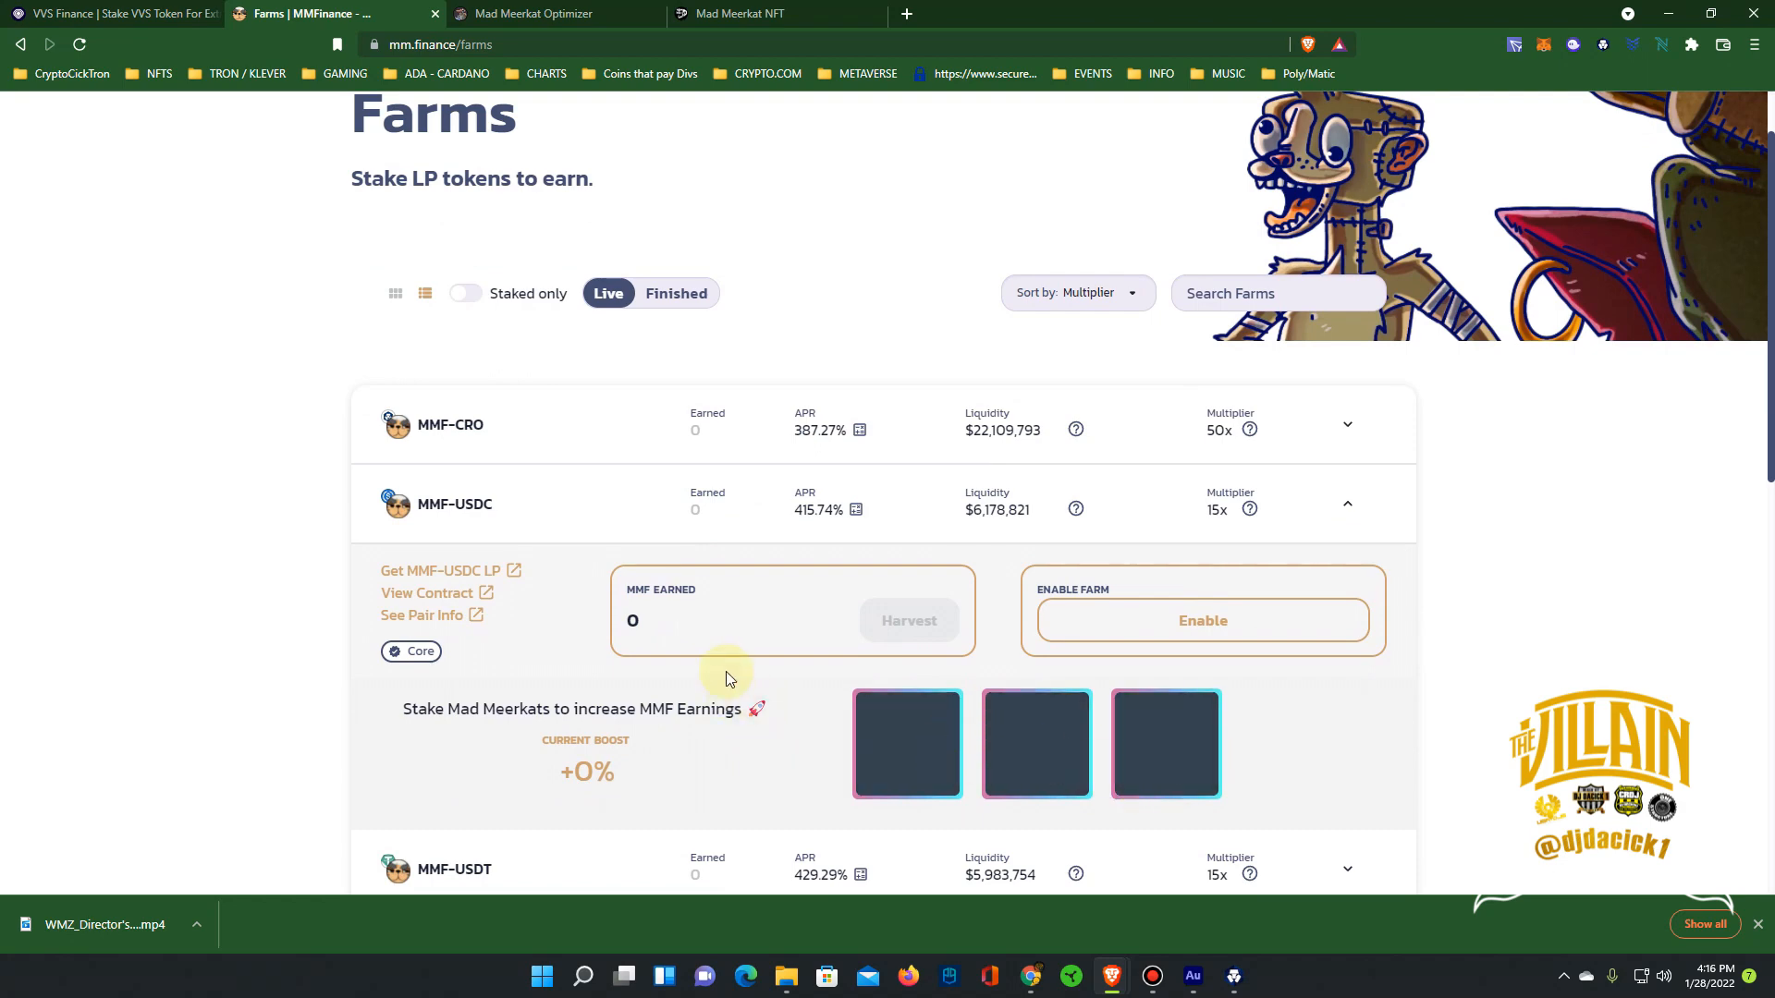
pyautogui.scroll(3)
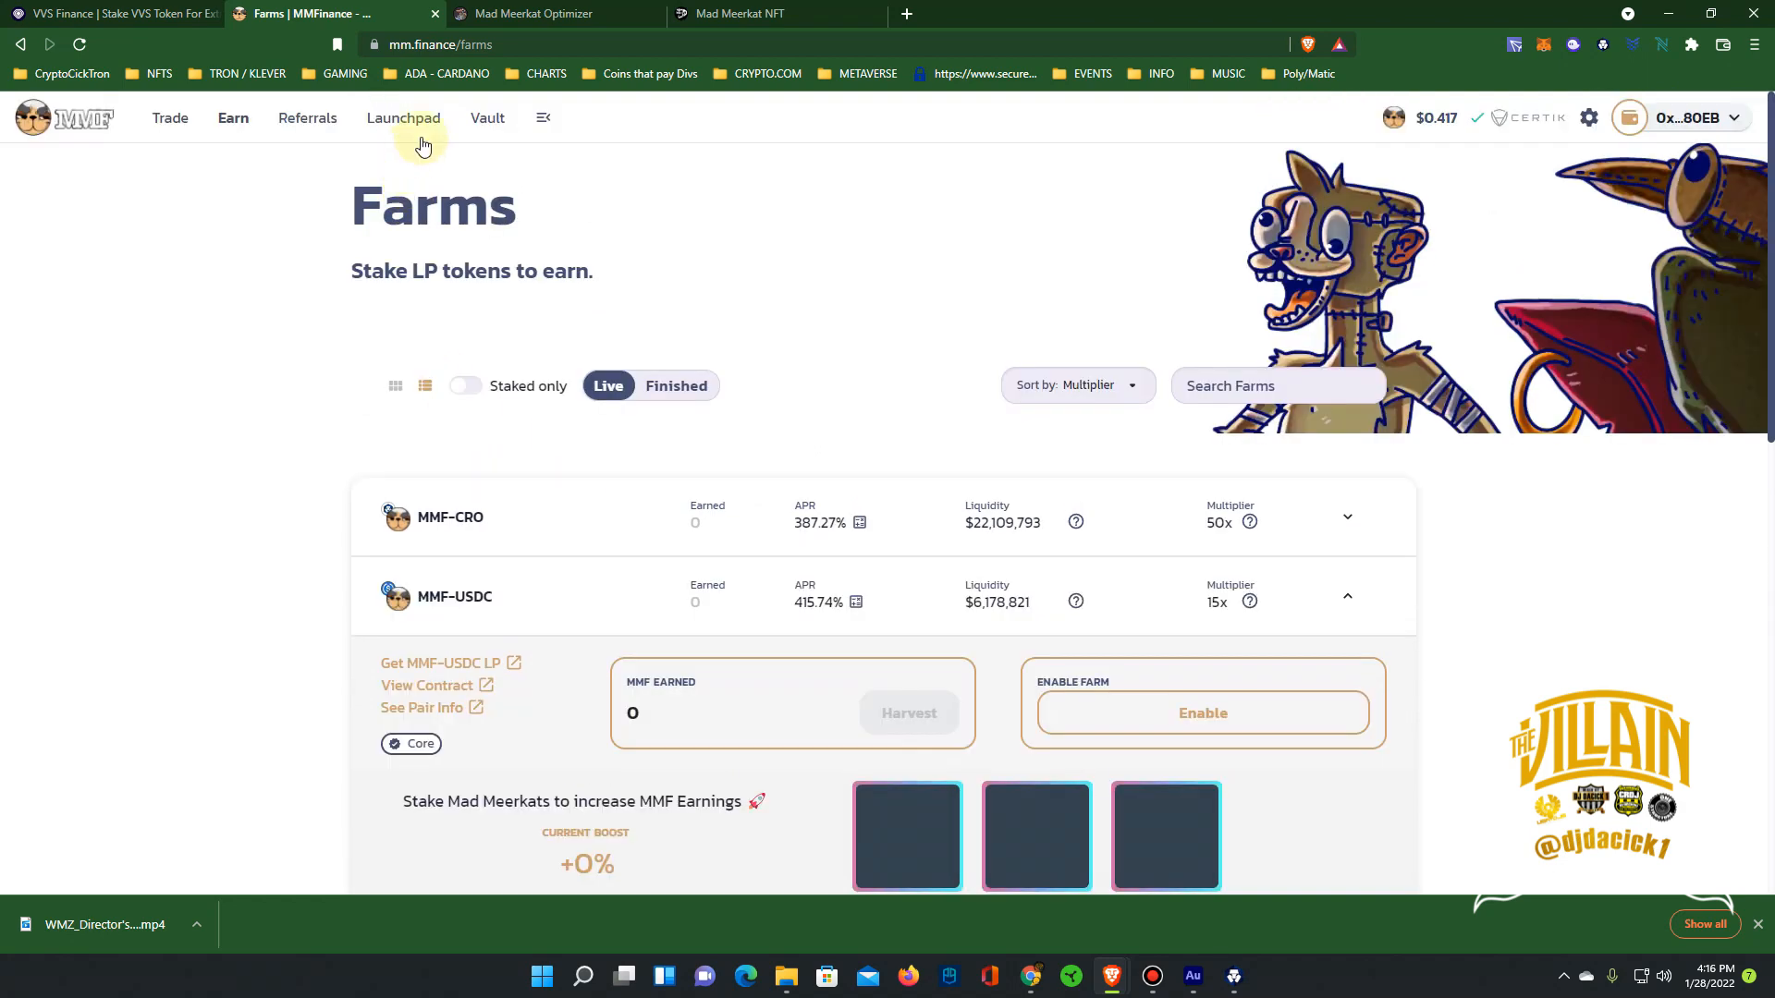
# Connect the wallet on the Mad Meerkat Optimizer tab to list the MMF-CRO and MMO vaults
pyautogui.click(533, 14)
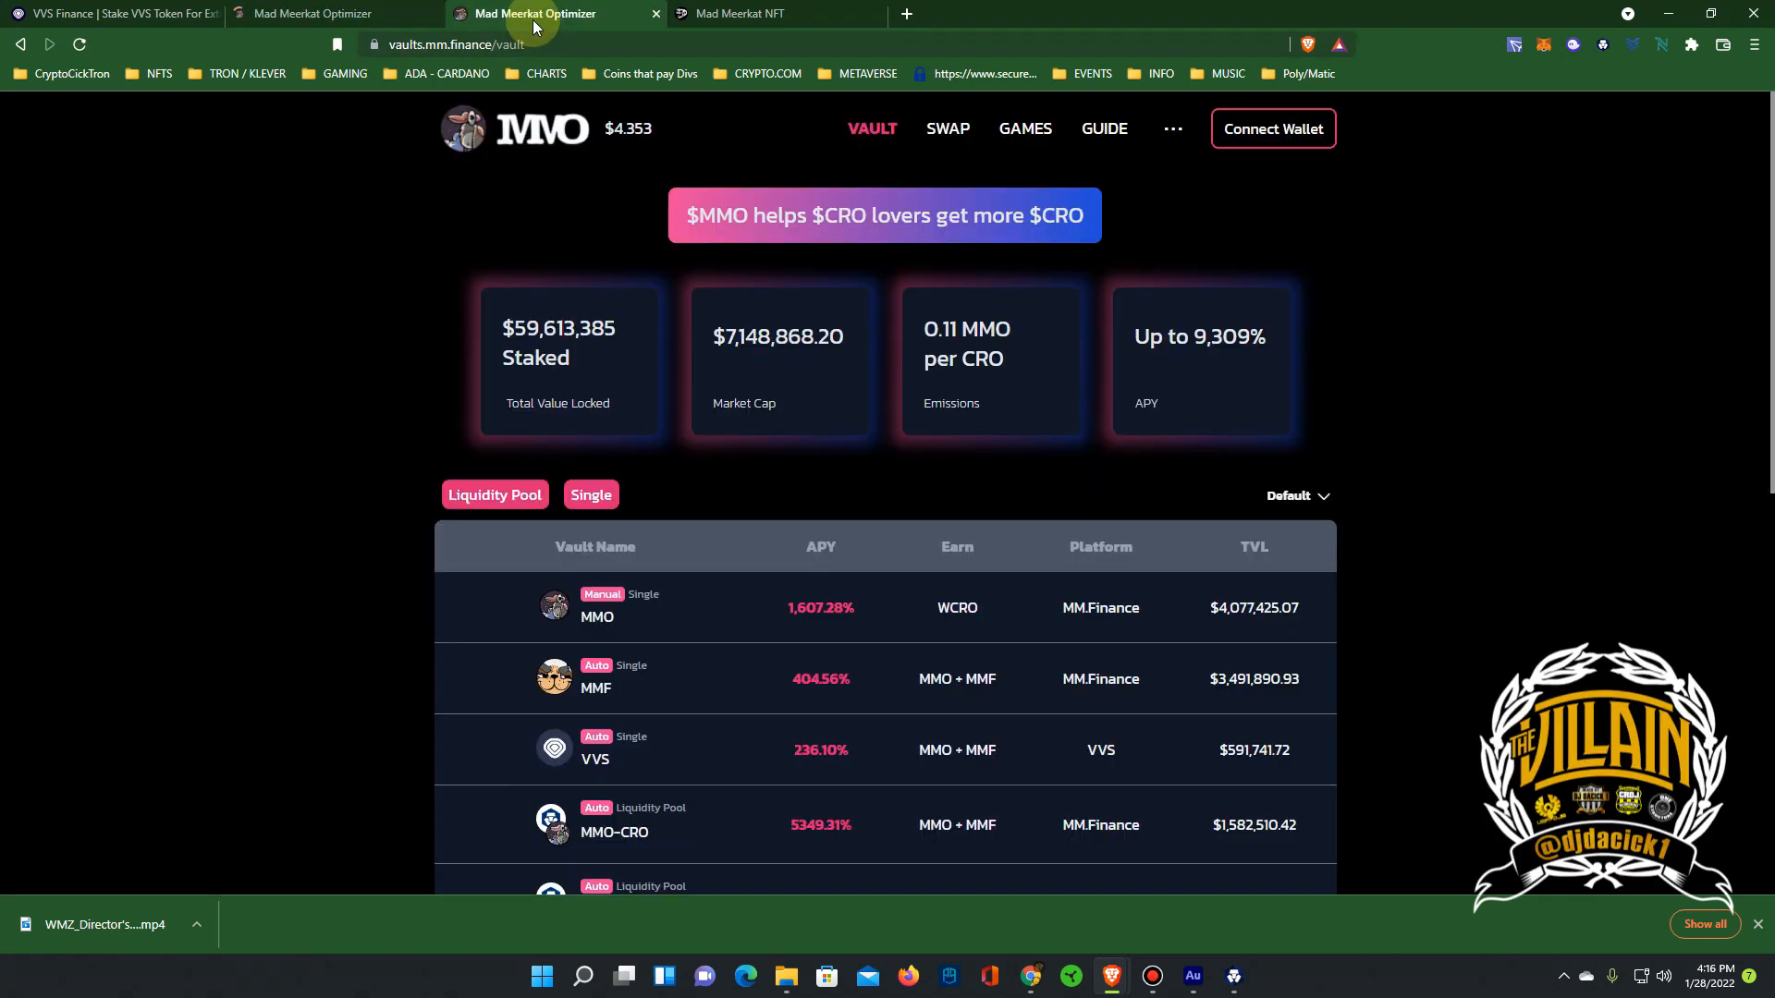
pyautogui.moveTo(665, 453)
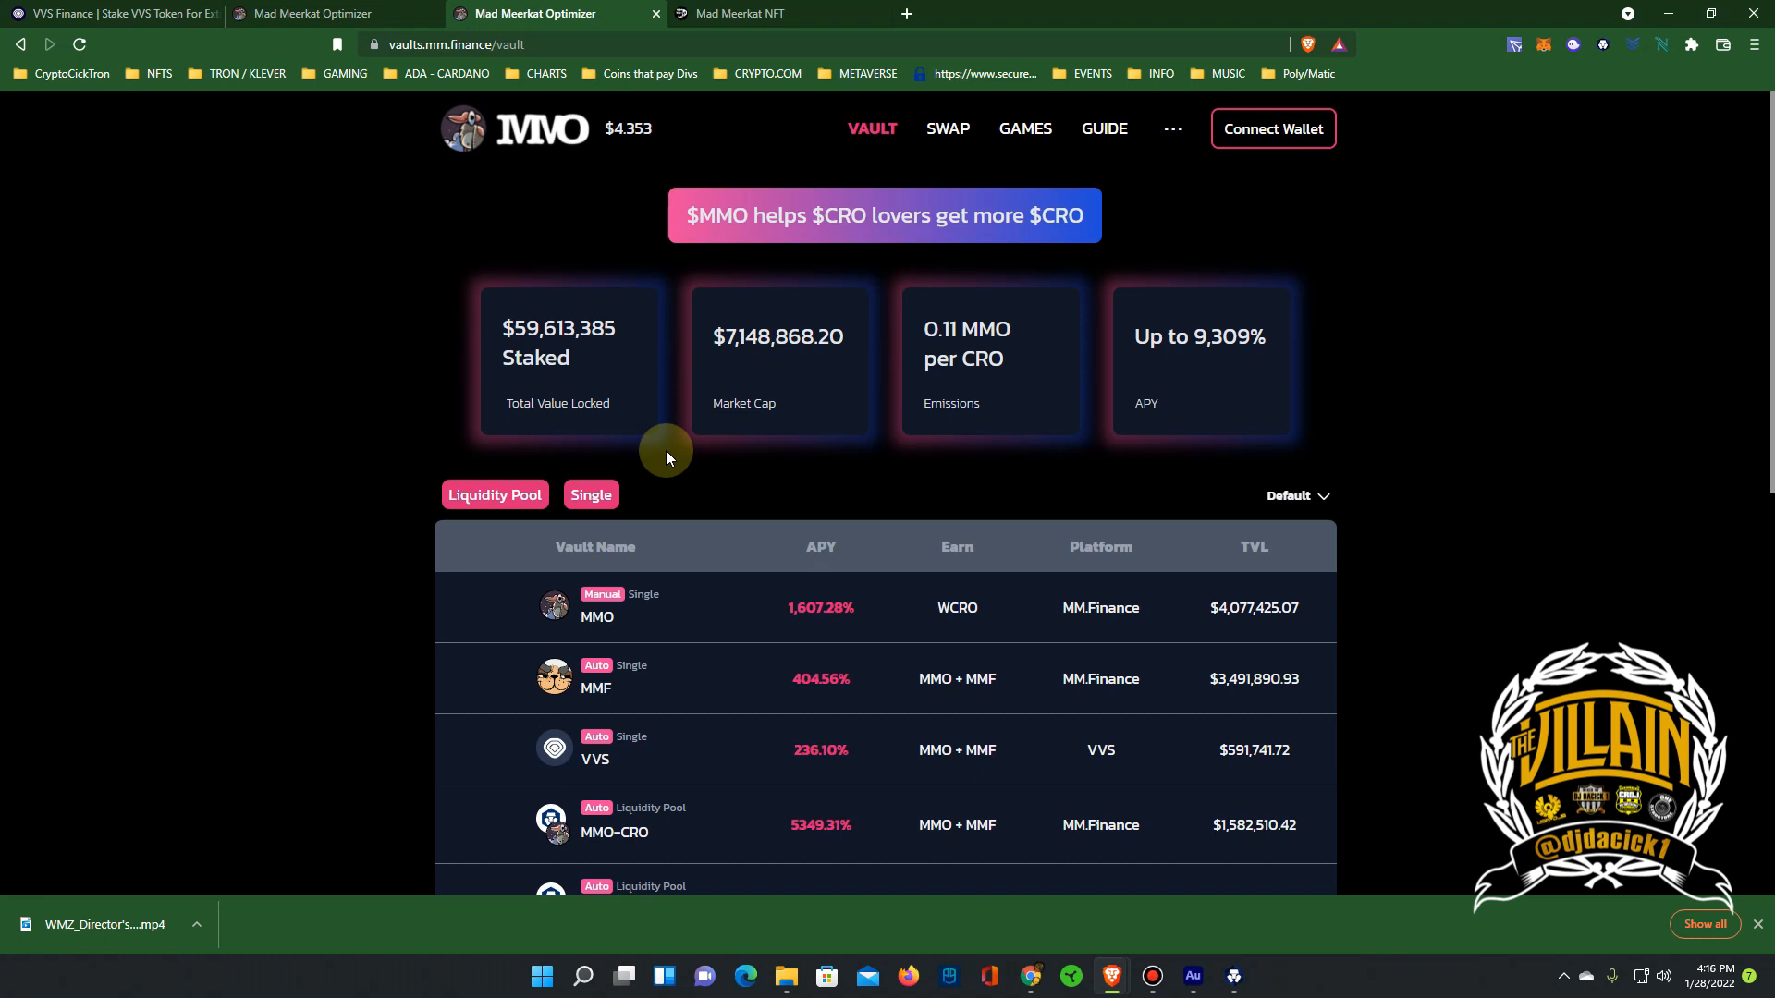
pyautogui.moveTo(661, 775)
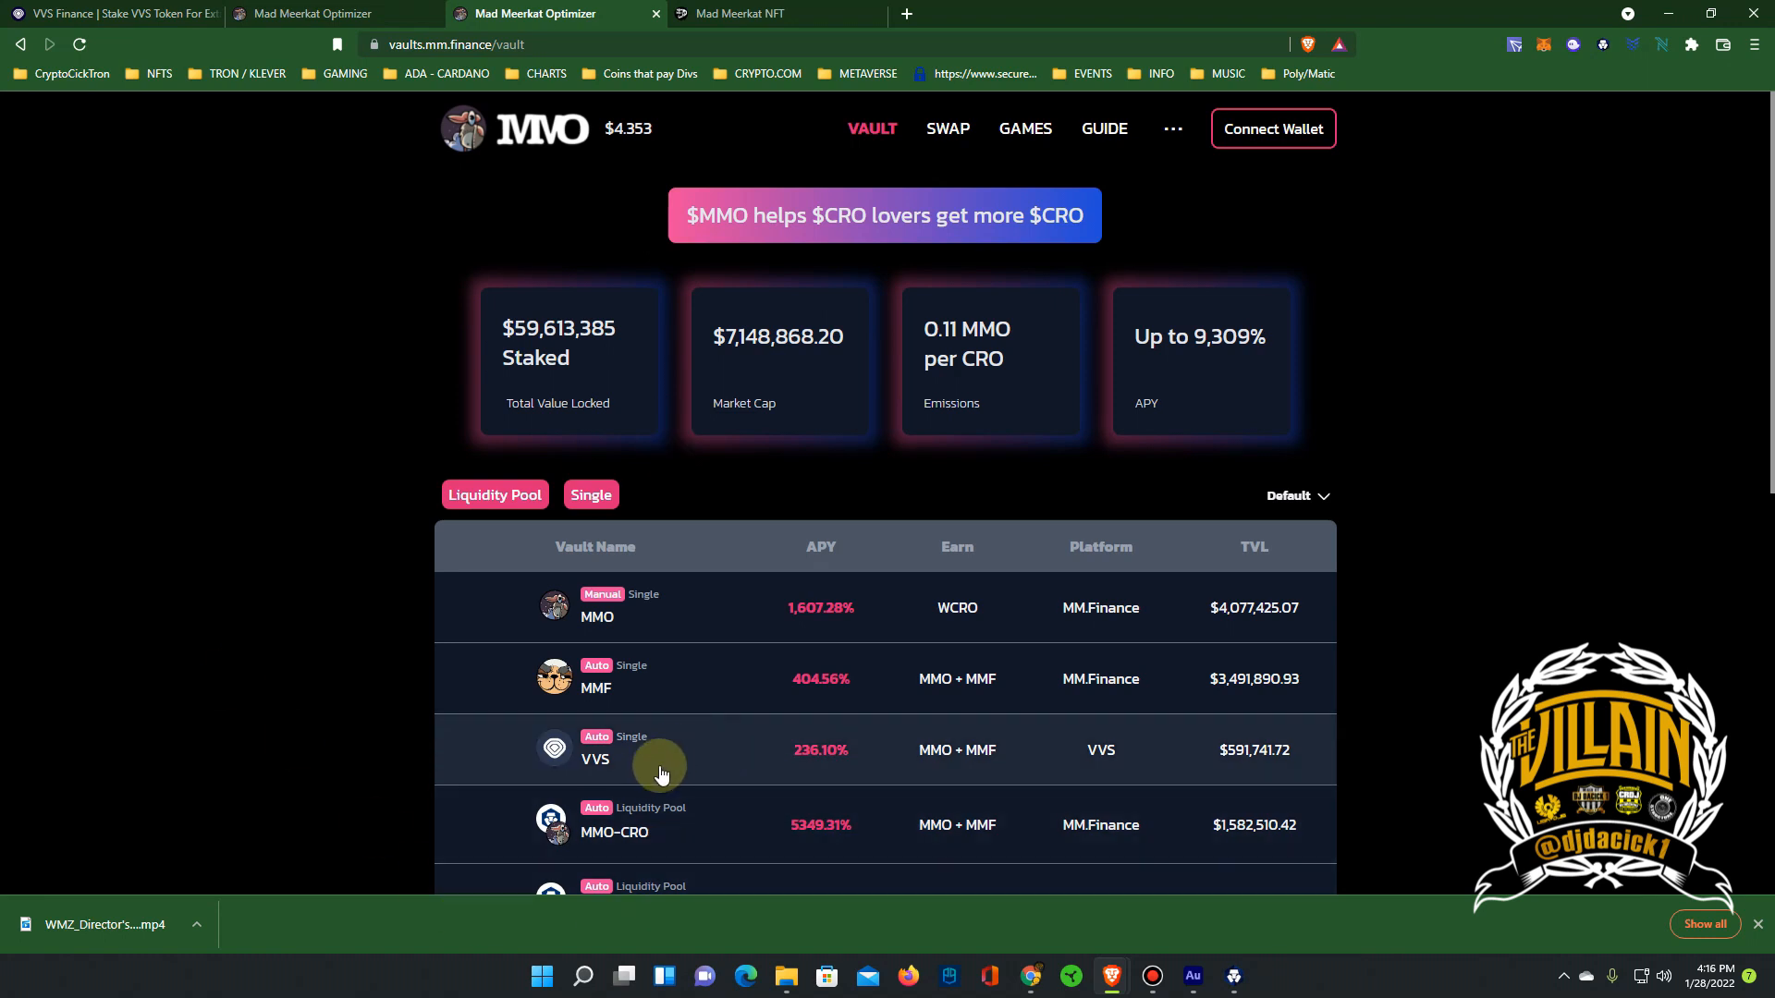
pyautogui.moveTo(620, 771)
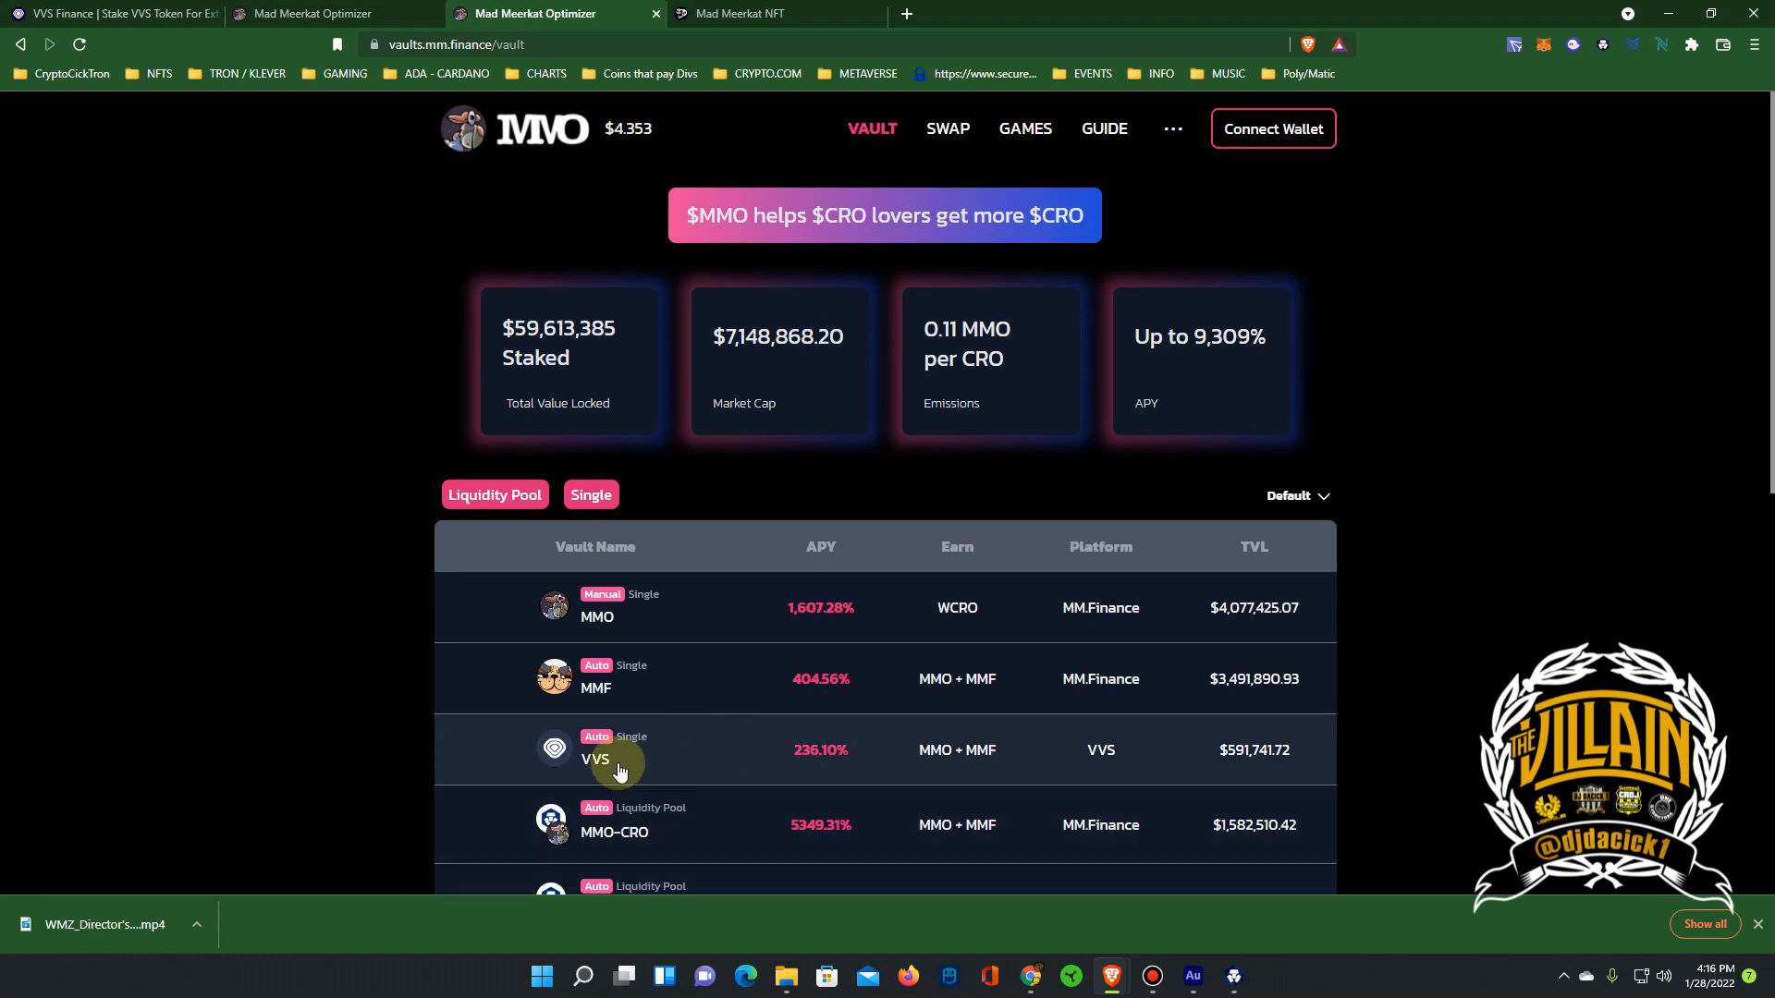
pyautogui.click(1271, 128)
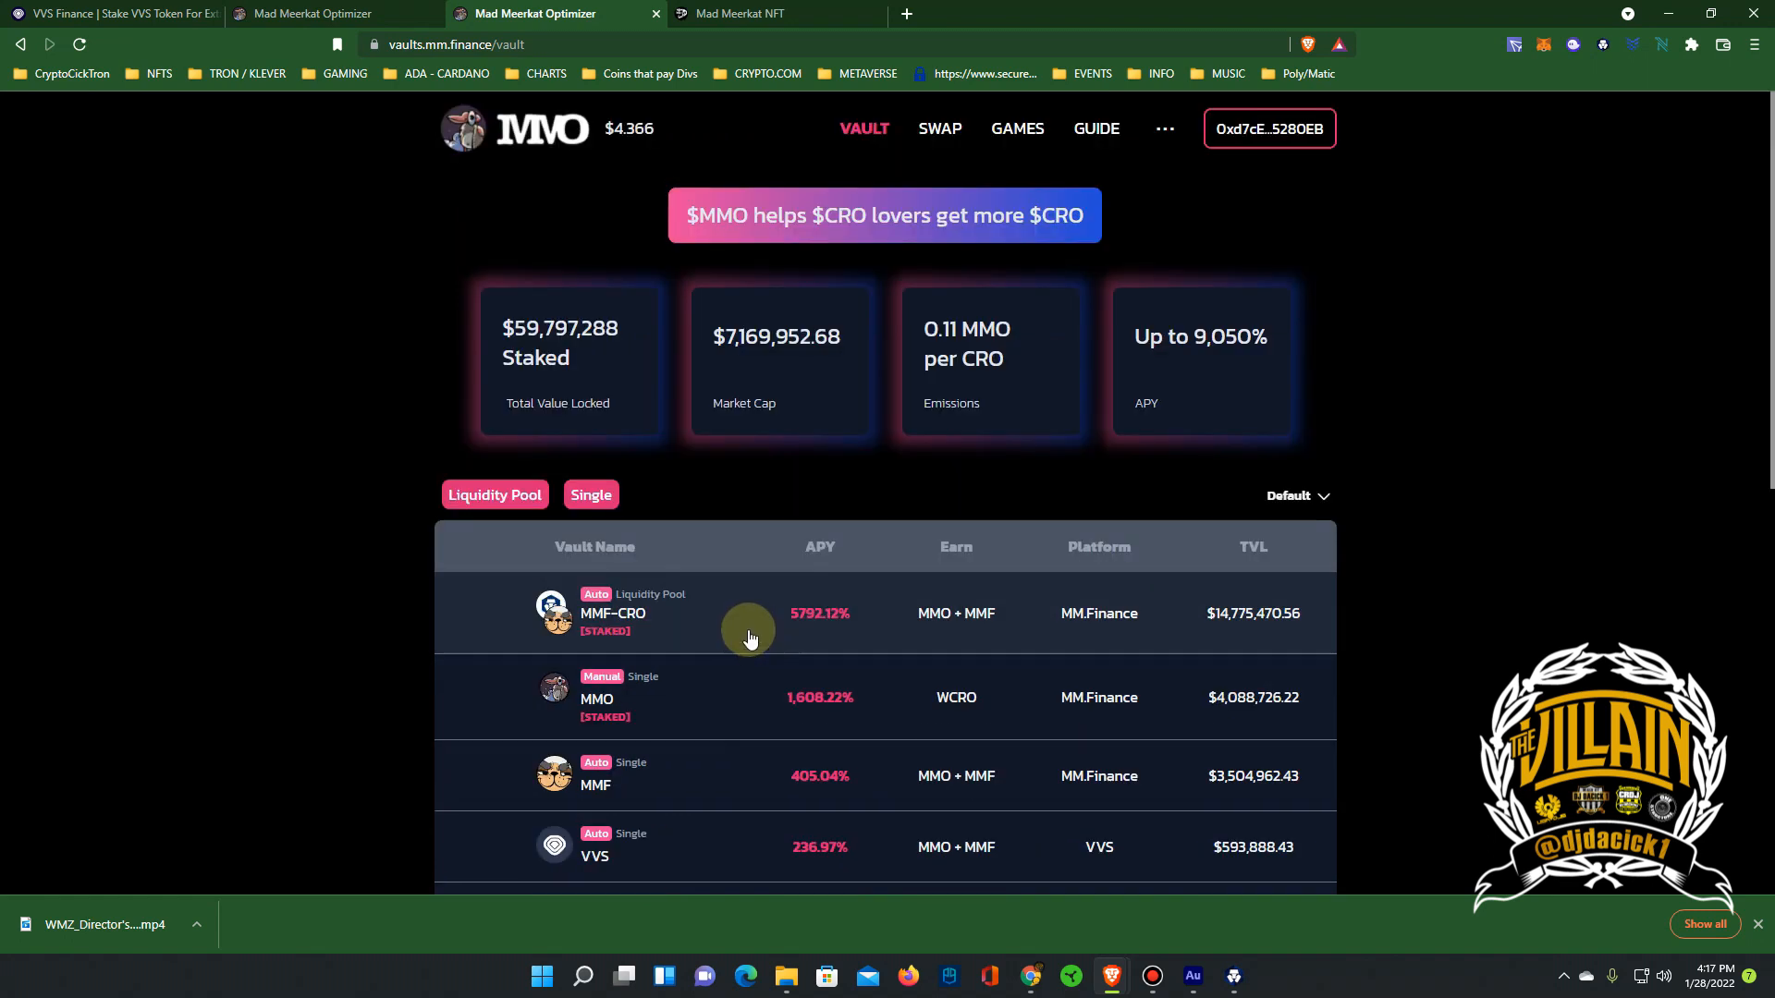
pyautogui.click(747, 612)
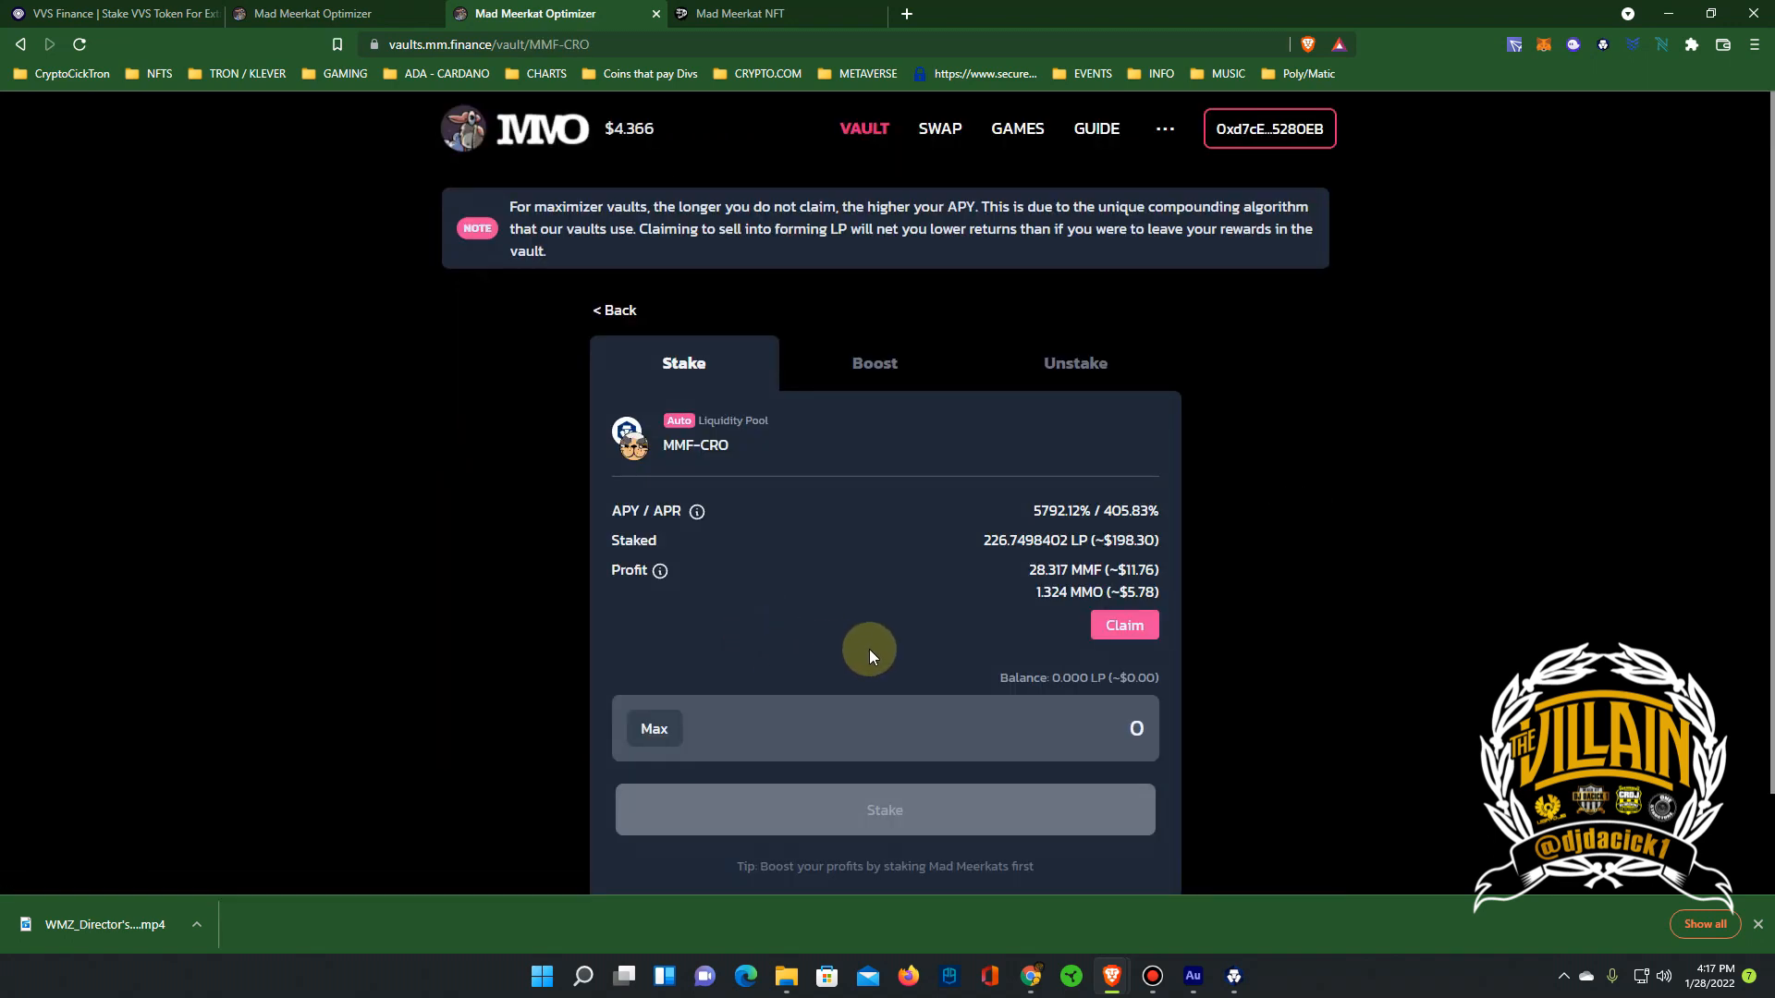
pyautogui.moveTo(802, 566)
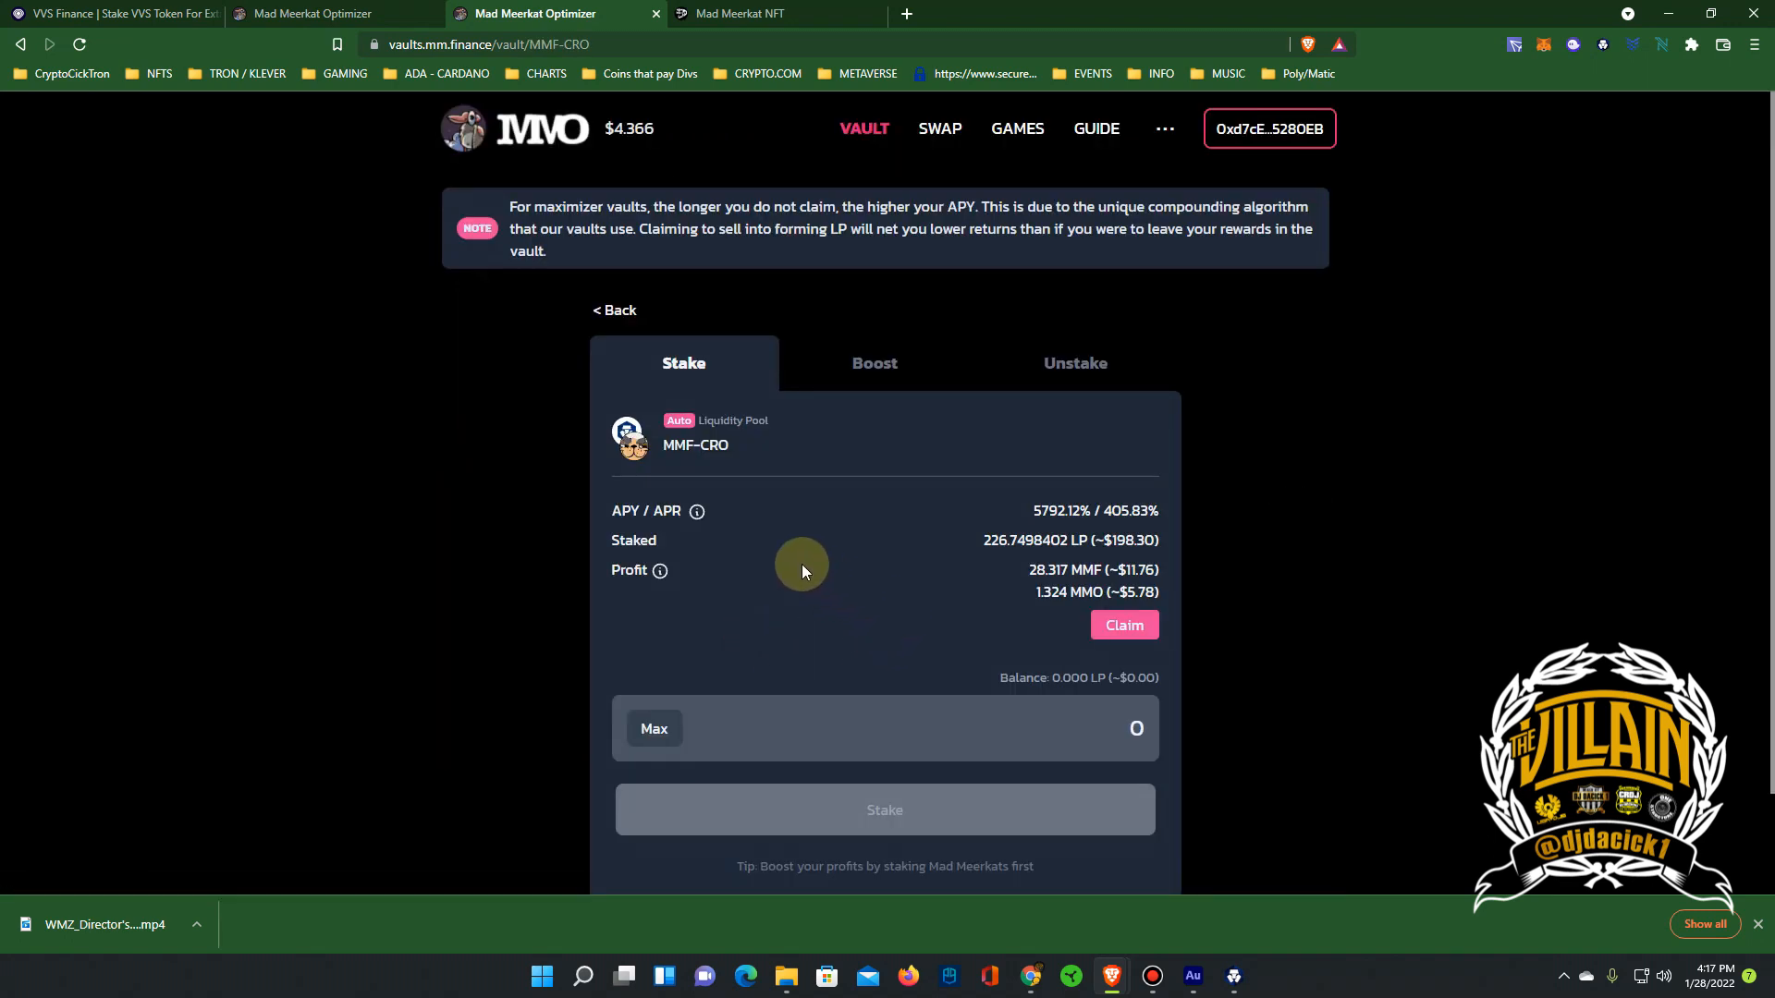
pyautogui.moveTo(1038, 519)
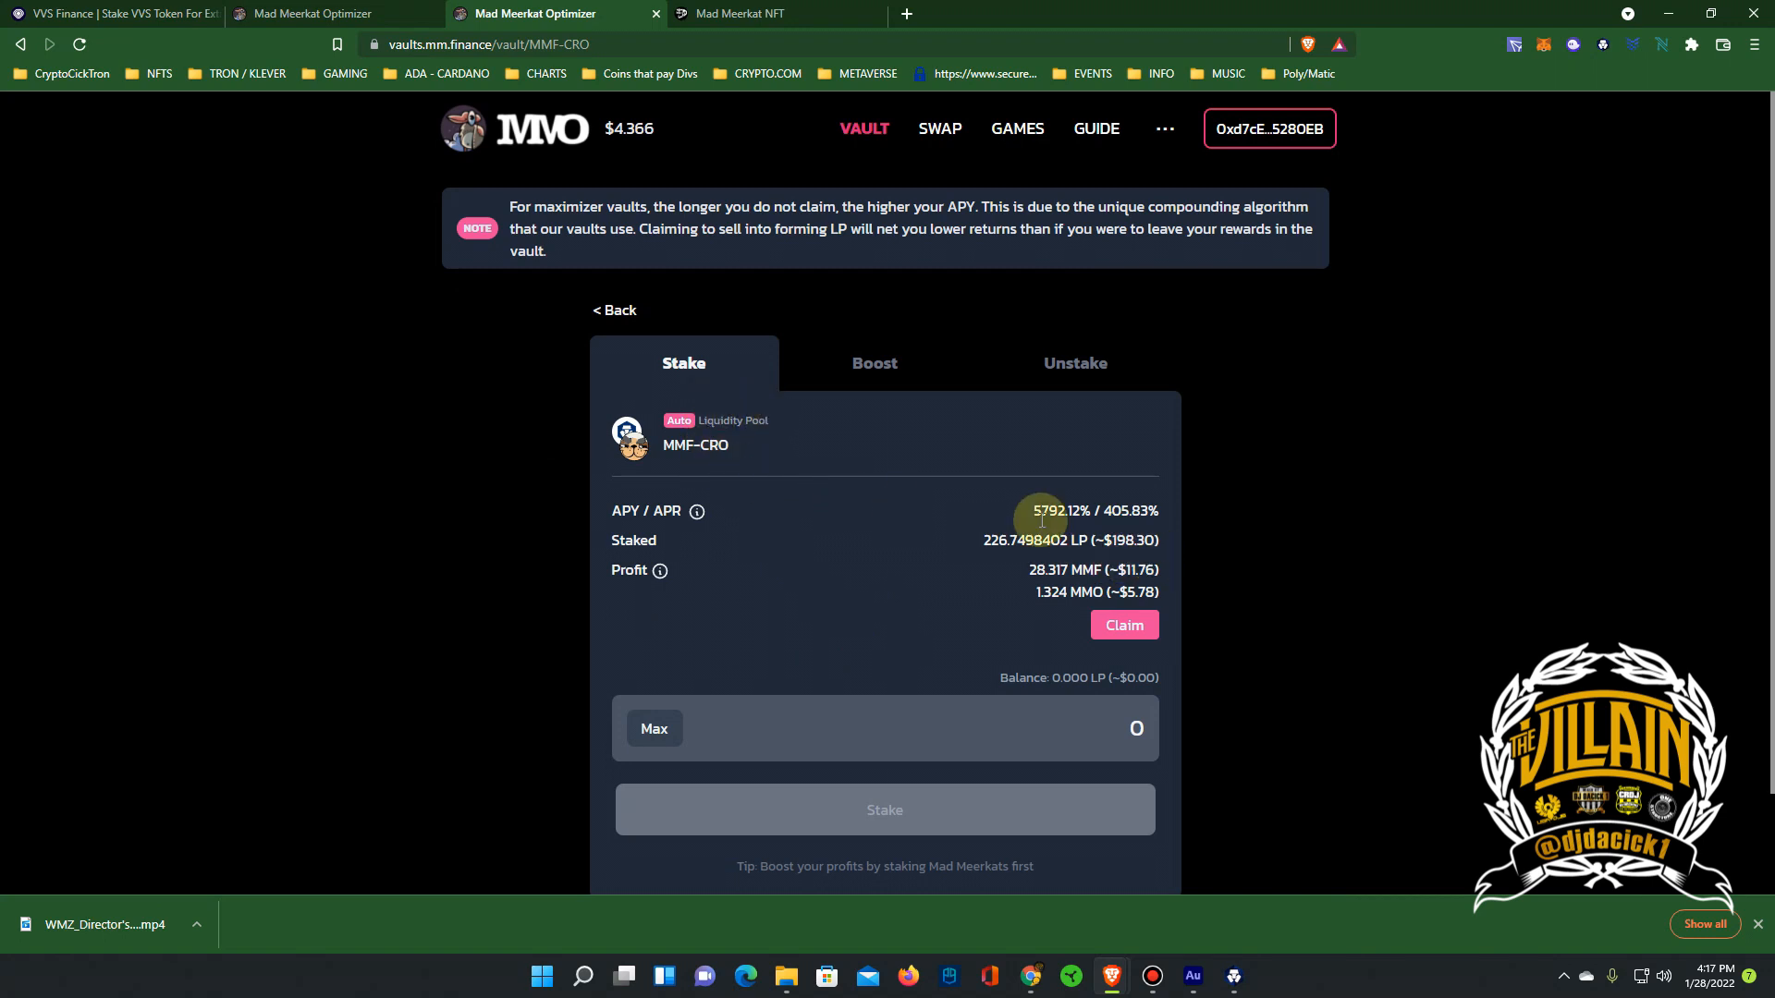
pyautogui.moveTo(1048, 532)
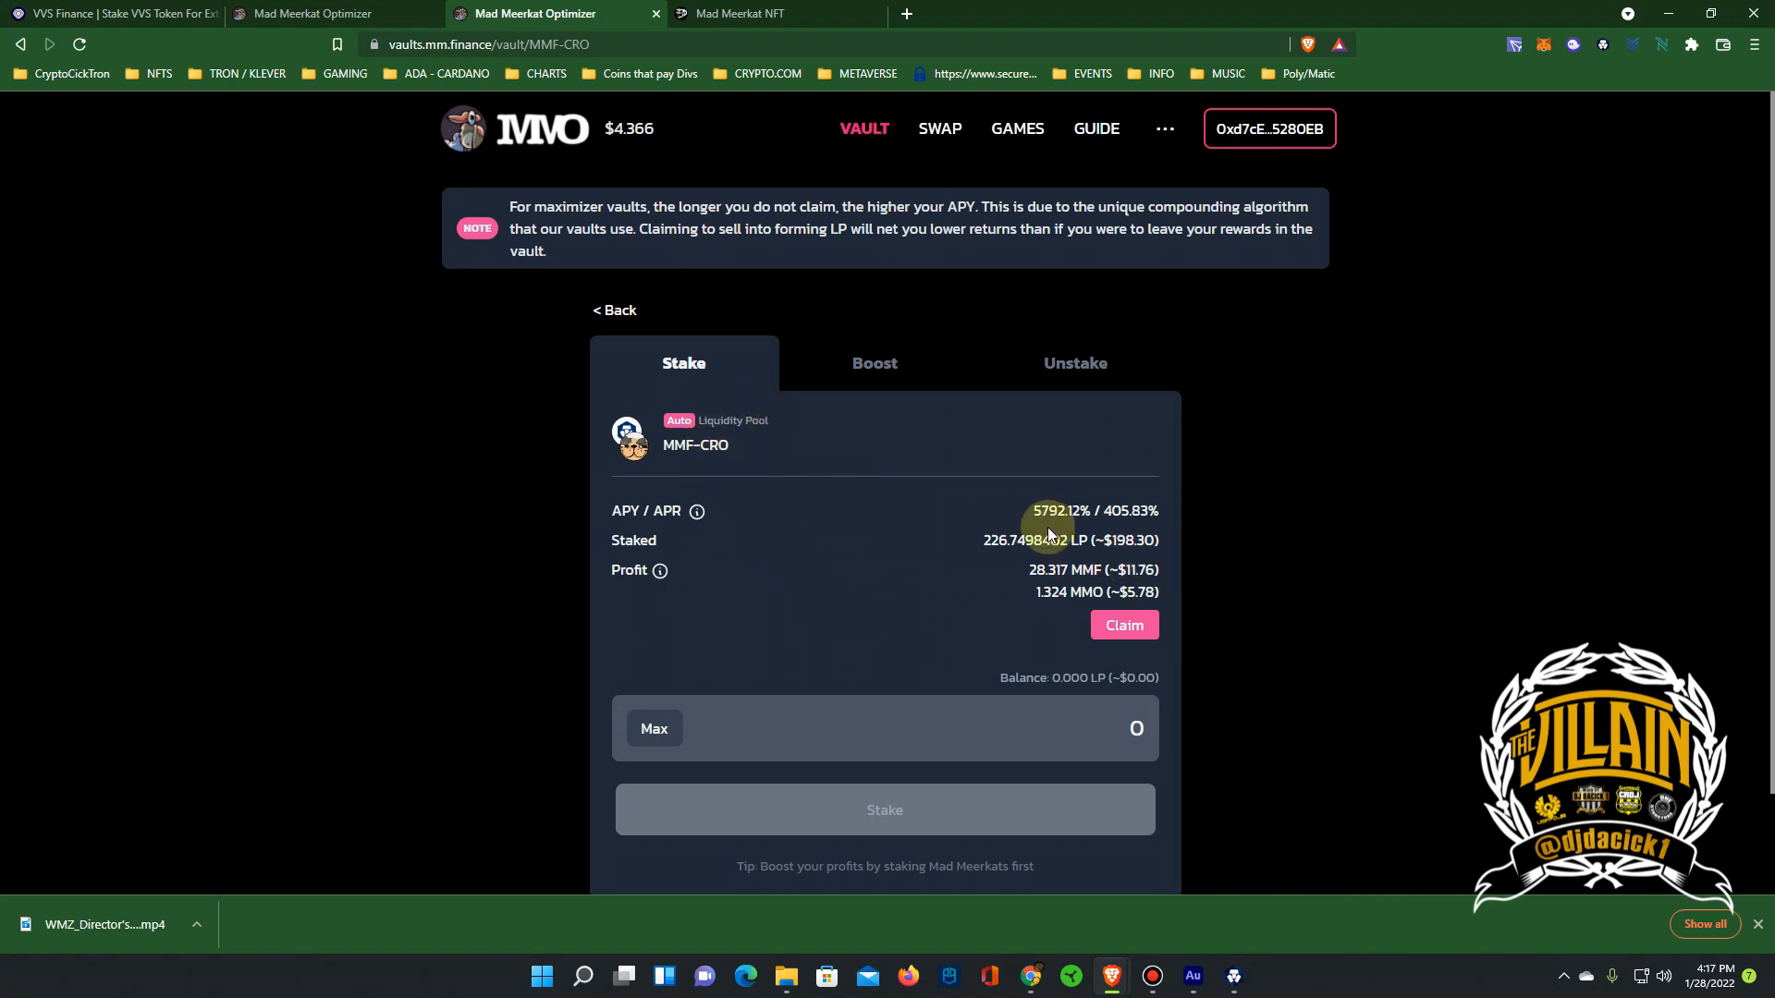
pyautogui.moveTo(812, 504)
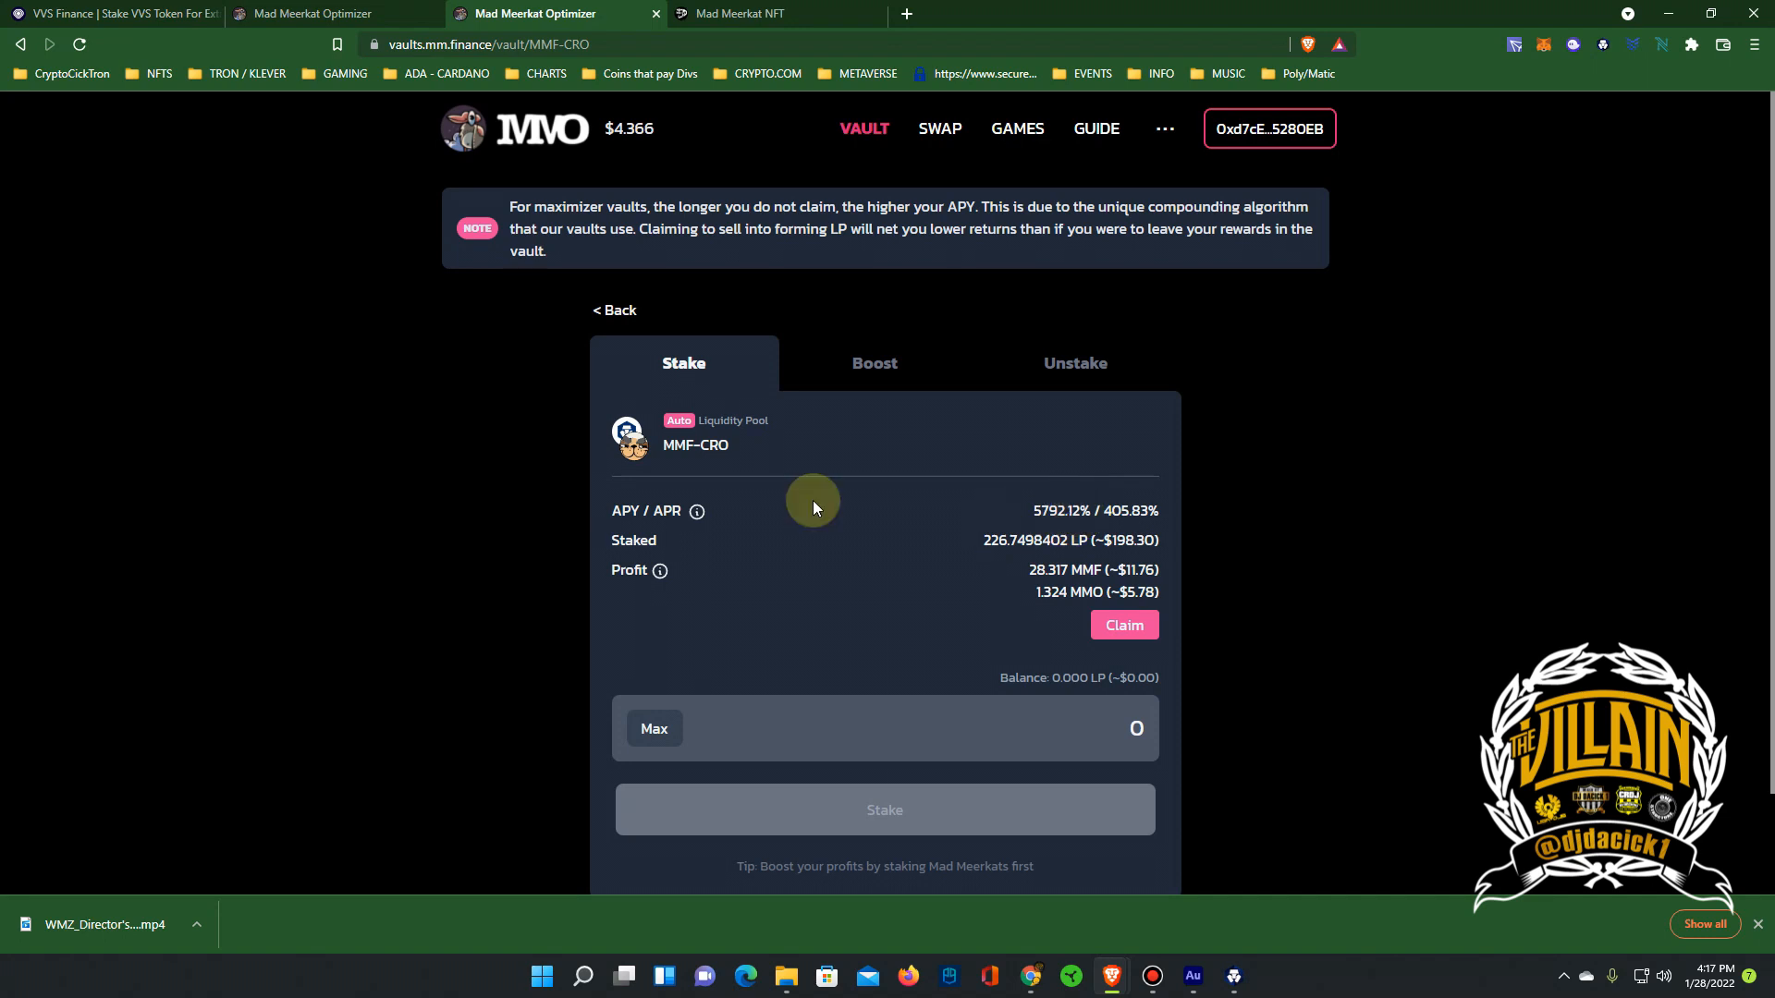
pyautogui.moveTo(758, 503)
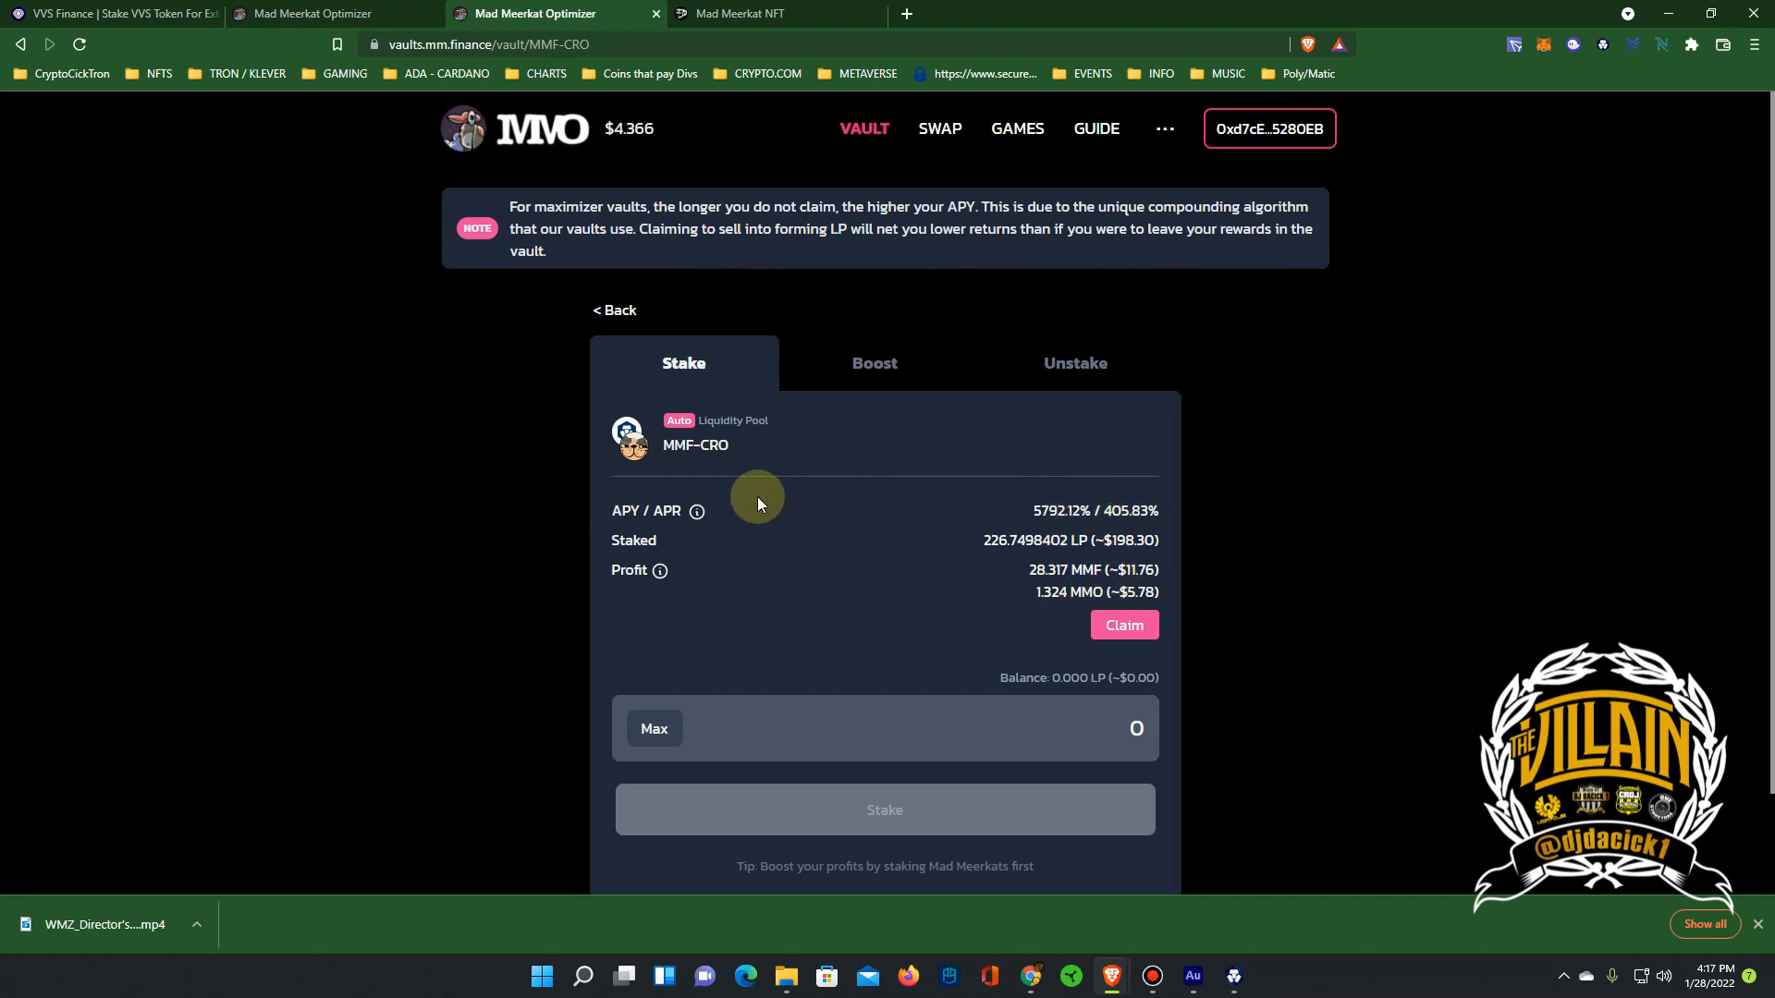
pyautogui.moveTo(1108, 569)
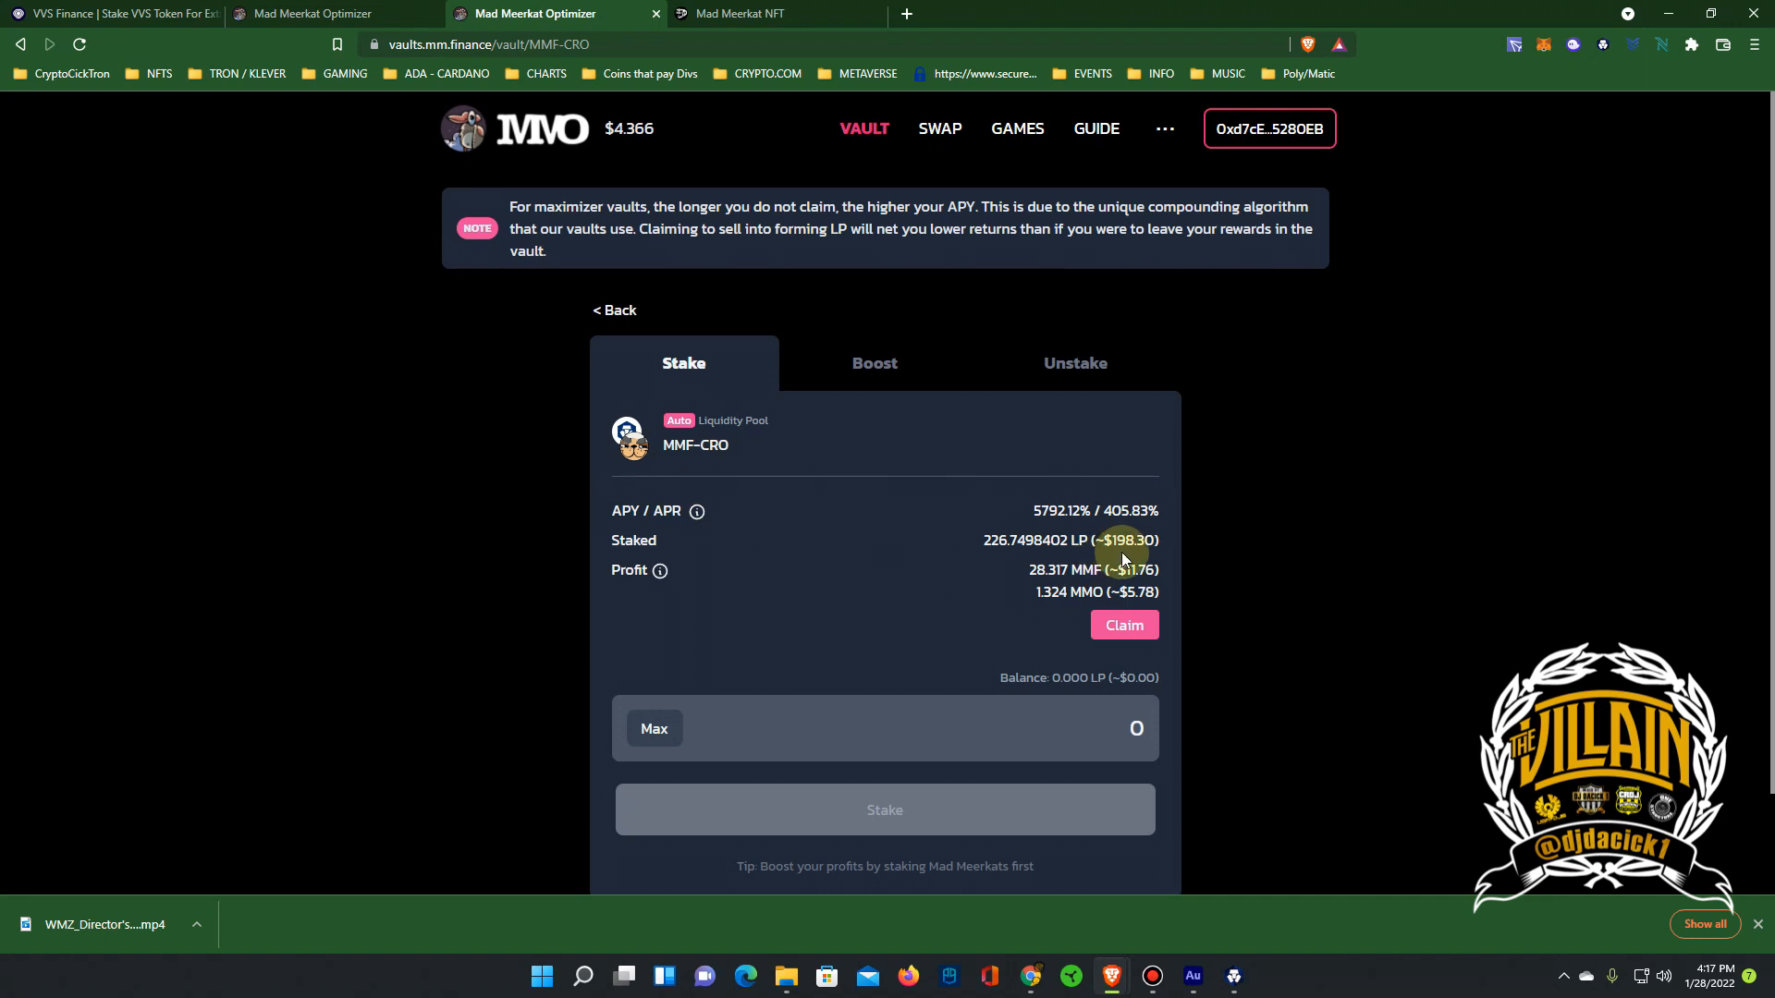
pyautogui.moveTo(1132, 577)
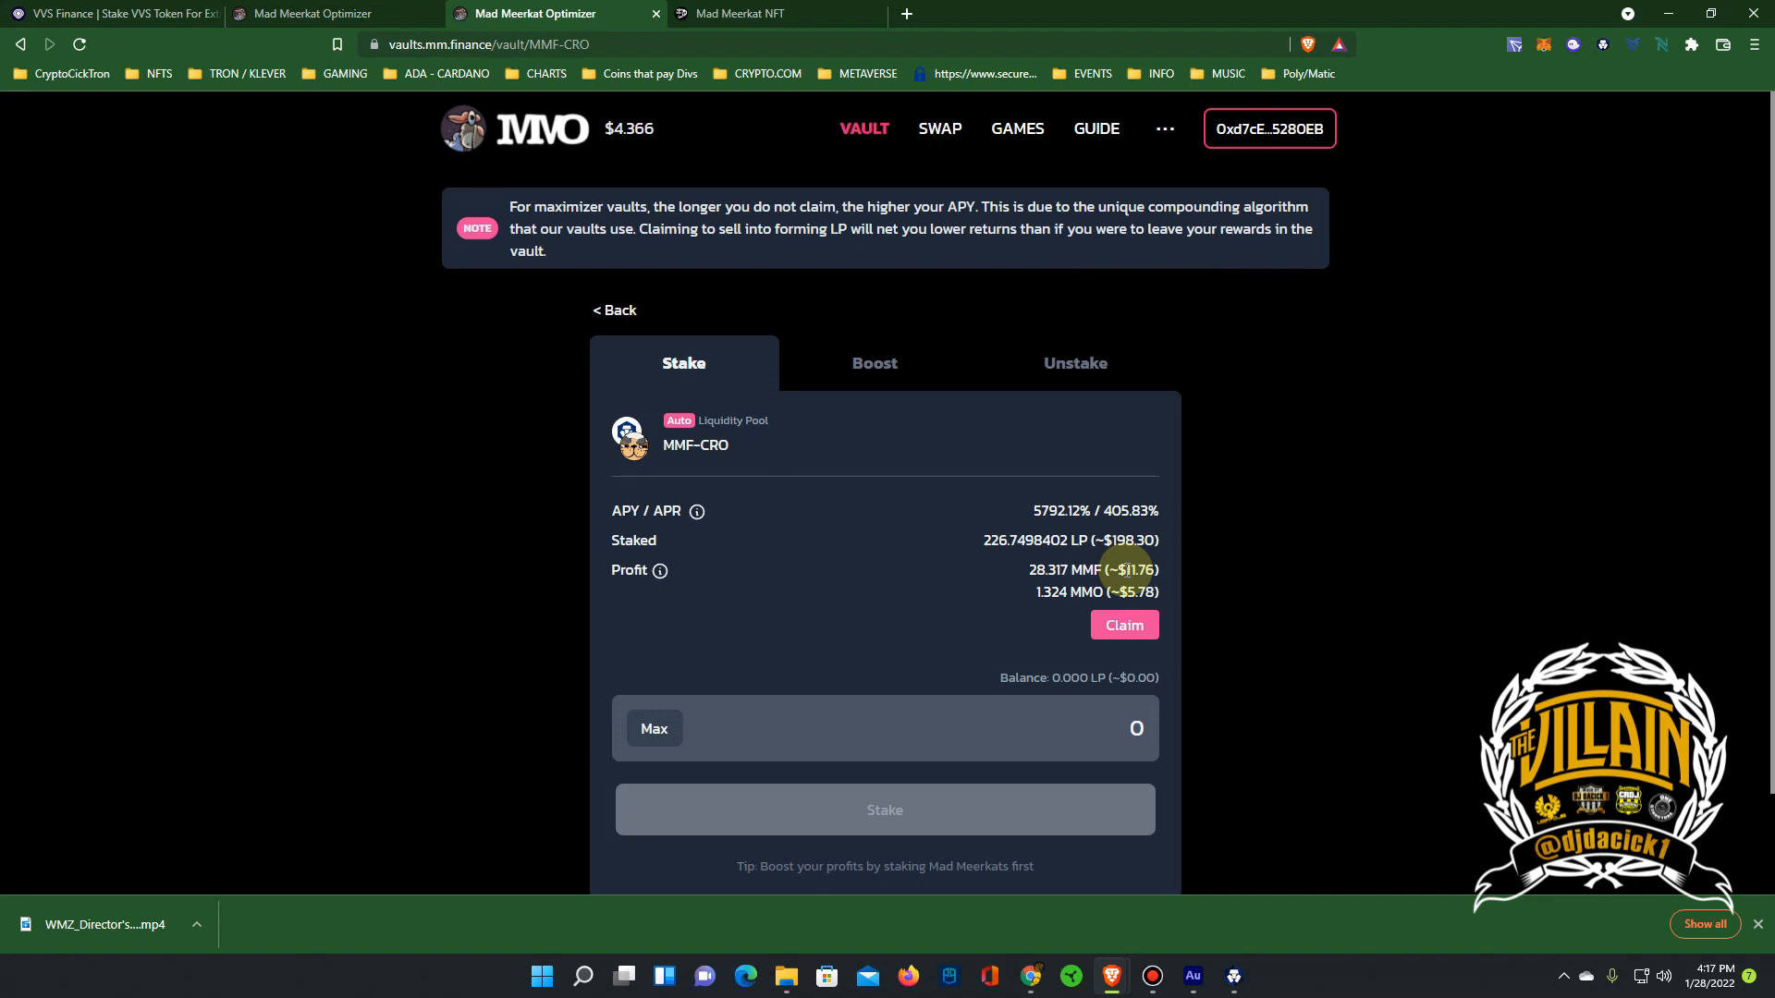
pyautogui.moveTo(1242, 511)
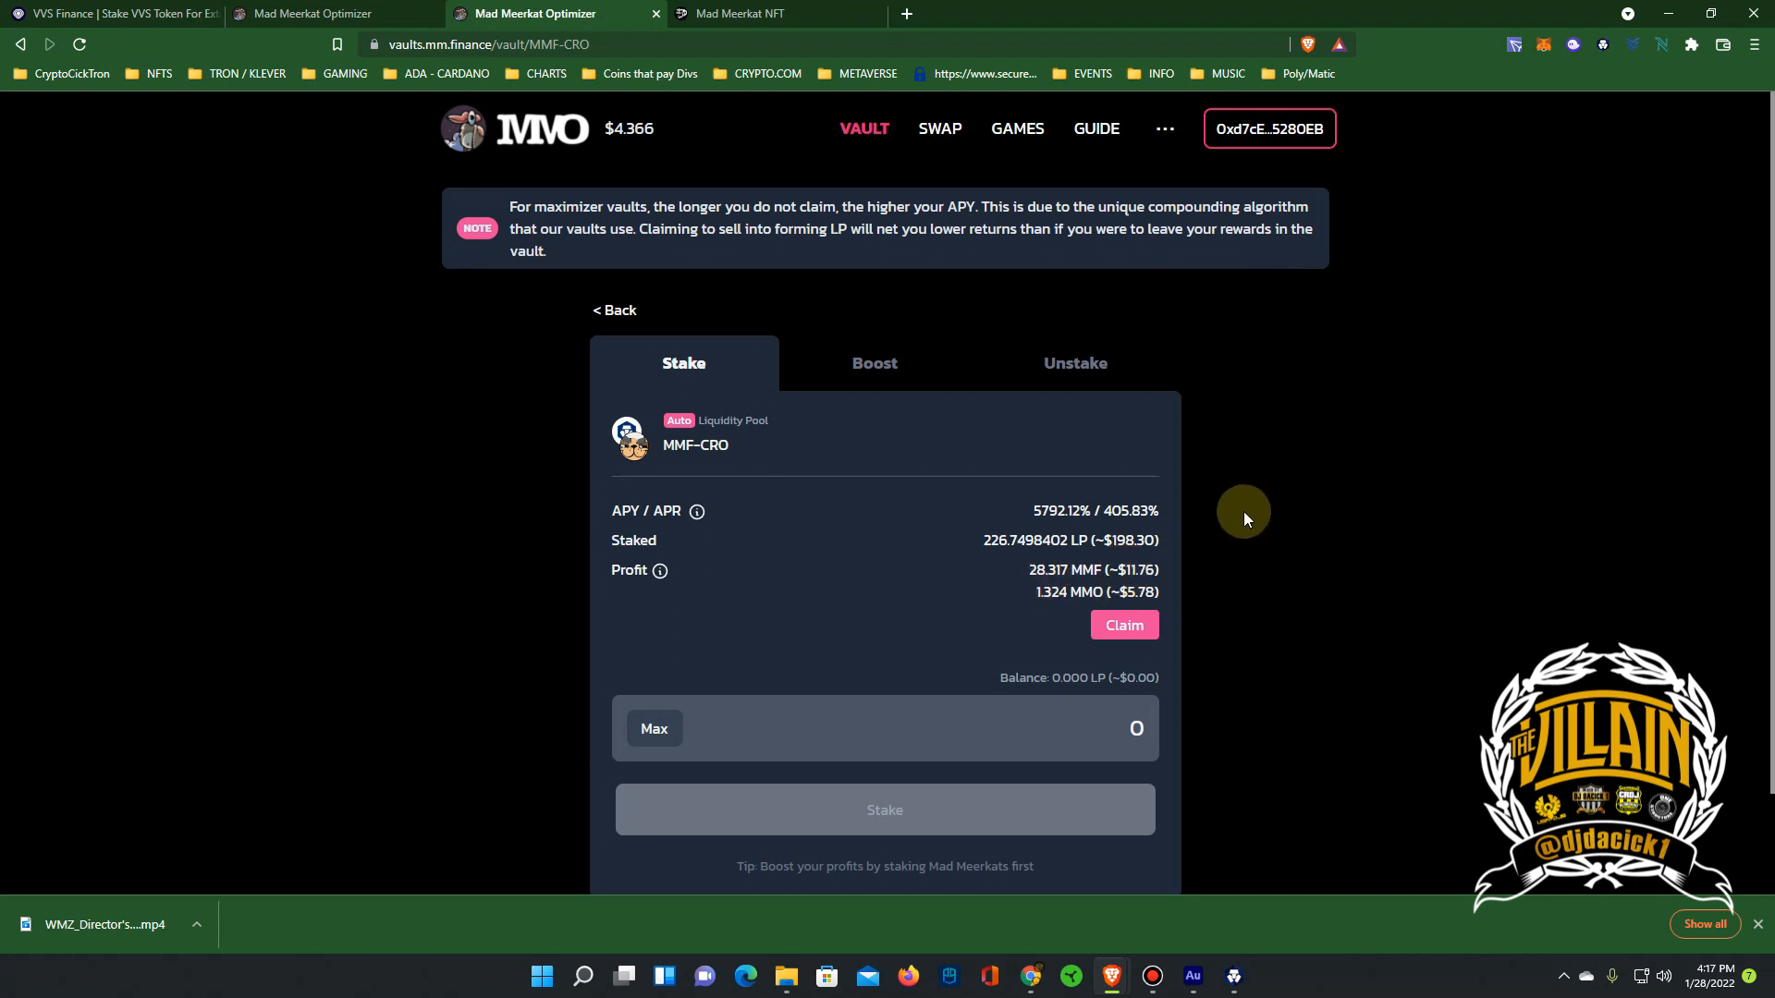
pyautogui.moveTo(1079, 591)
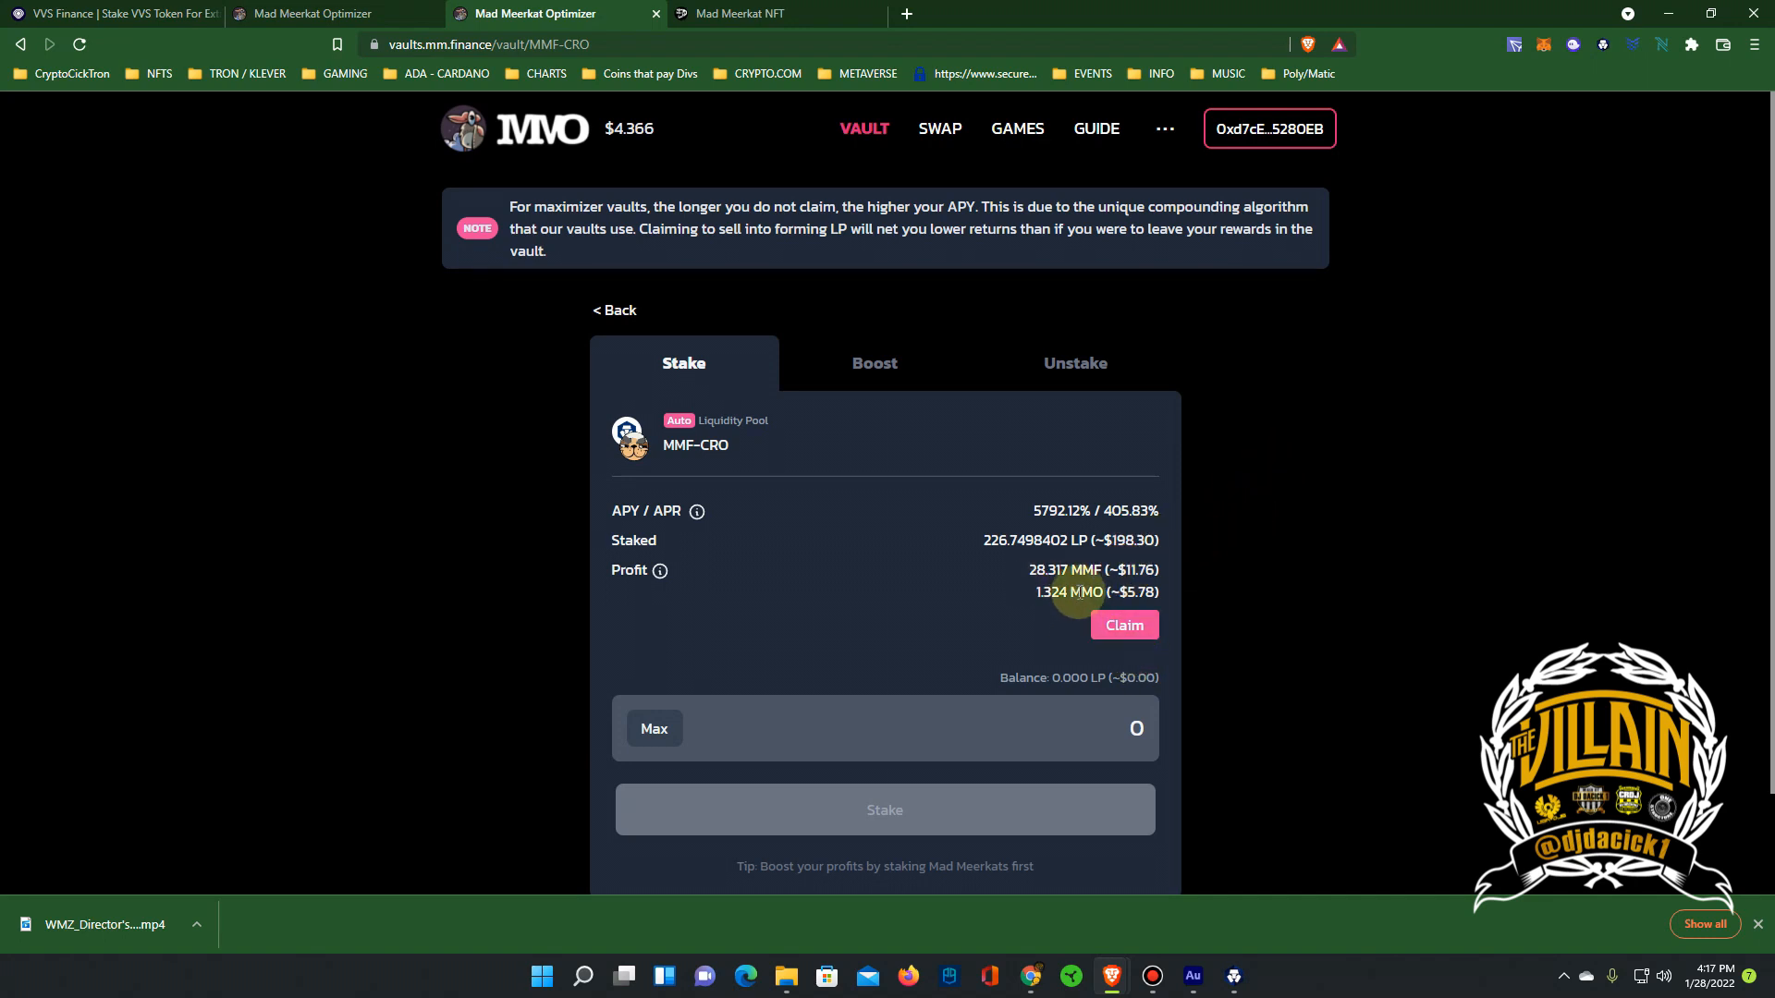
pyautogui.moveTo(906, 608)
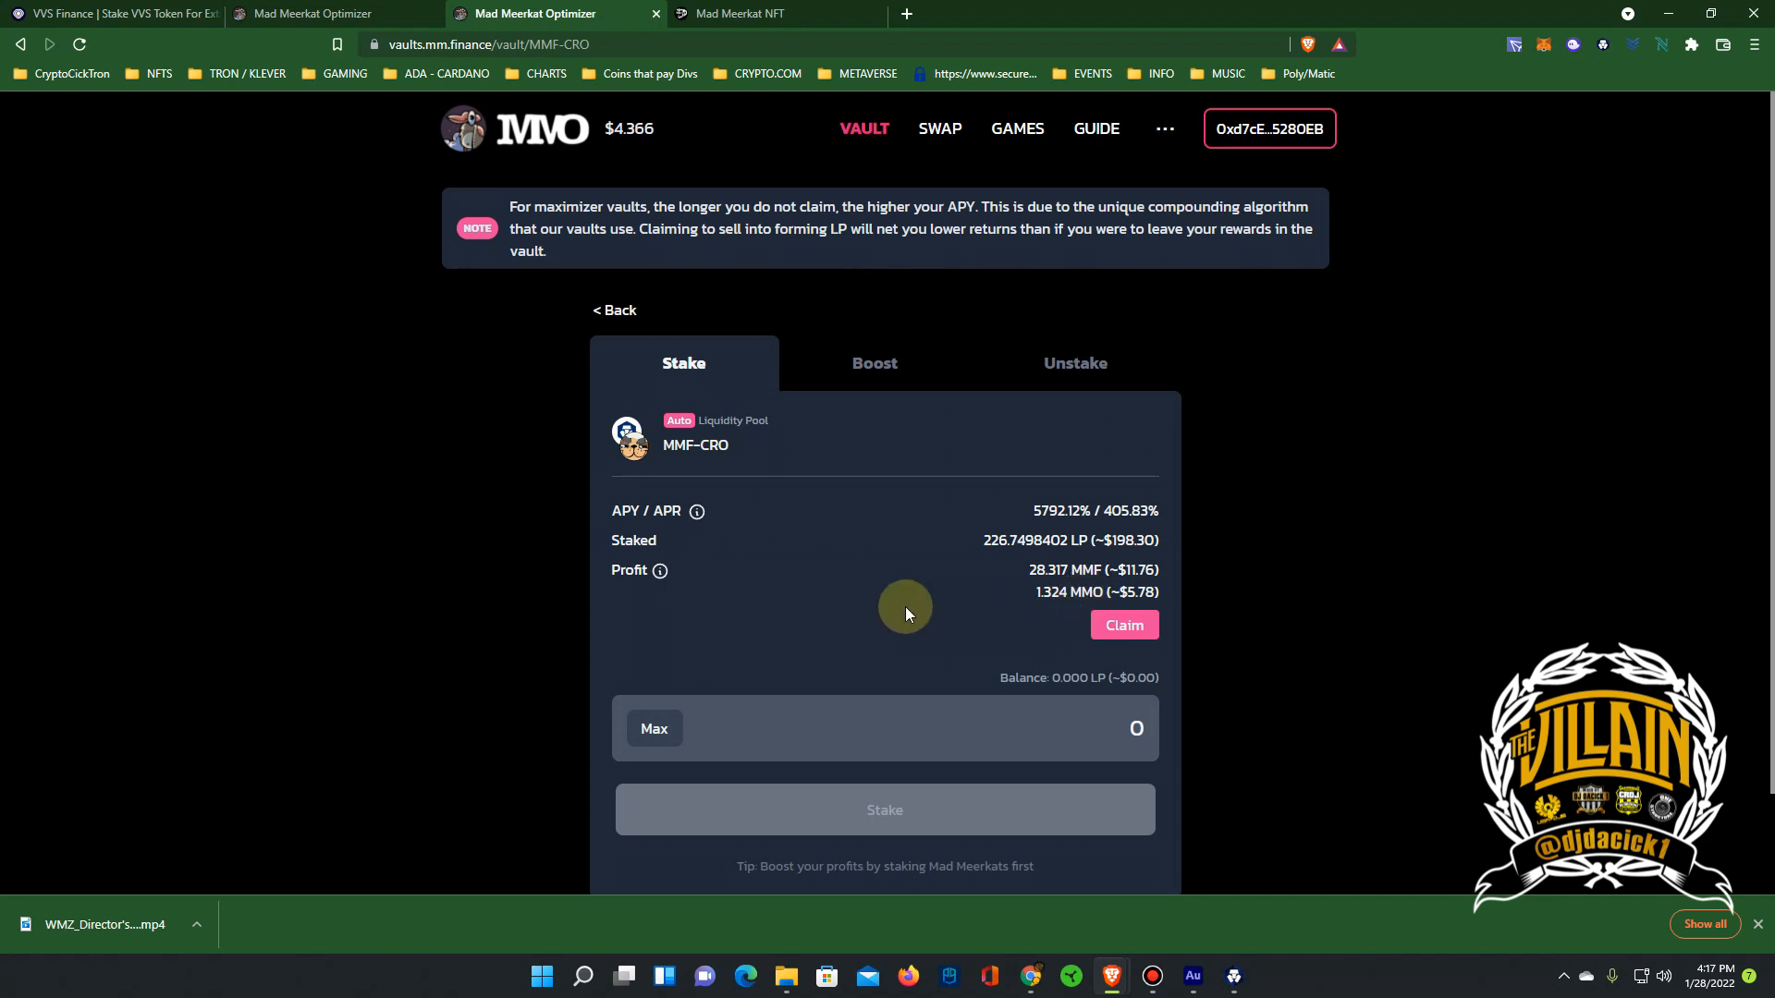
pyautogui.moveTo(1113, 596)
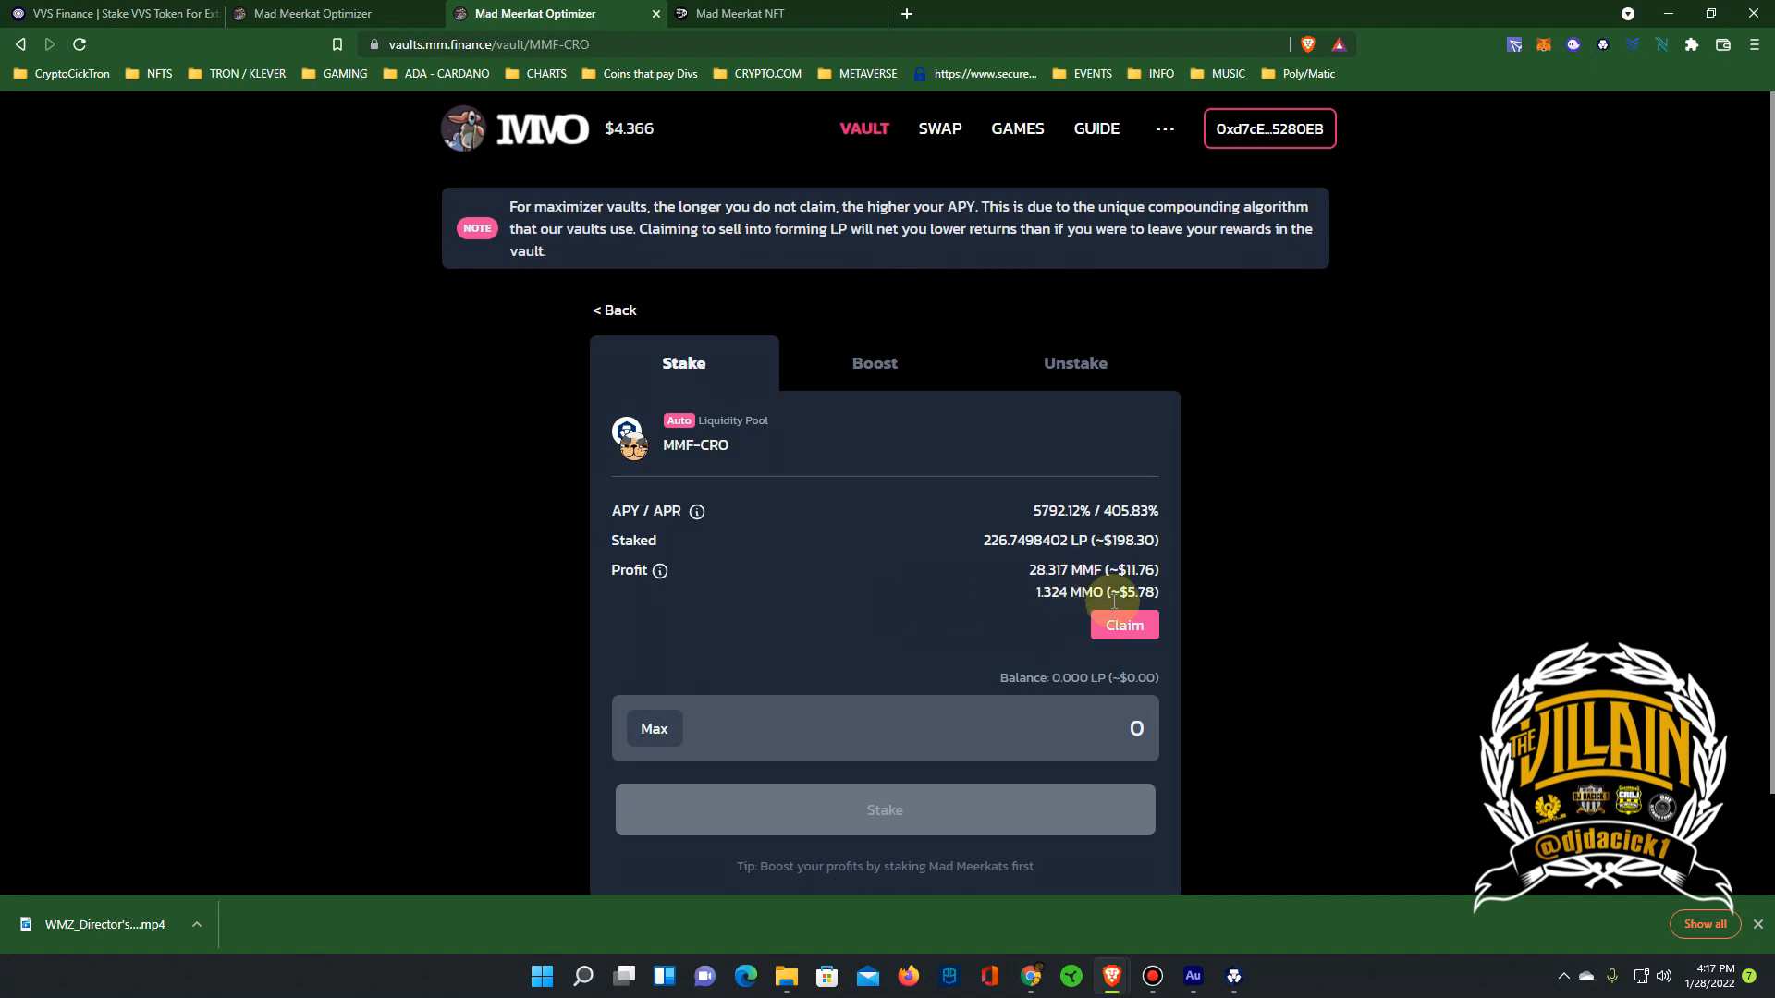
pyautogui.moveTo(993, 600)
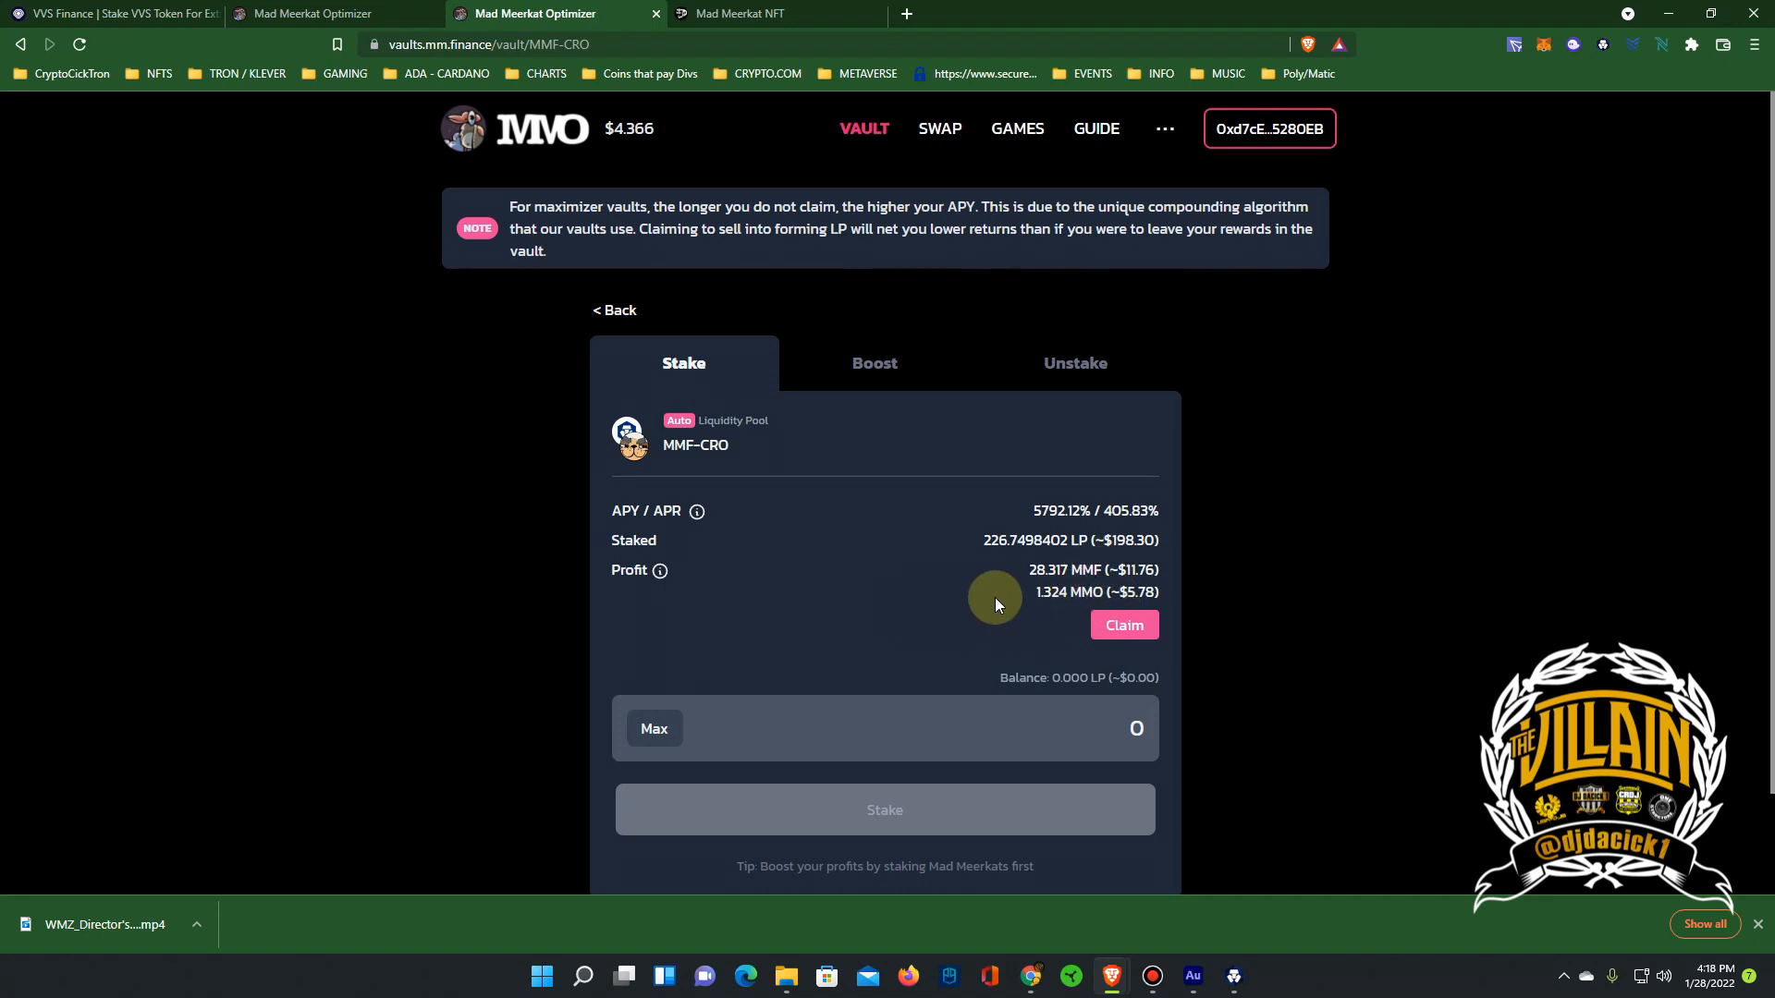
# Show the MMF-CRO vault's Boost section, with one meerkat in five +3% slots
pyautogui.click(873, 362)
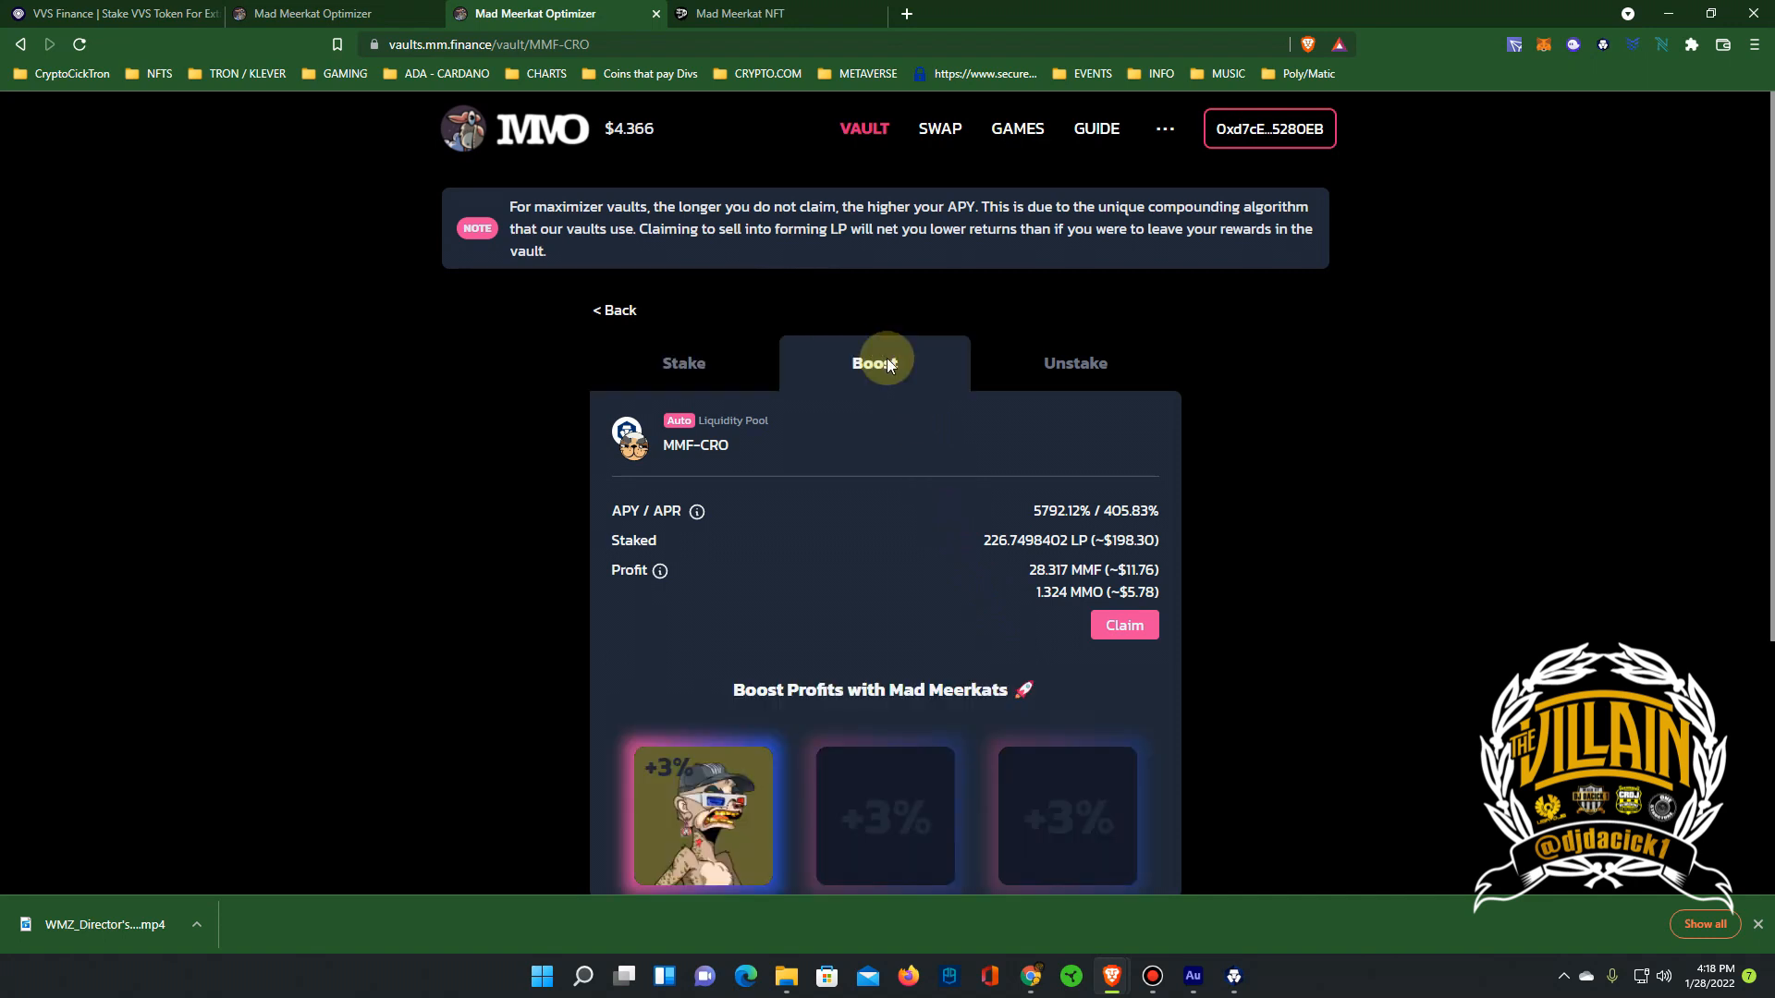
pyautogui.scroll(-3)
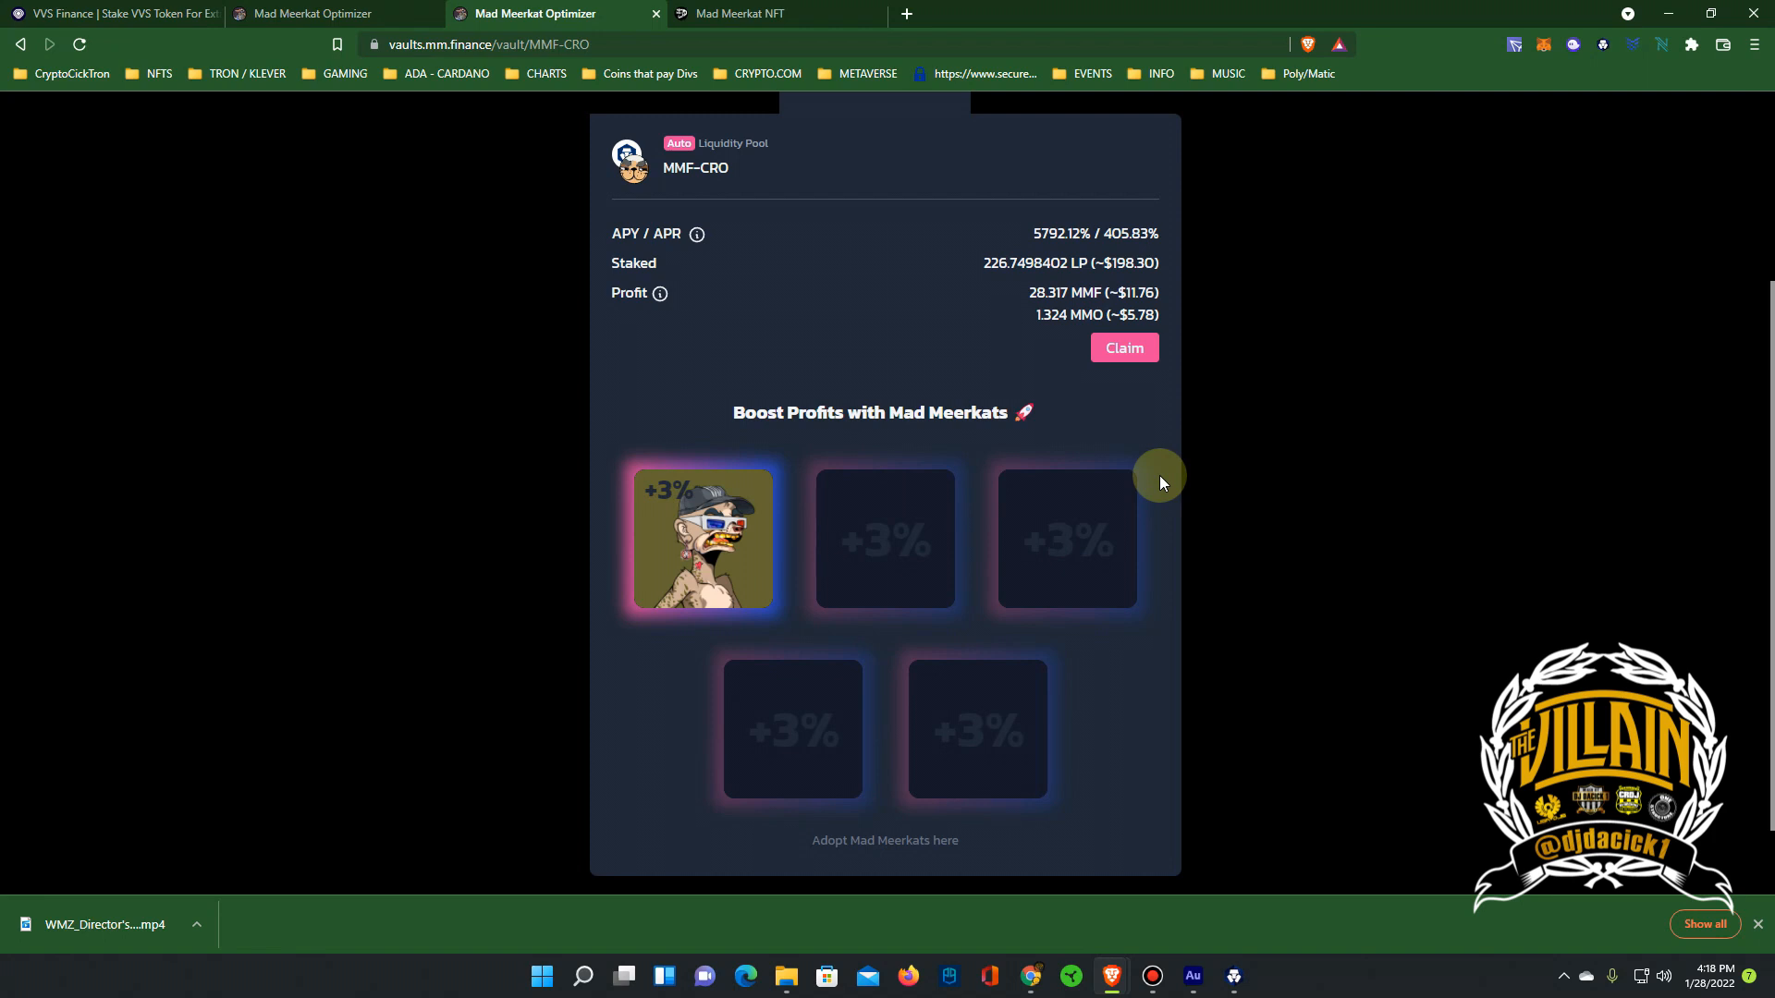
pyautogui.moveTo(1008, 624)
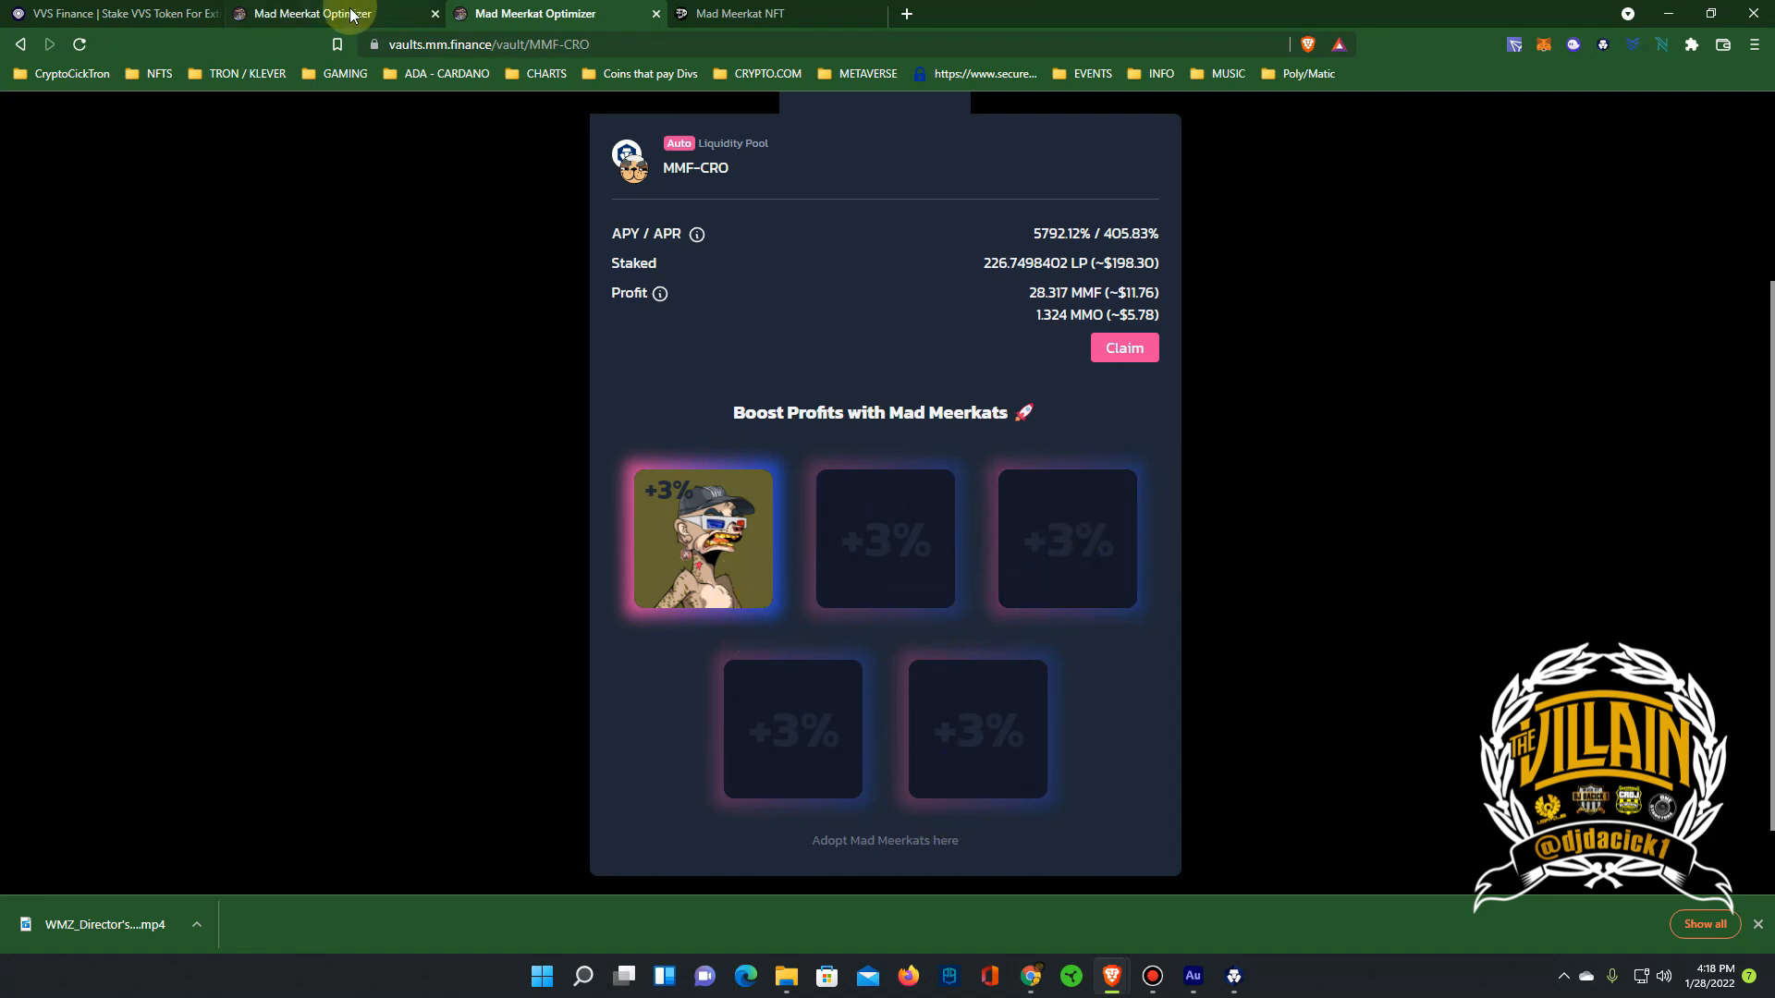
pyautogui.moveTo(928, 680)
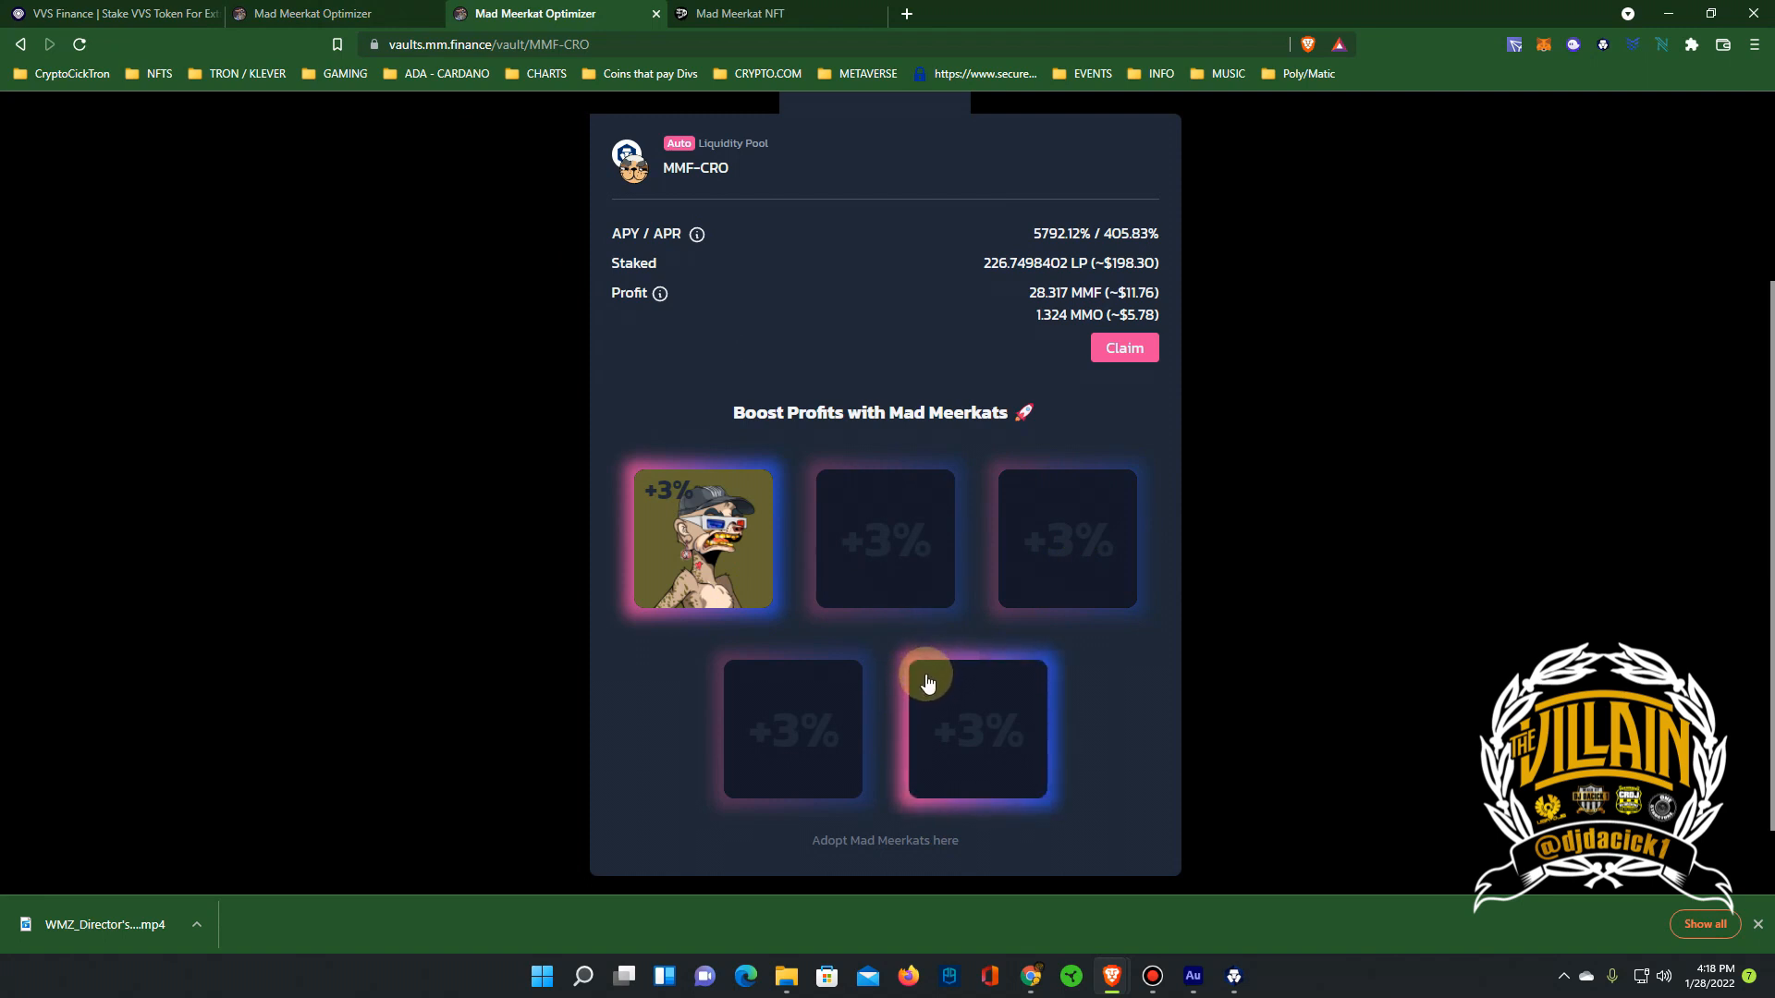
pyautogui.moveTo(1023, 564)
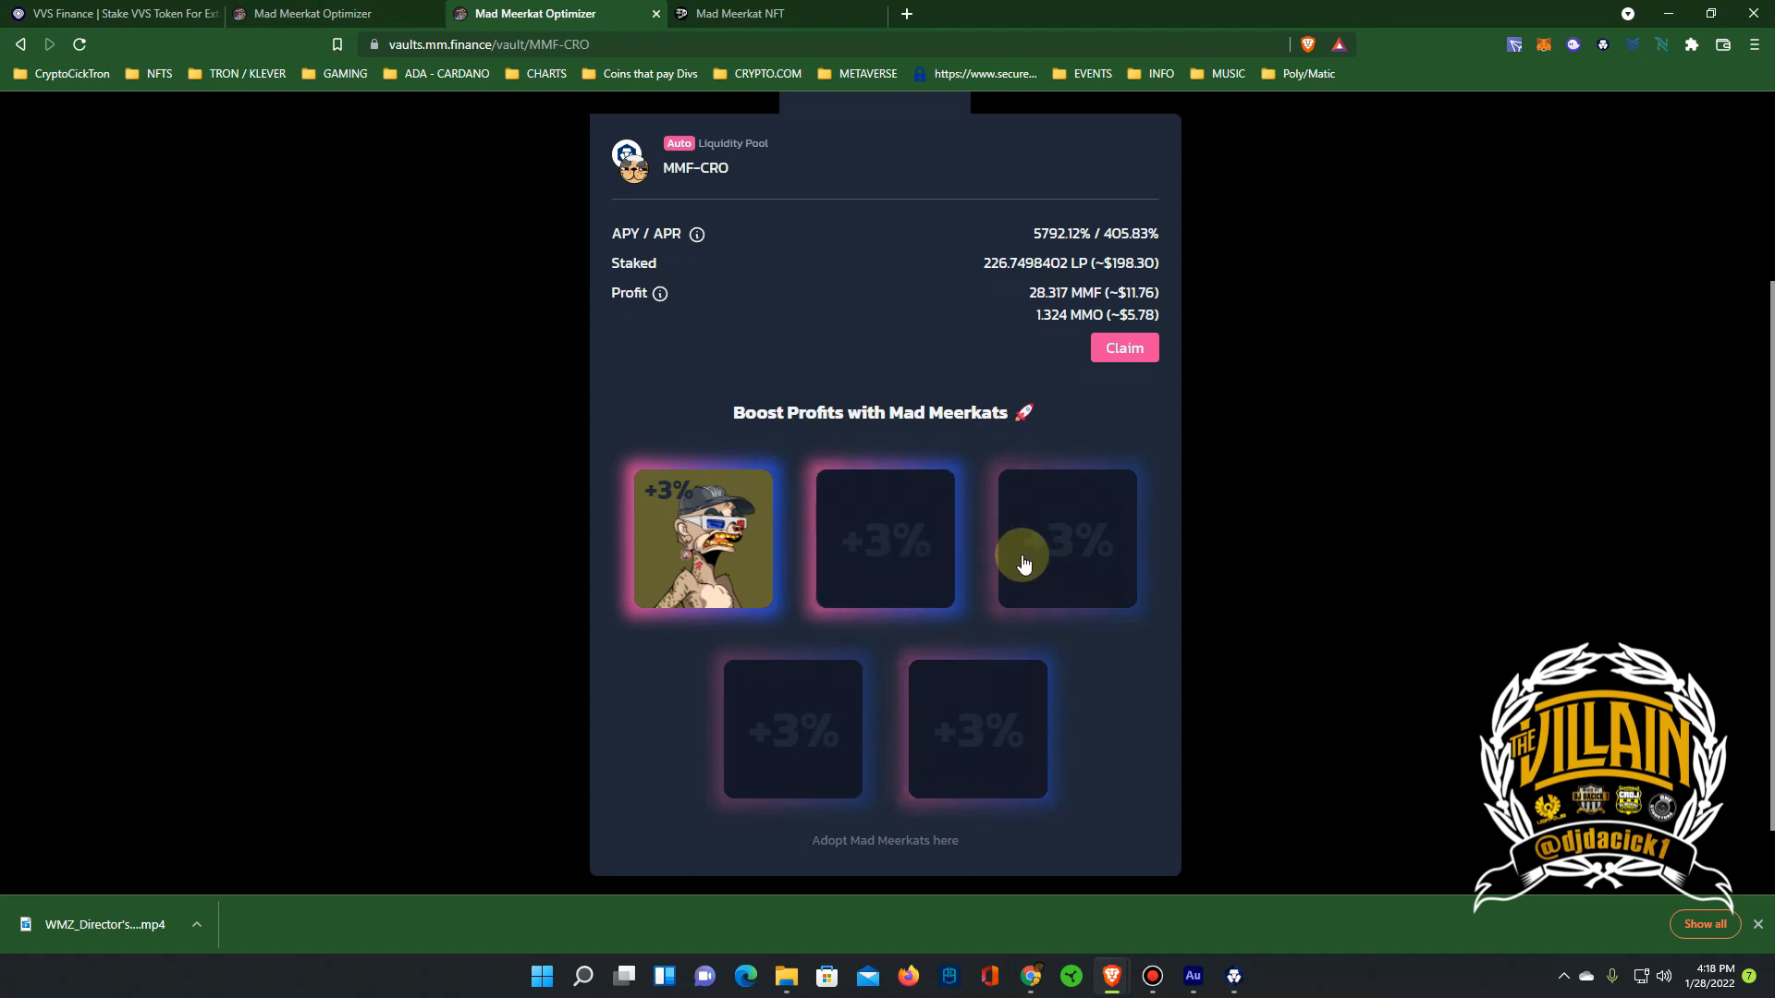
pyautogui.moveTo(801, 565)
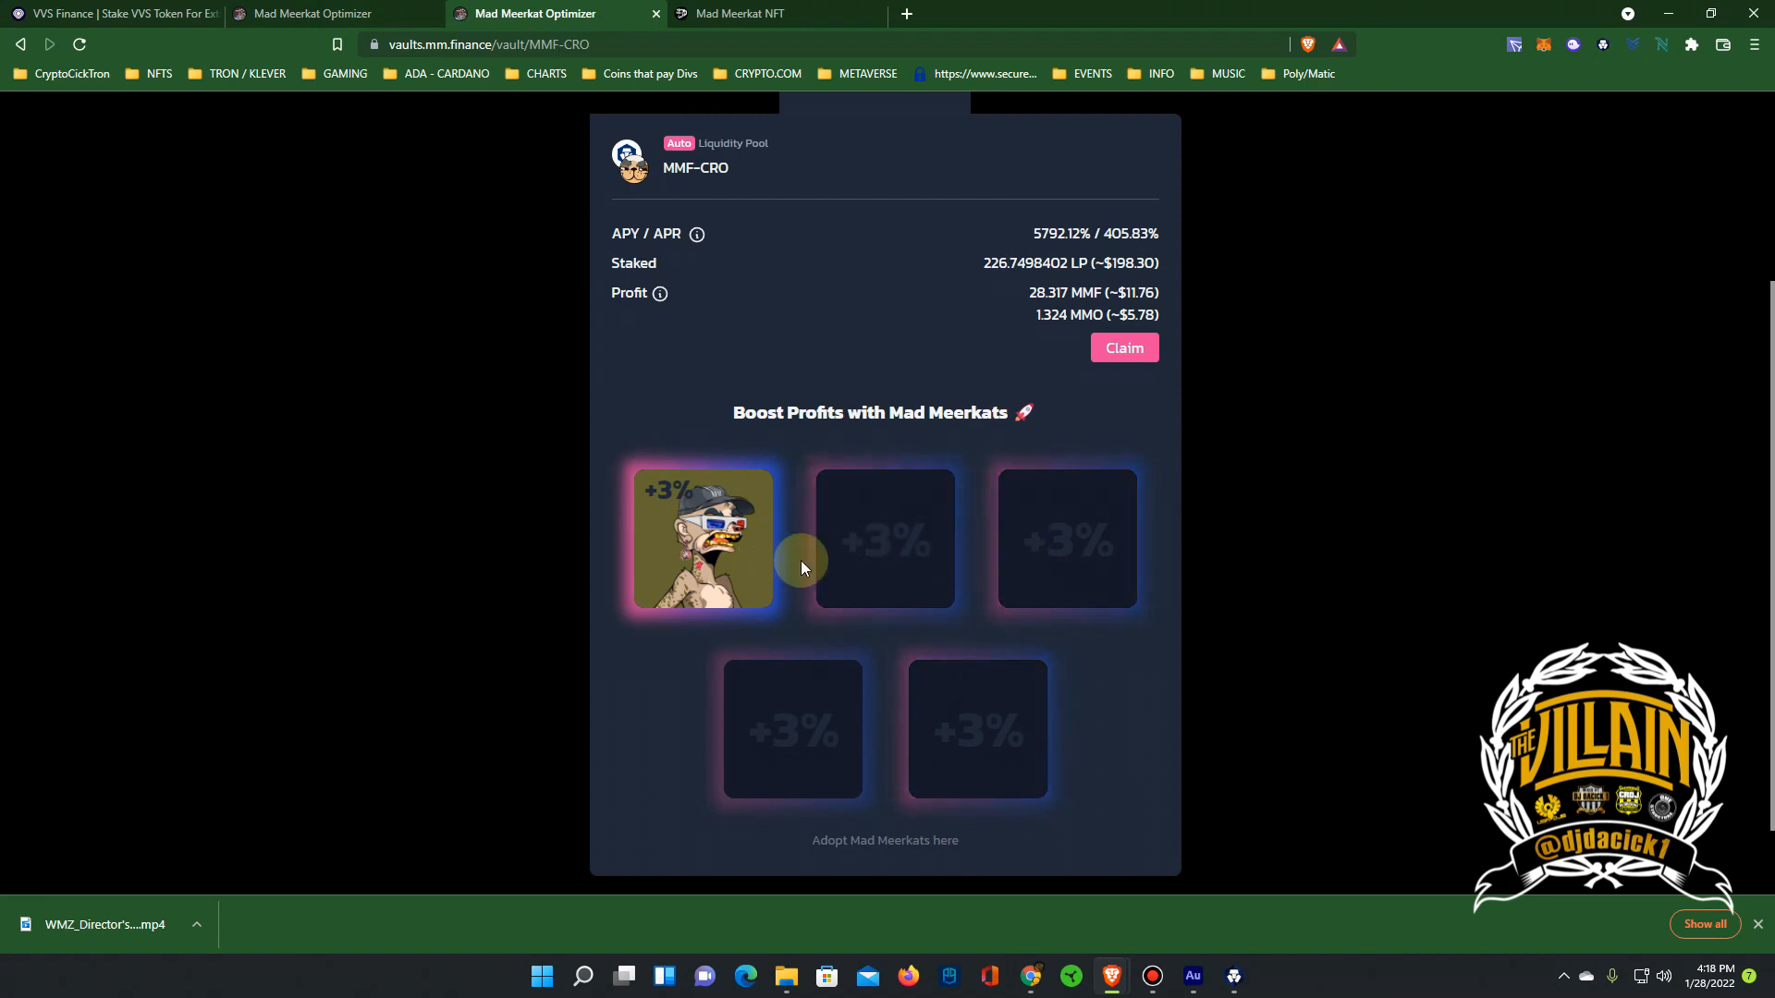
pyautogui.moveTo(926, 745)
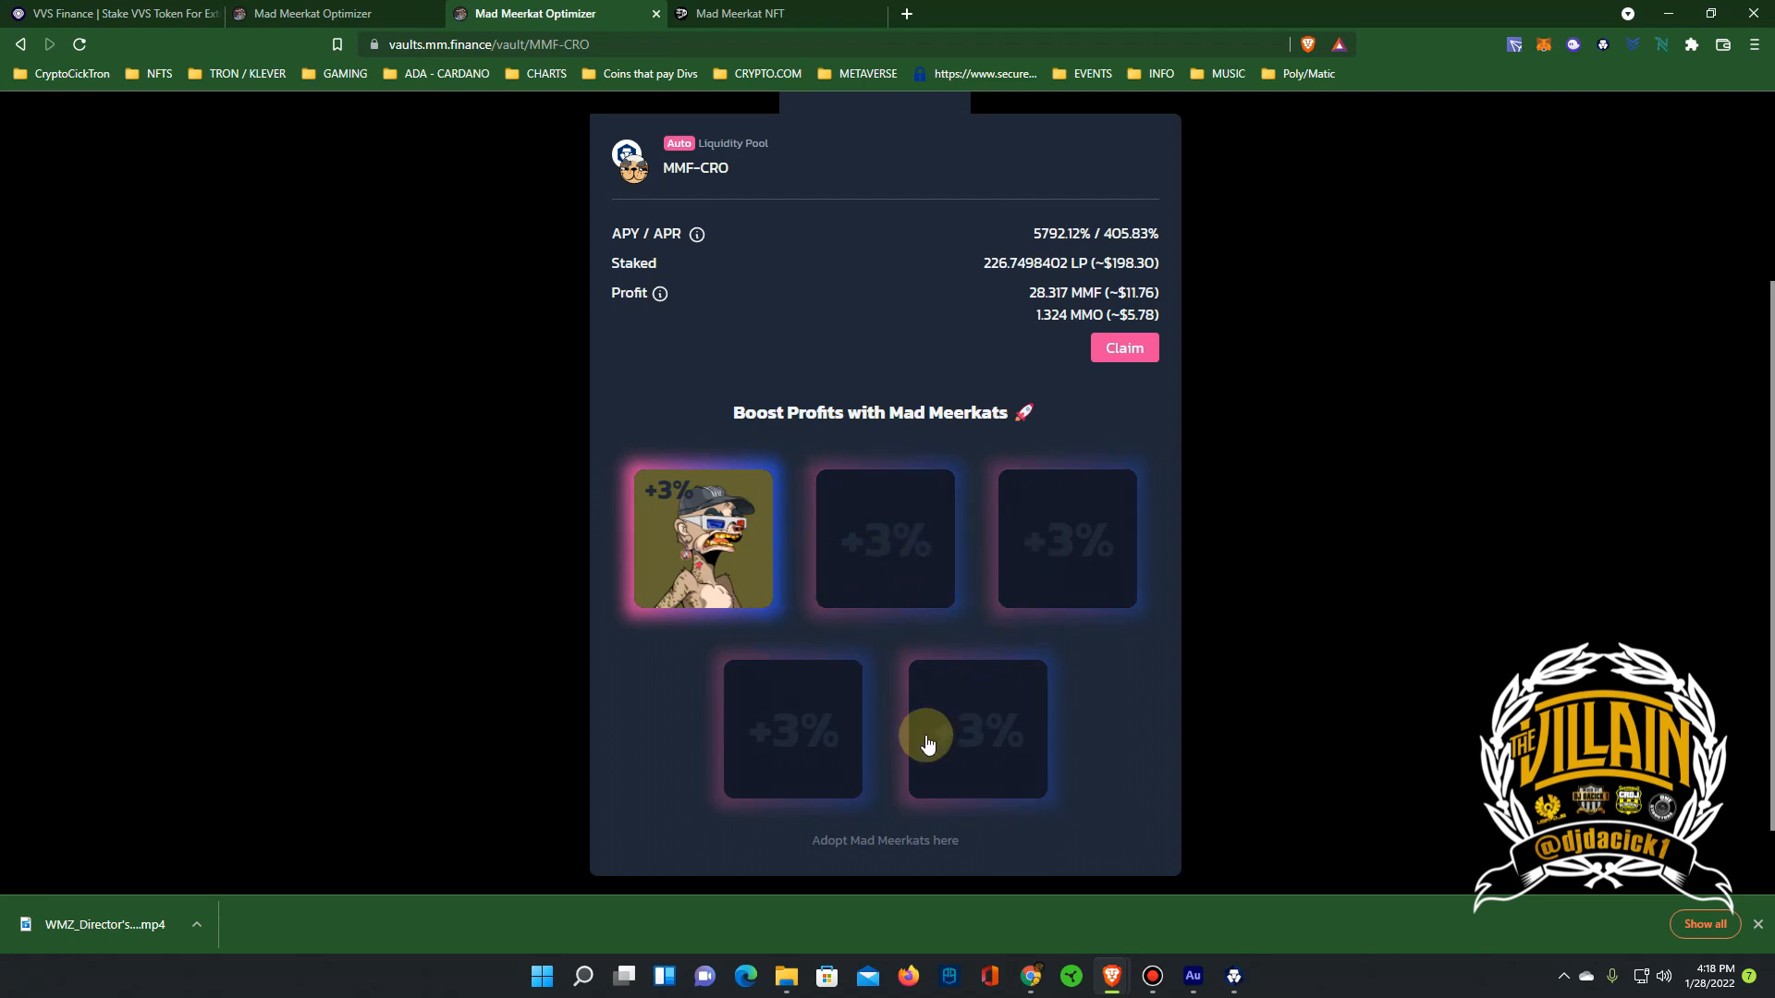
pyautogui.scroll(3)
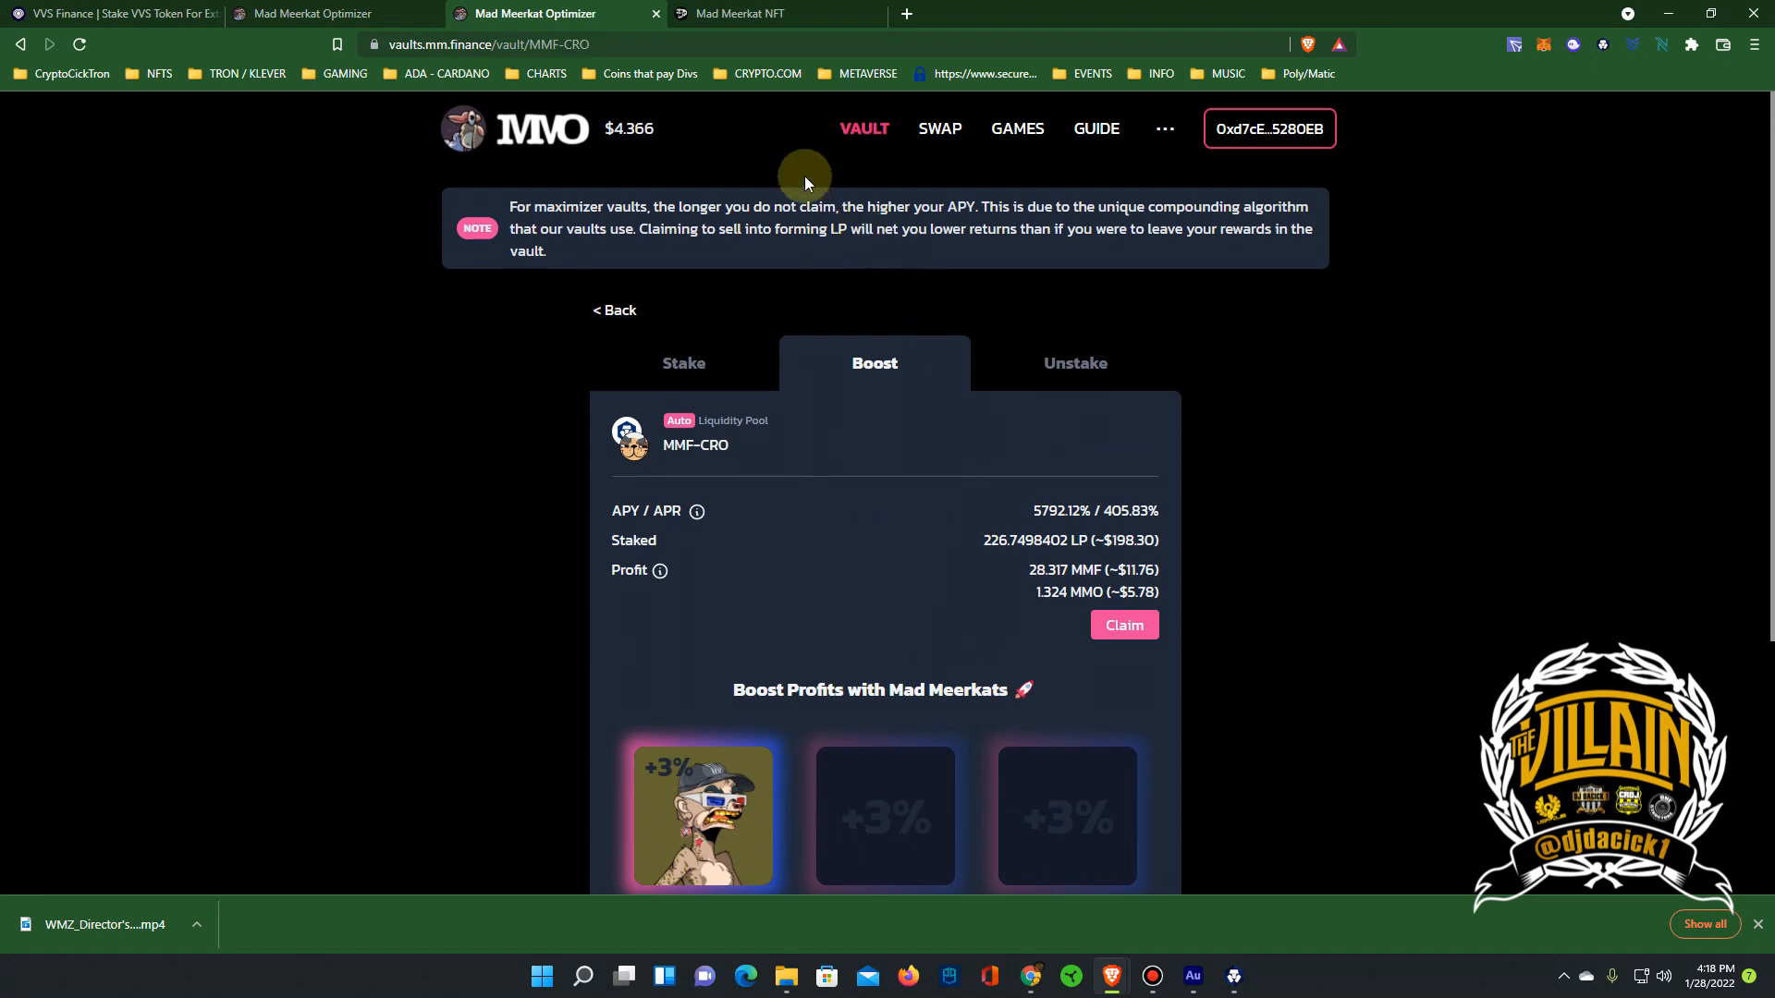
pyautogui.moveTo(1095, 484)
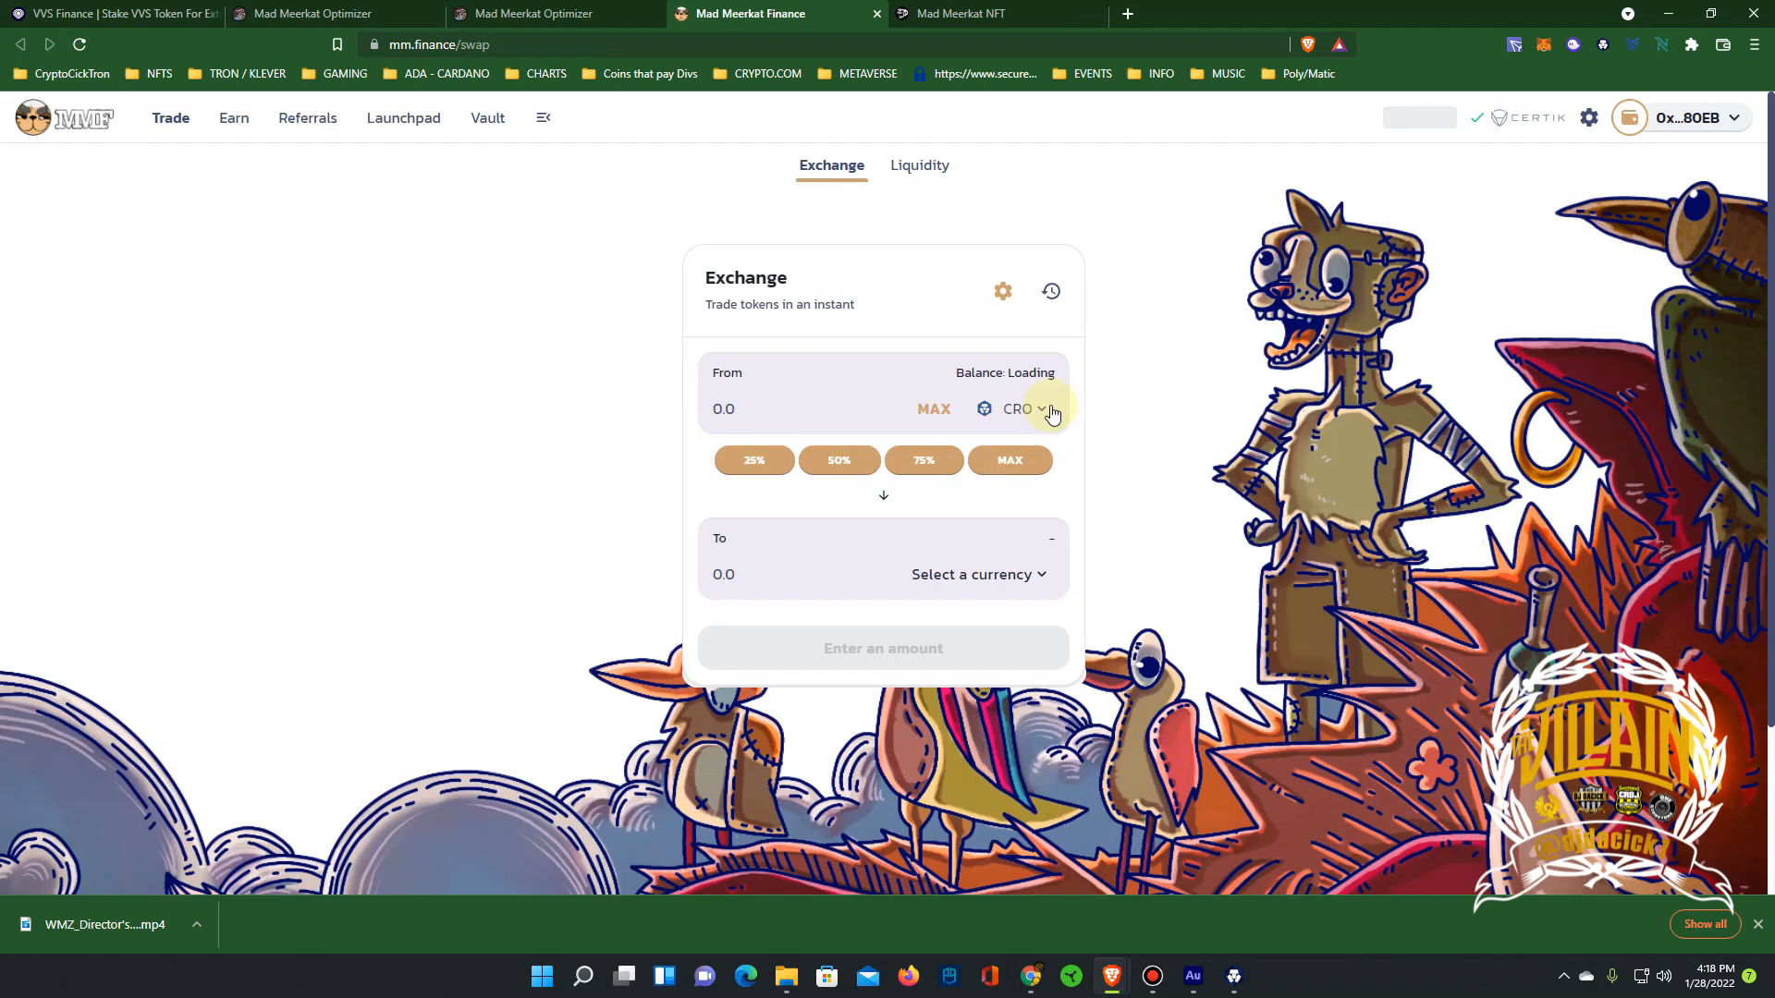
pyautogui.moveTo(956, 464)
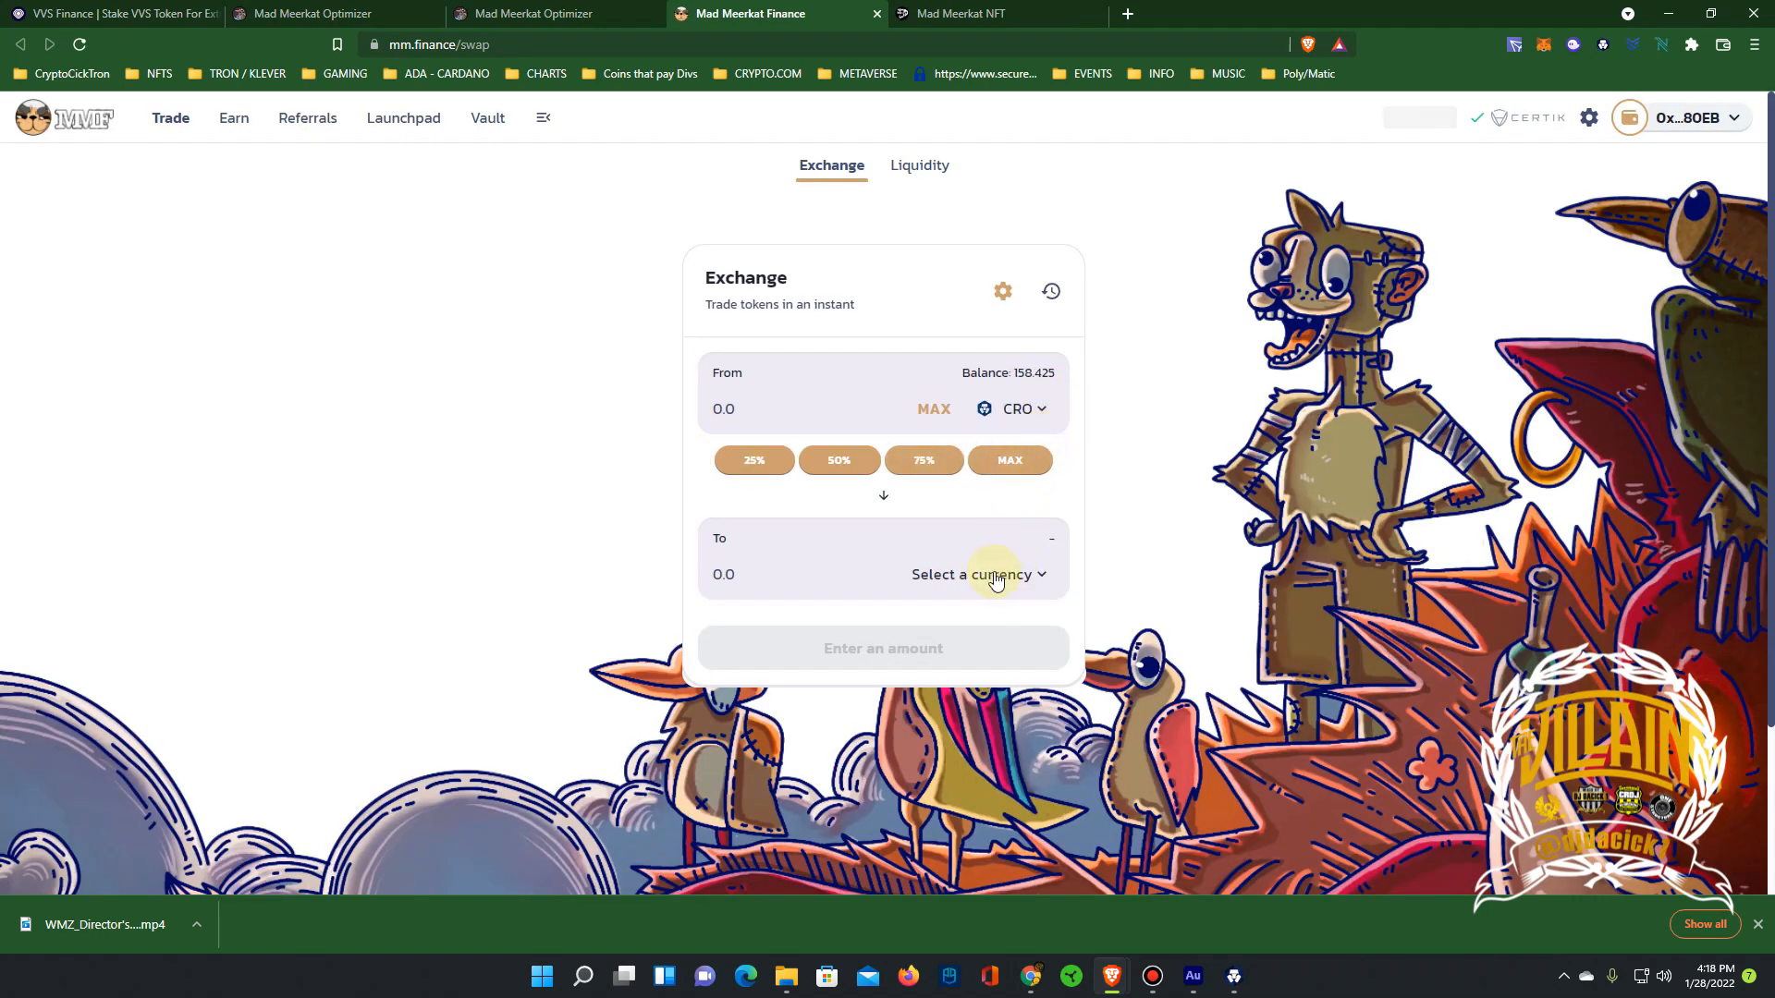
# Swap about 70.2 CRO for roughly 70.5 MMF, approving the transaction in the wallet
pyautogui.click(977, 574)
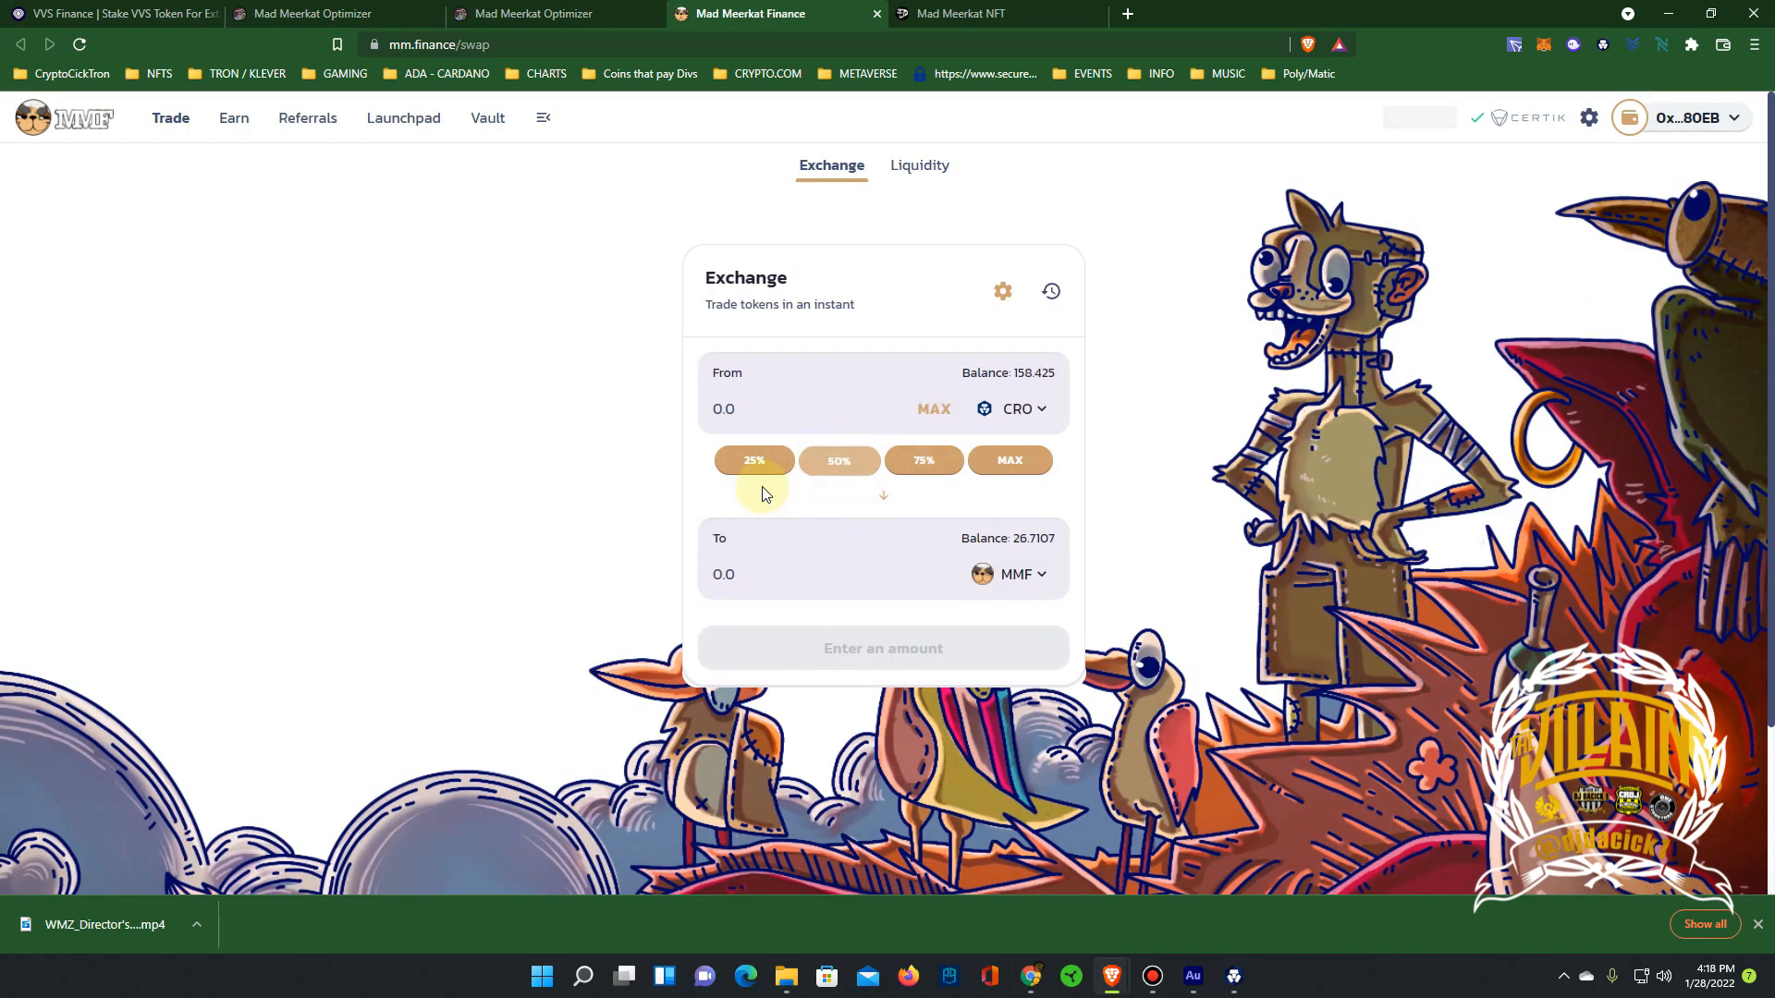
pyautogui.click(838, 460)
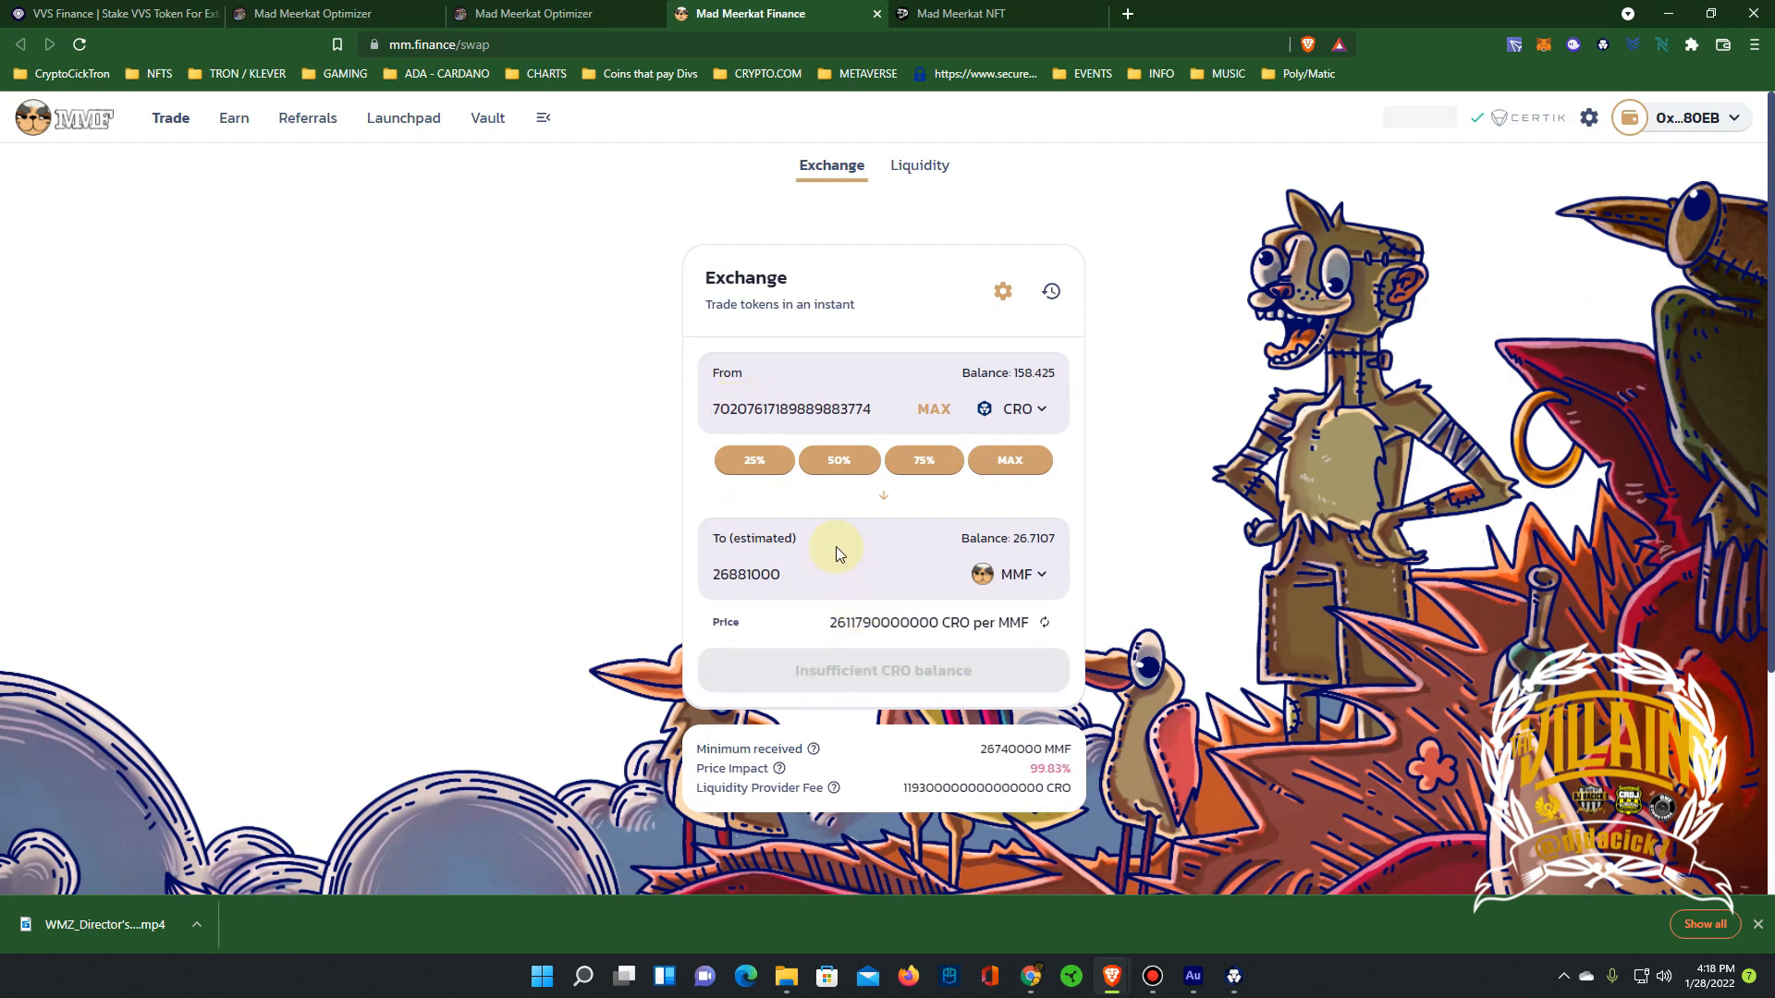
pyautogui.click(882, 669)
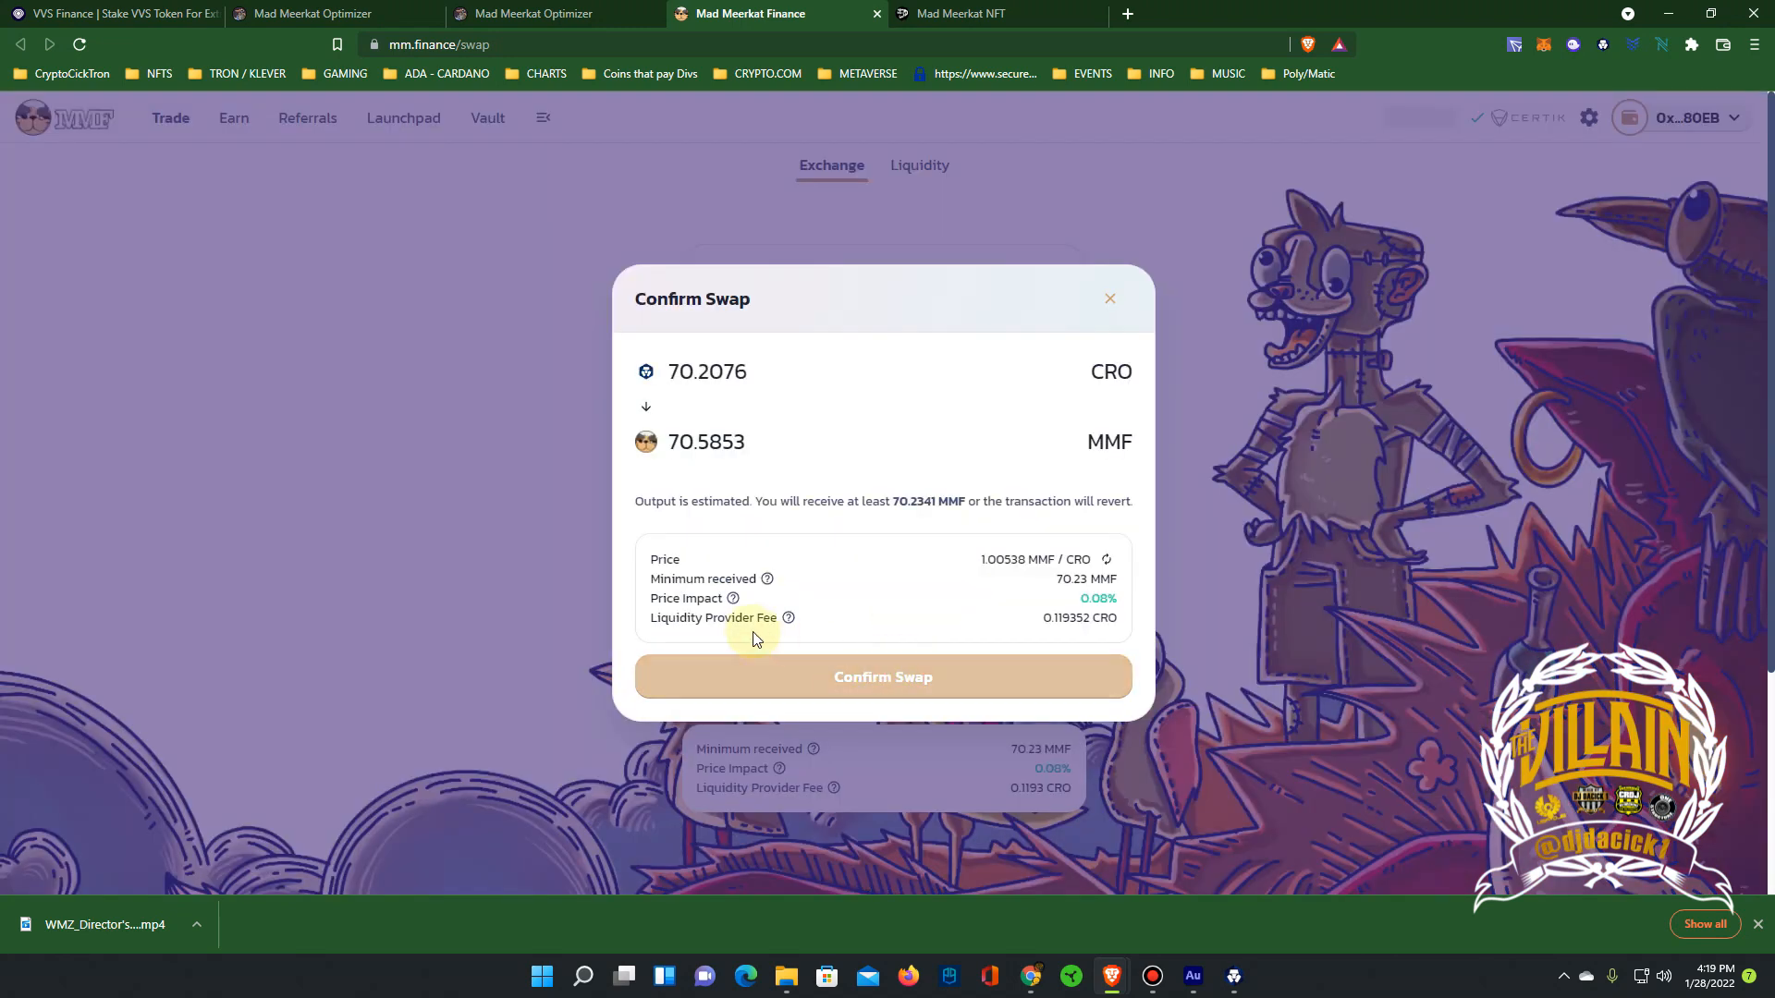
pyautogui.click(882, 676)
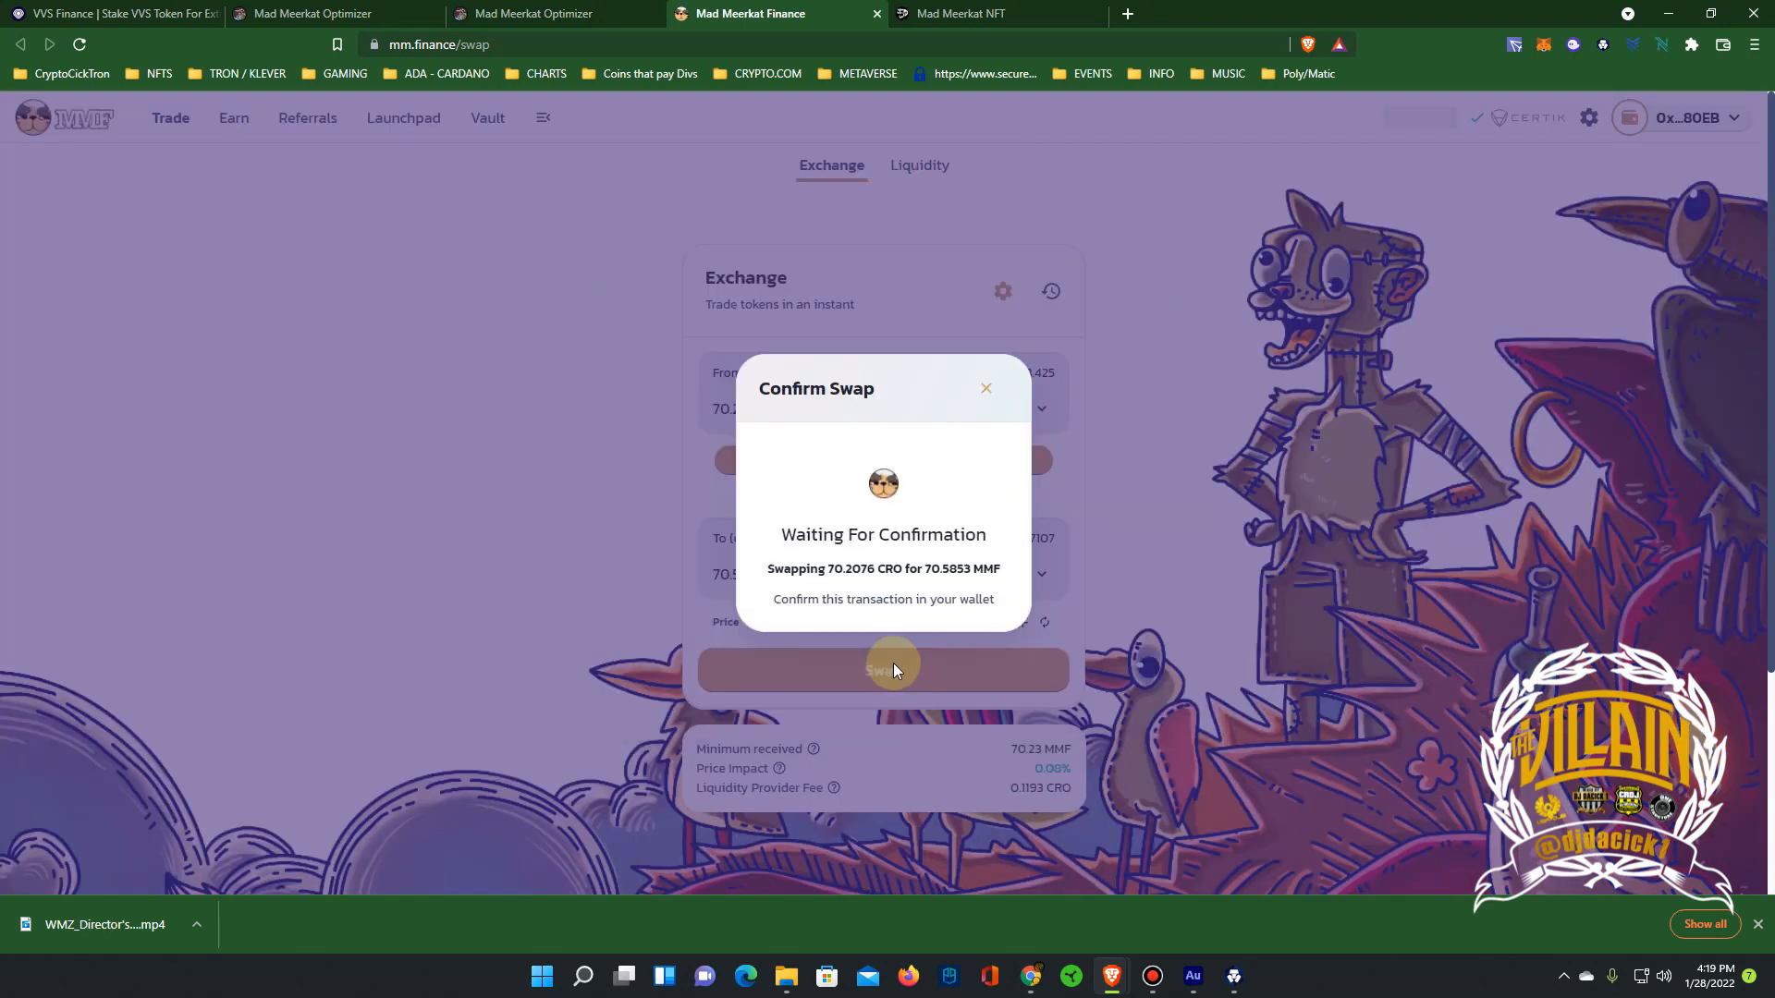
pyautogui.click(882, 669)
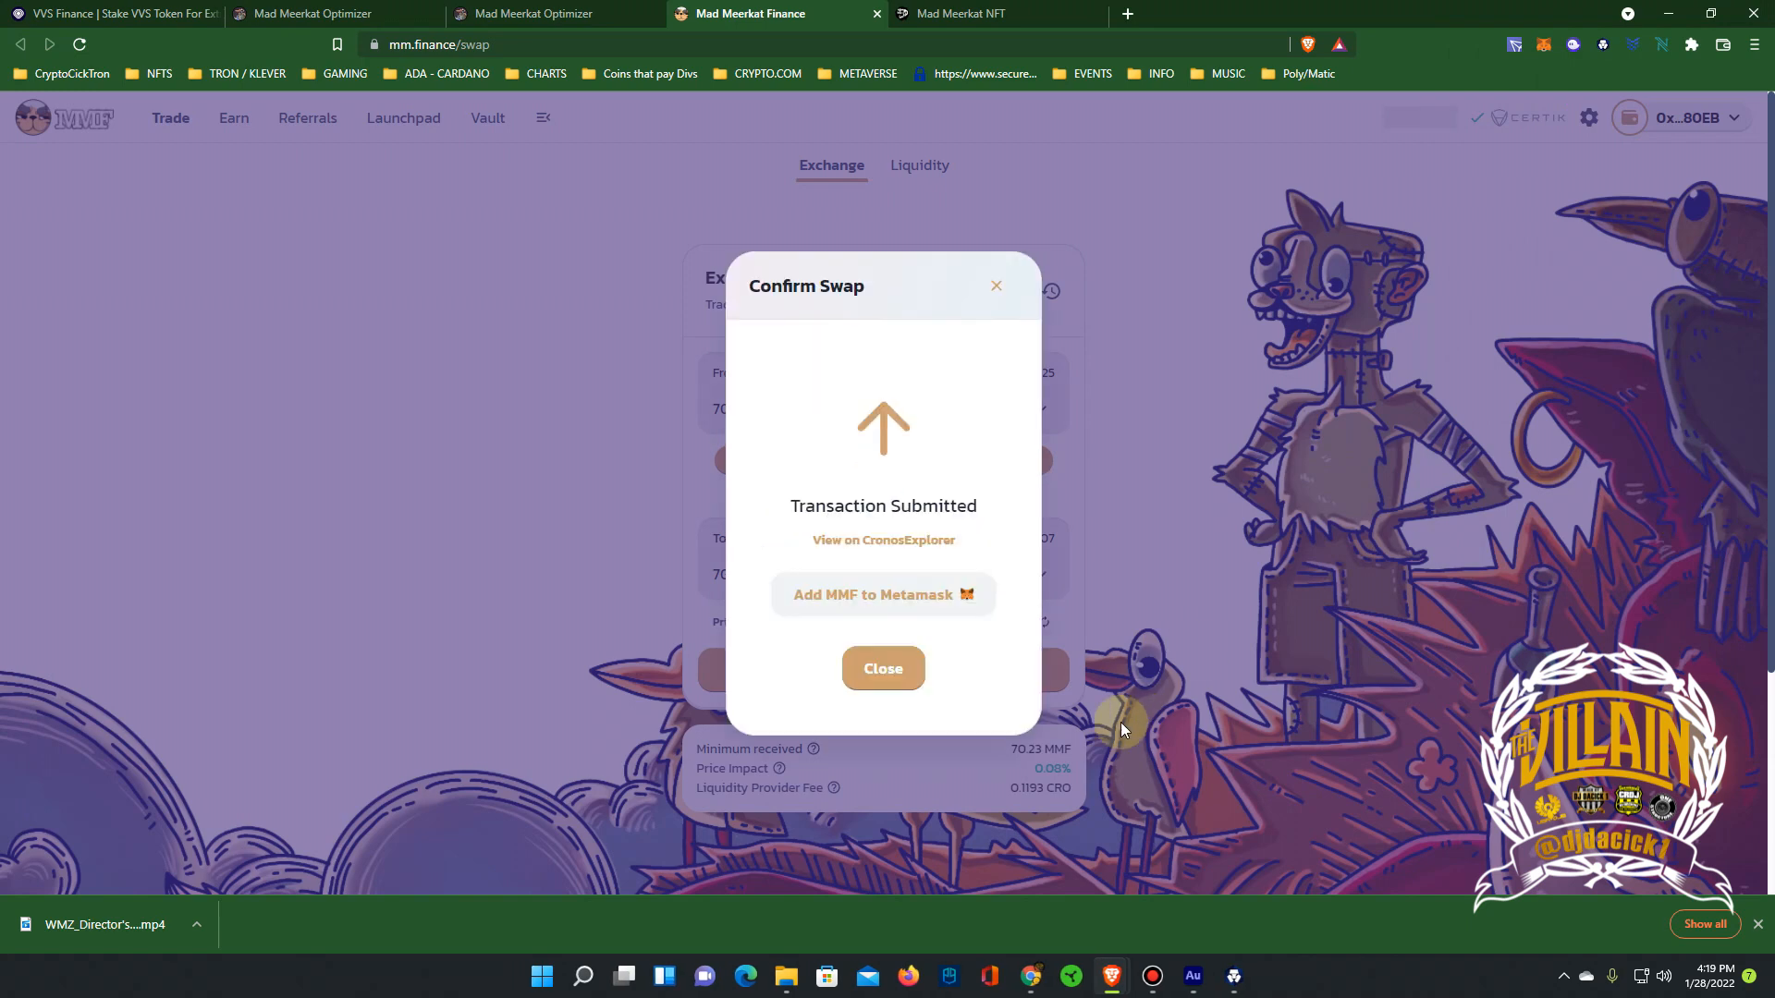
pyautogui.click(882, 667)
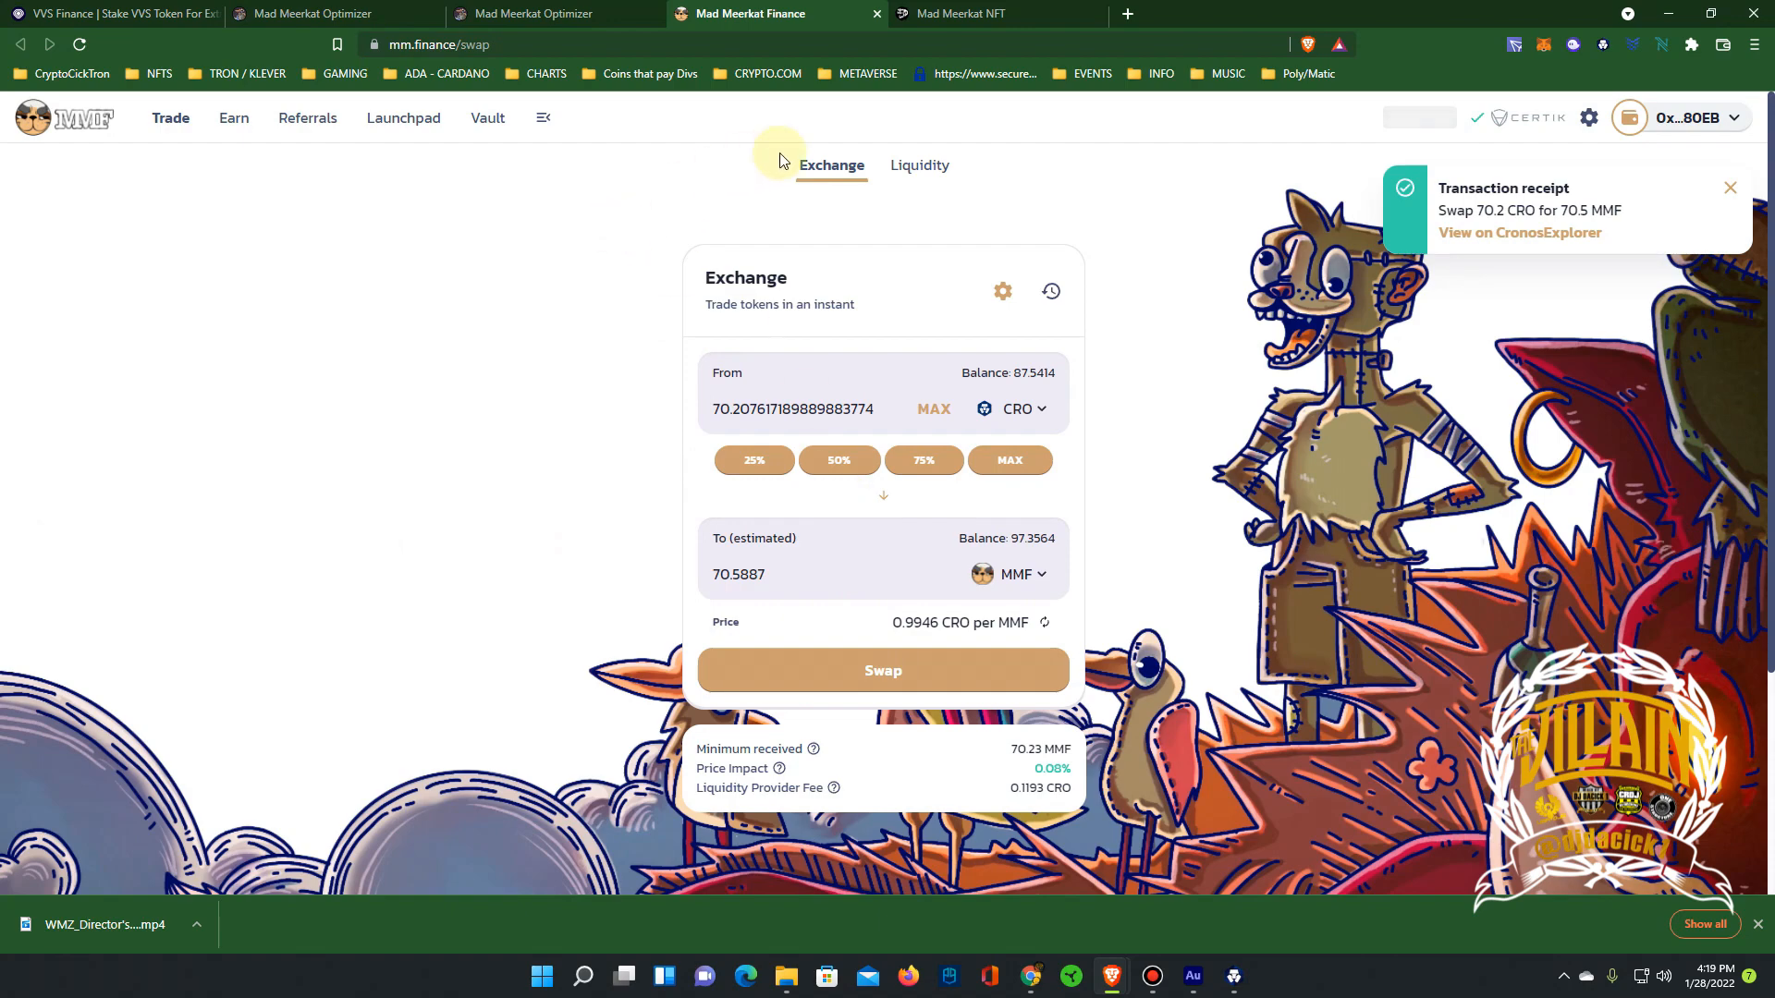
# Start adding liquidity with CRO and MMF as the token pair
pyautogui.click(918, 166)
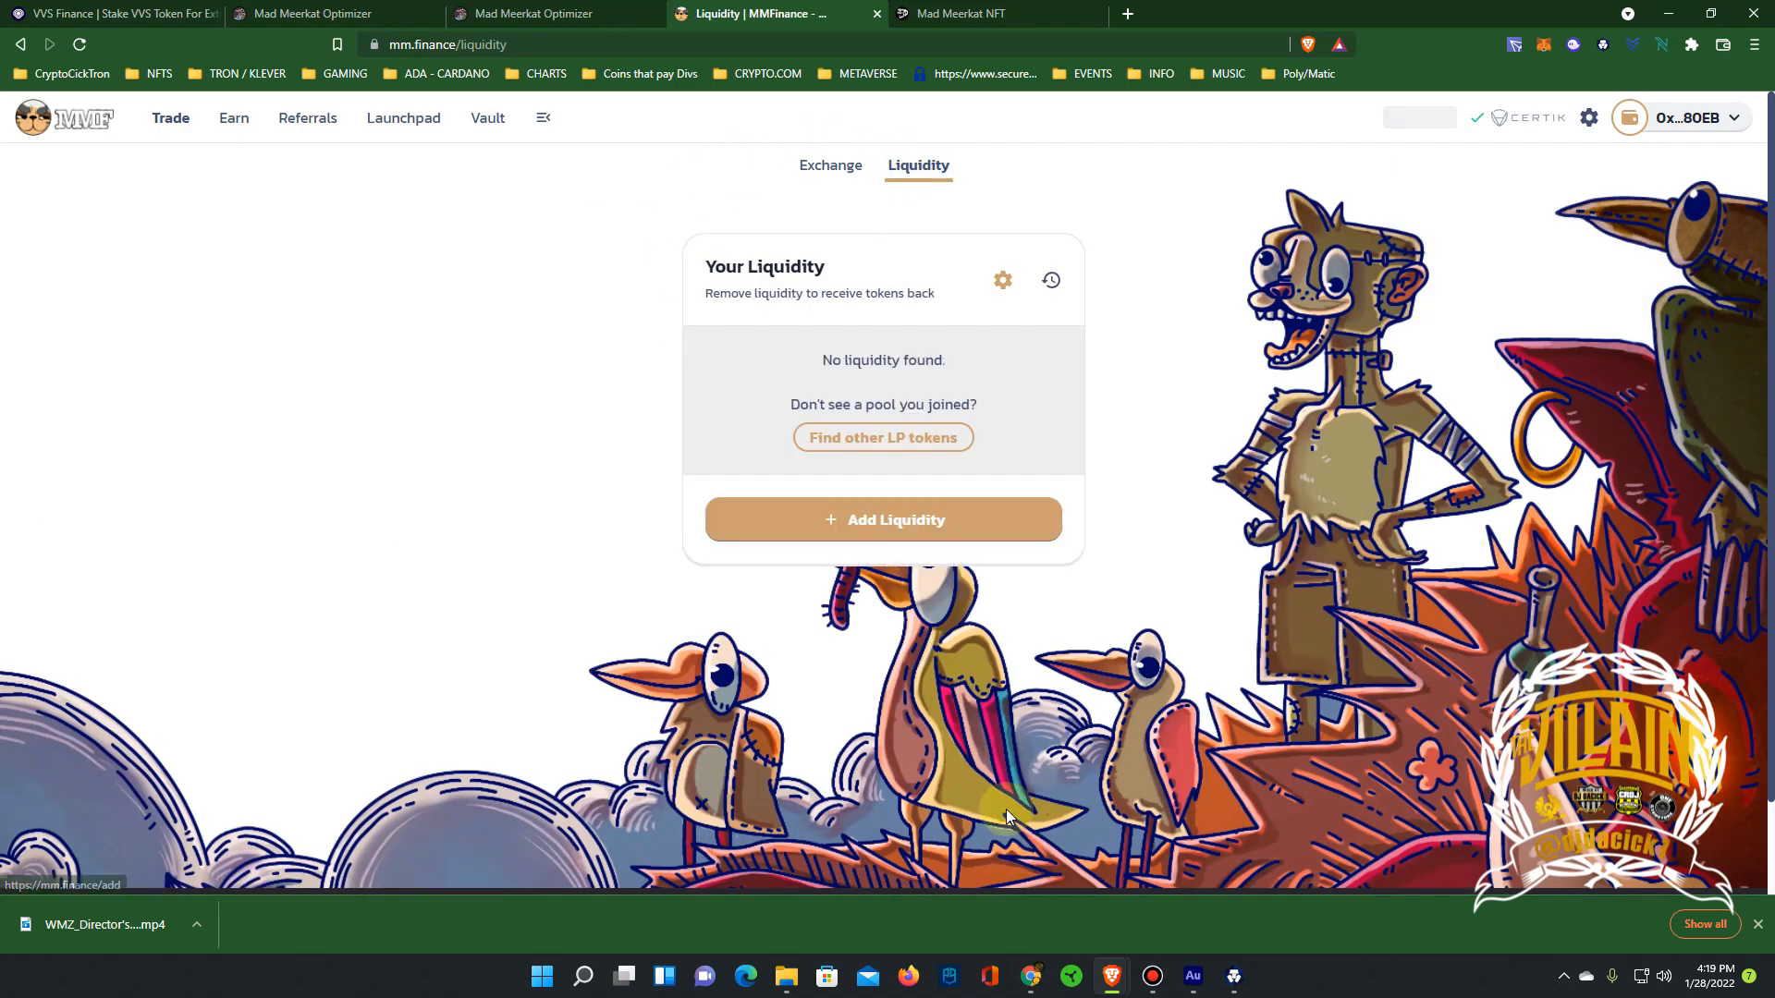
pyautogui.click(883, 519)
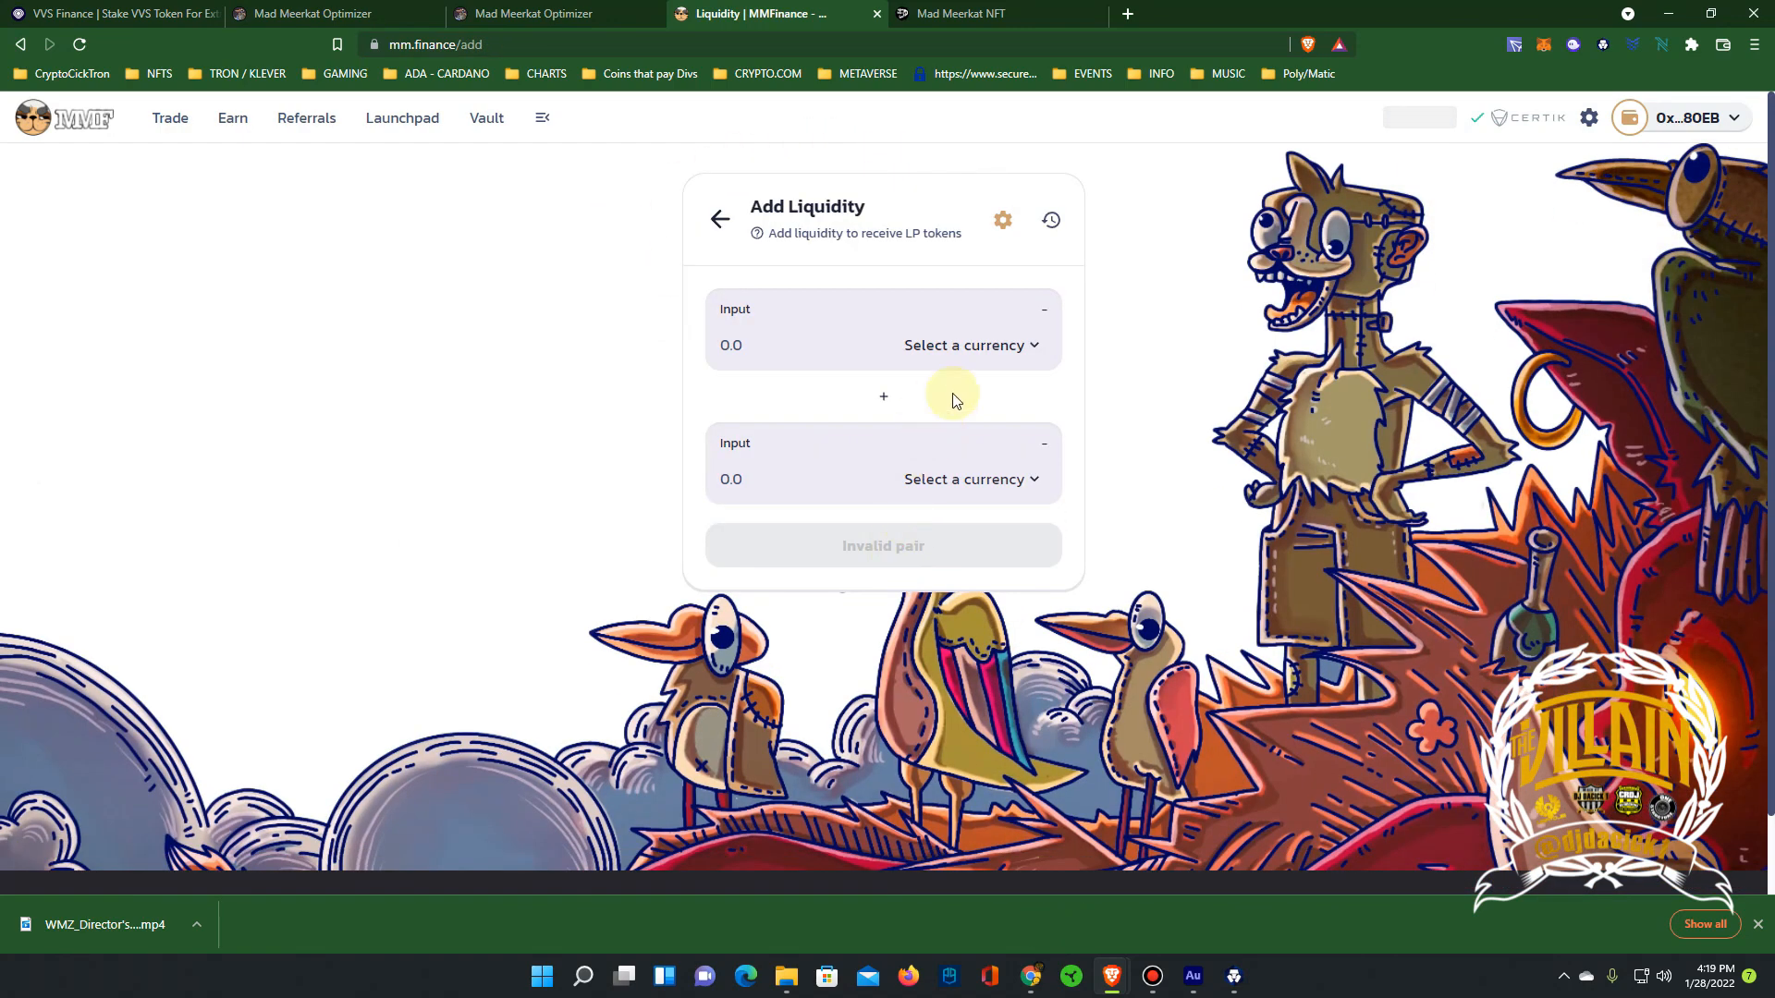
pyautogui.click(964, 345)
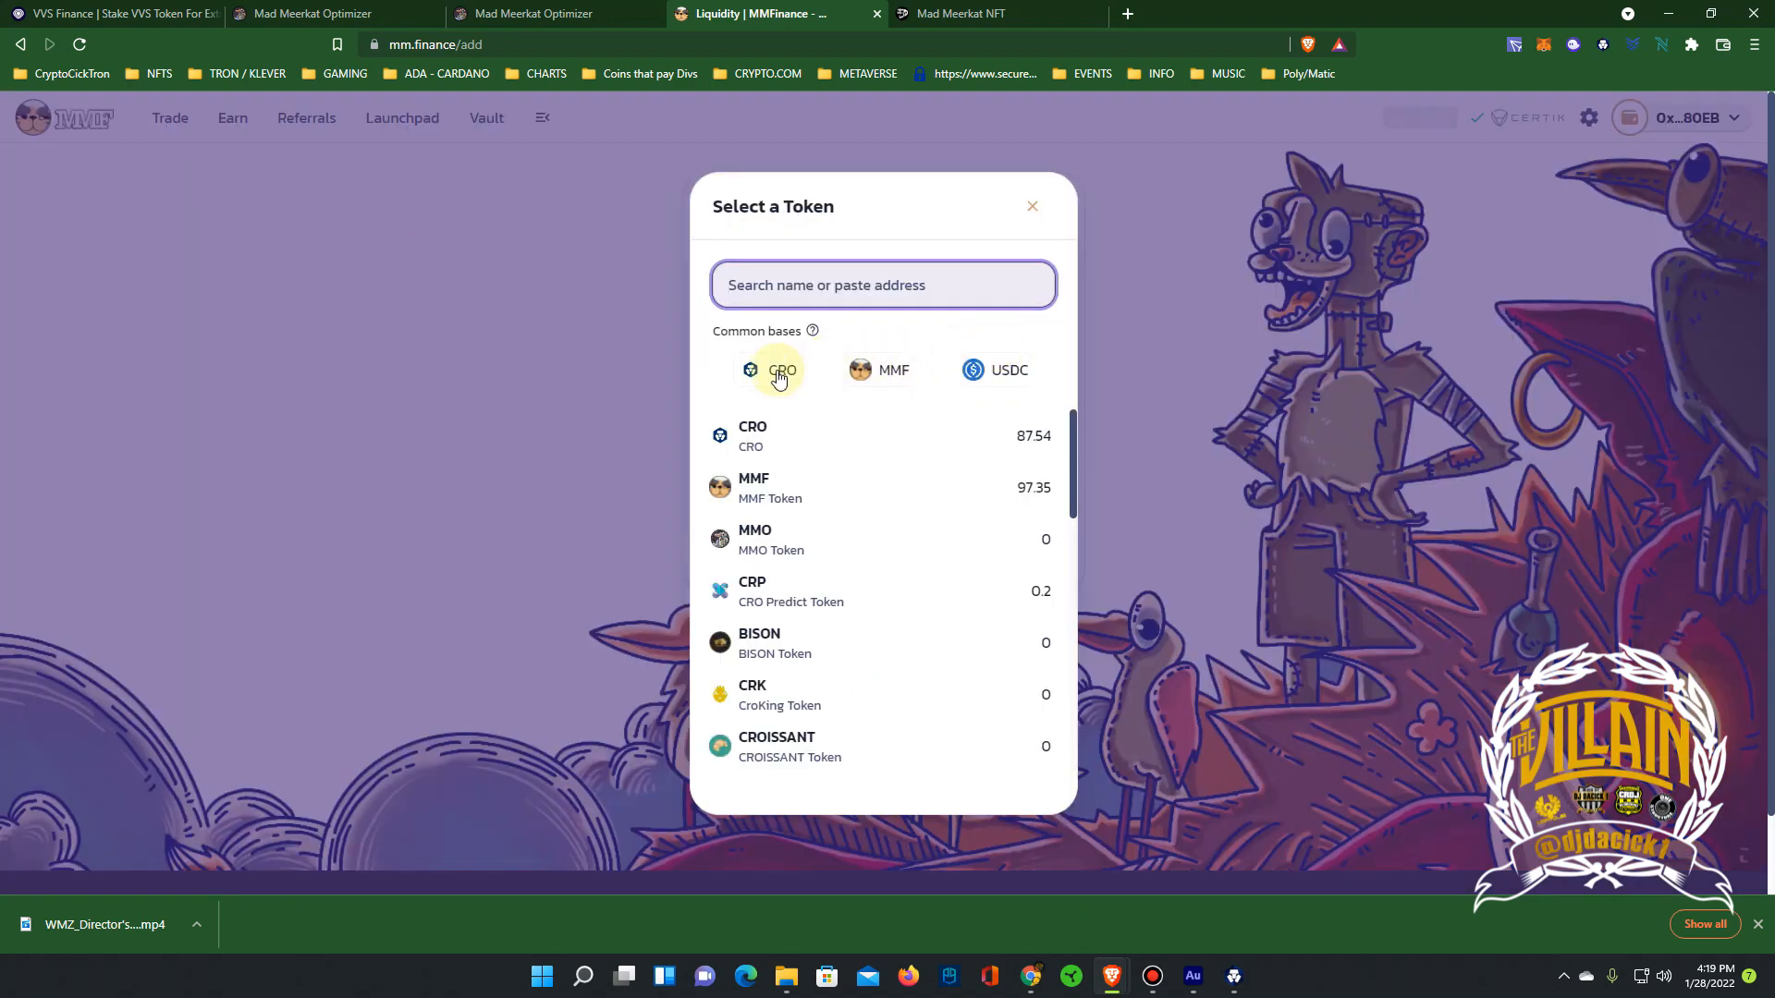
pyautogui.click(781, 370)
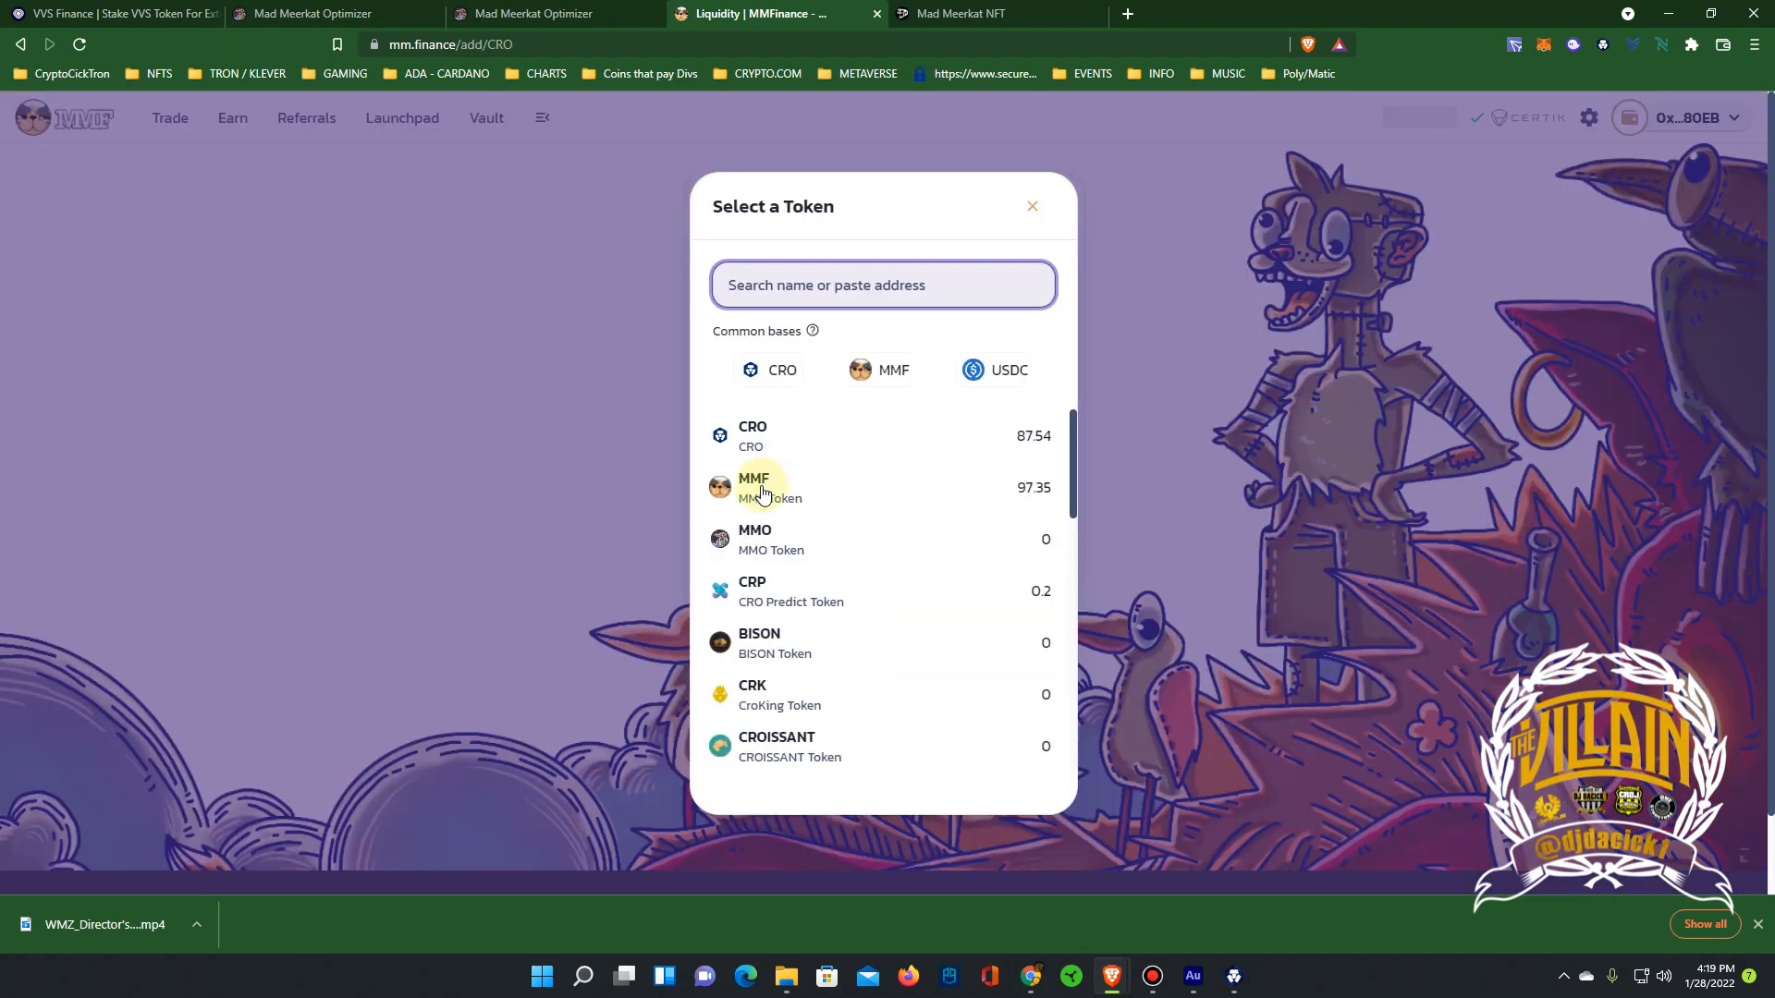
pyautogui.click(754, 487)
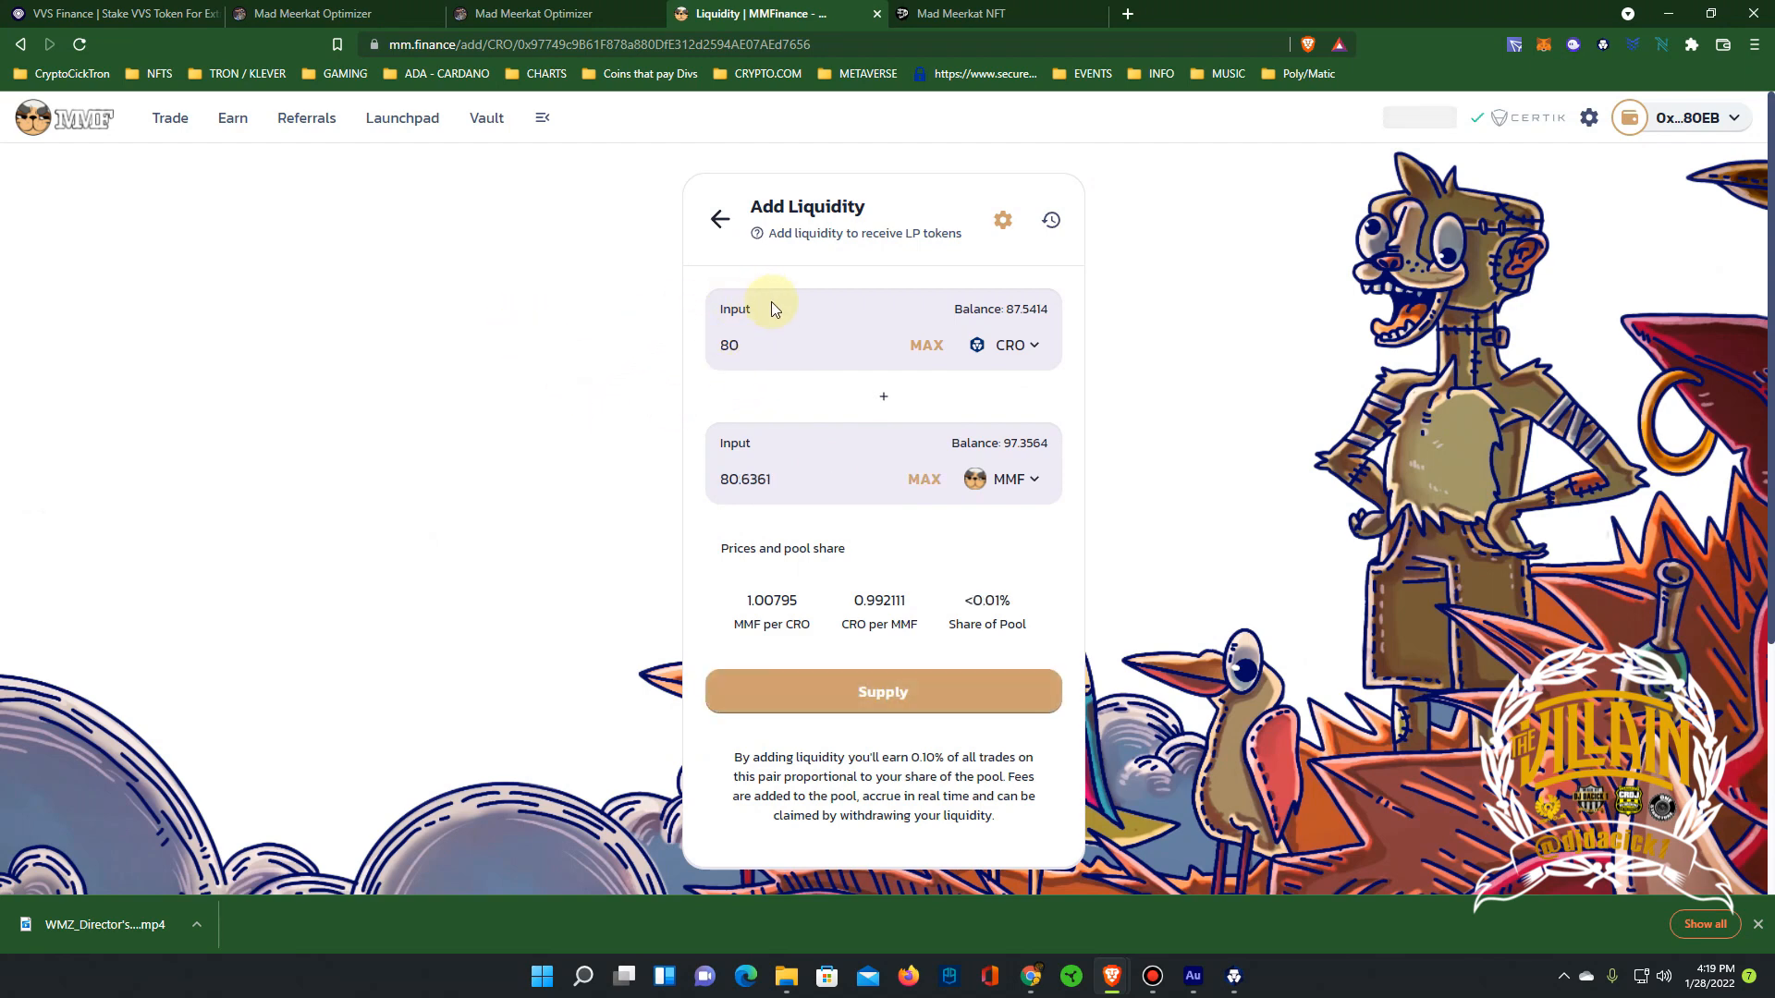
# Supply 75 CRO with 75.5605 MMF, approving in MetaMask, for about 72.09 LP tokens
pyautogui.write('7')
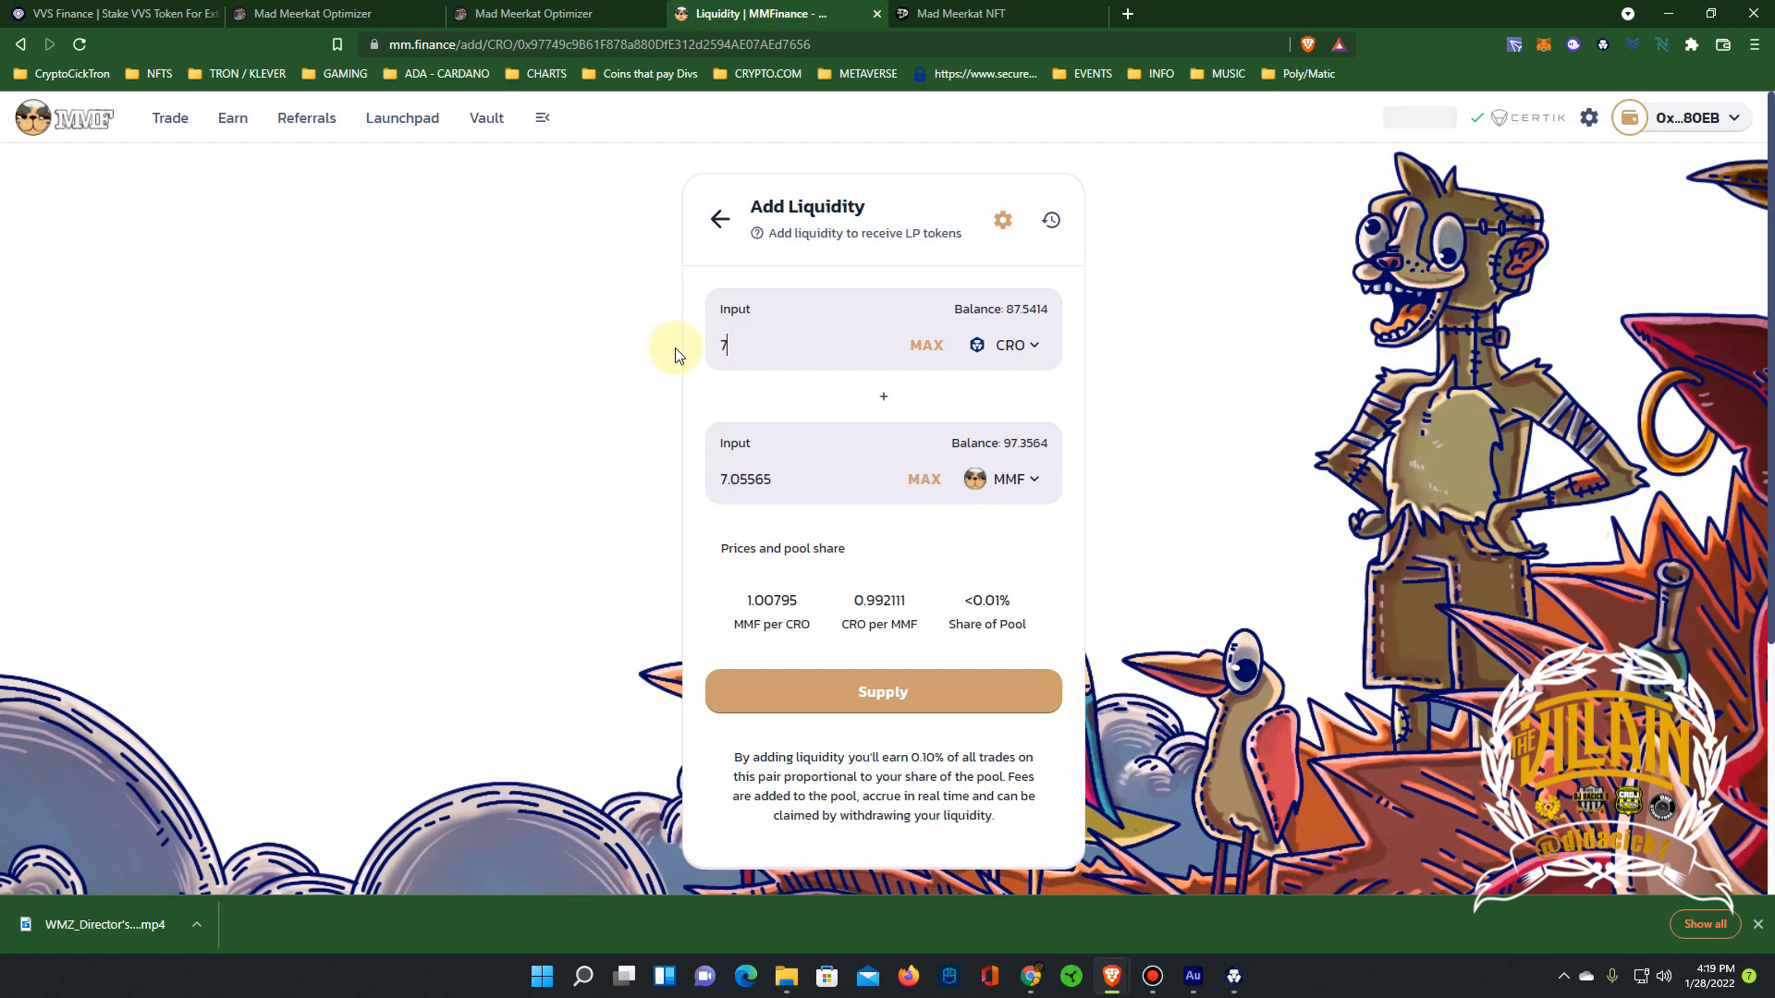
pyautogui.click(883, 690)
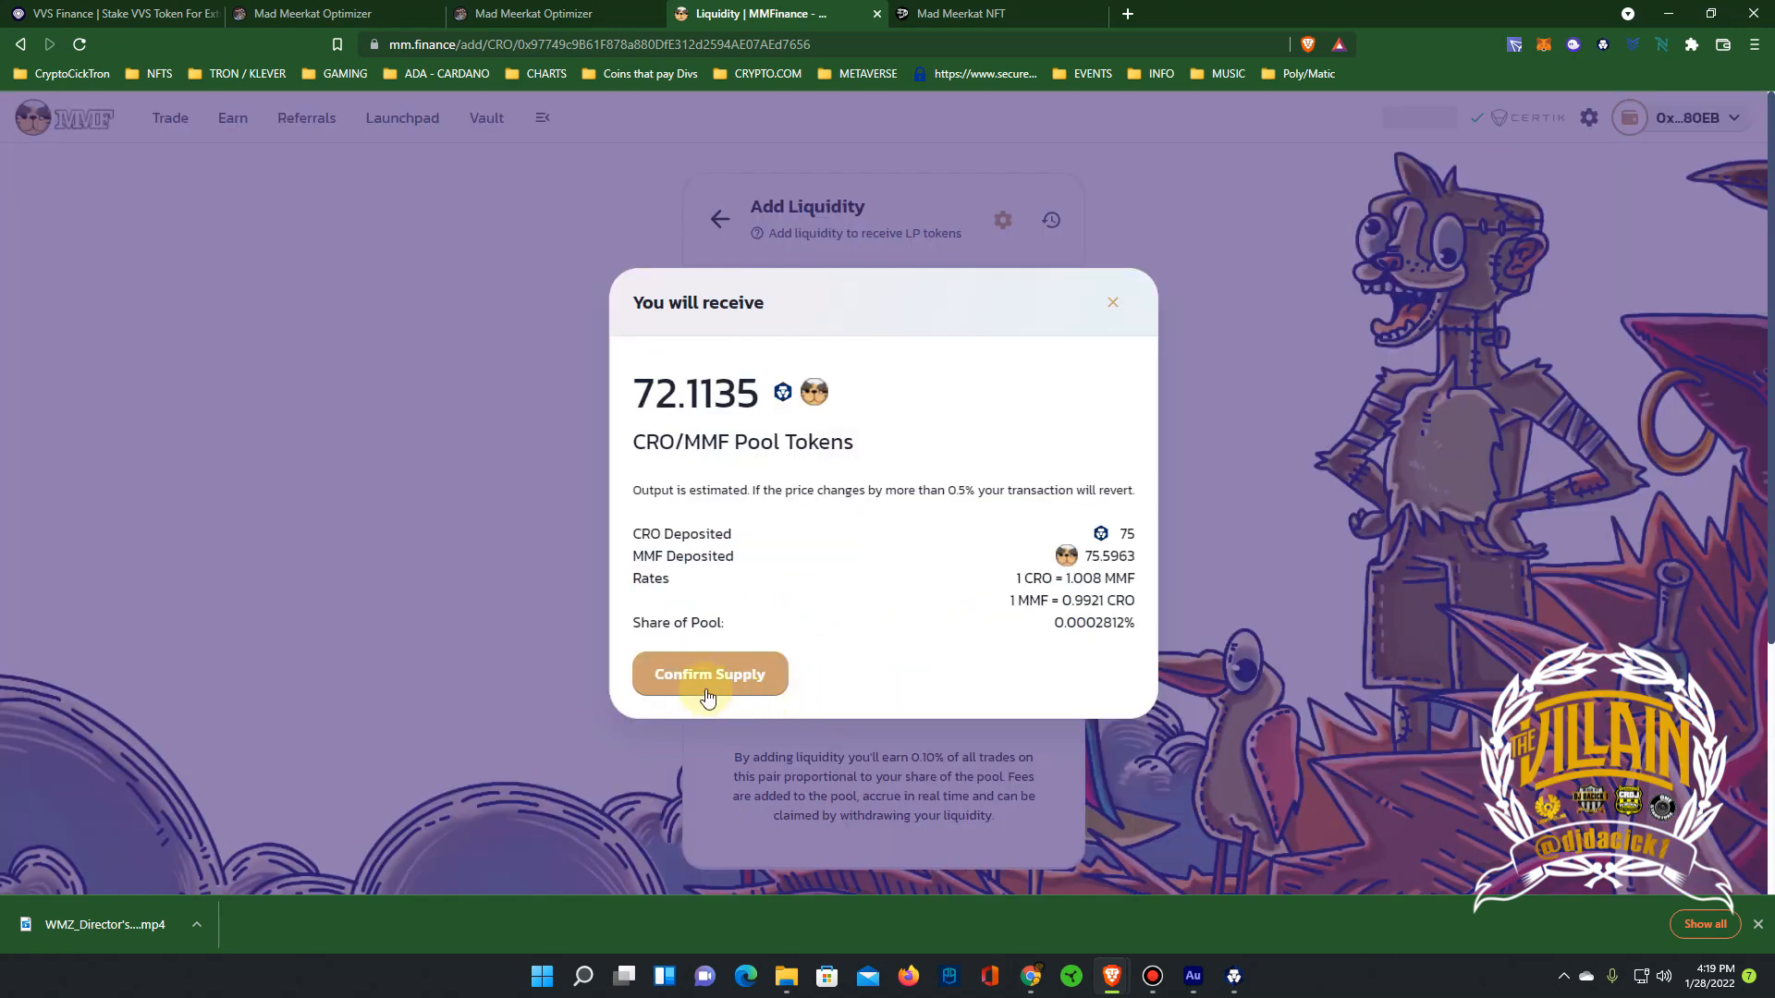
pyautogui.click(710, 674)
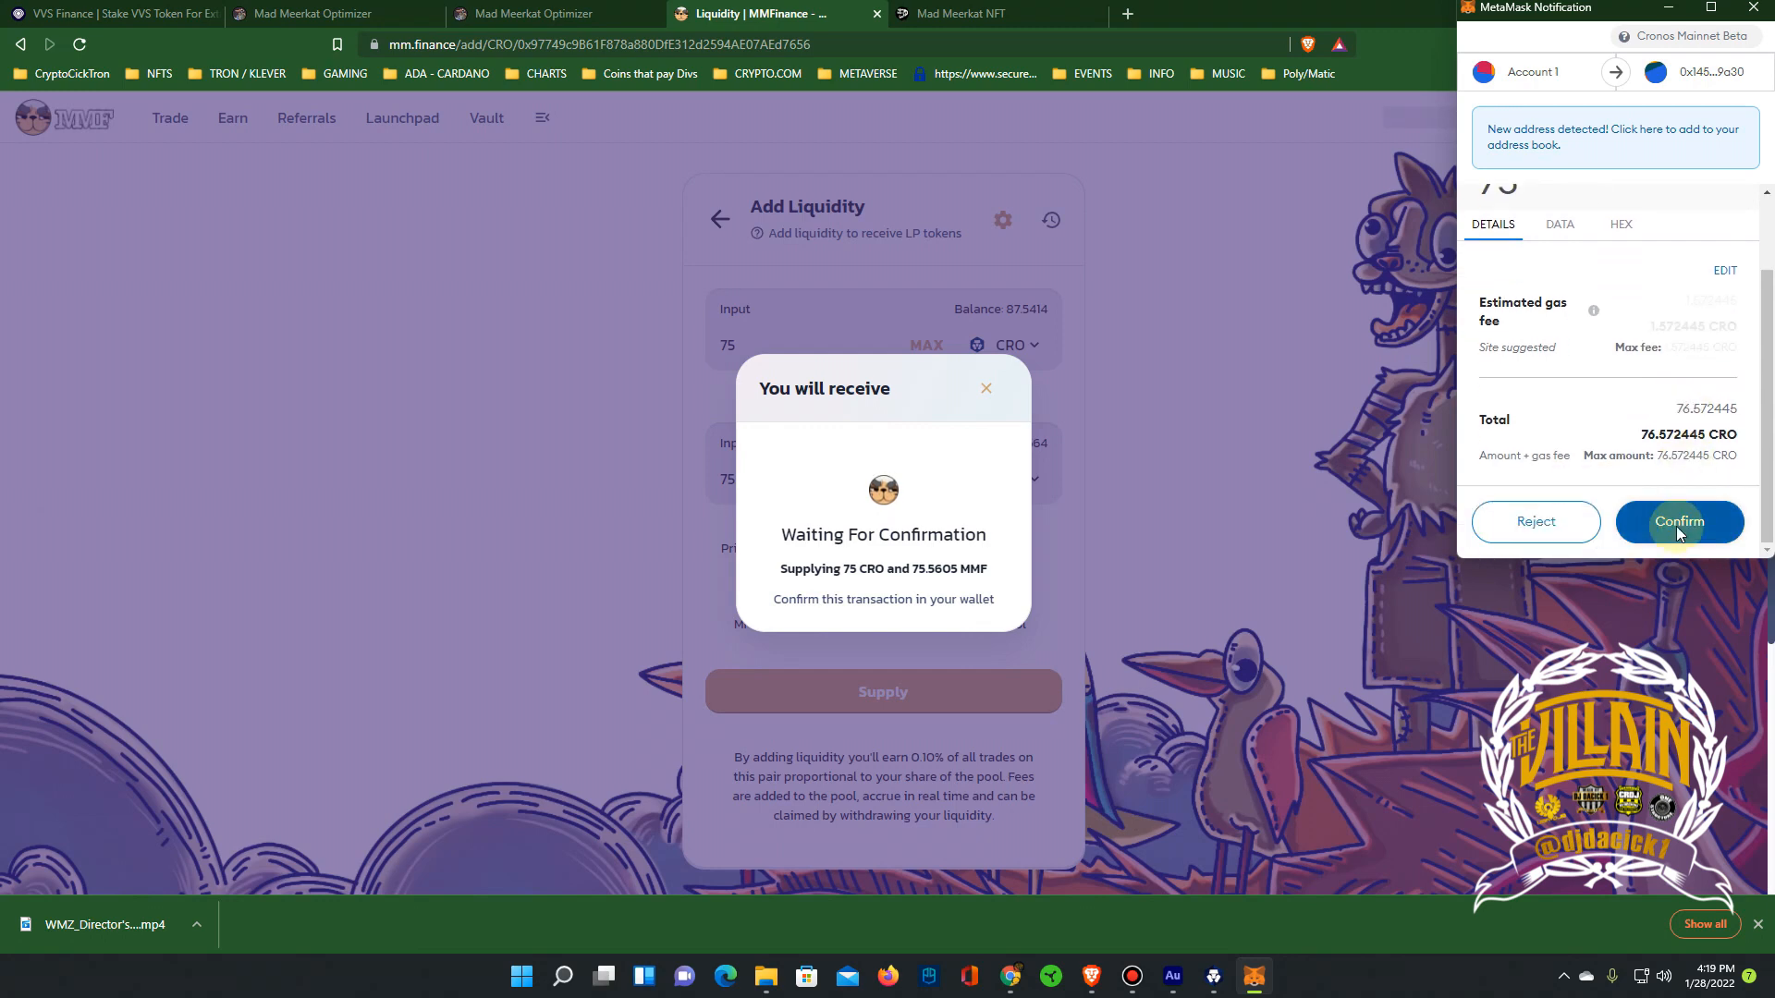
pyautogui.click(1678, 521)
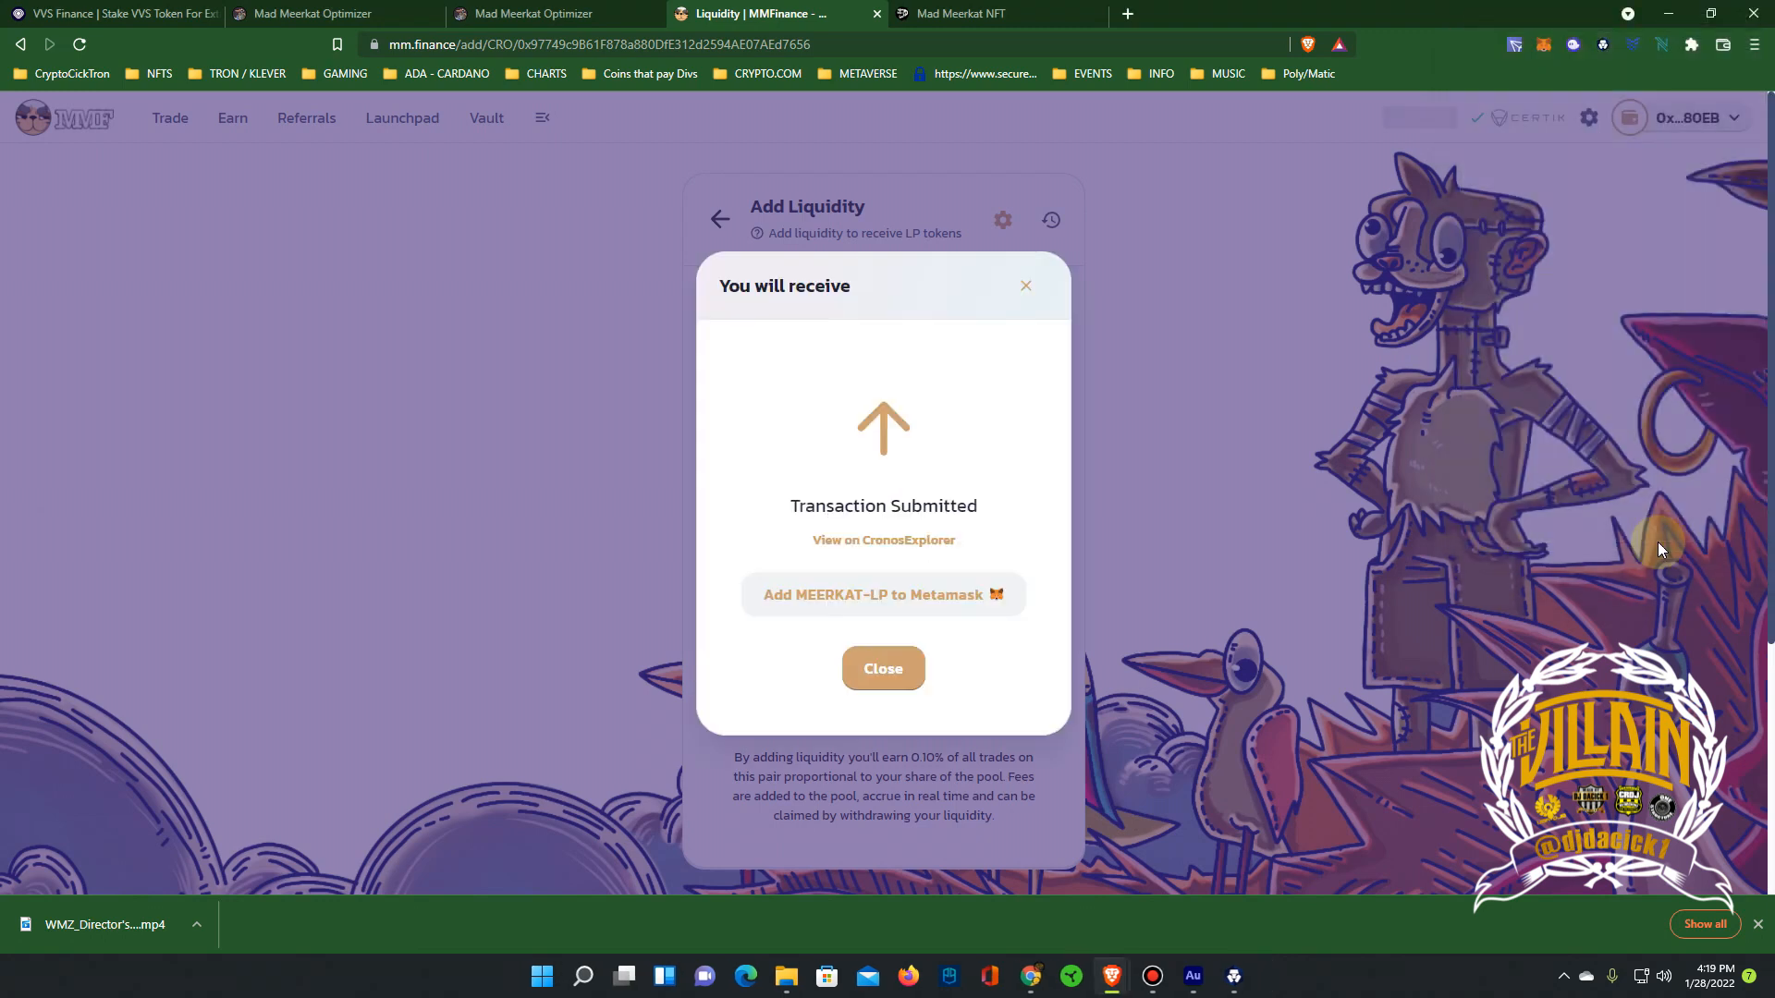
pyautogui.click(882, 667)
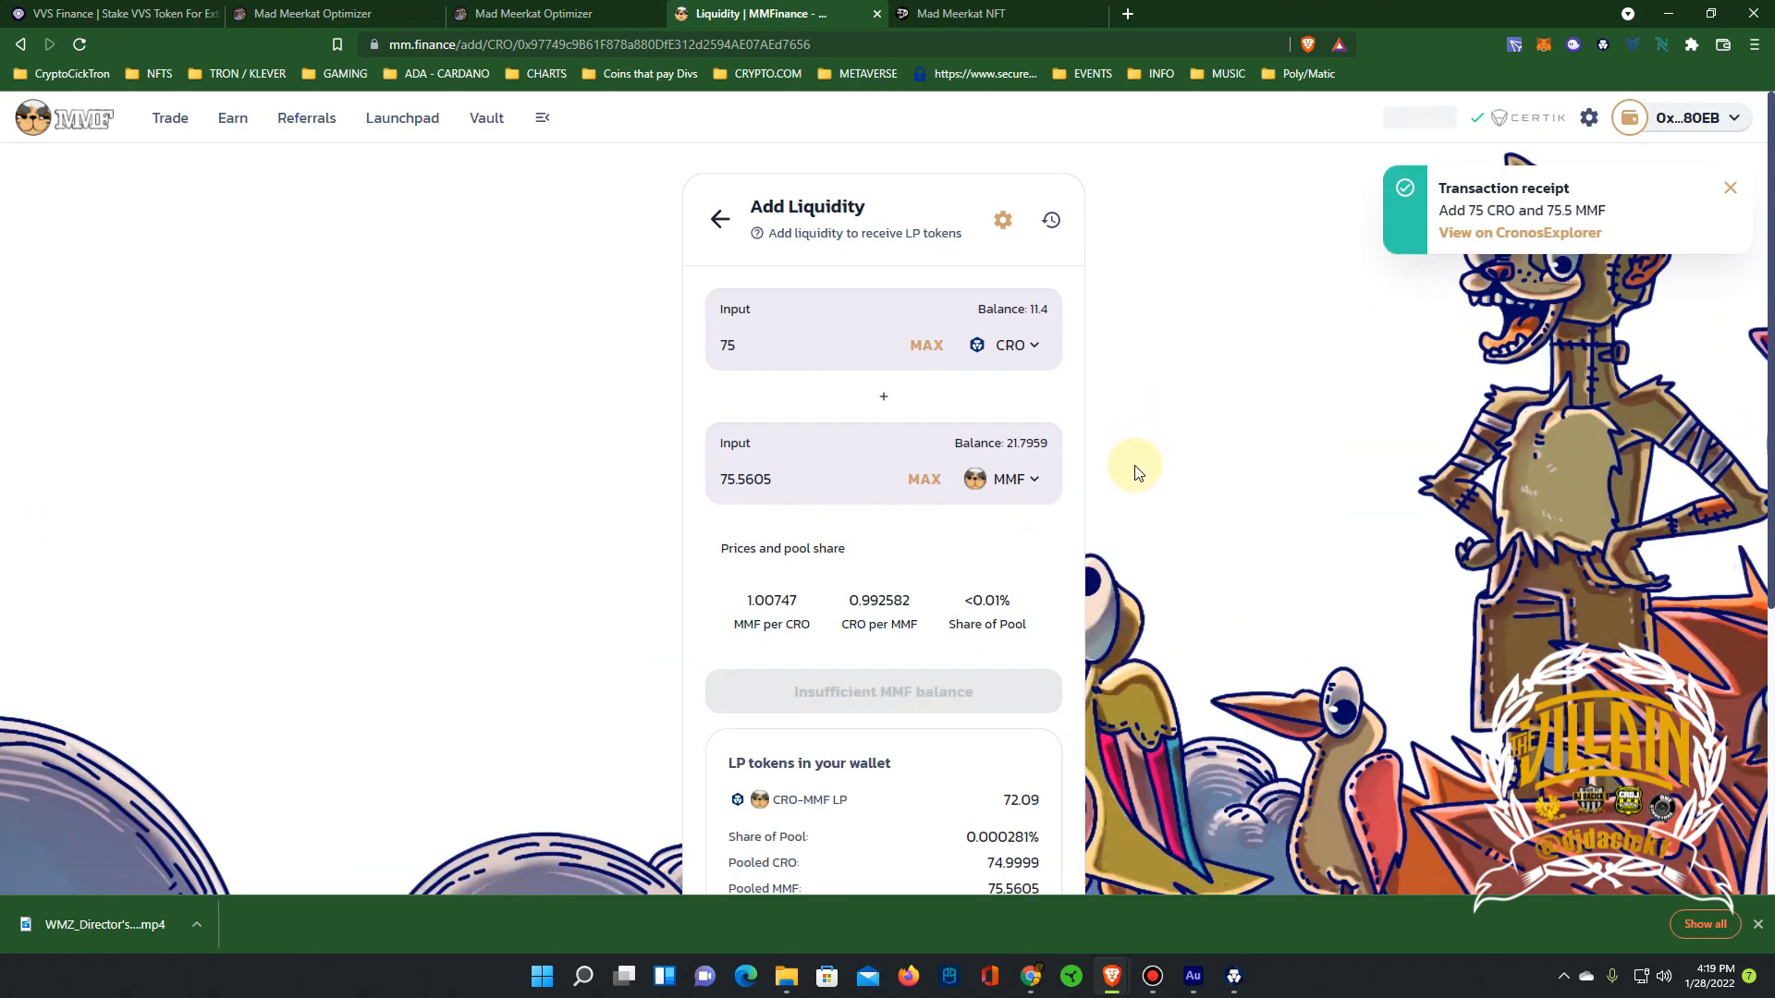
pyautogui.moveTo(1004, 499)
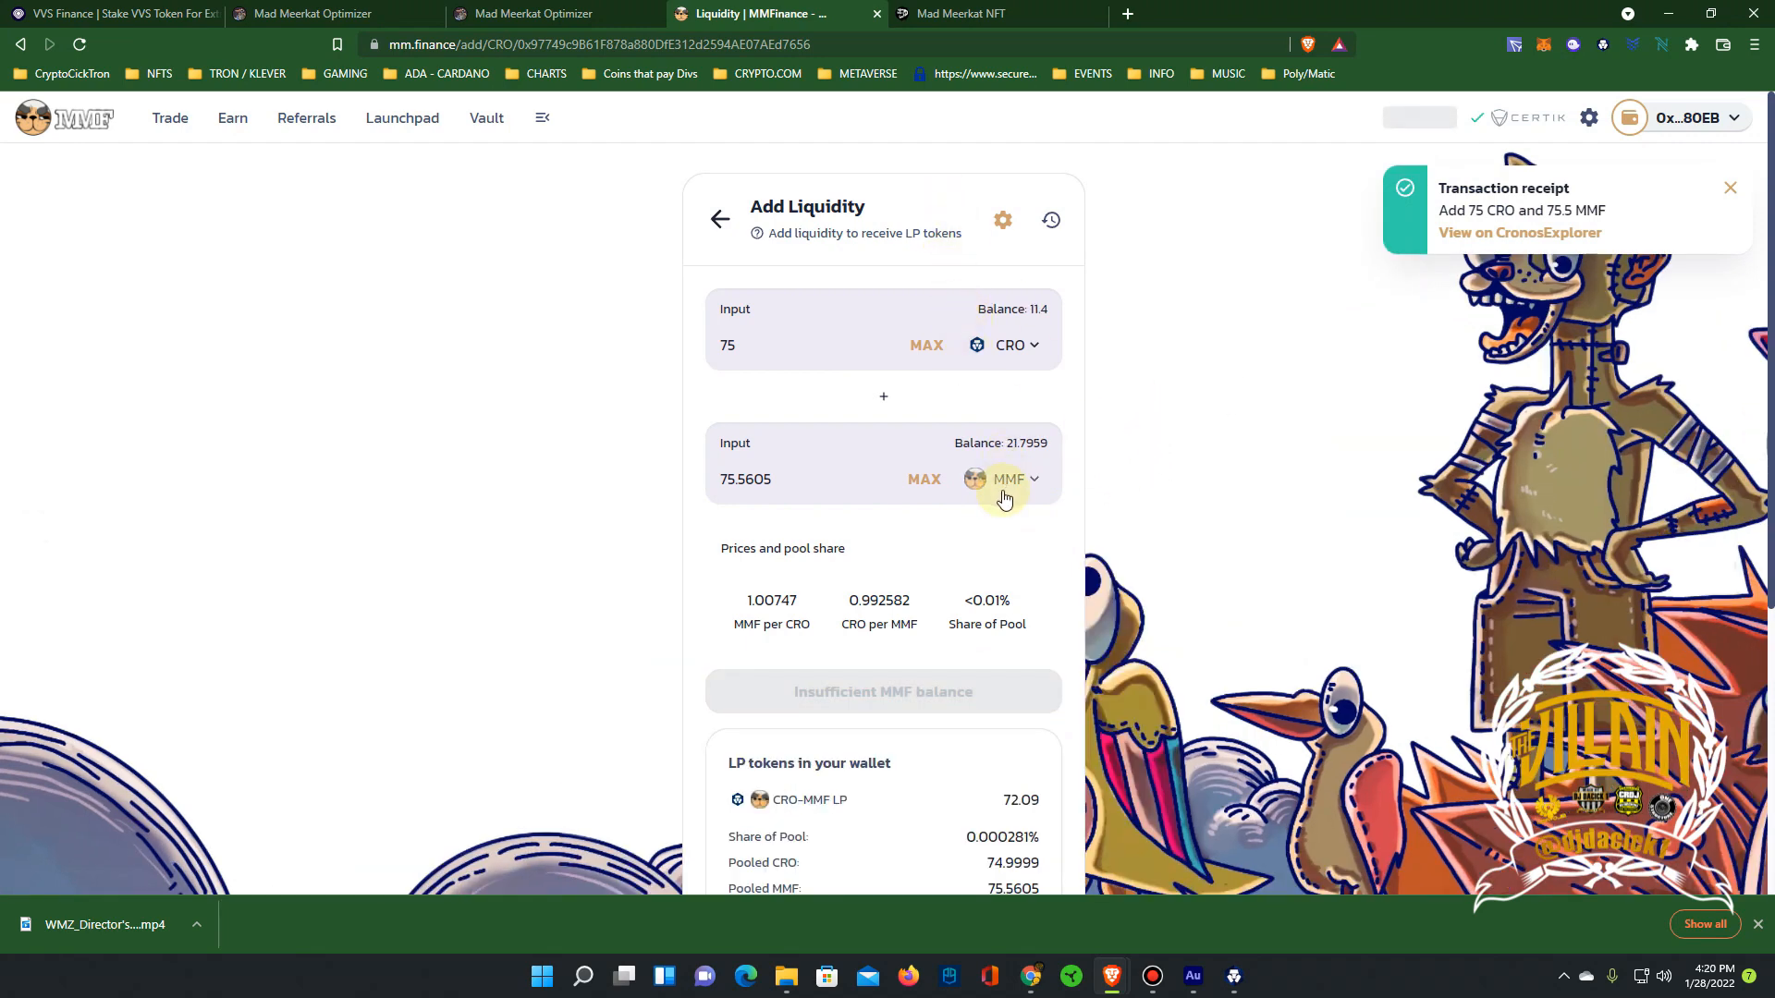
# Stake the full 72.096 LP balance into the MMF-CRO vault, confirming in MetaMask
pyautogui.click(533, 14)
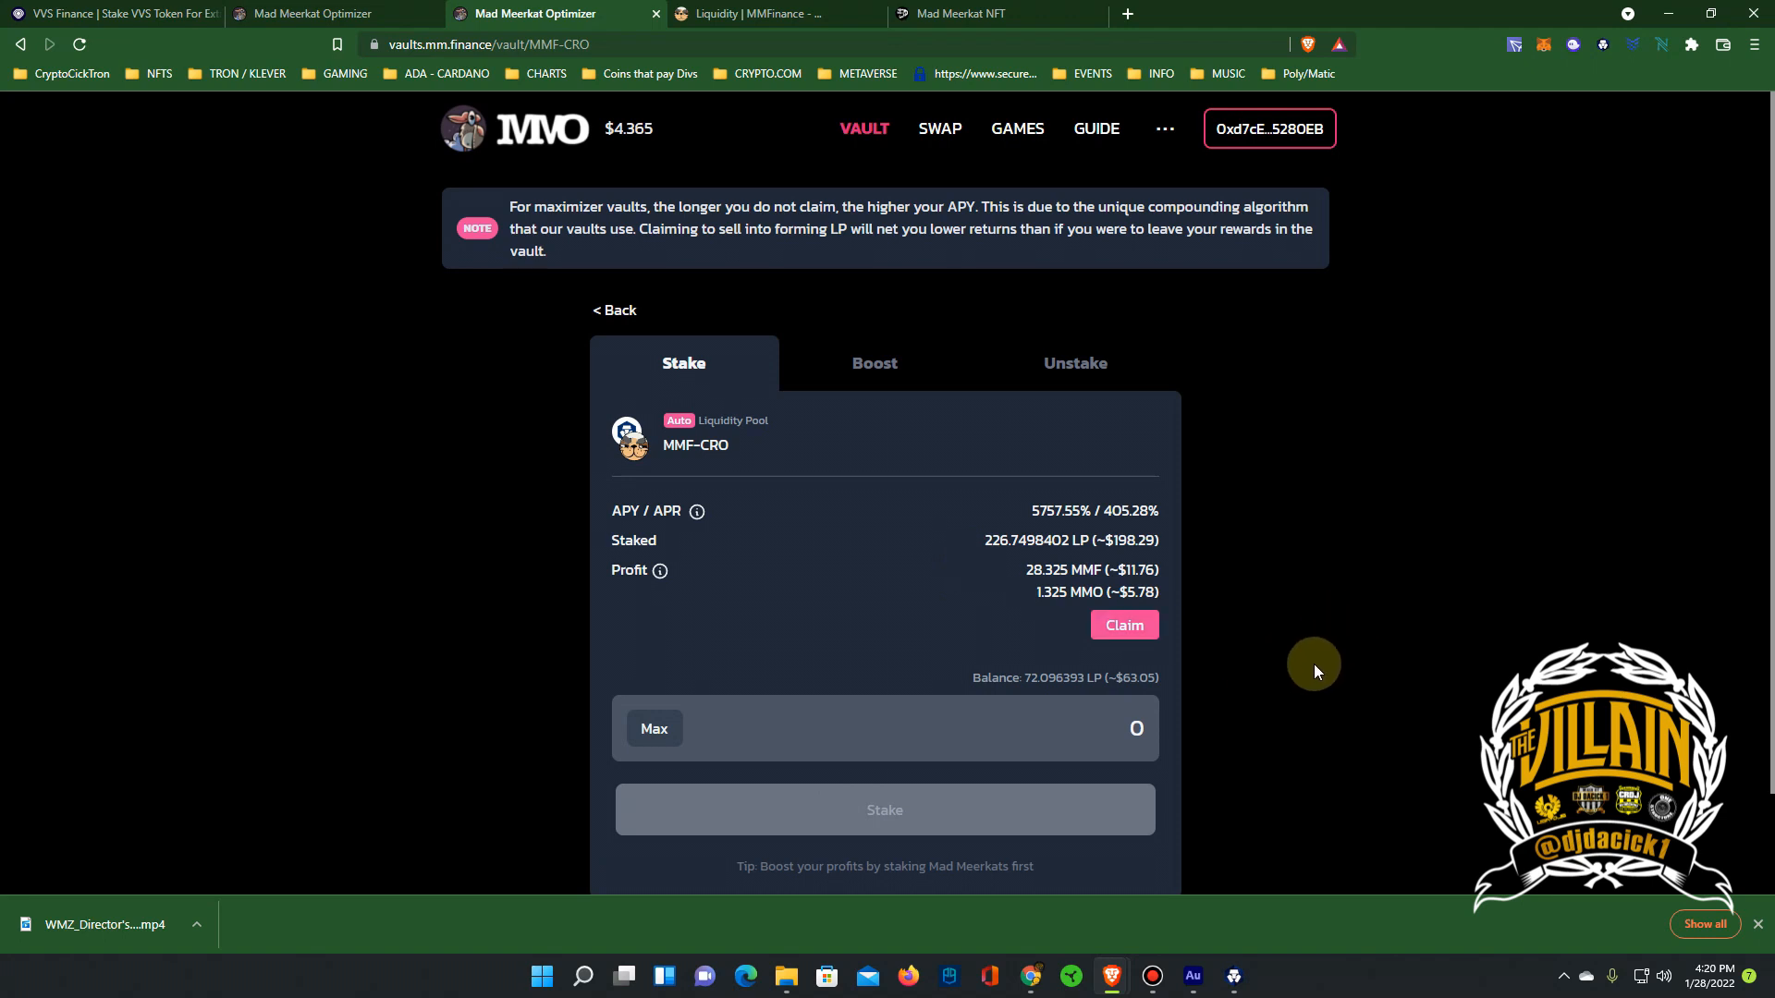
pyautogui.moveTo(1045, 695)
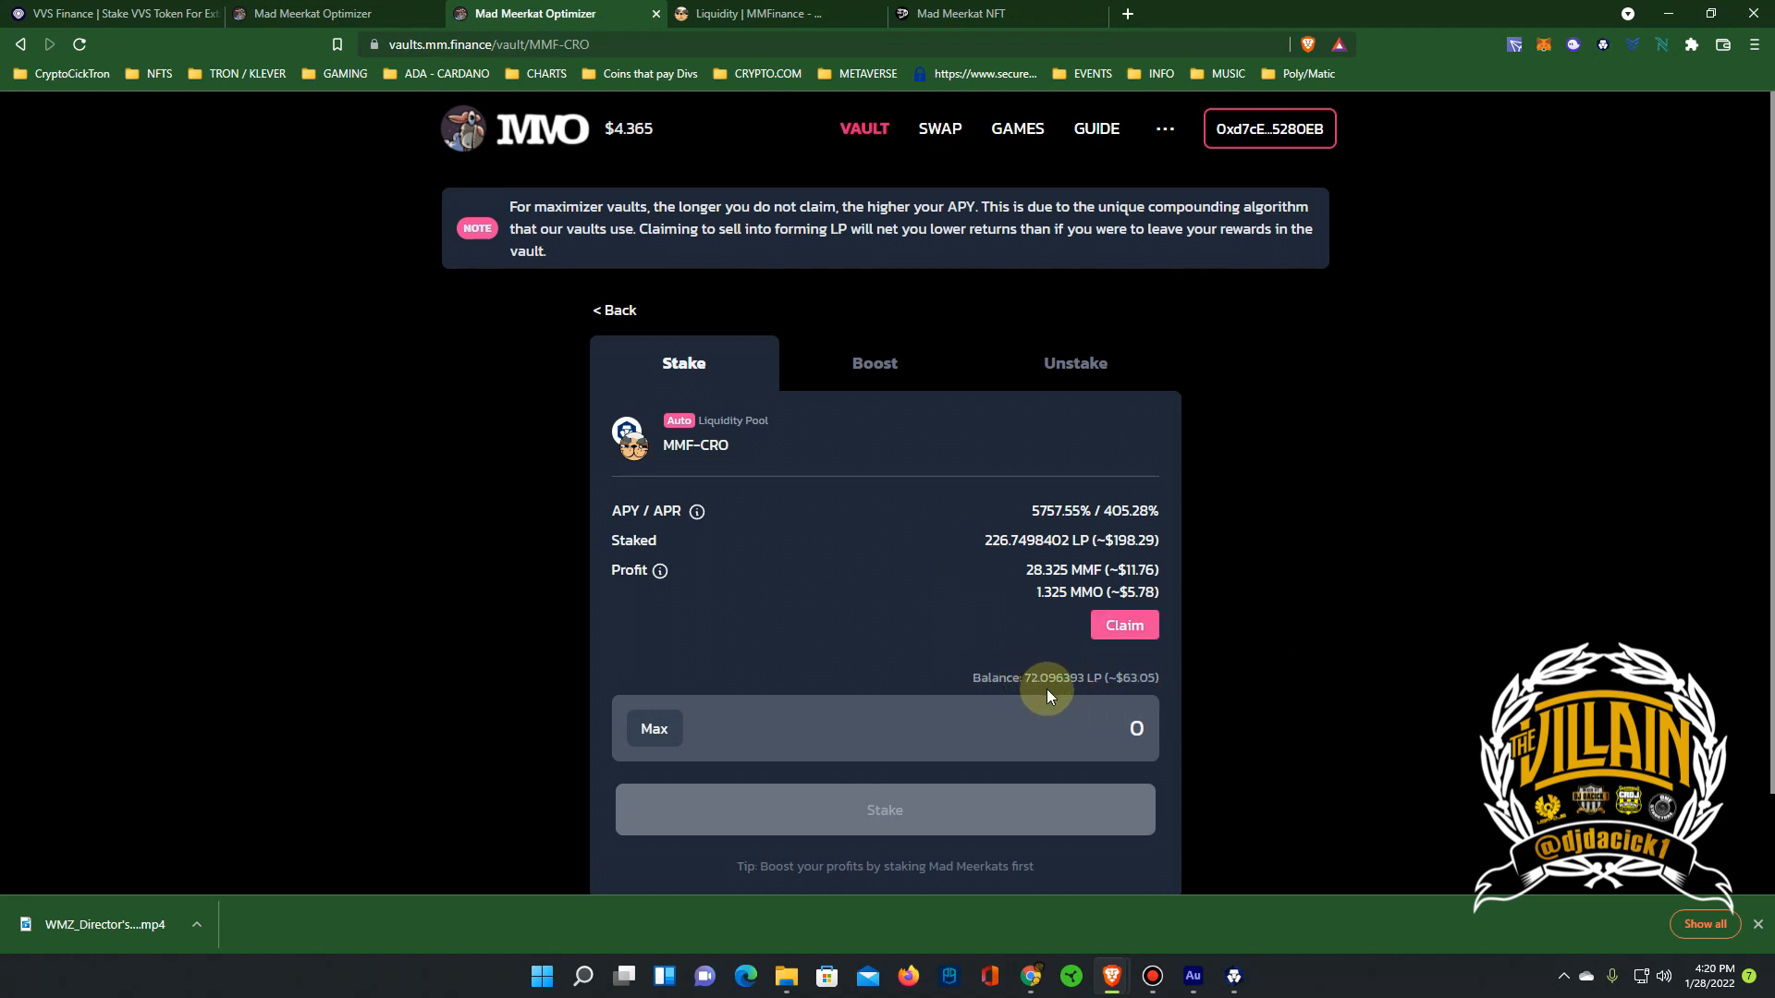
pyautogui.click(654, 728)
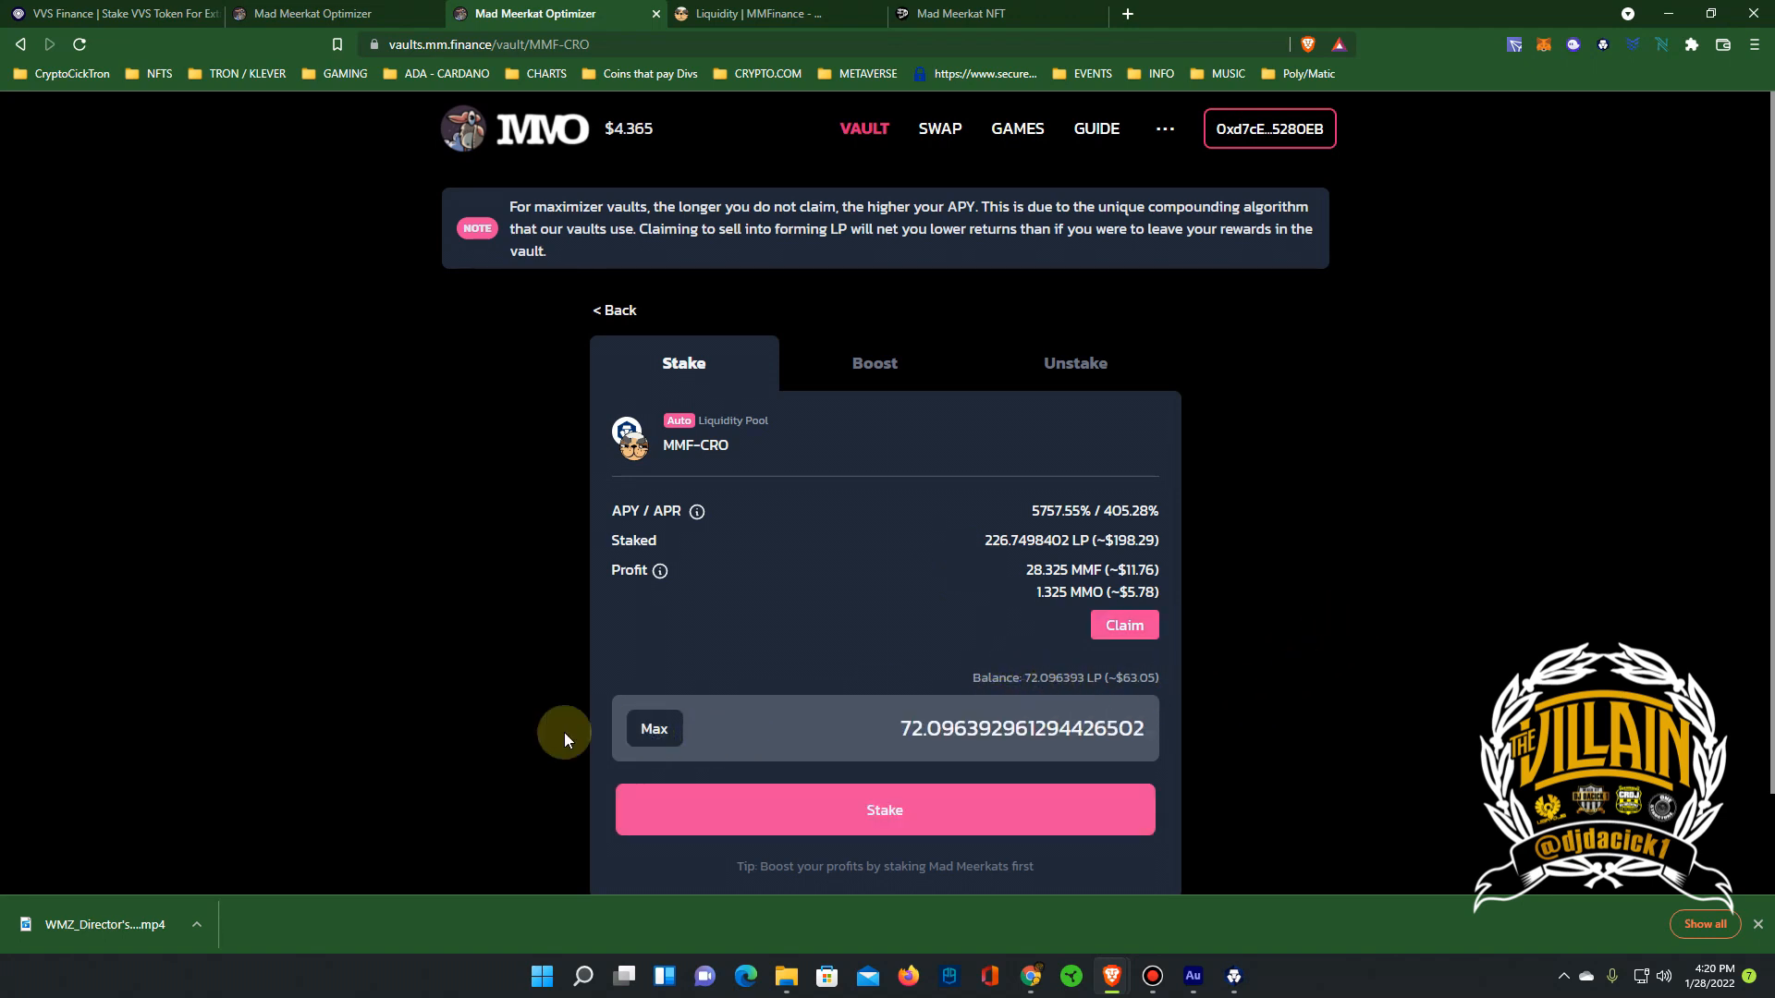
pyautogui.scroll(-3)
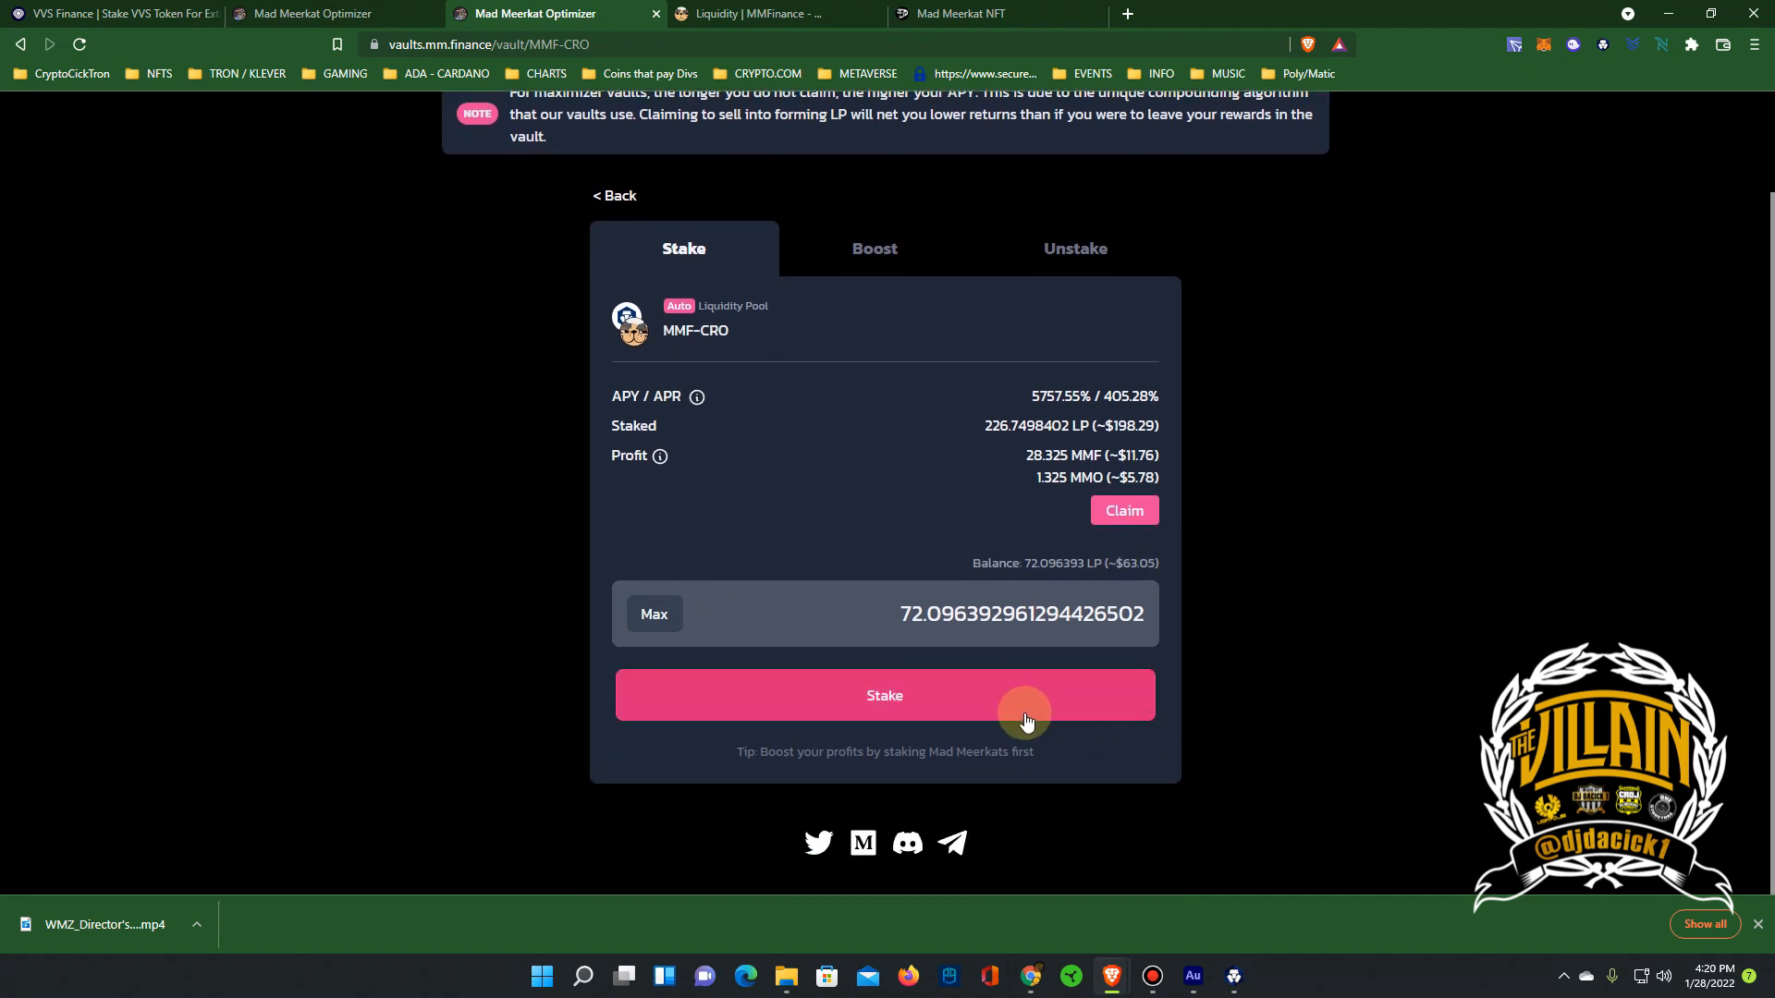
pyautogui.click(884, 695)
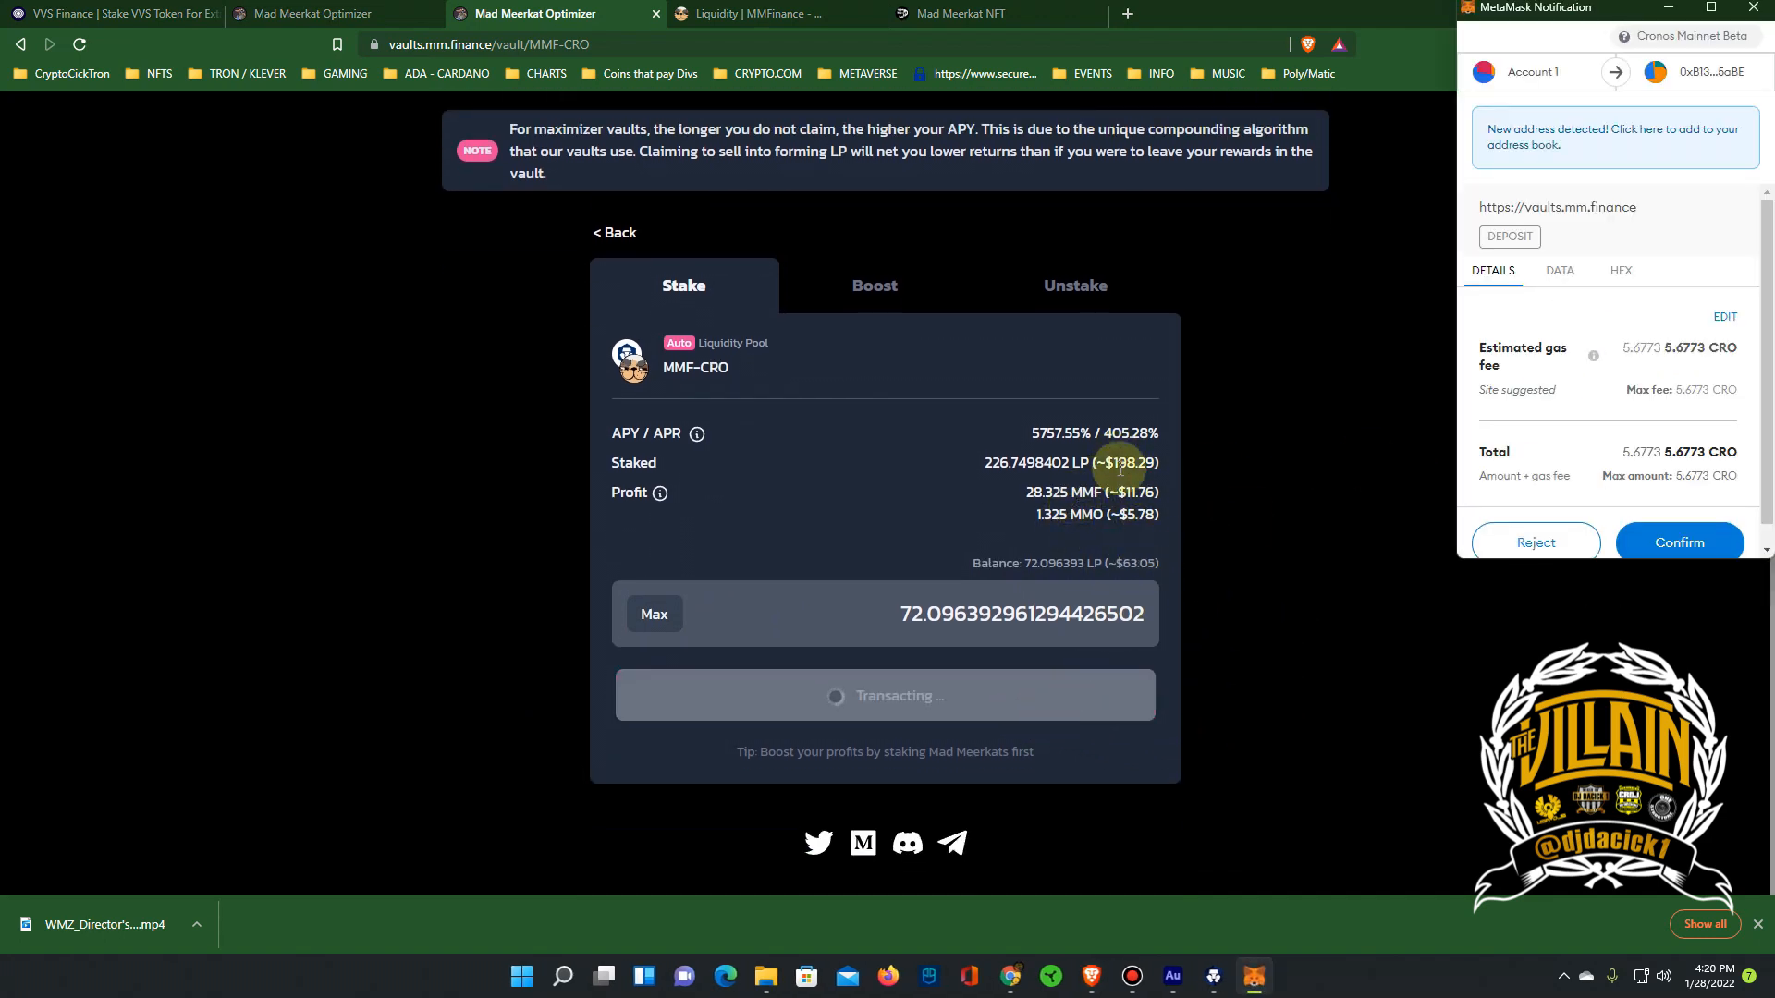
pyautogui.click(1678, 541)
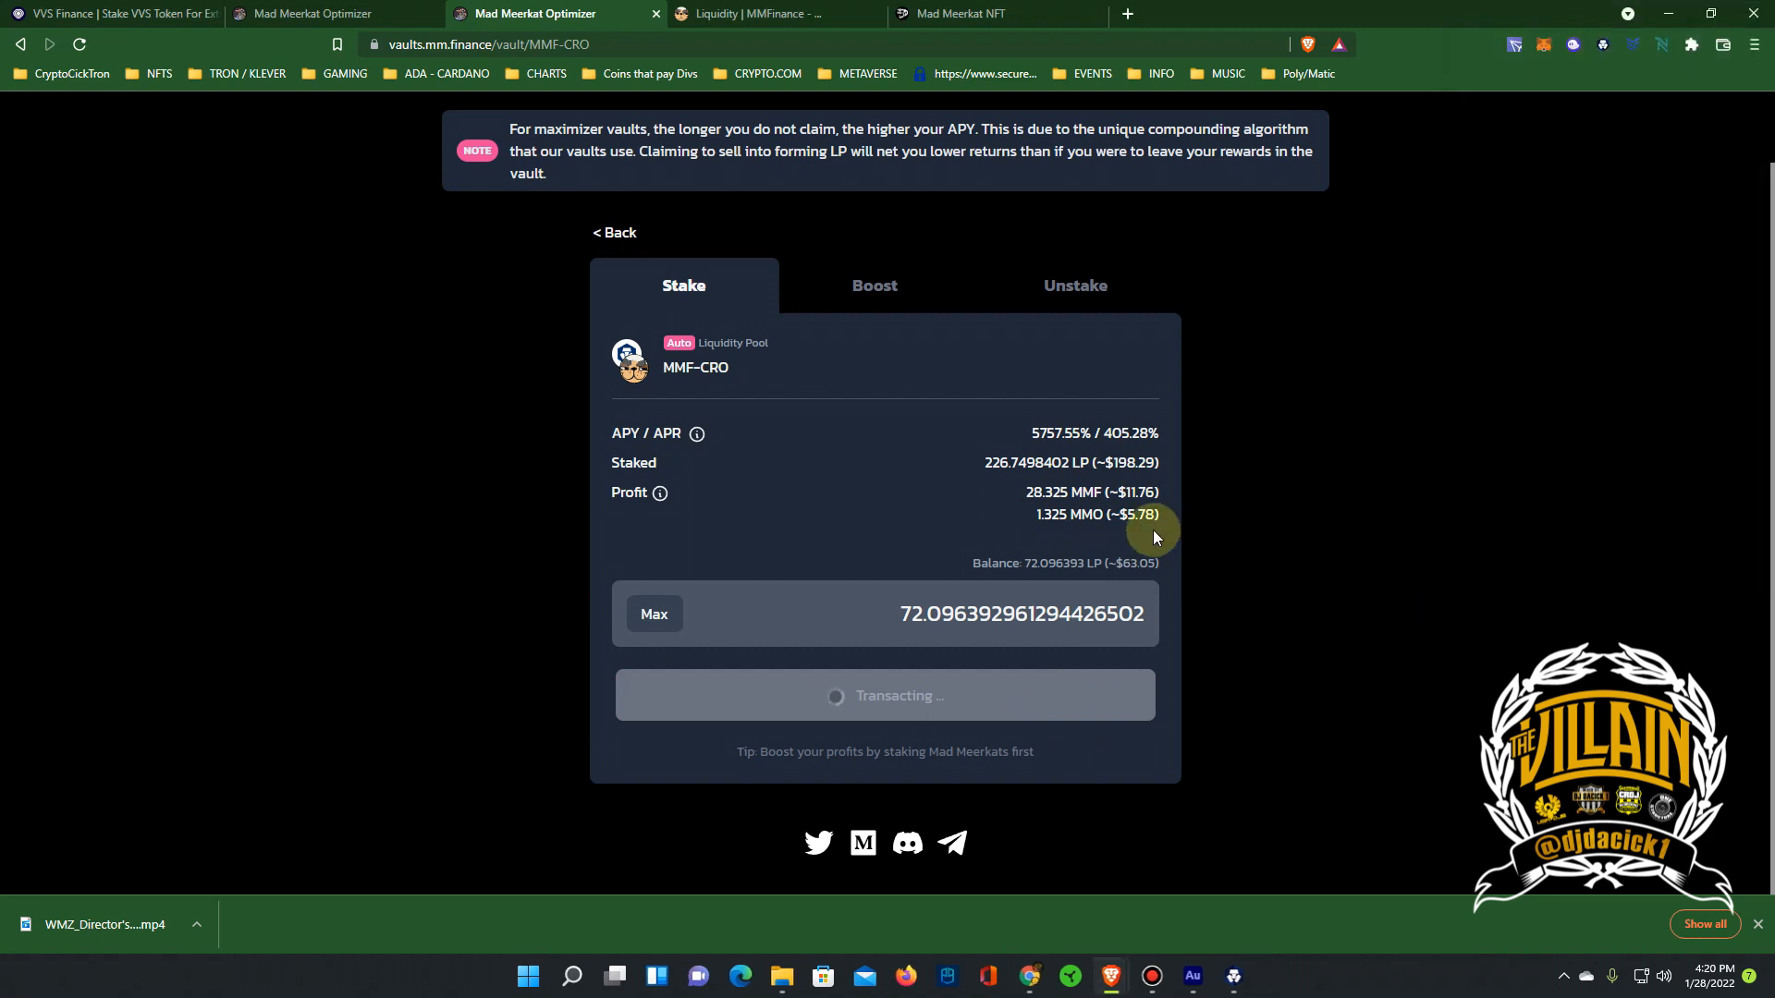
pyautogui.moveTo(1163, 466)
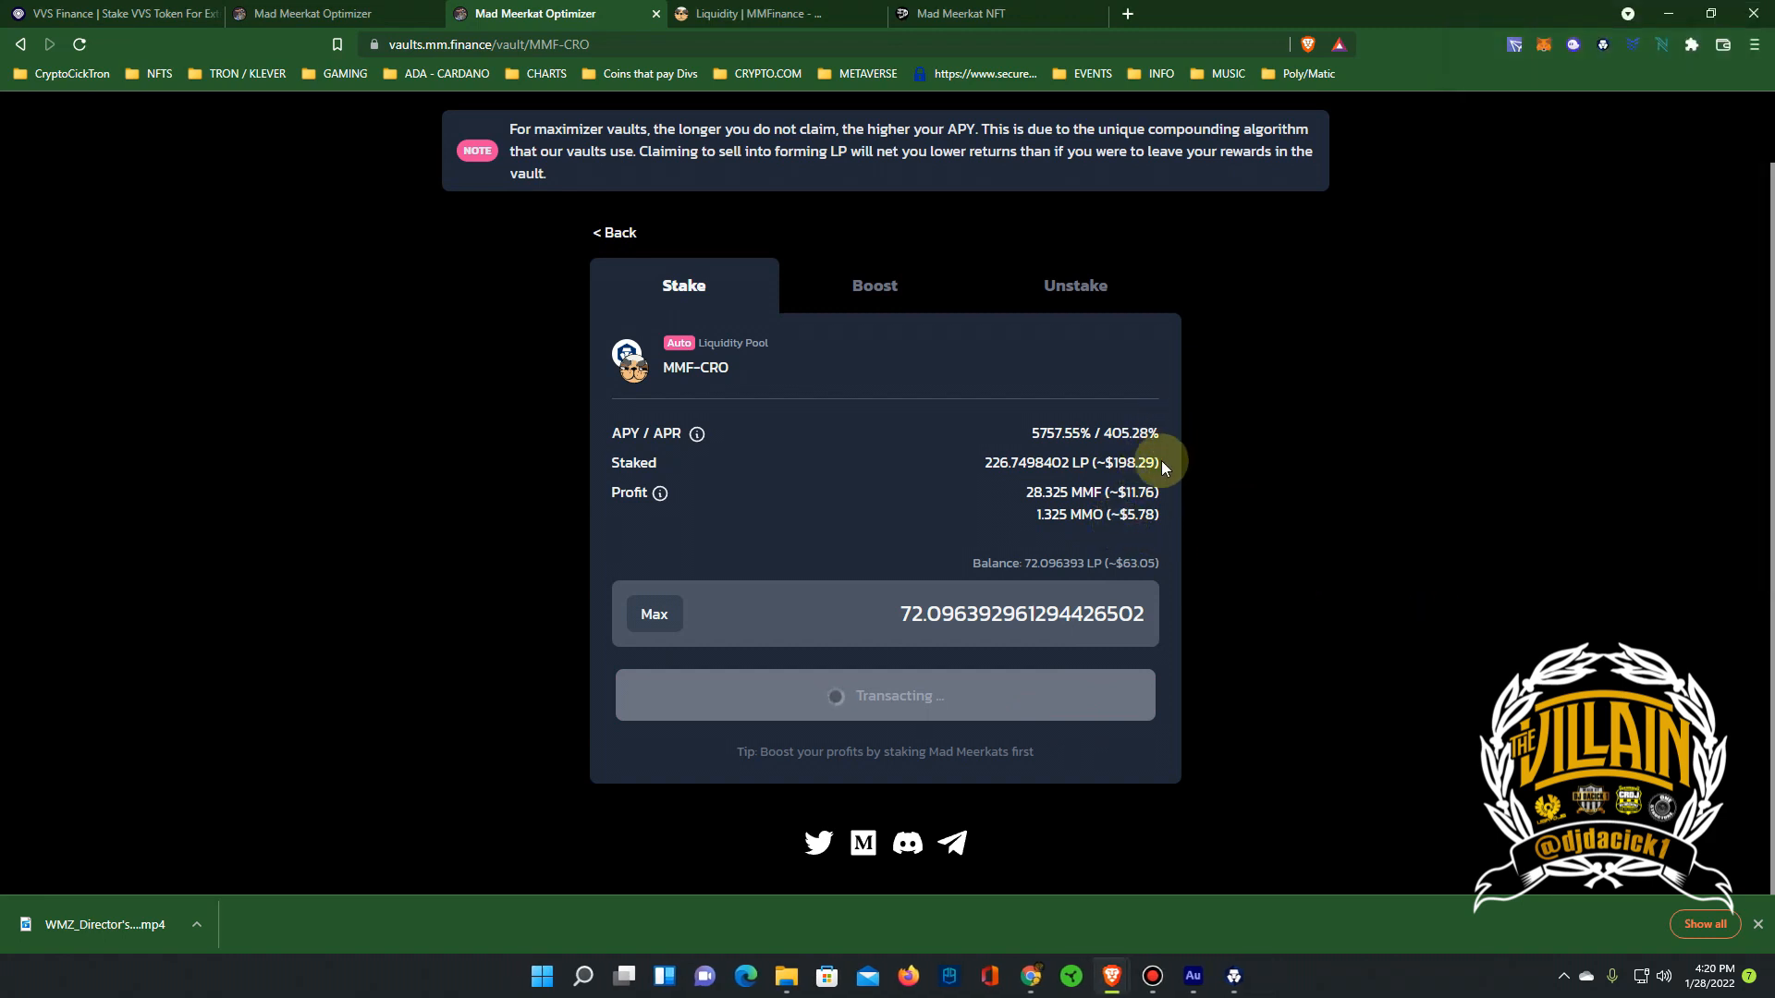
pyautogui.moveTo(992, 511)
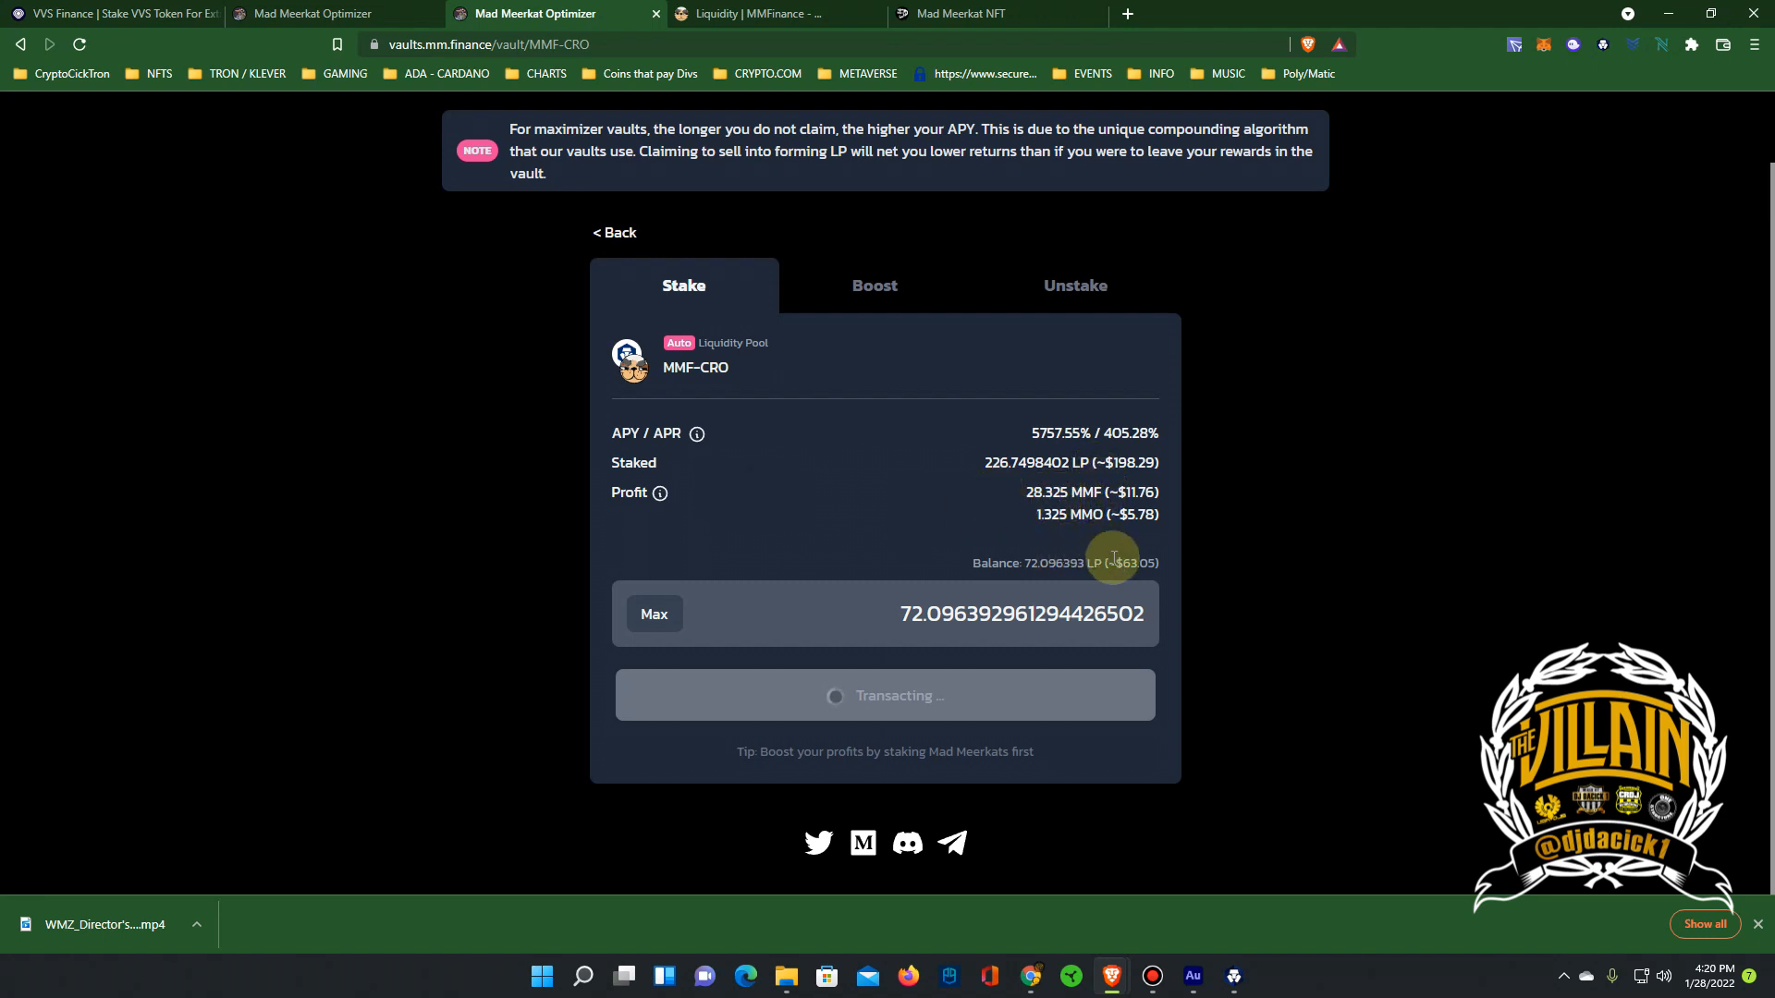
pyautogui.moveTo(1114, 462)
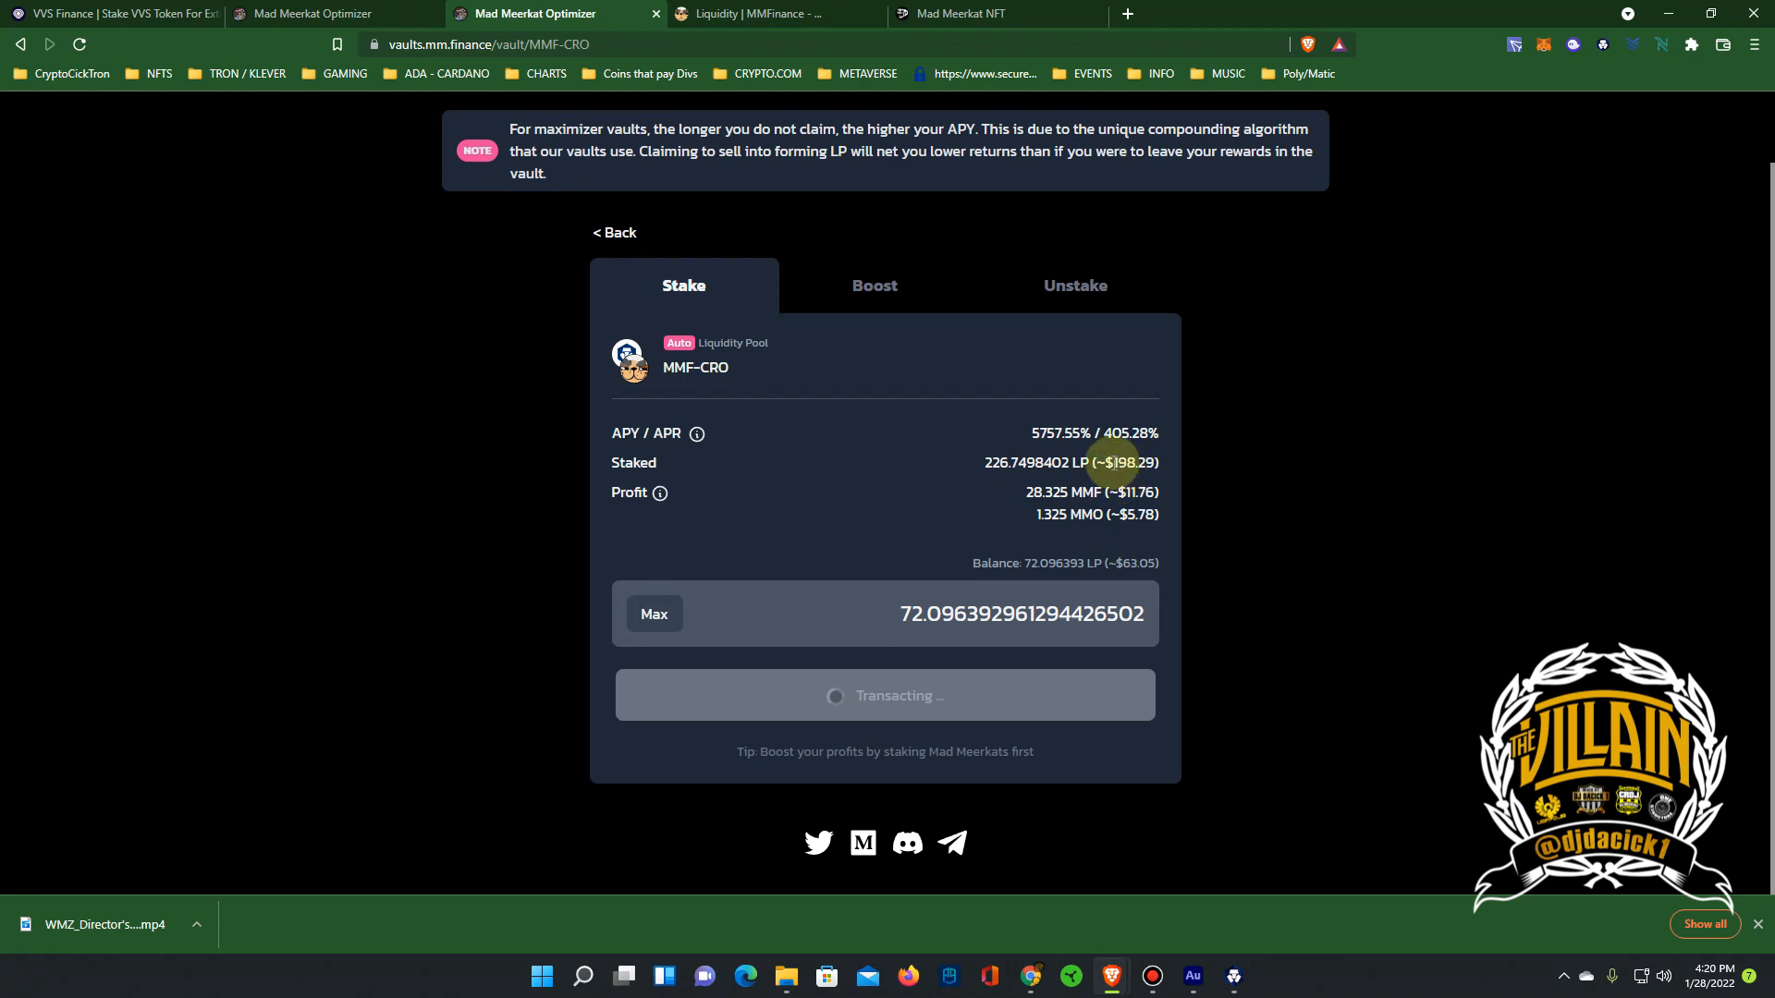
pyautogui.click(883, 695)
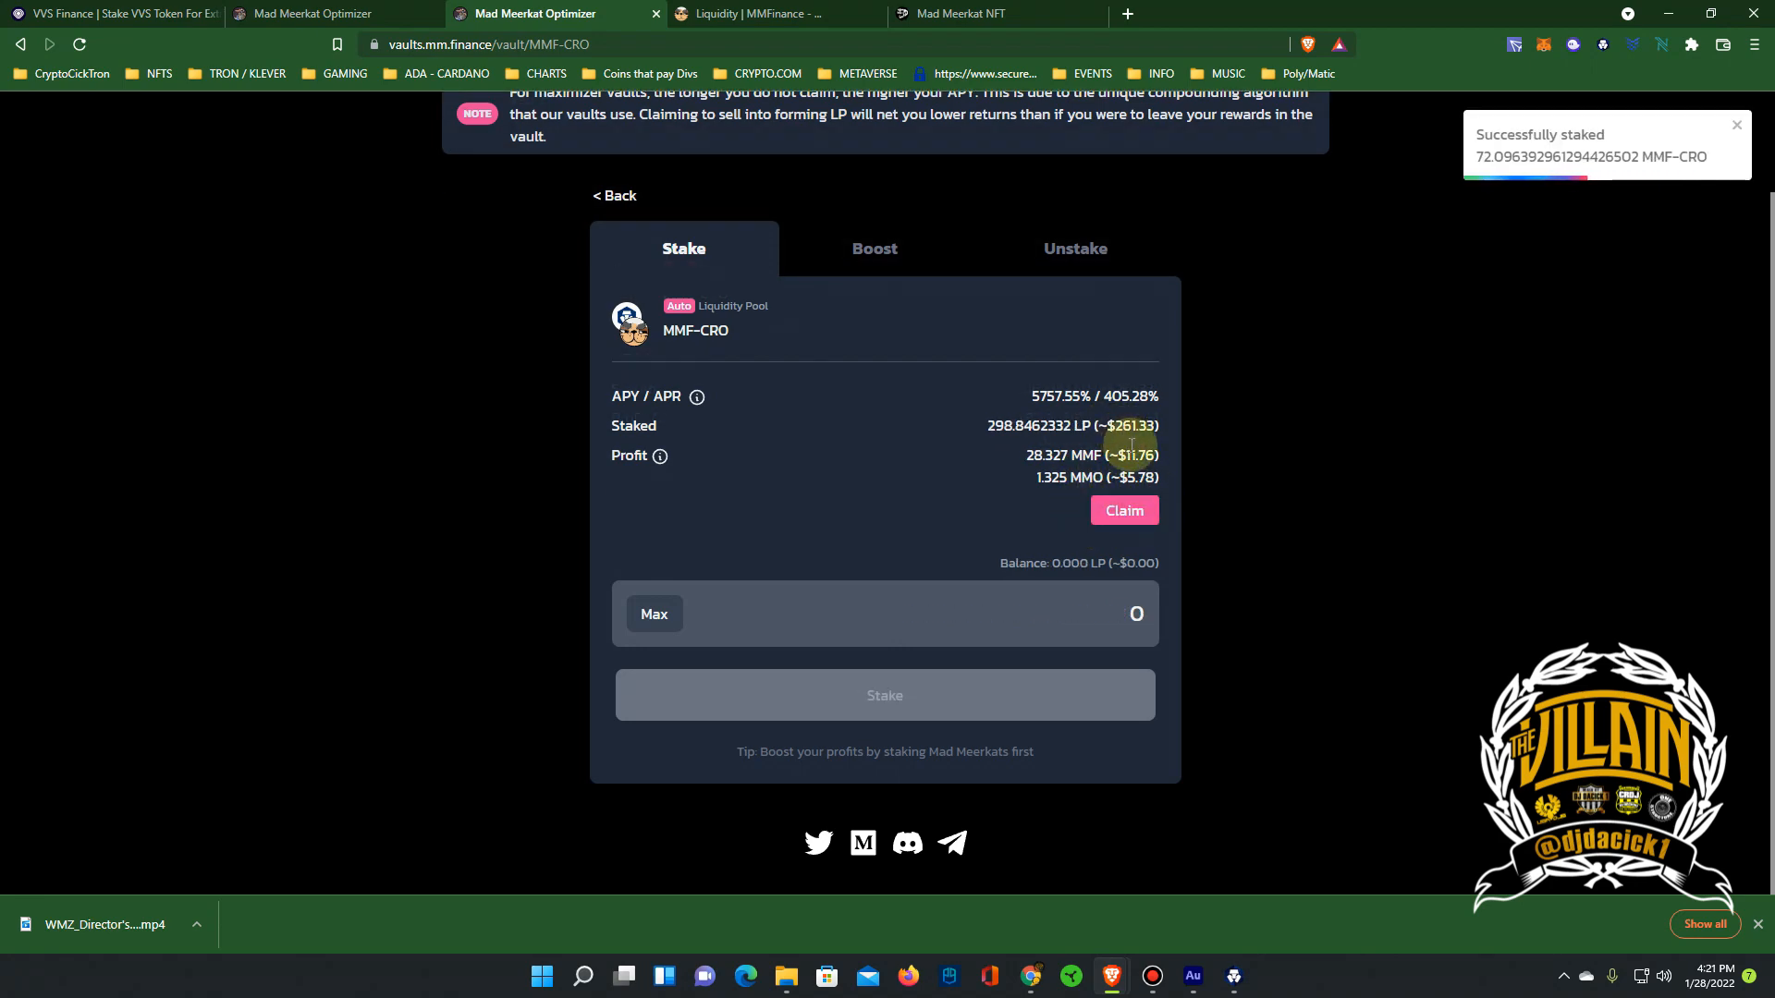
# Browse the Mad Meerkat adoption listings from 950 CRO upward, then move to Animal Farm's presale
pyautogui.click(996, 14)
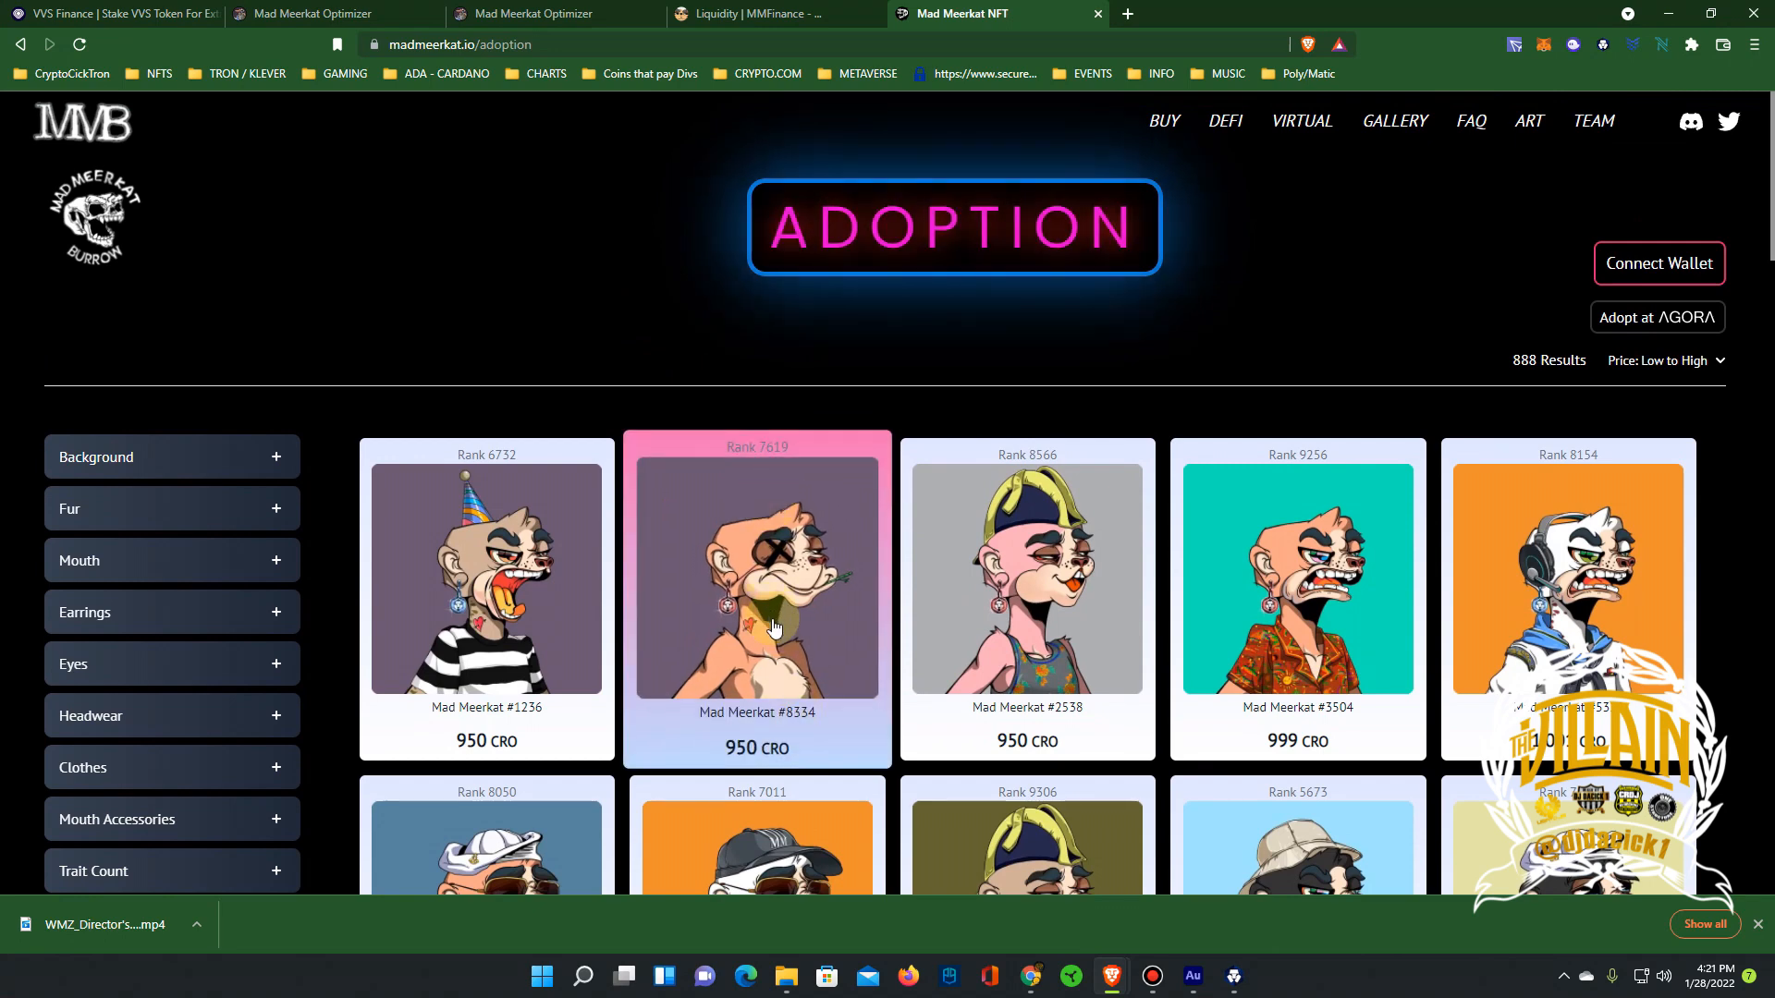
pyautogui.moveTo(1057, 691)
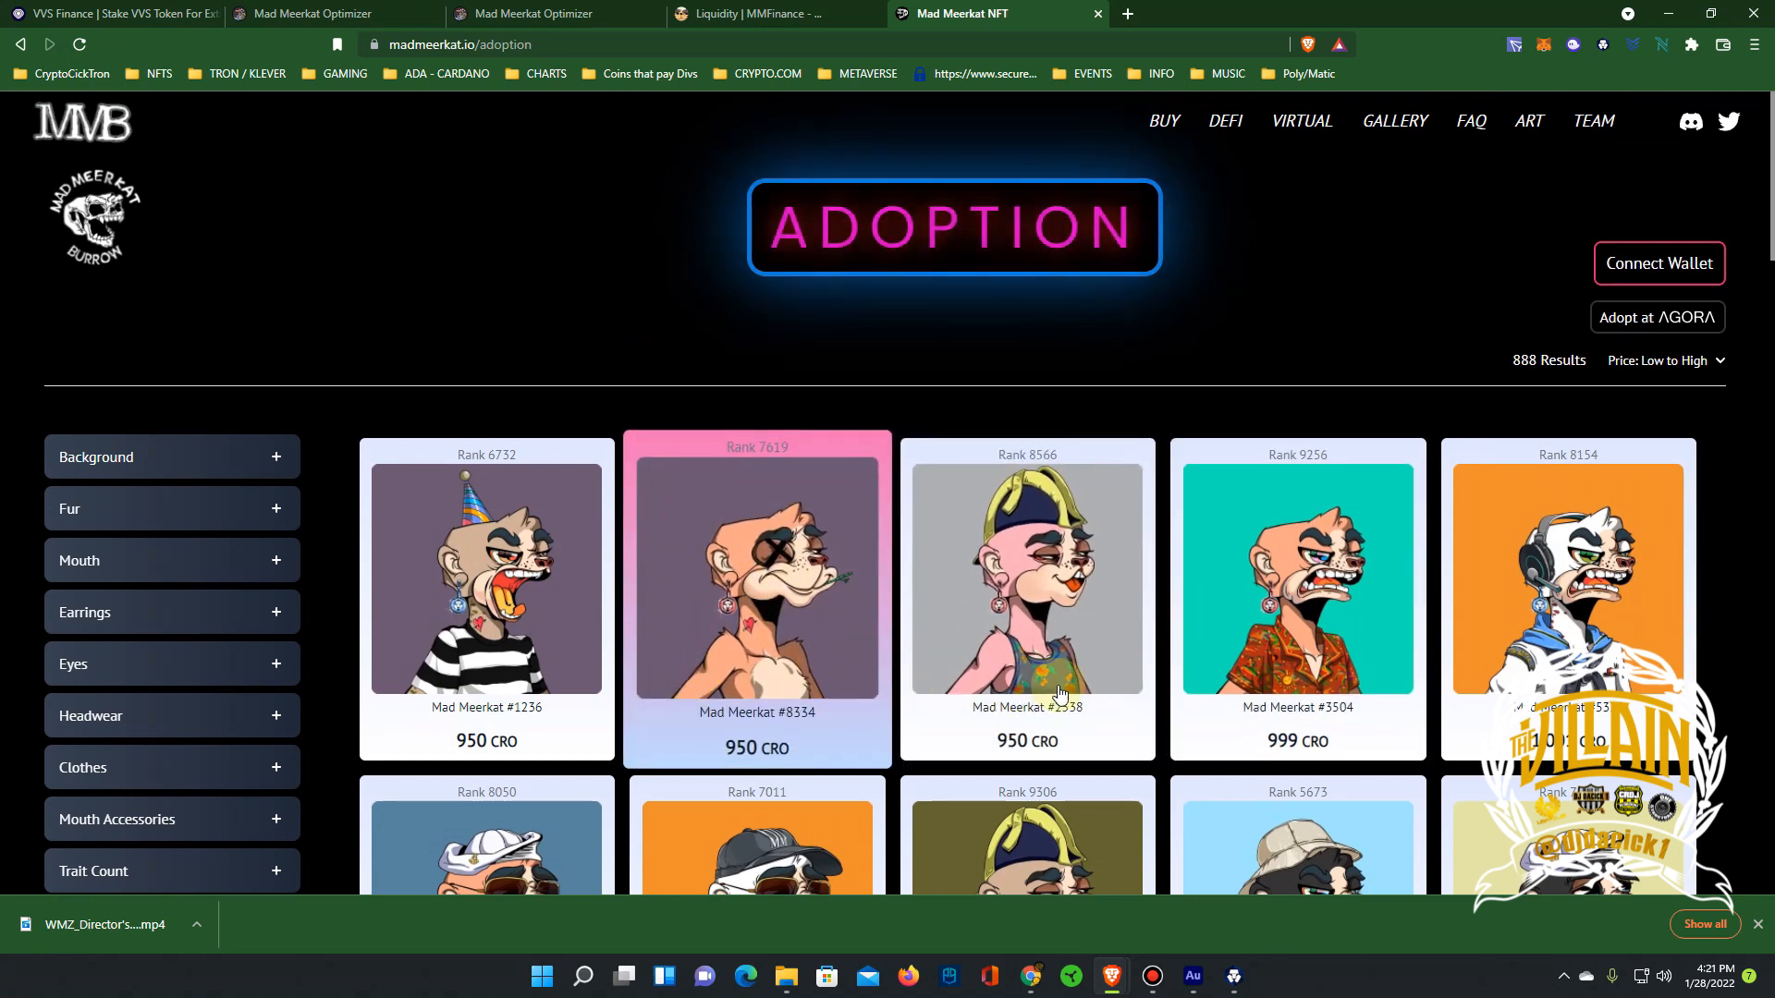
pyautogui.moveTo(484, 747)
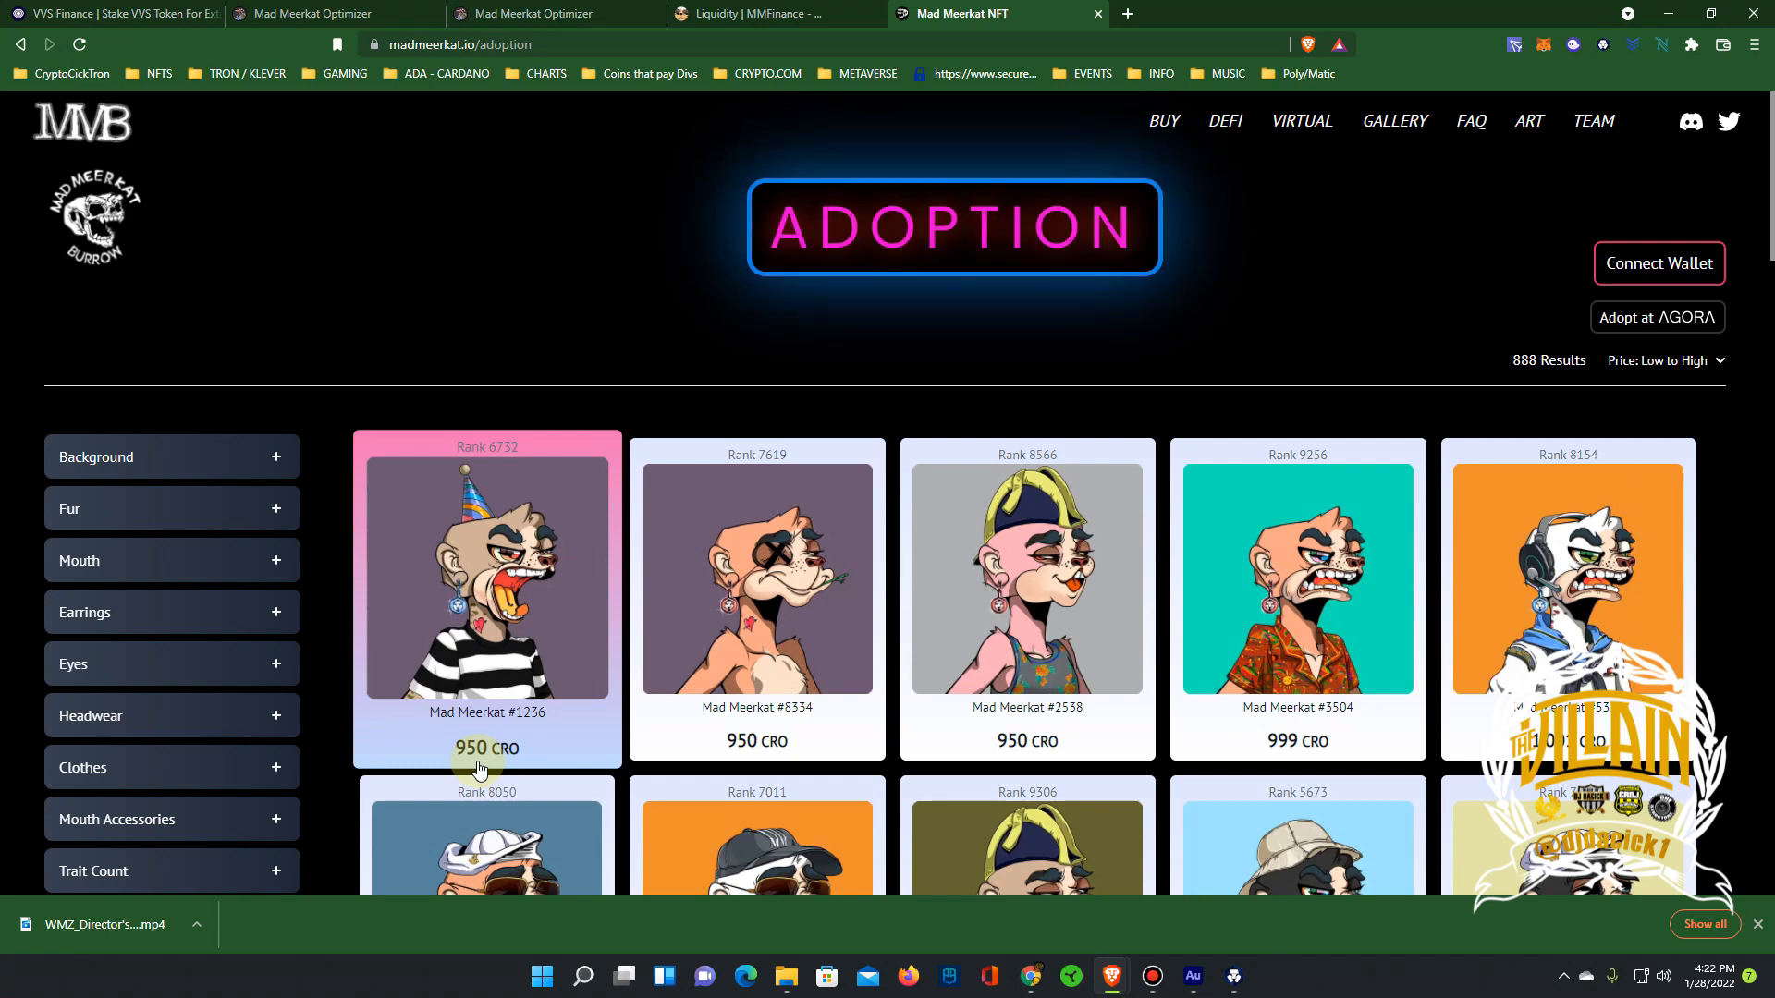
pyautogui.moveTo(533, 828)
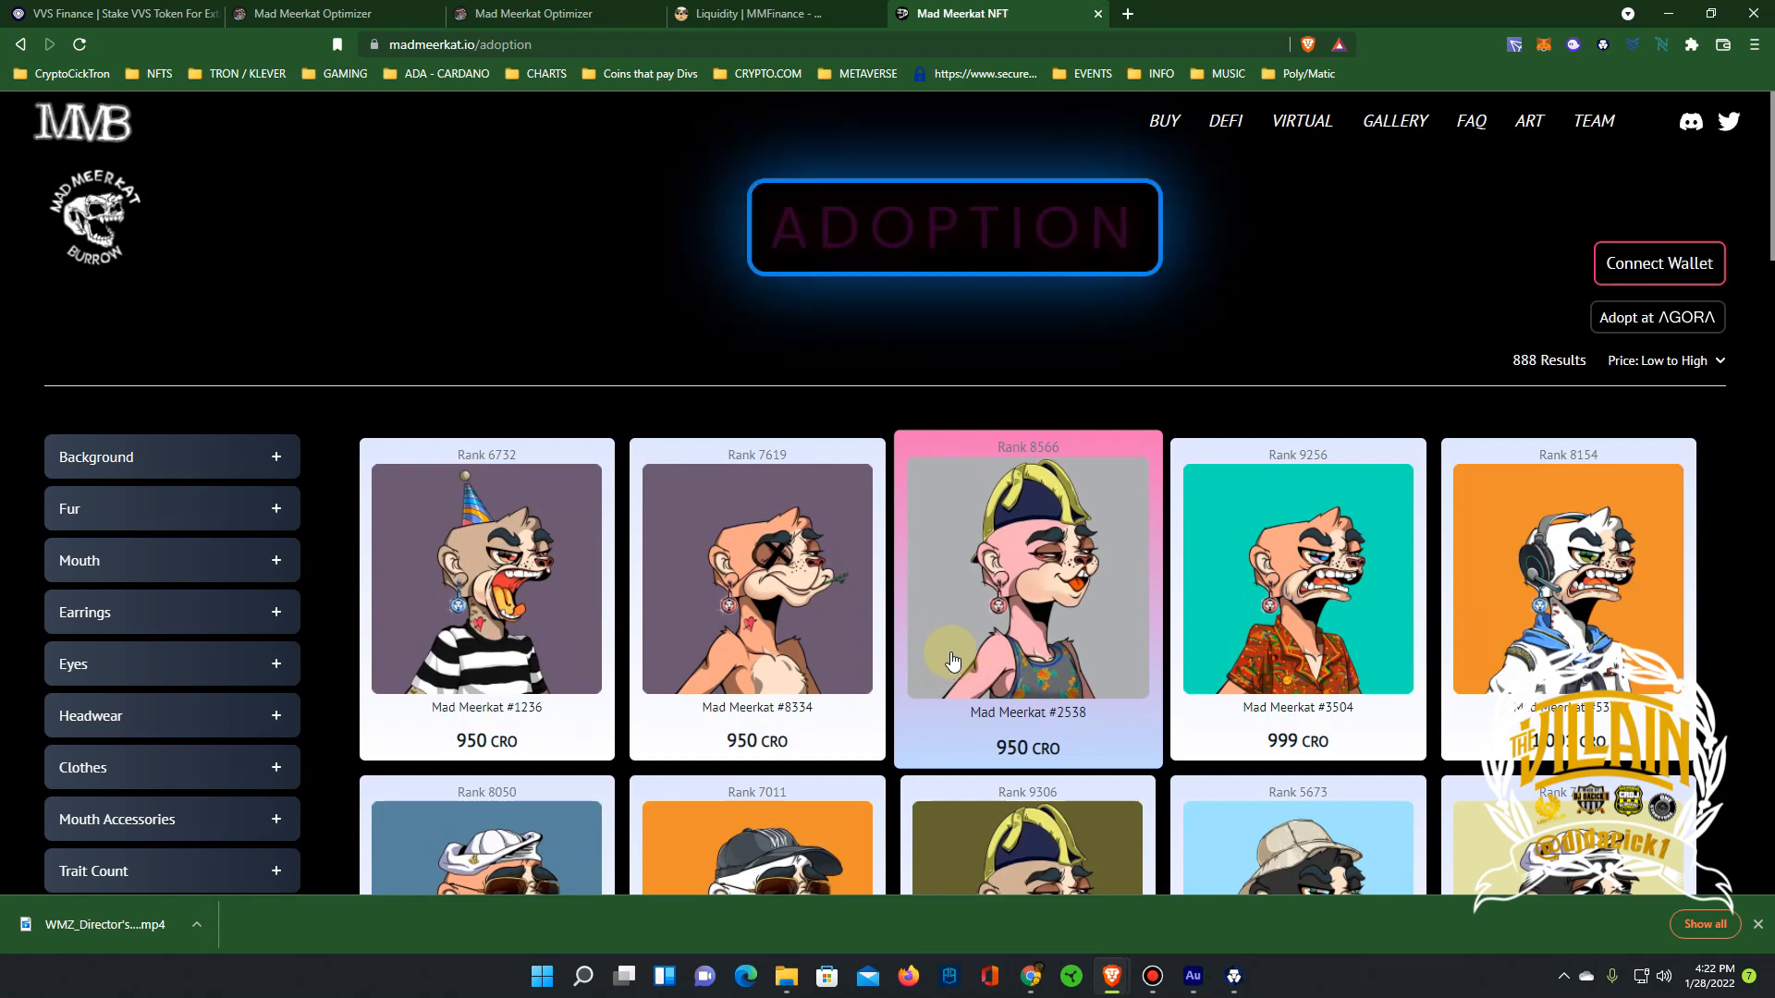
pyautogui.scroll(-3)
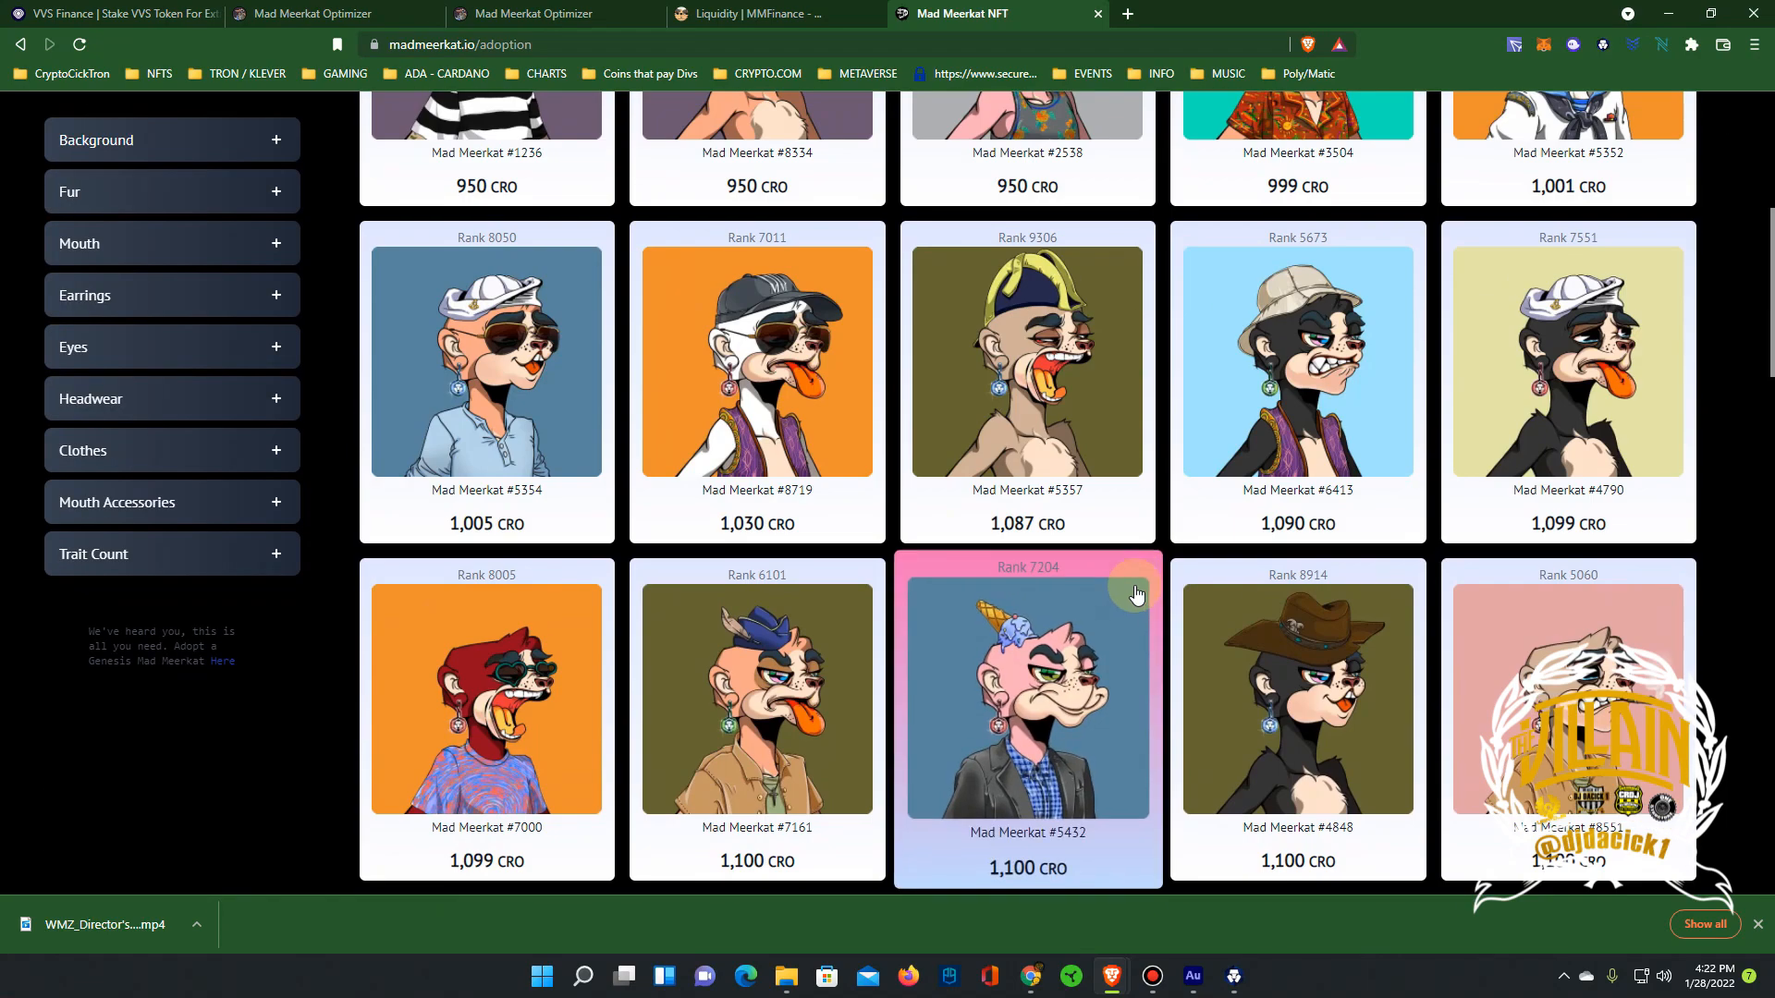
pyautogui.scroll(-3)
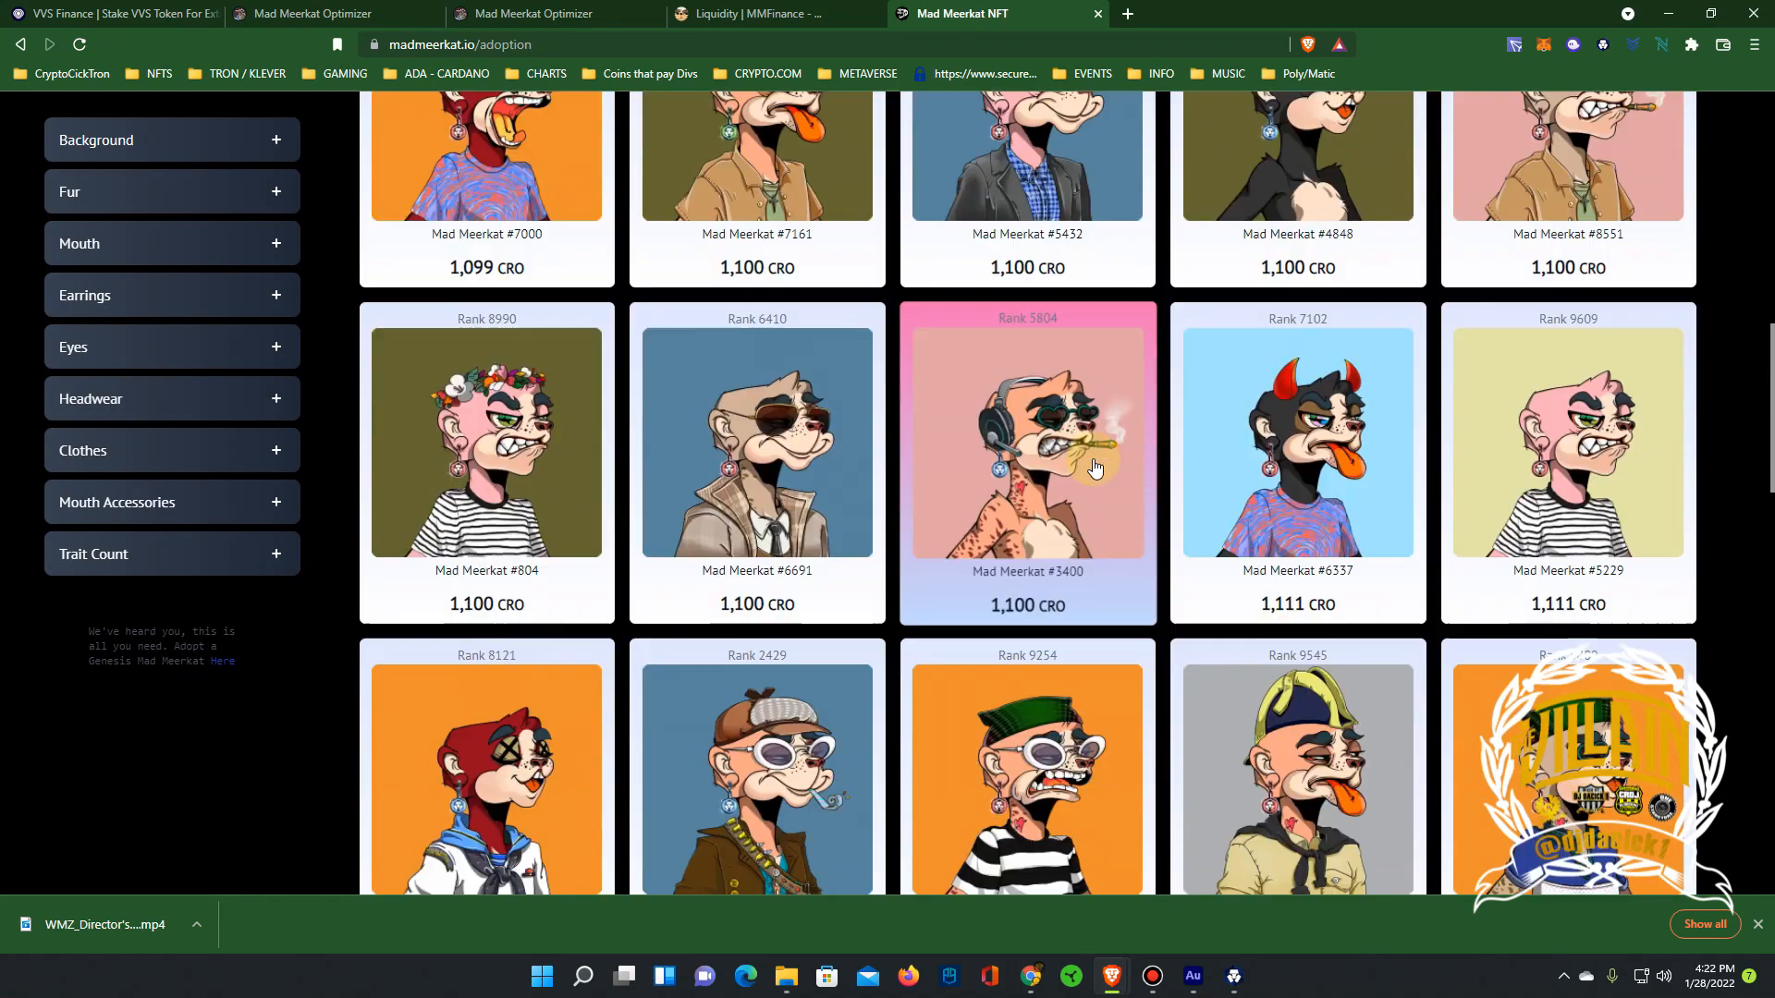
pyautogui.scroll(3)
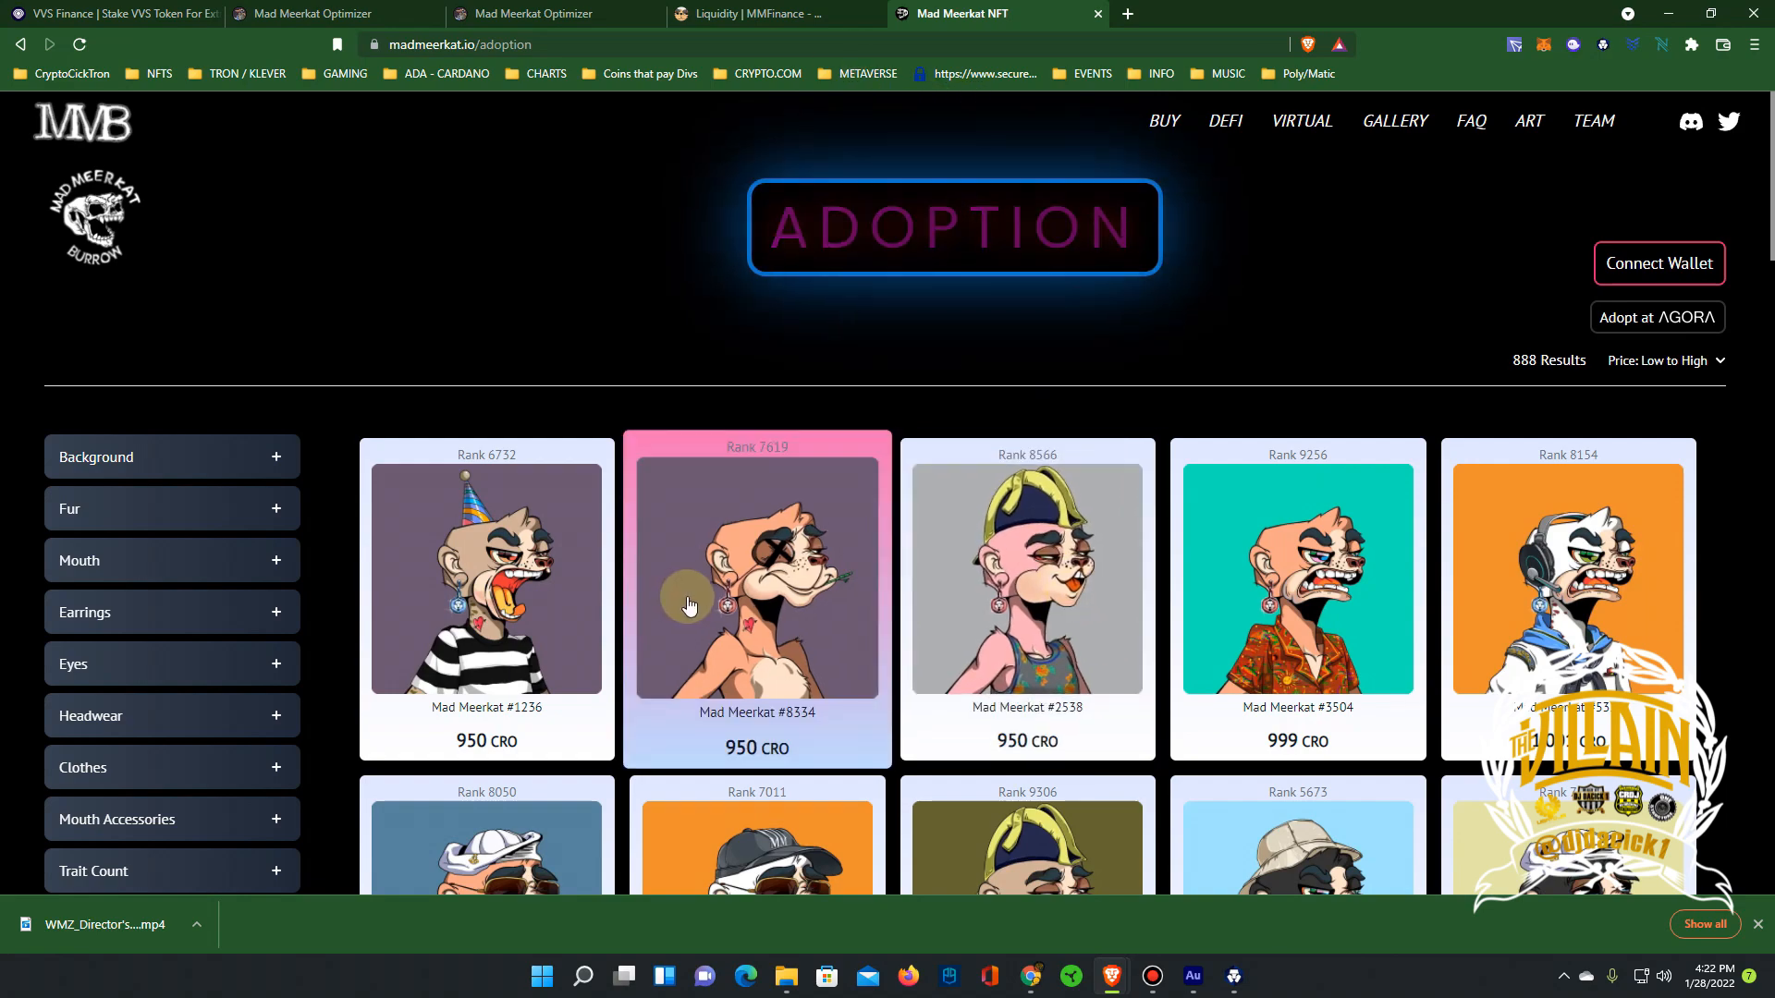
pyautogui.scroll(-3)
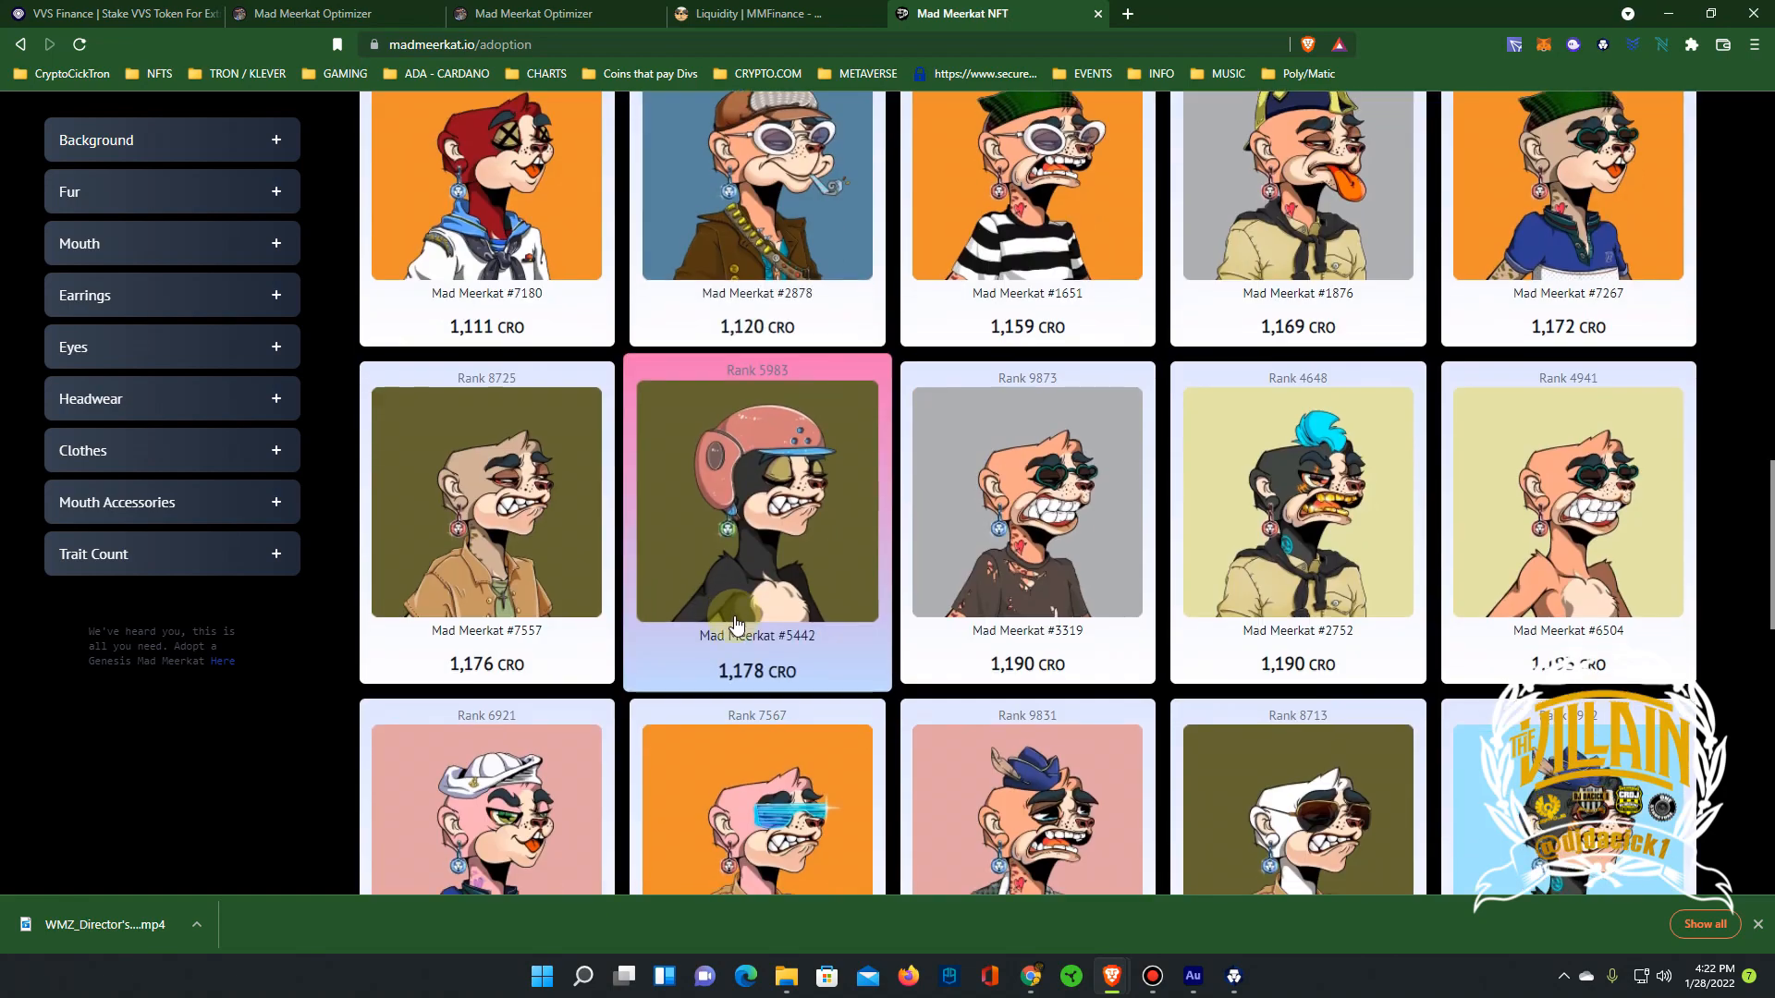
pyautogui.scroll(-3)
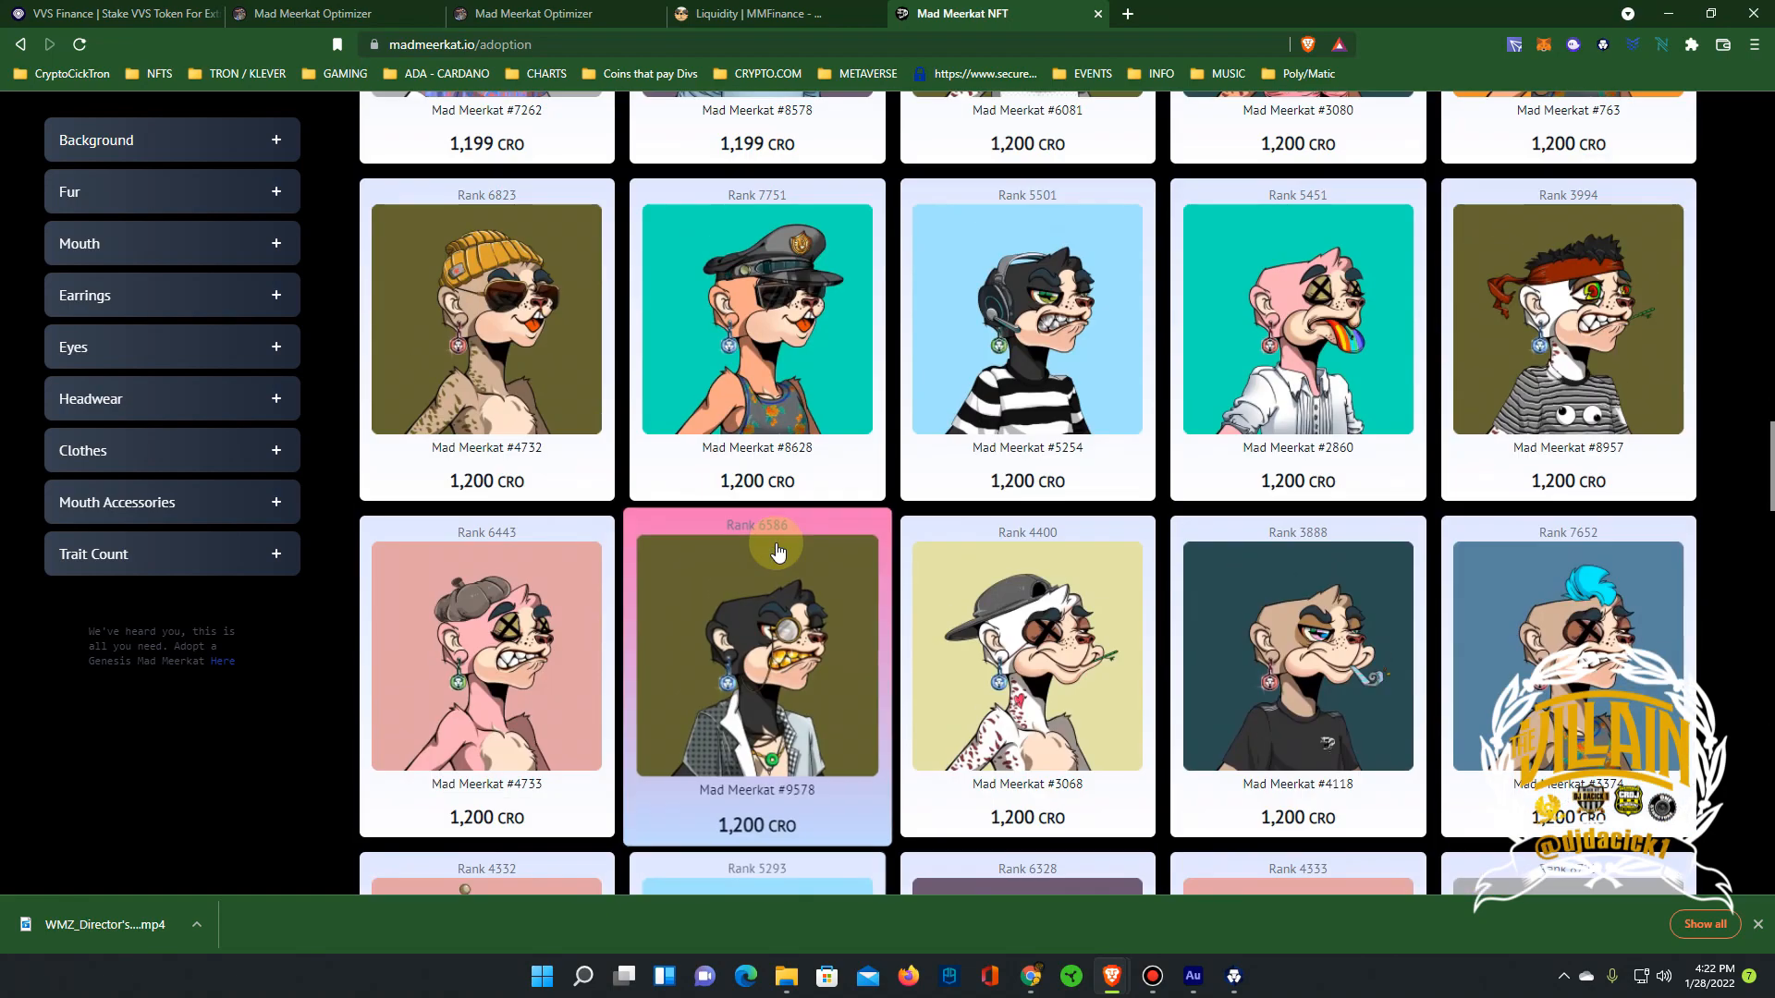
pyautogui.moveTo(486, 318)
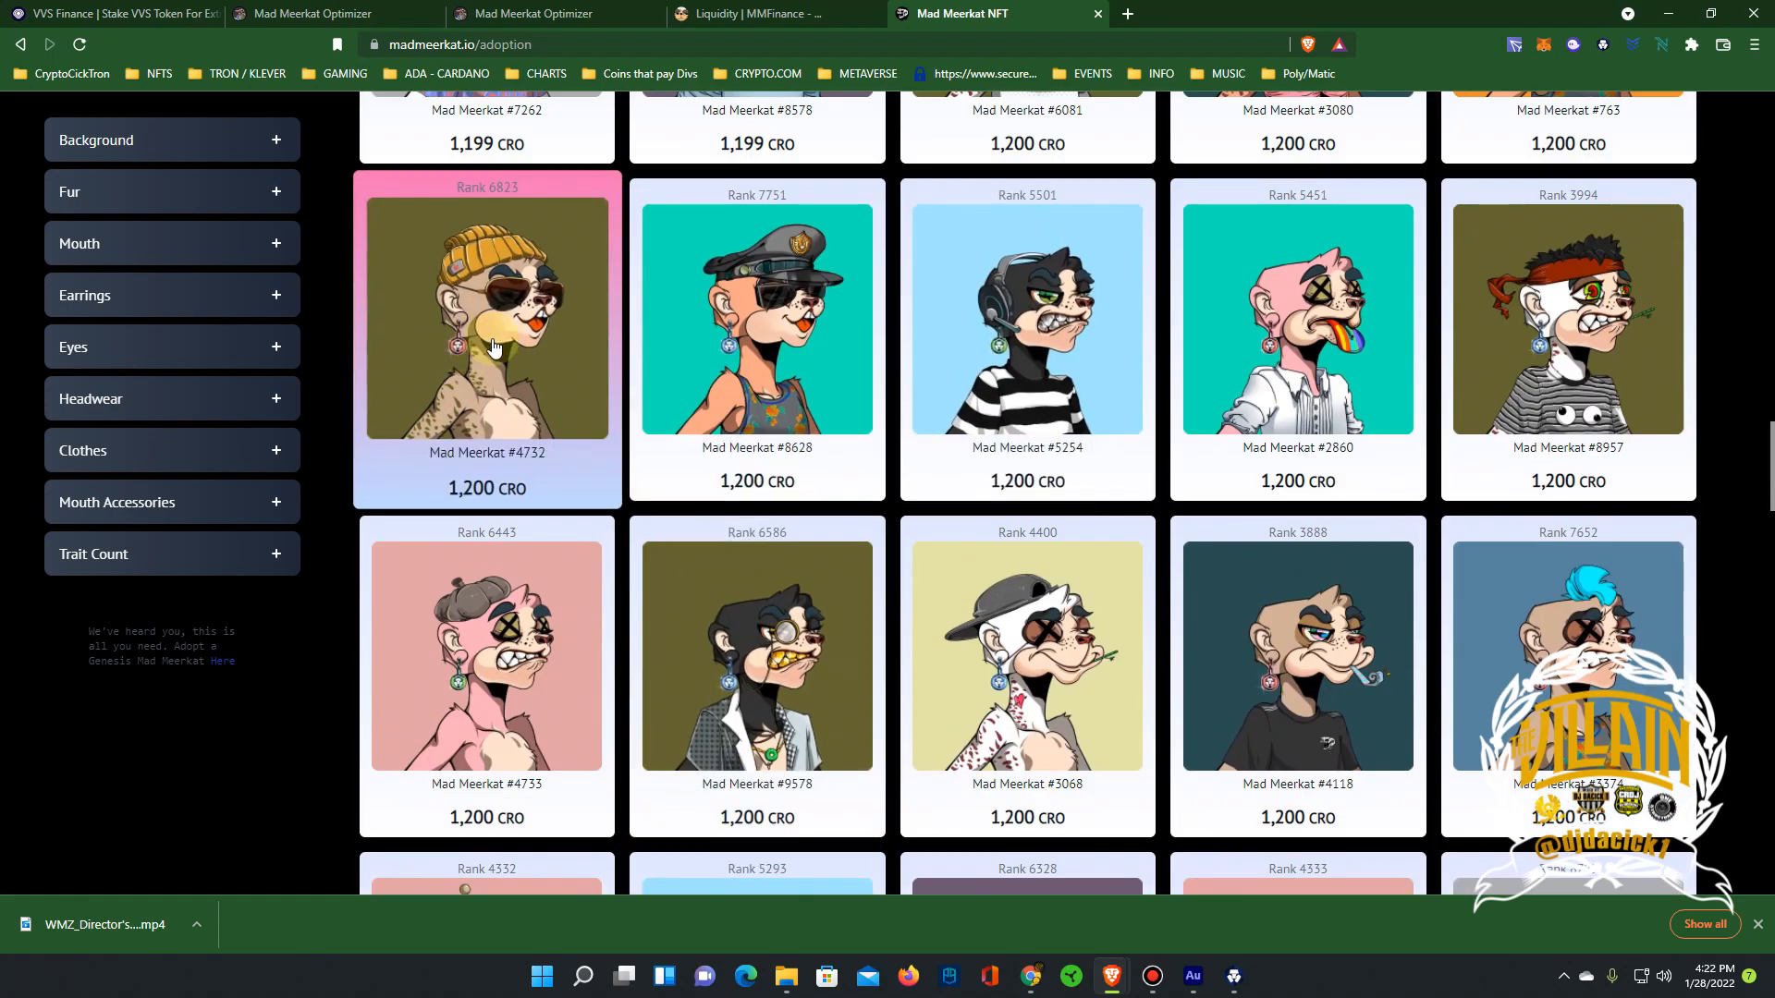
pyautogui.click(544, 14)
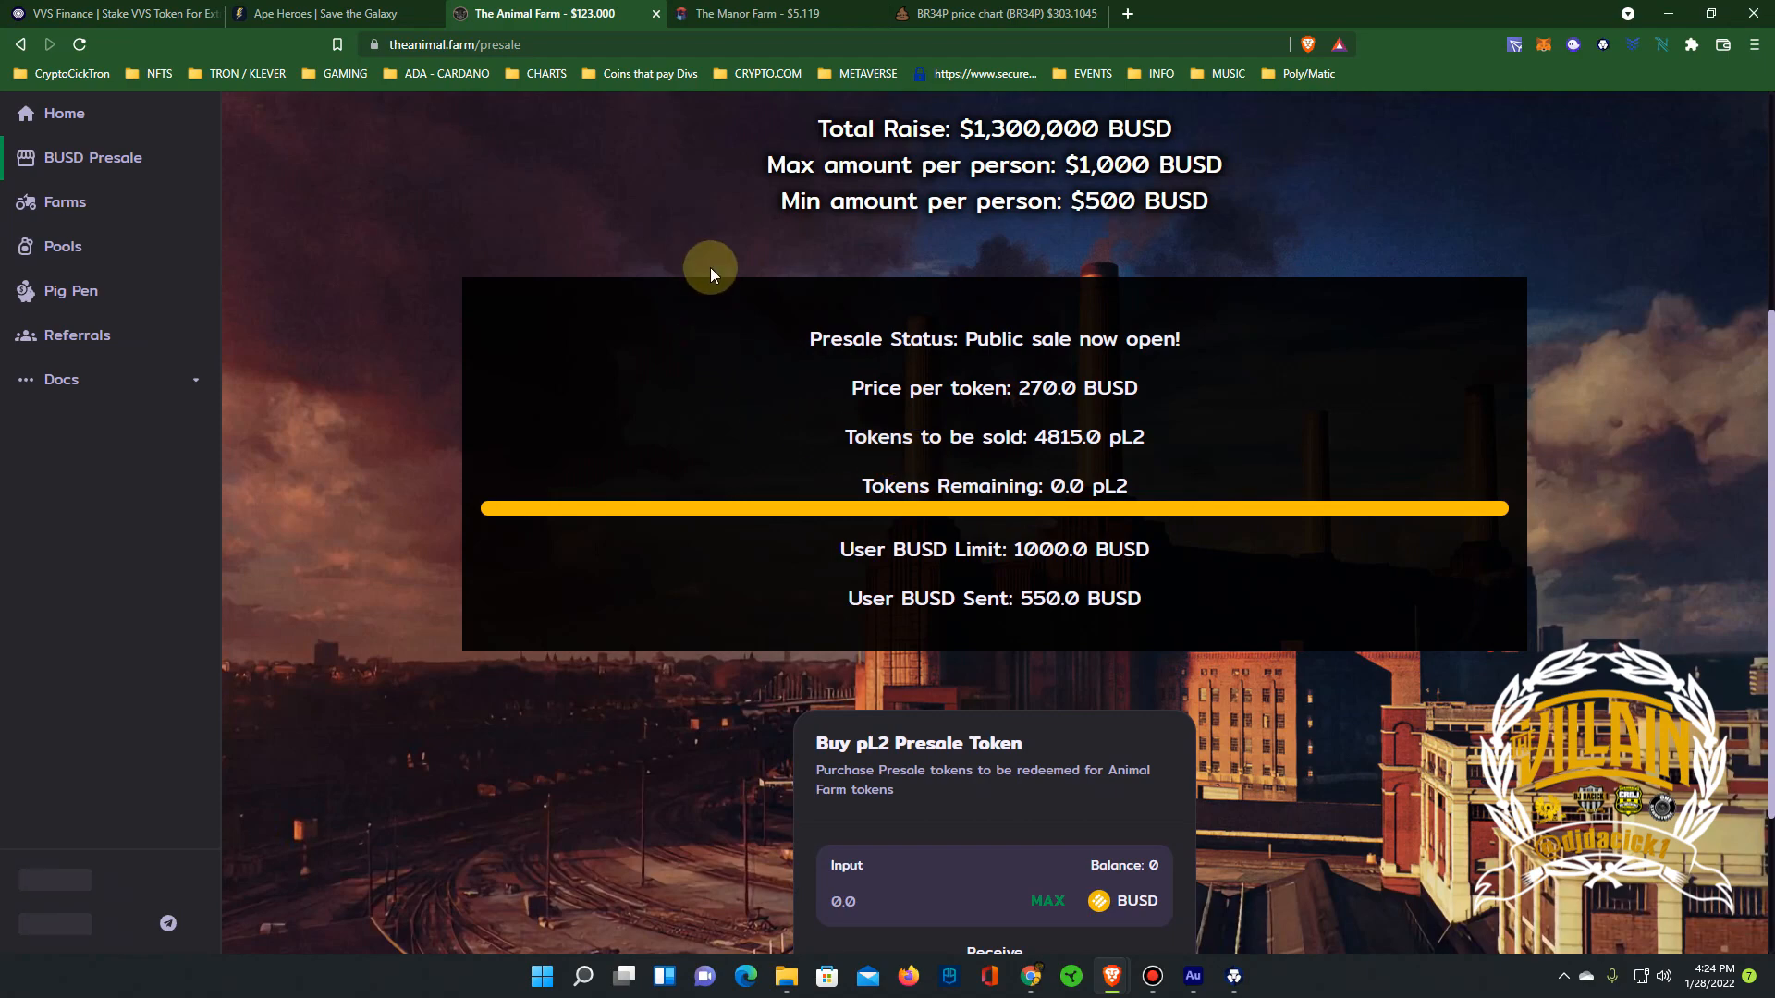
# Scroll the Animal Farm presale to the sold-out Buy pL2 card showing a 3.65385 pL2 balance
pyautogui.scroll(3)
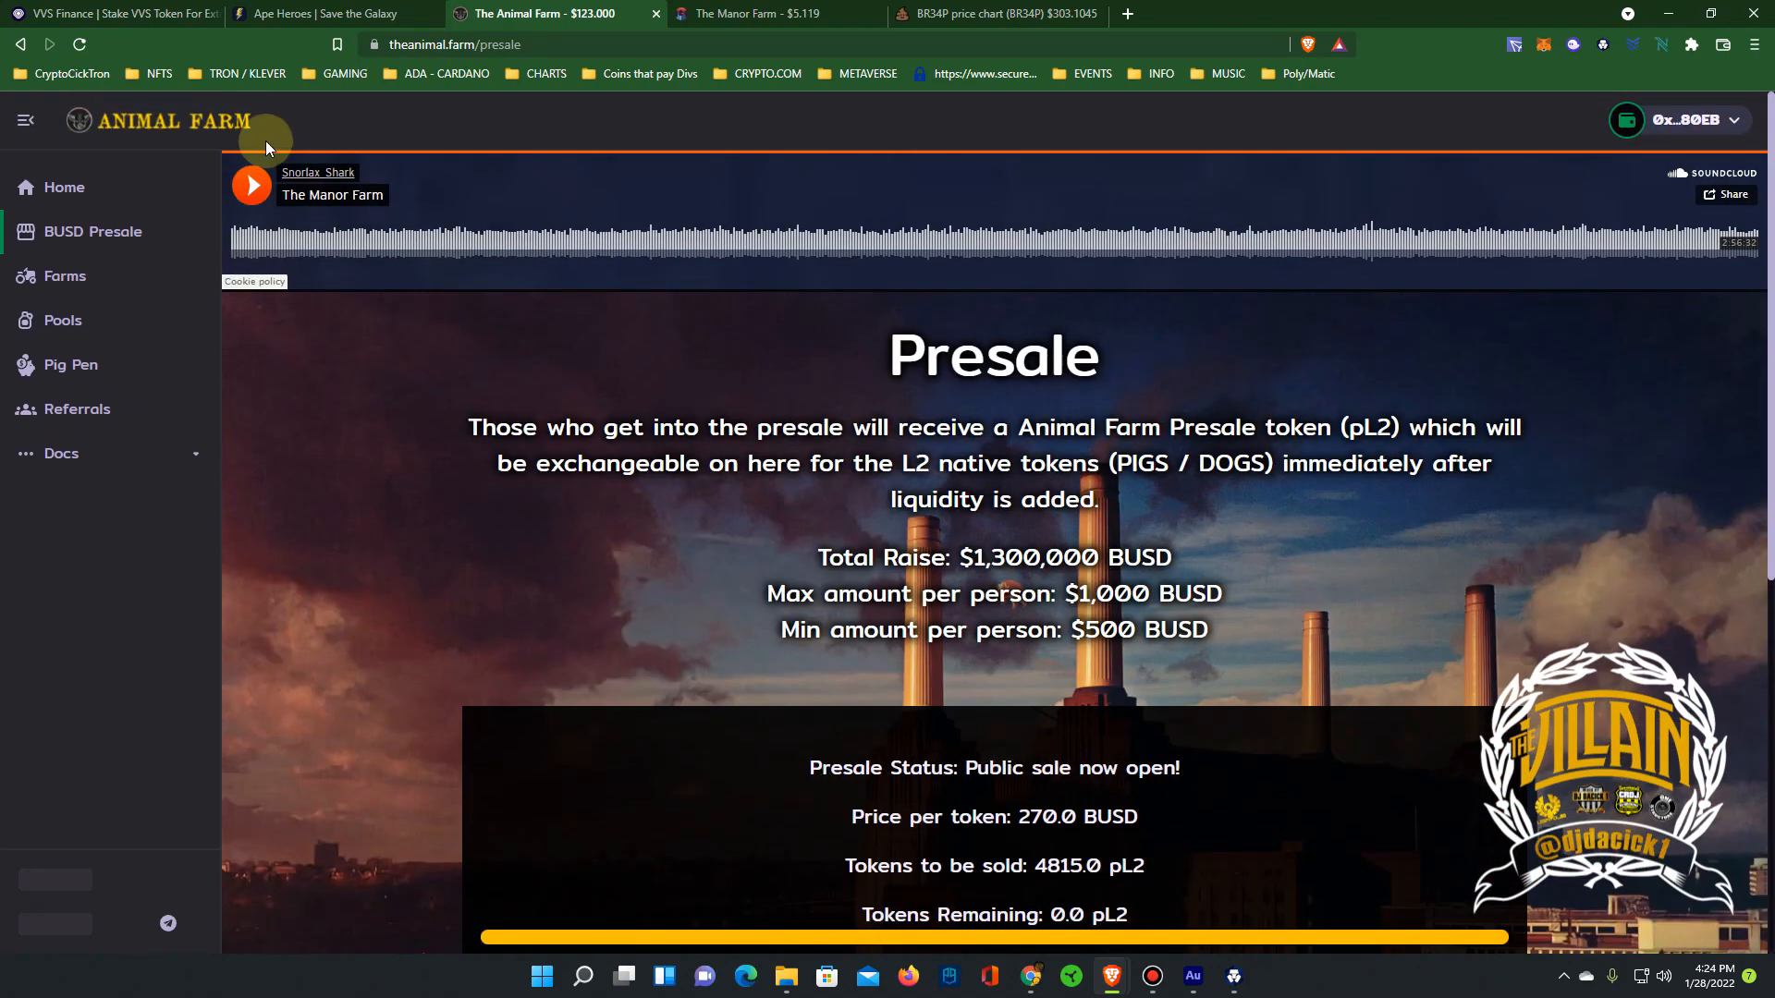
pyautogui.scroll(-3)
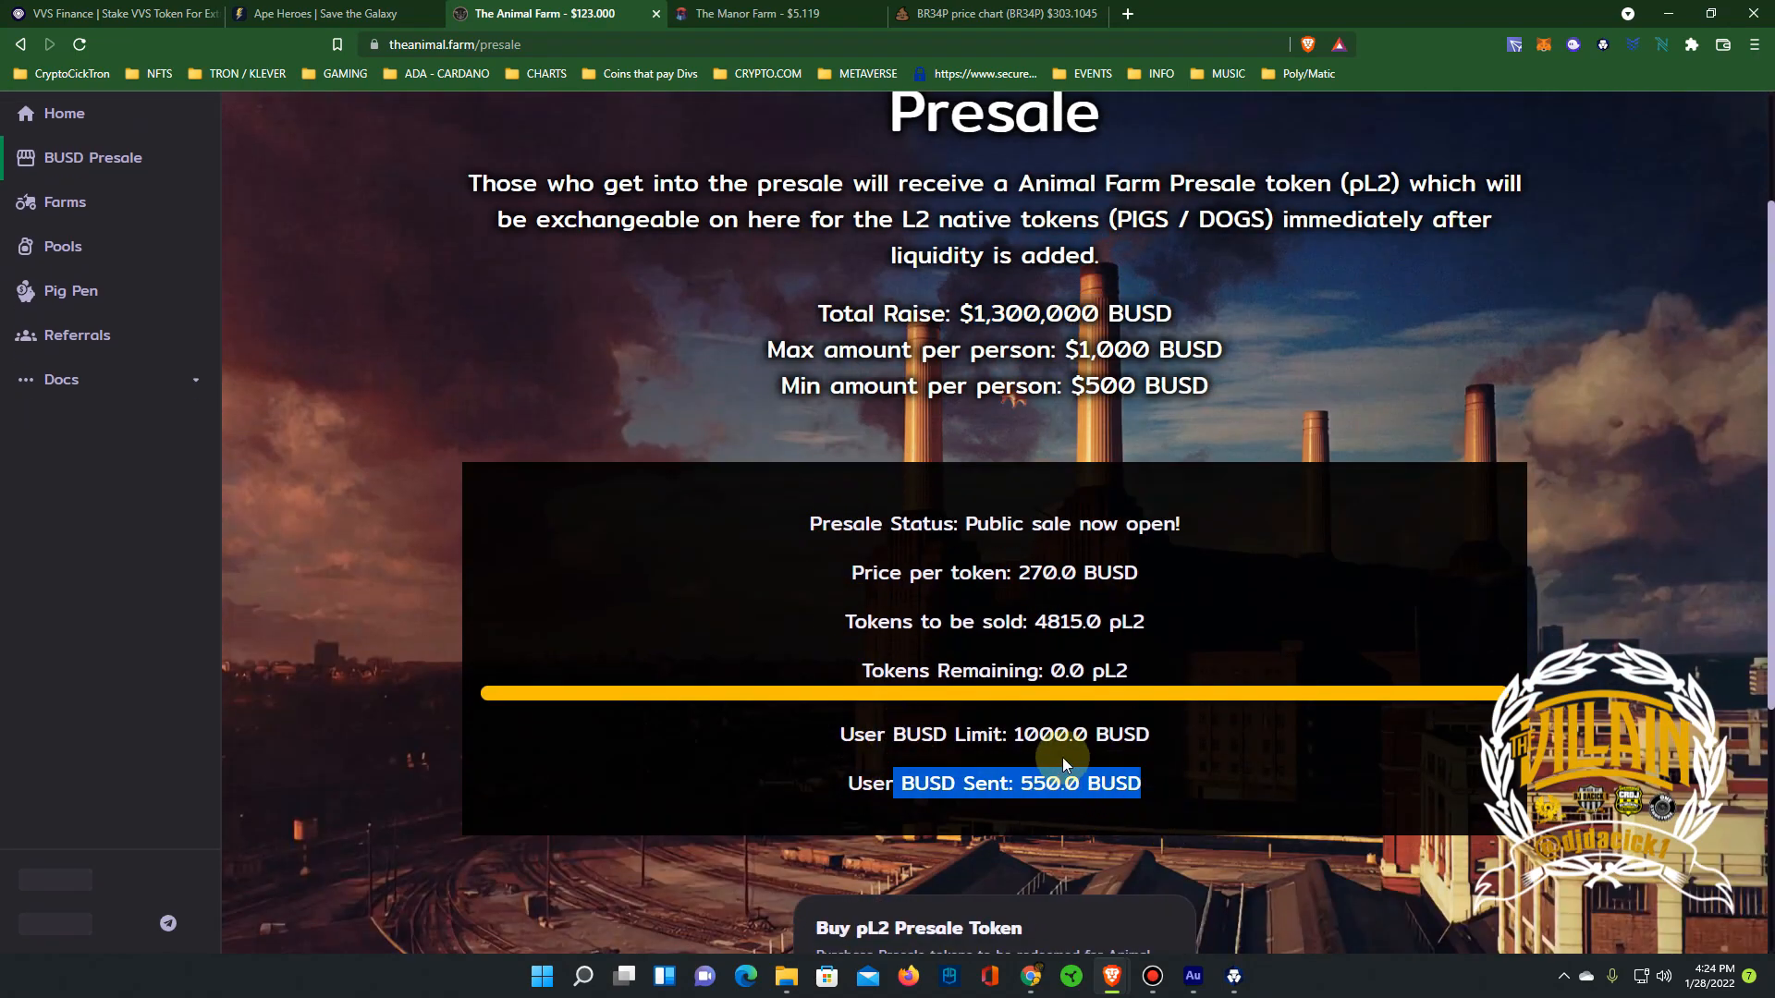
pyautogui.moveTo(1109, 522)
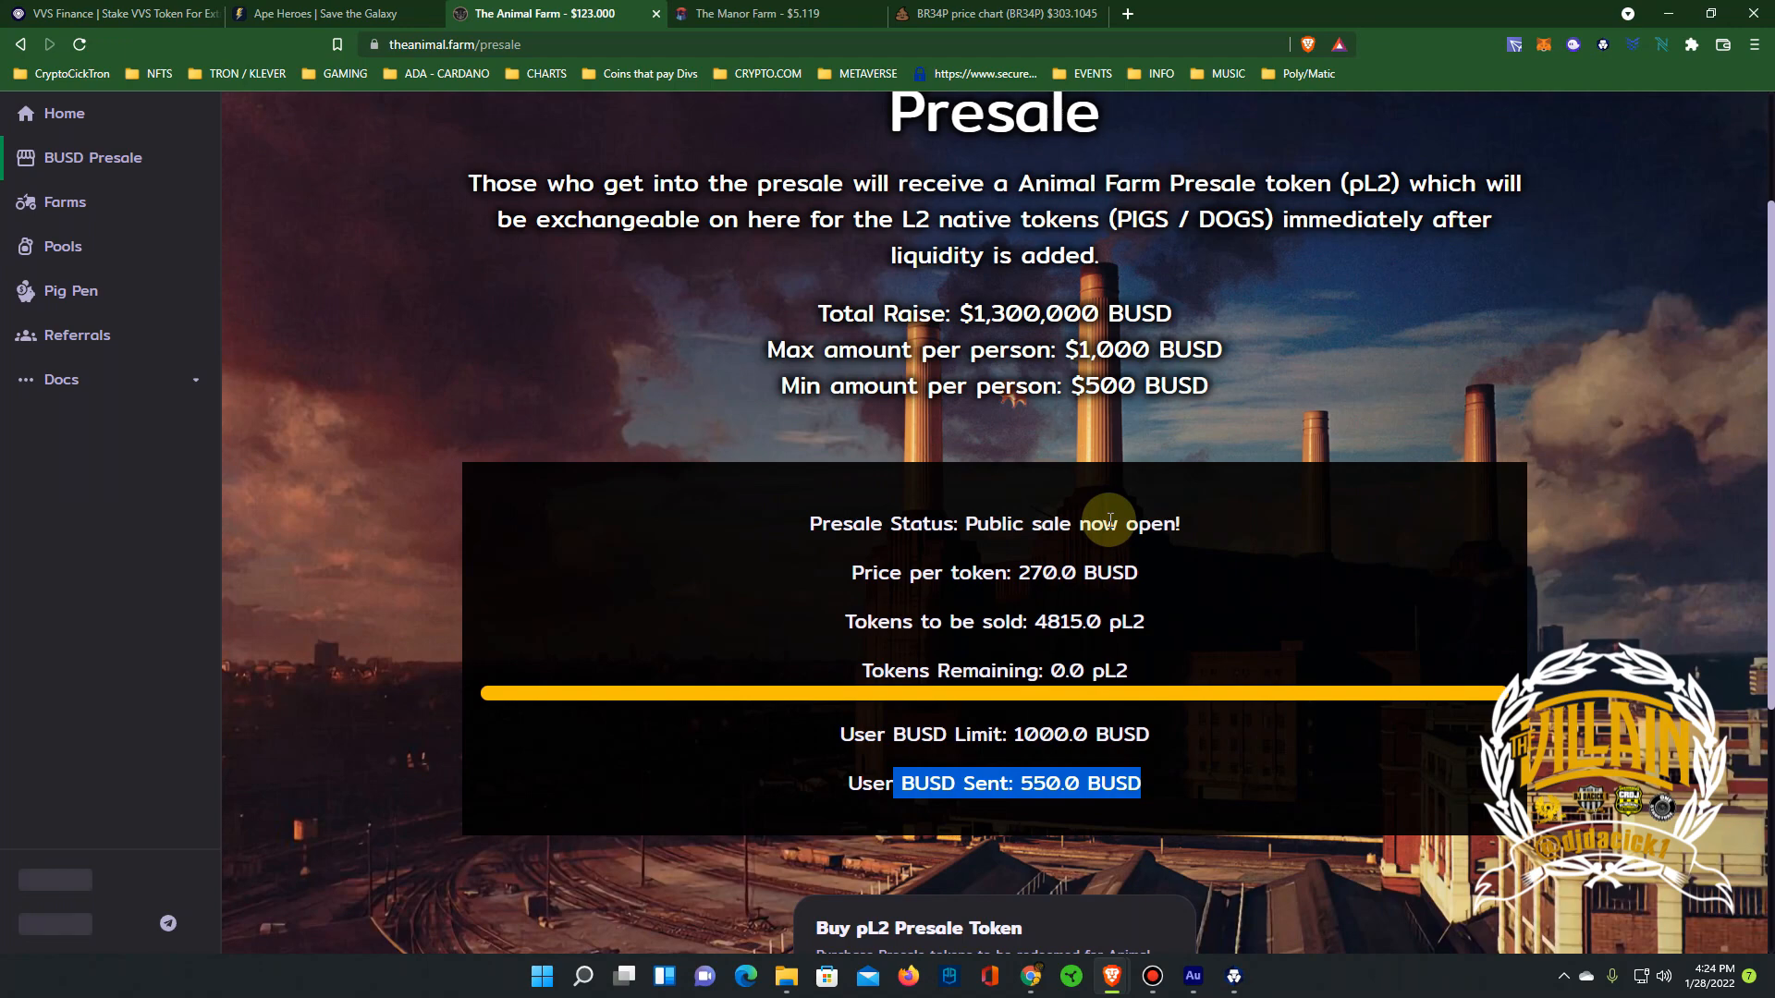
pyautogui.moveTo(1266, 565)
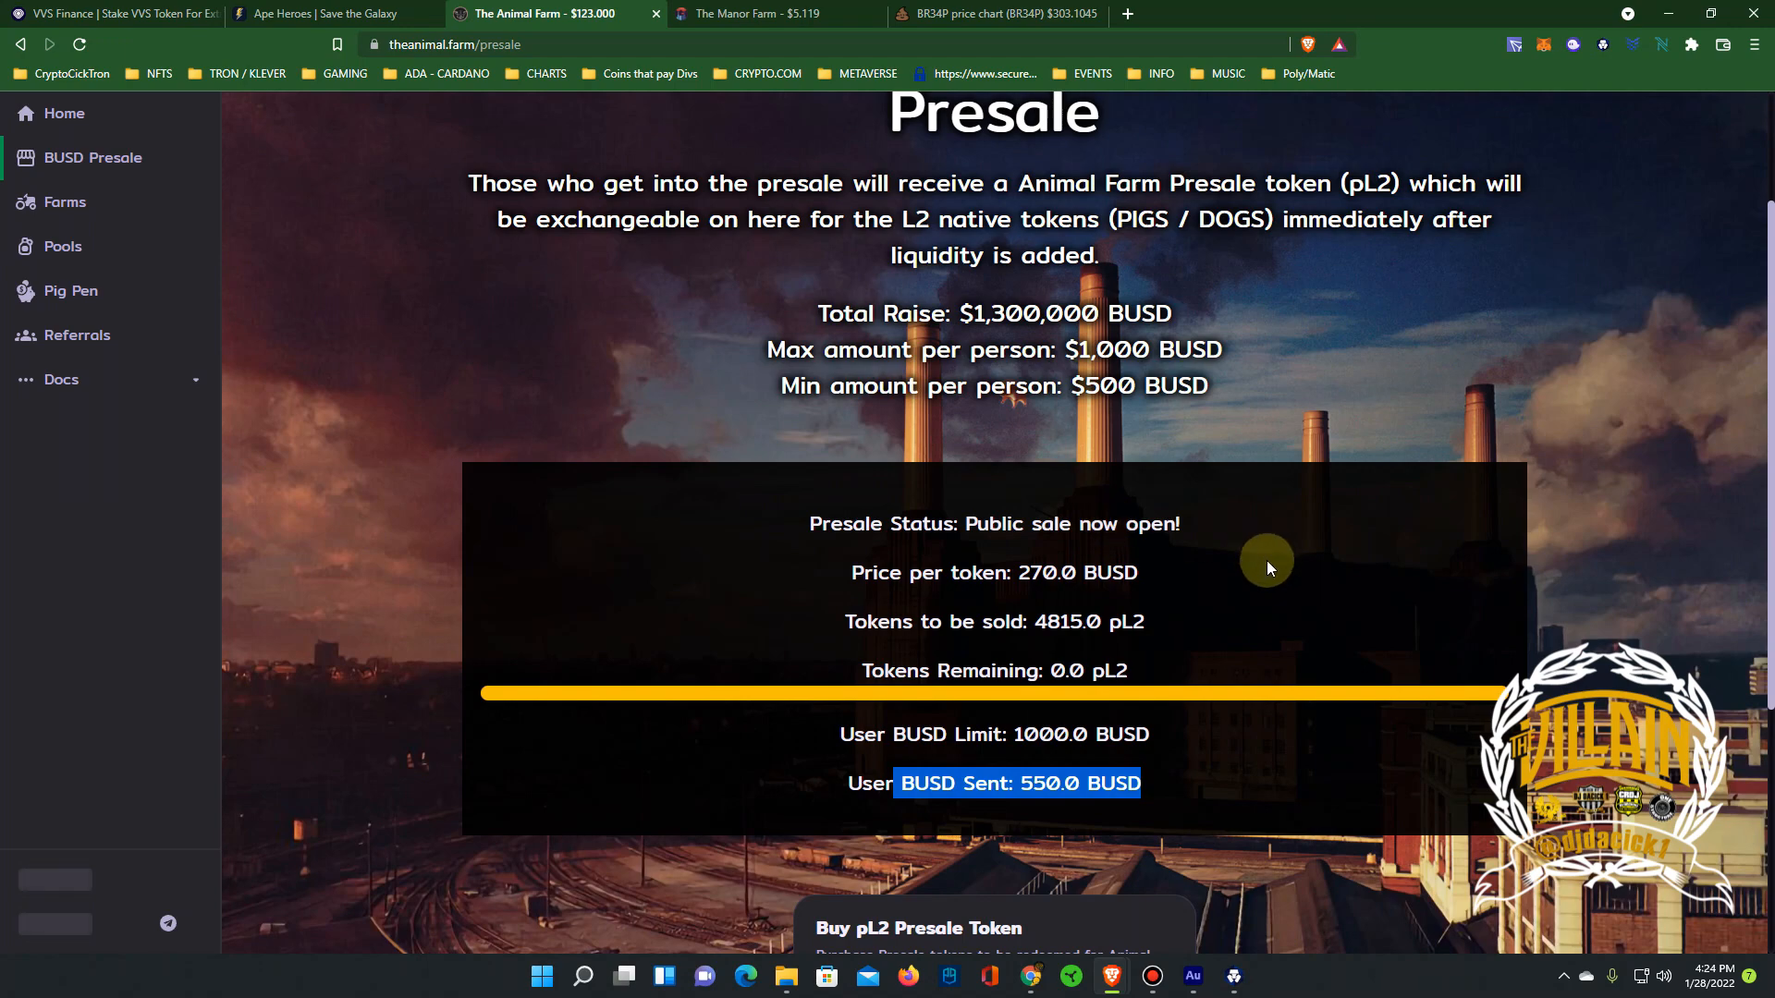
pyautogui.scroll(-3)
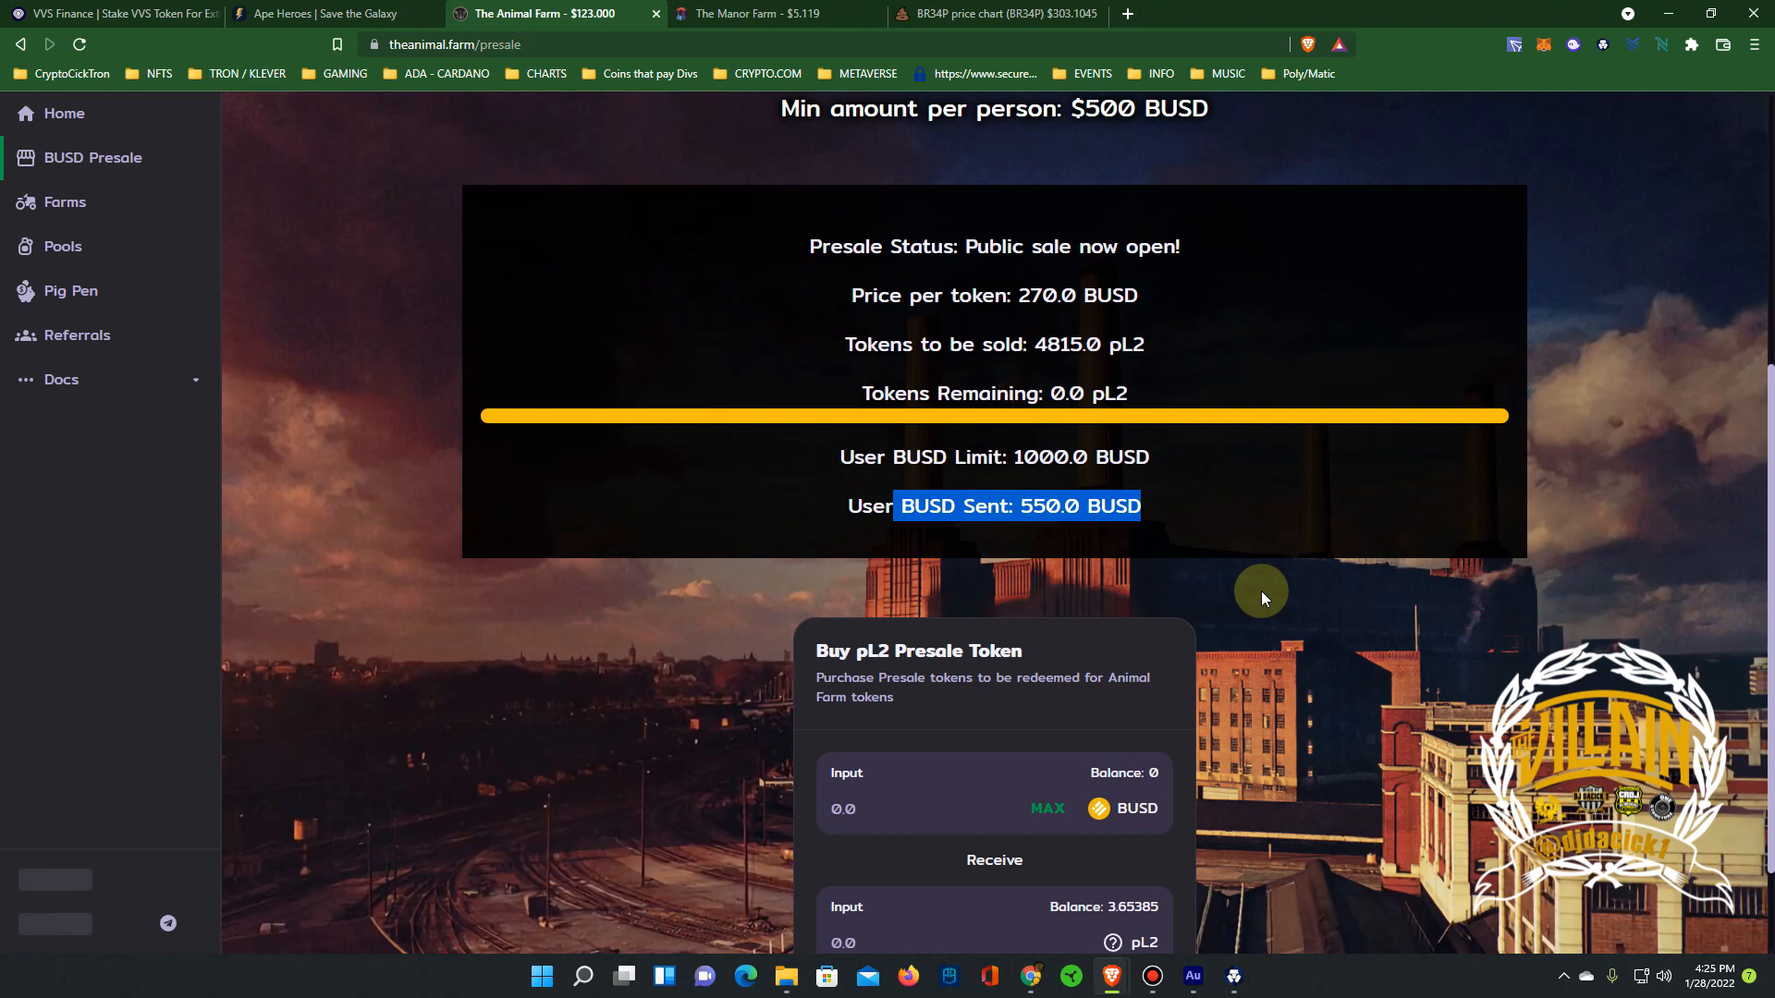
pyautogui.moveTo(1044, 553)
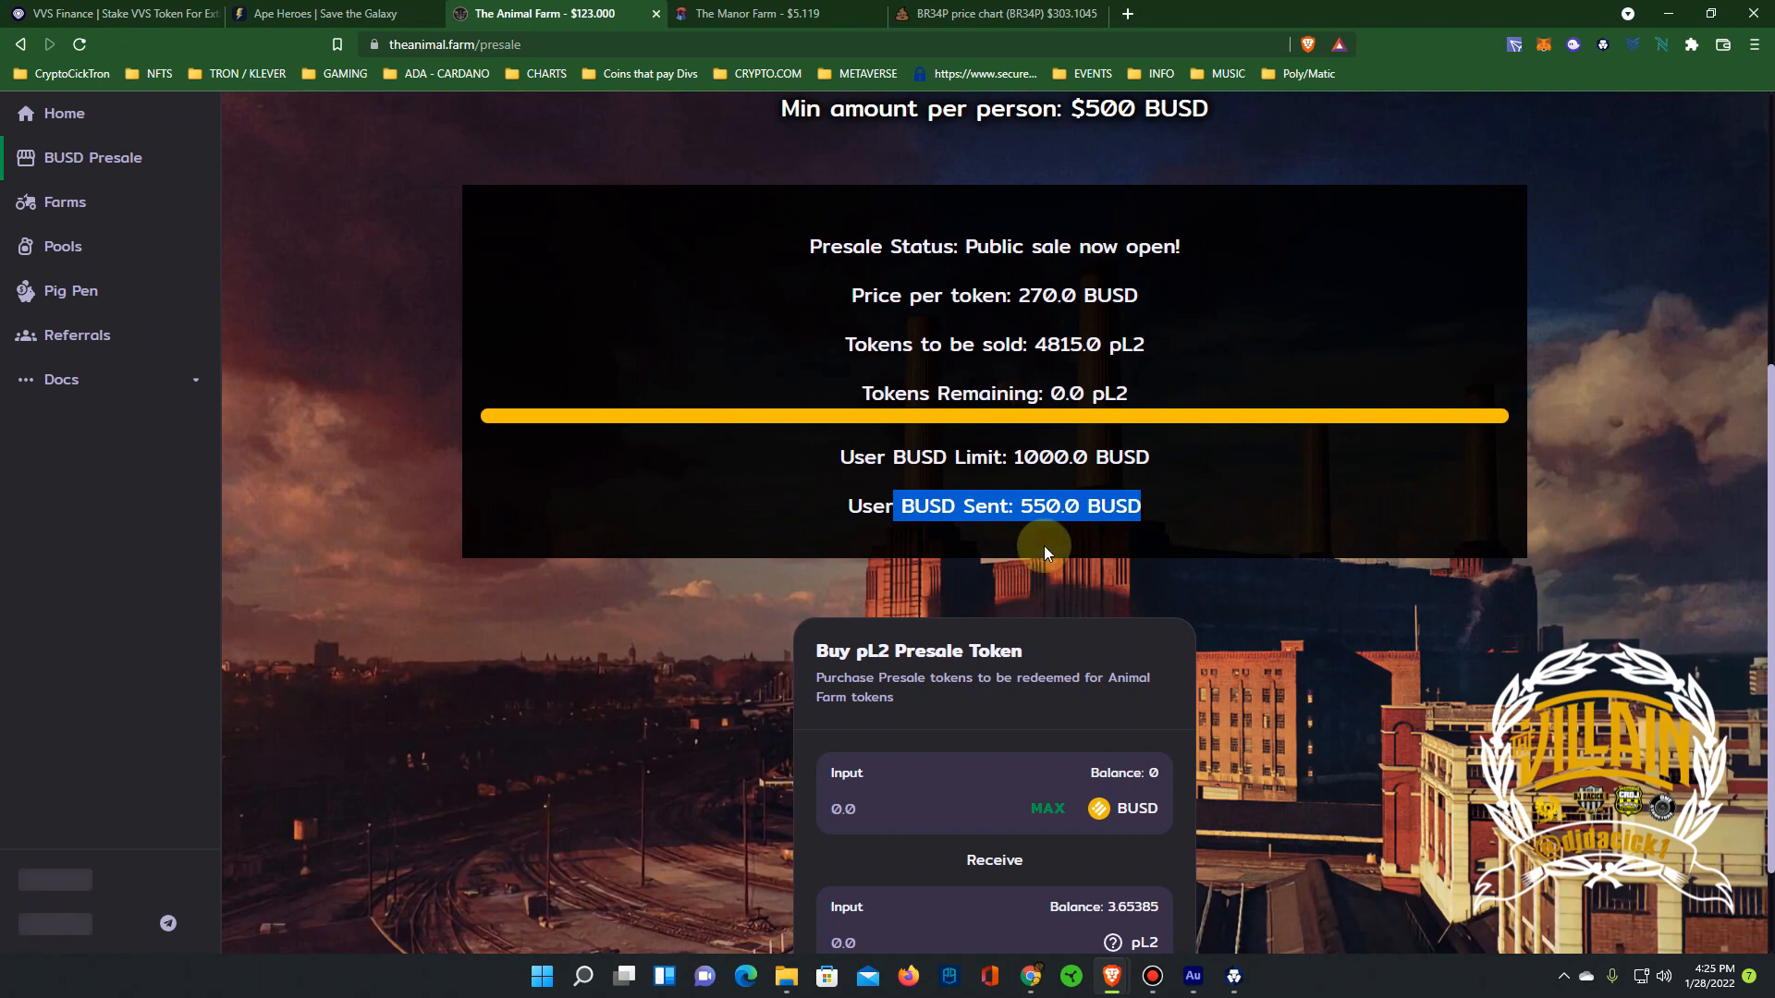
pyautogui.scroll(-3)
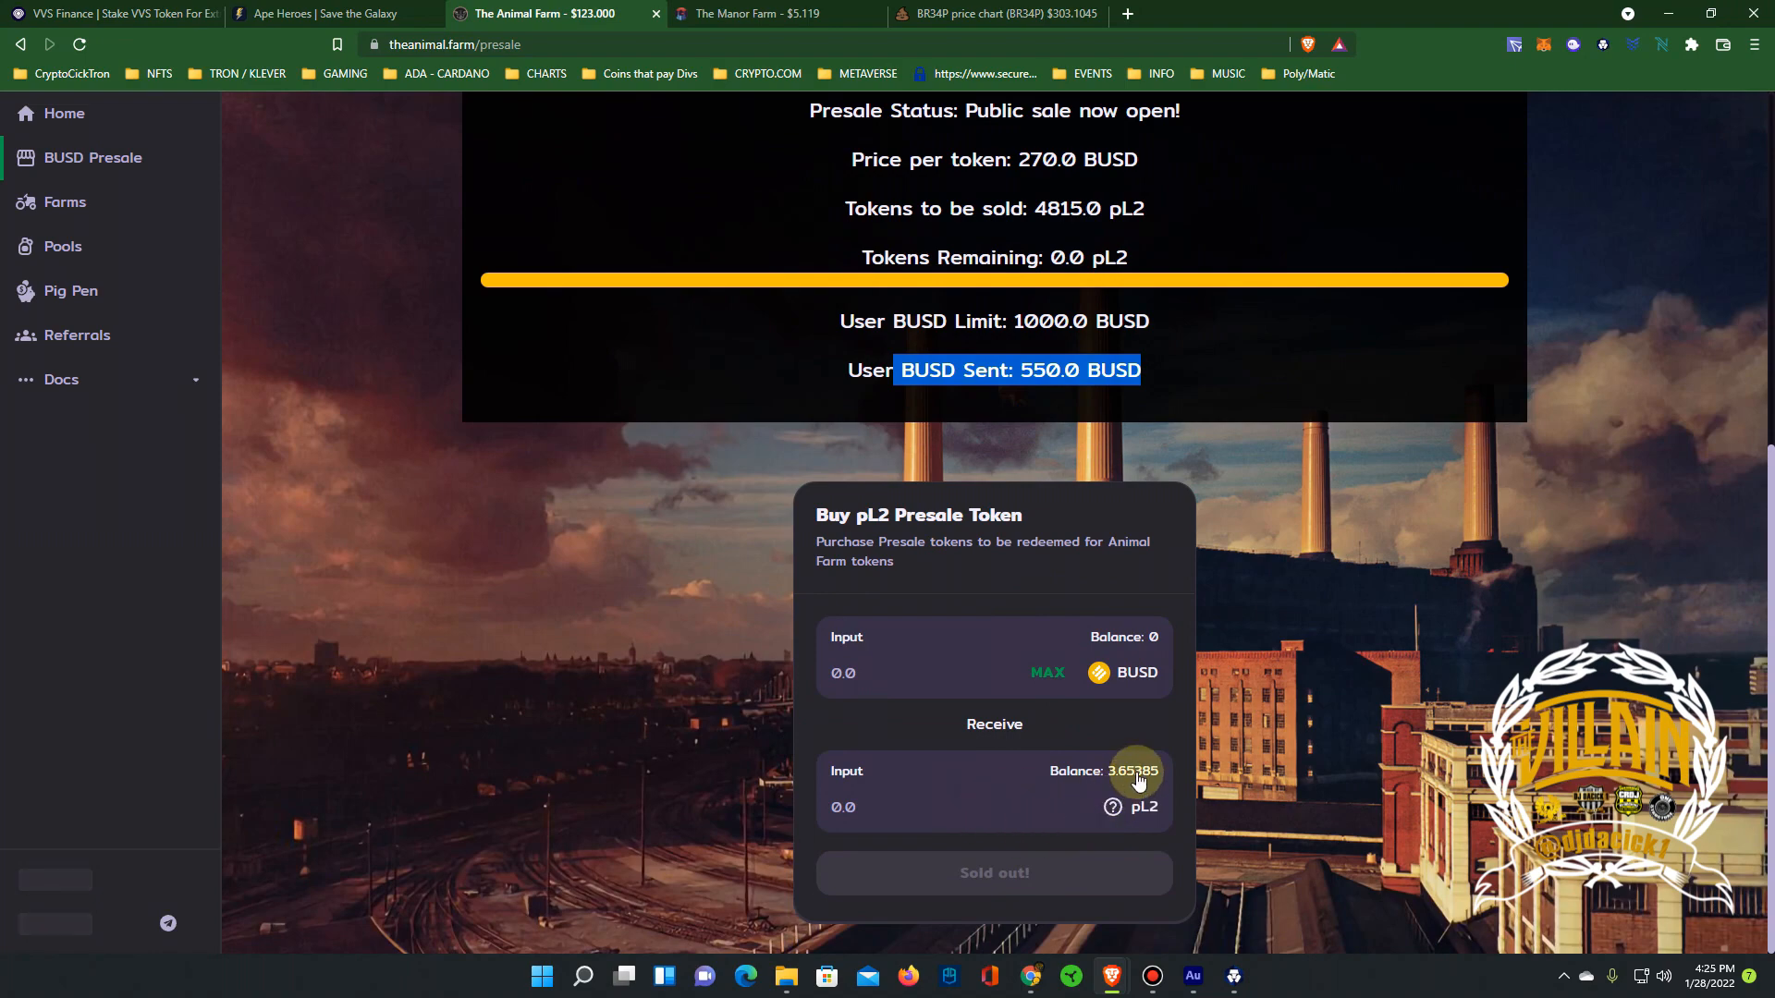
pyautogui.moveTo(524, 596)
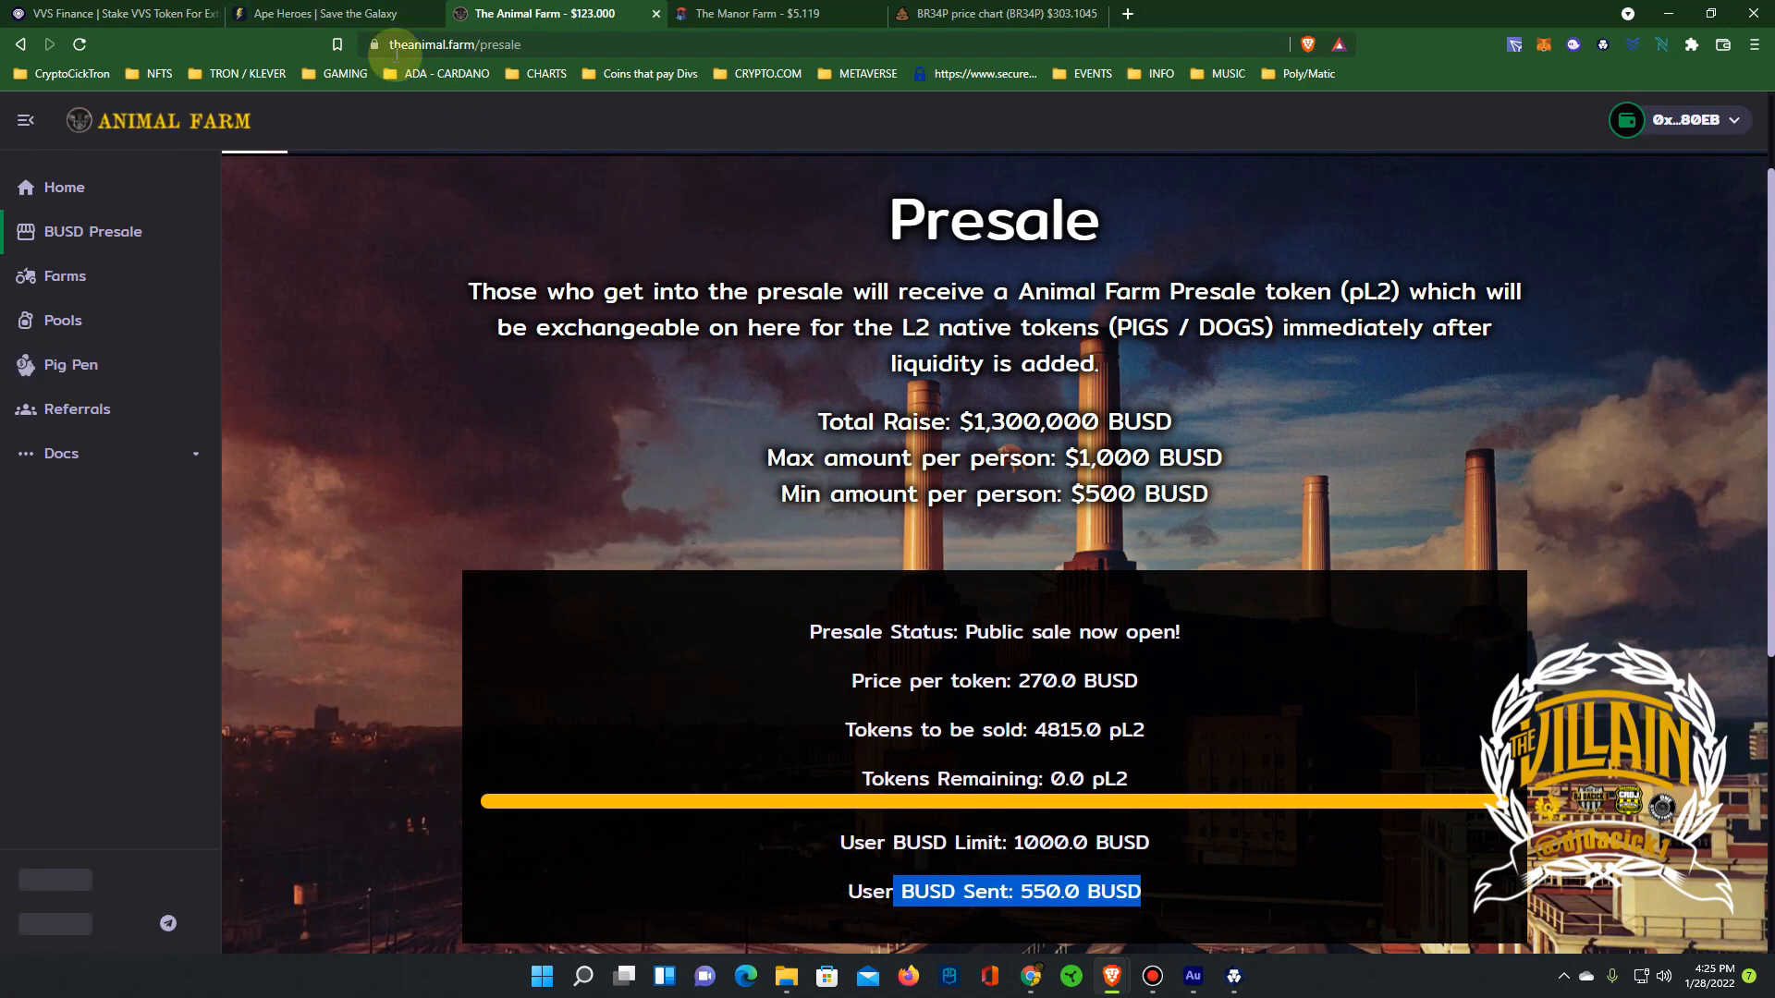
pyautogui.moveTo(328, 14)
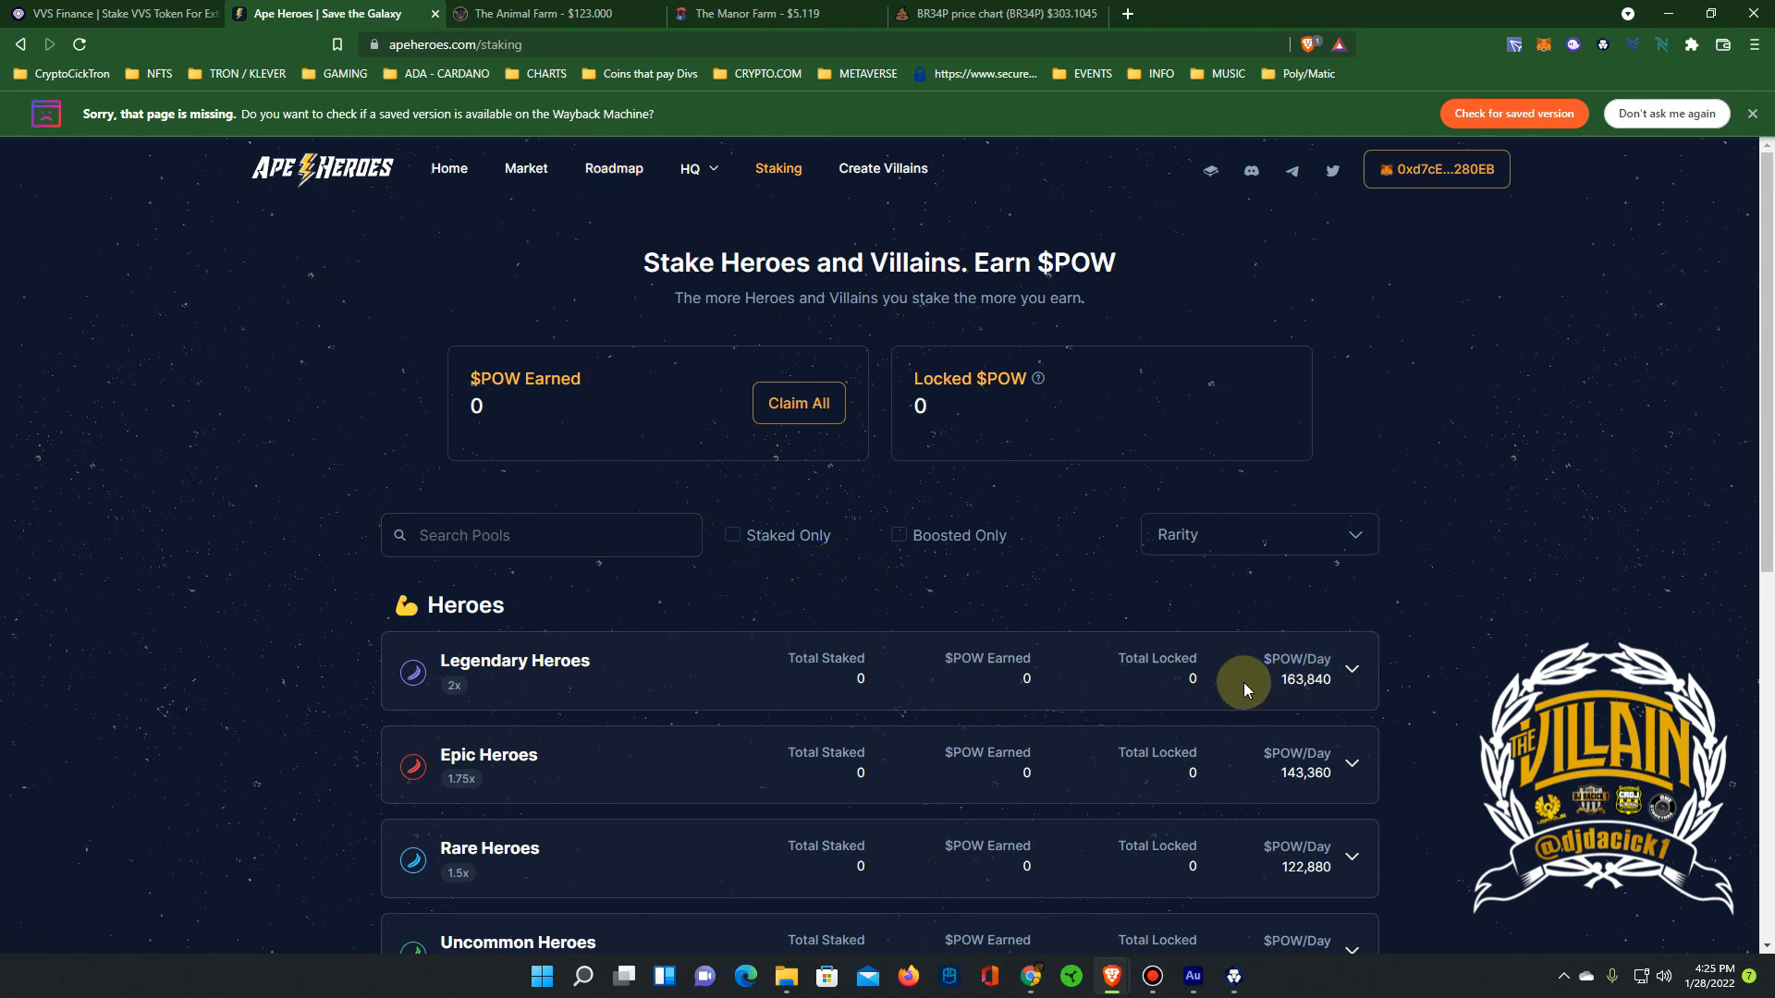
pyautogui.moveTo(914, 664)
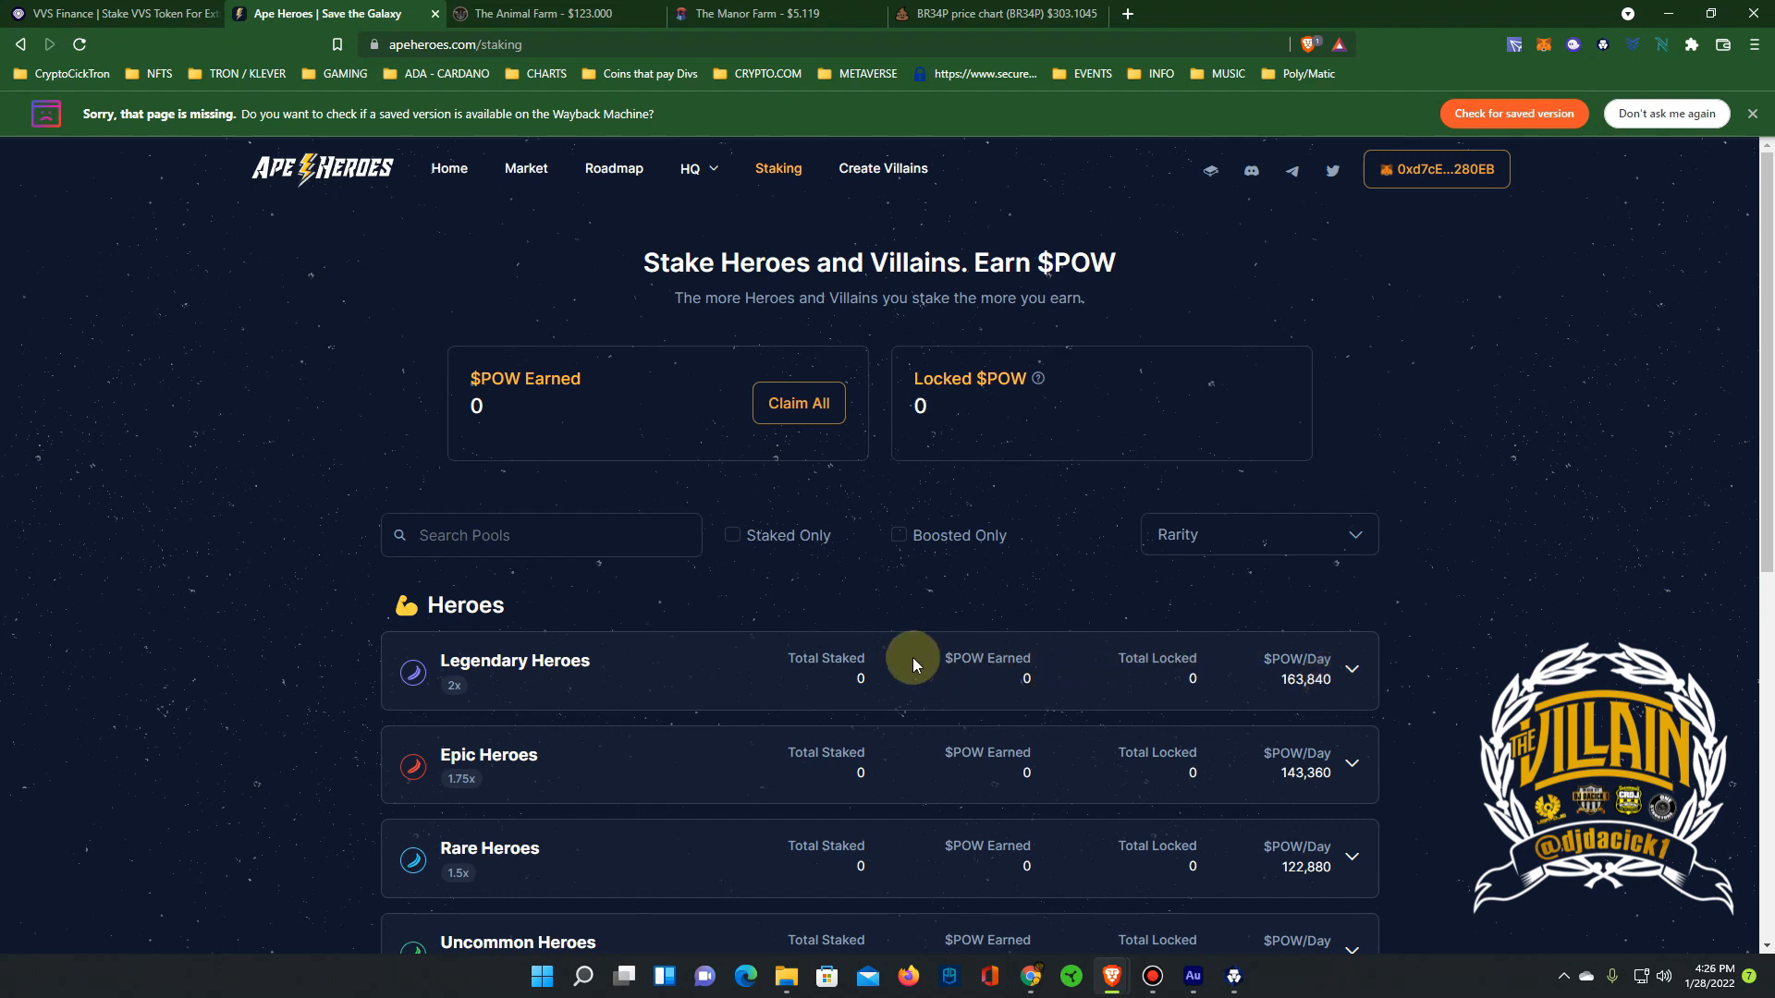
# Scroll through the Heroes and Villains pools and expand the Legendary Heroes pool
pyautogui.scroll(-3)
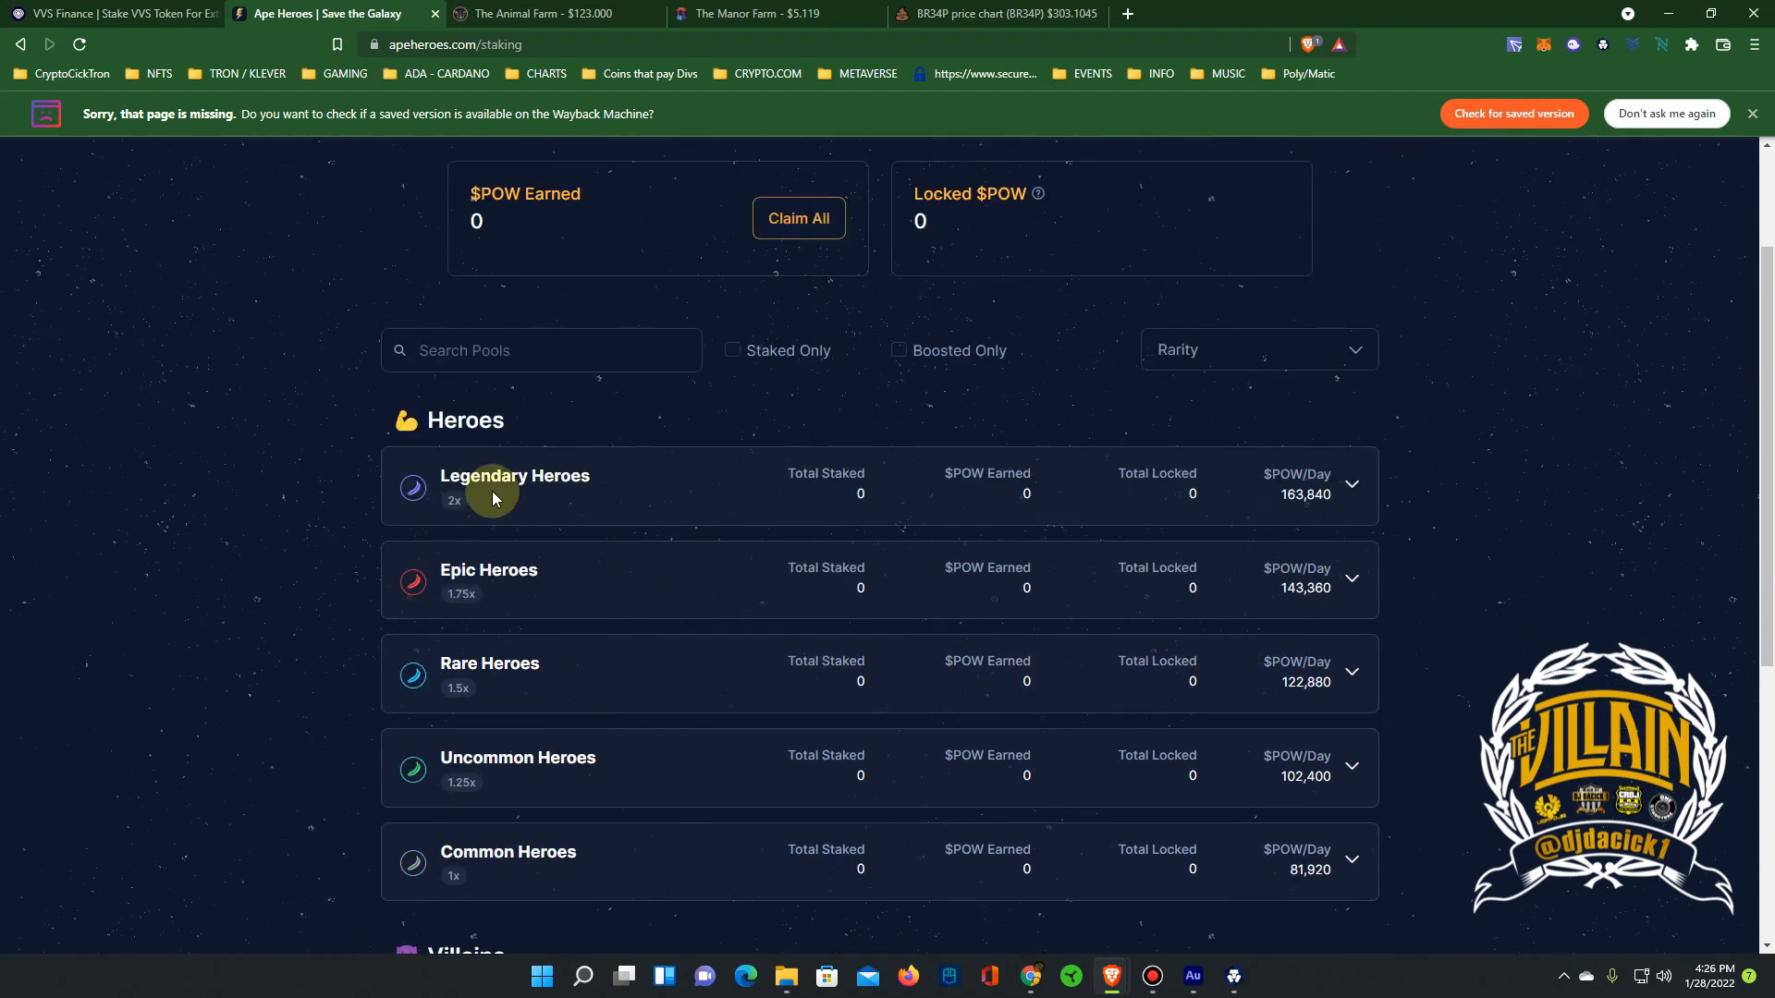
pyautogui.scroll(-3)
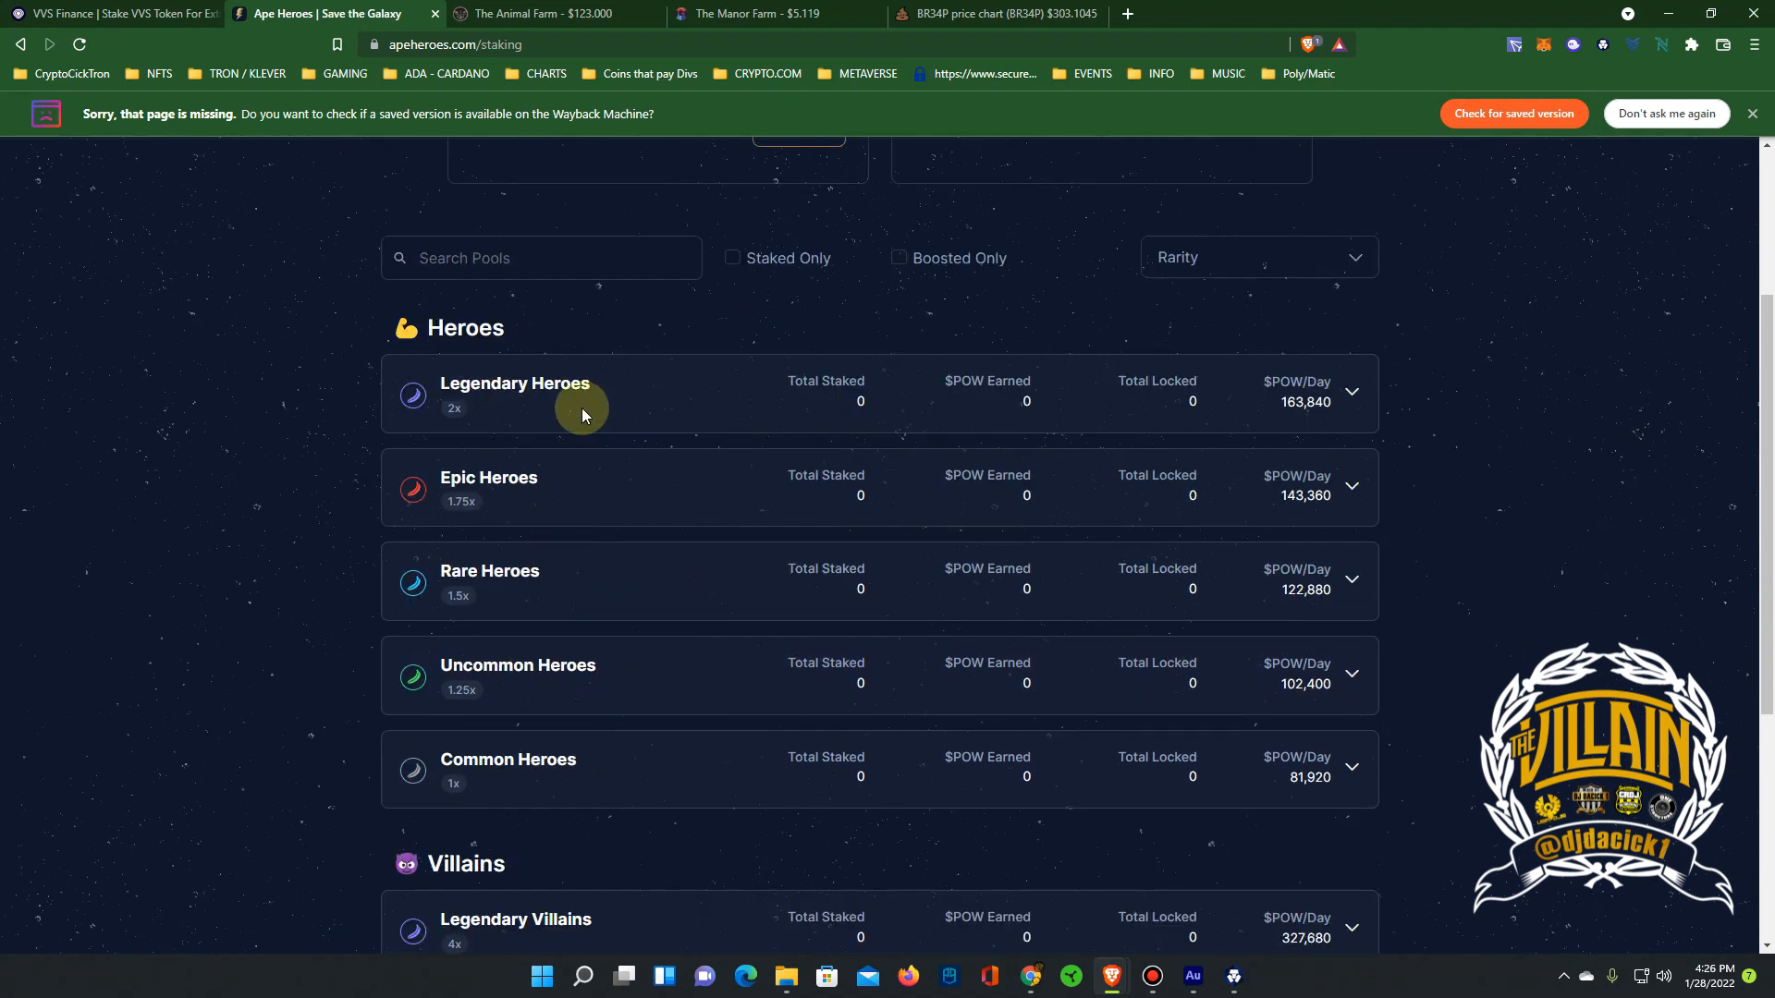
pyautogui.scroll(-3)
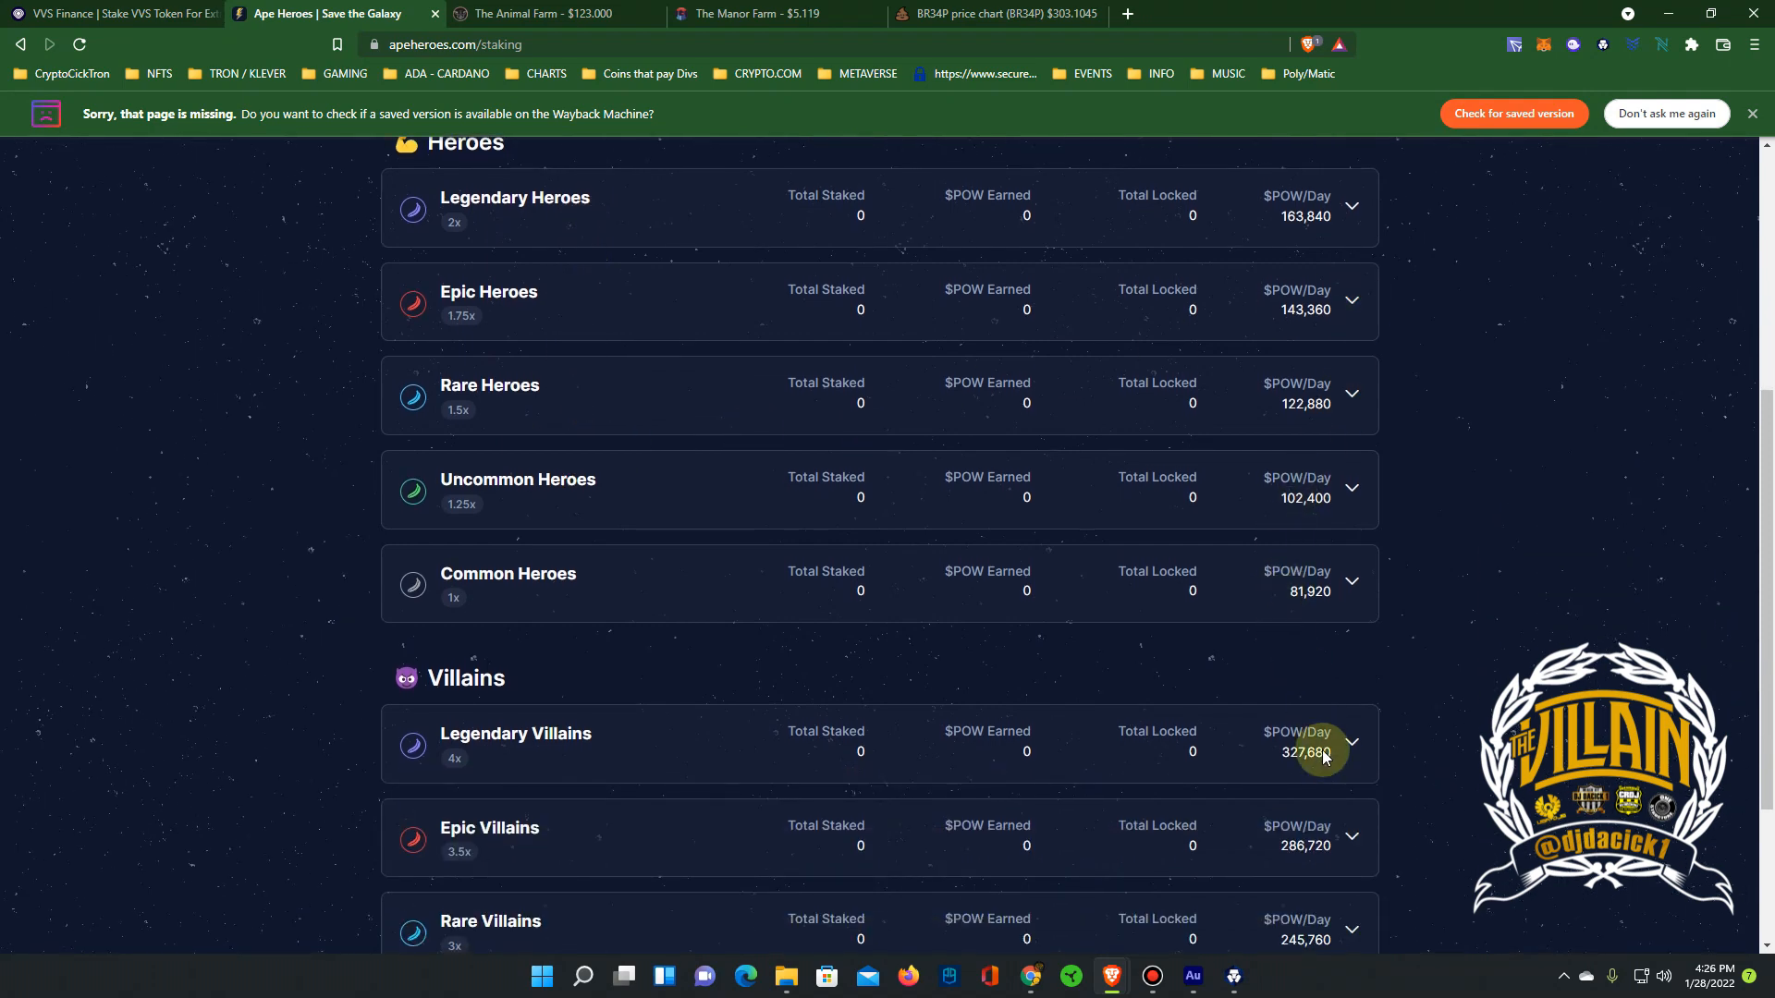
pyautogui.scroll(-3)
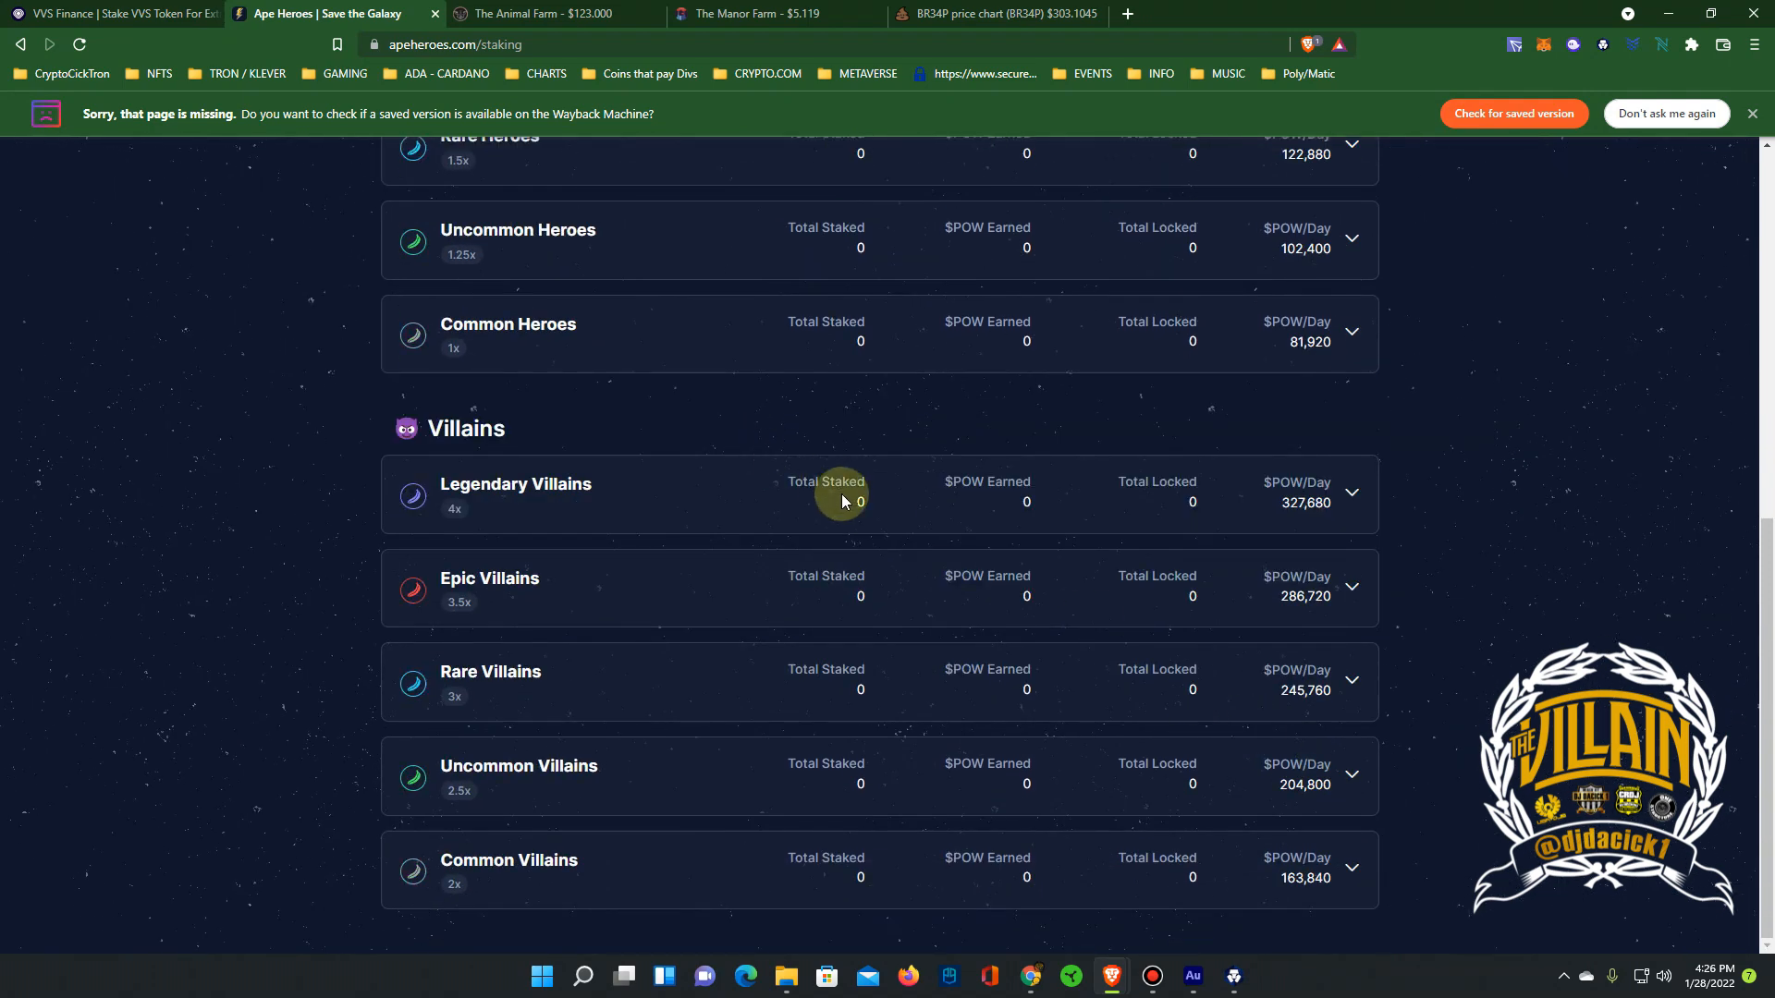
pyautogui.scroll(3)
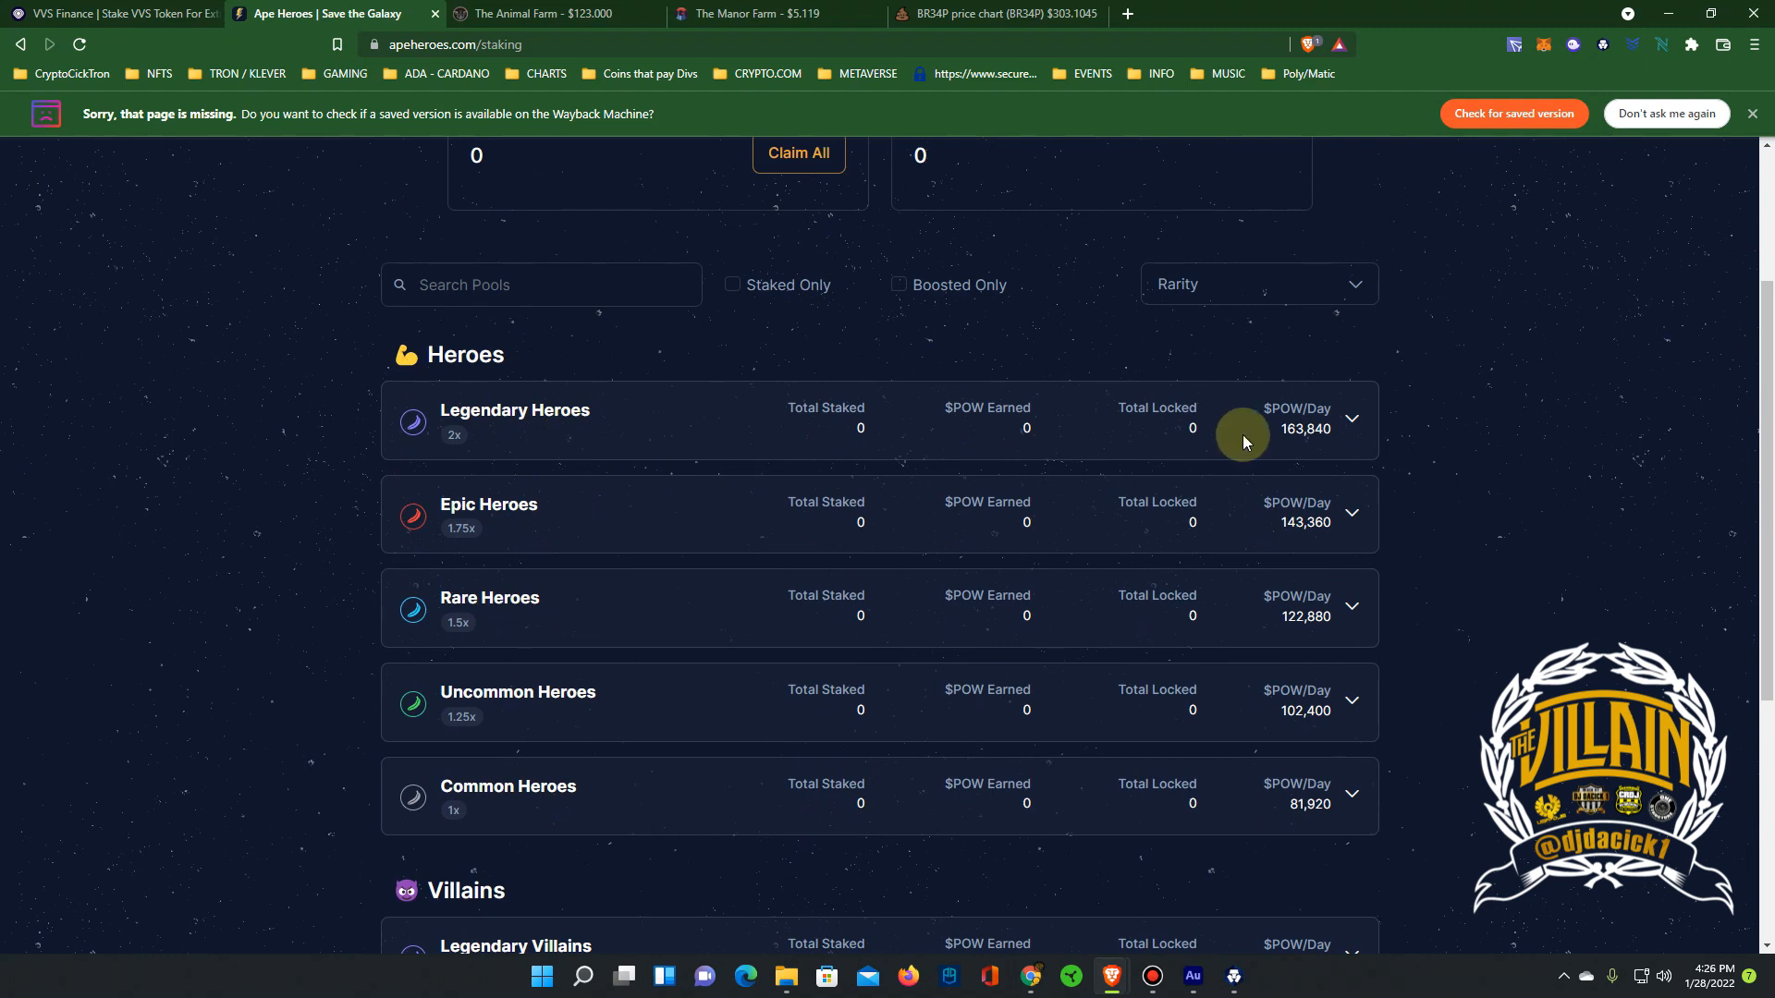
pyautogui.click(1350, 419)
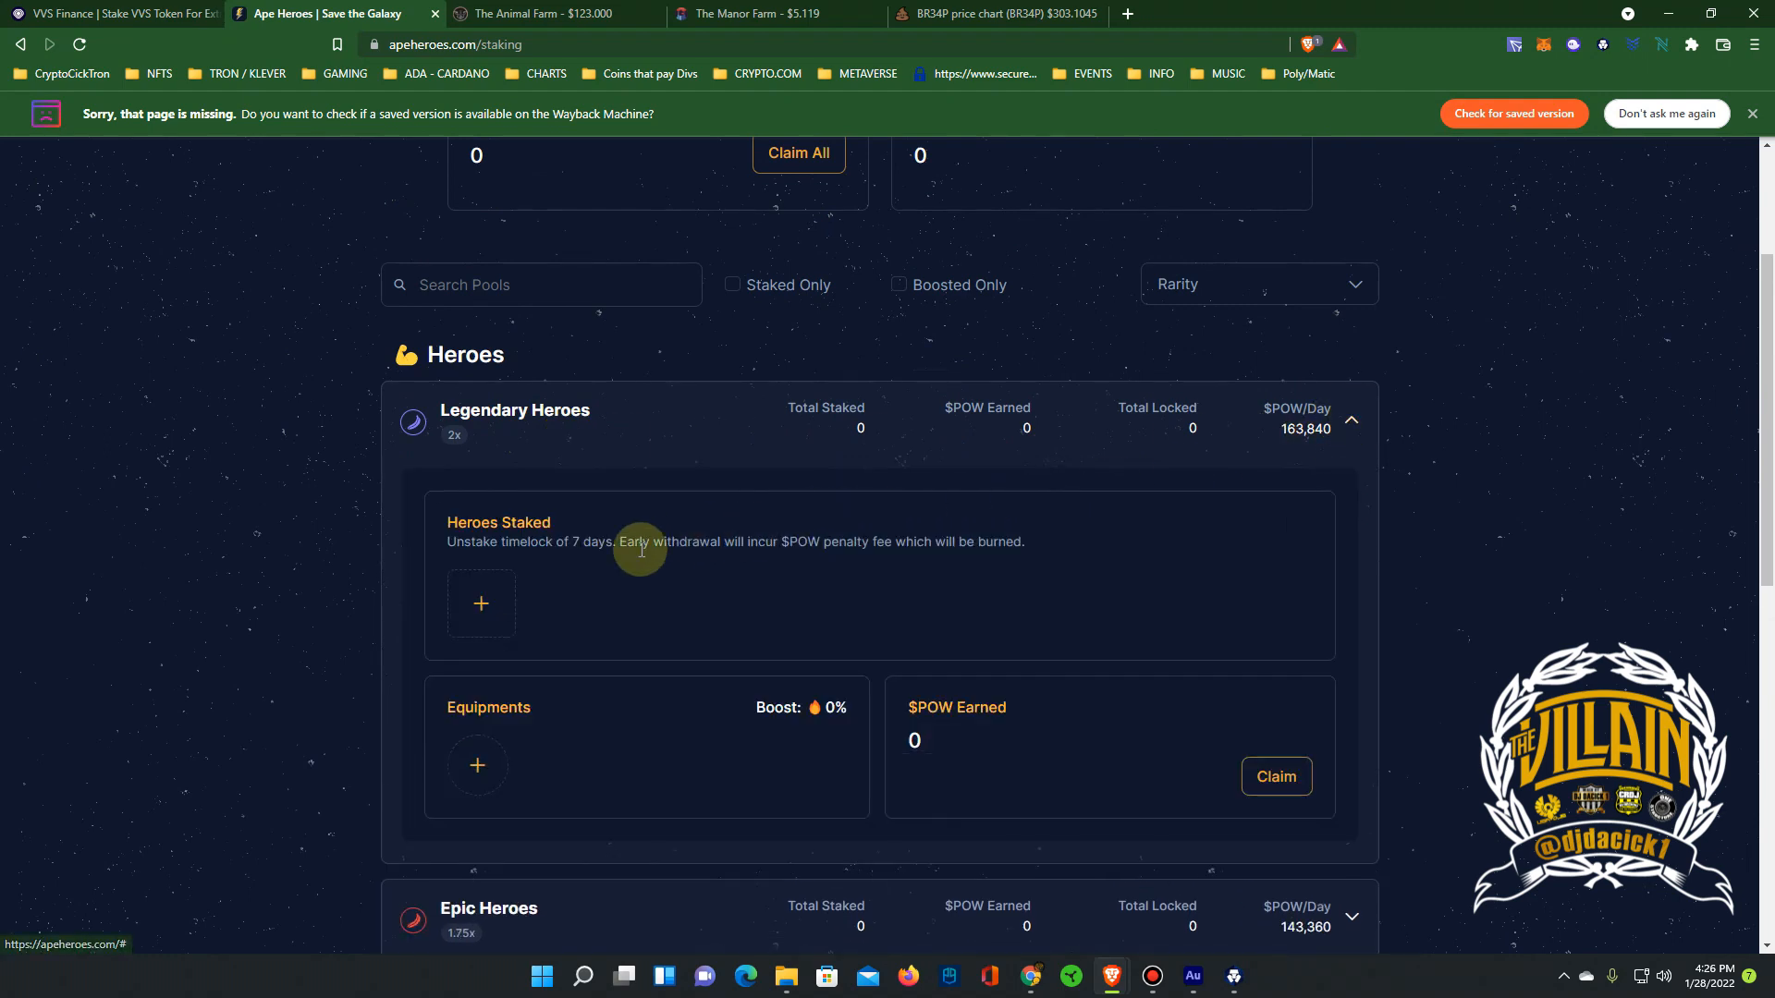
pyautogui.moveTo(480, 604)
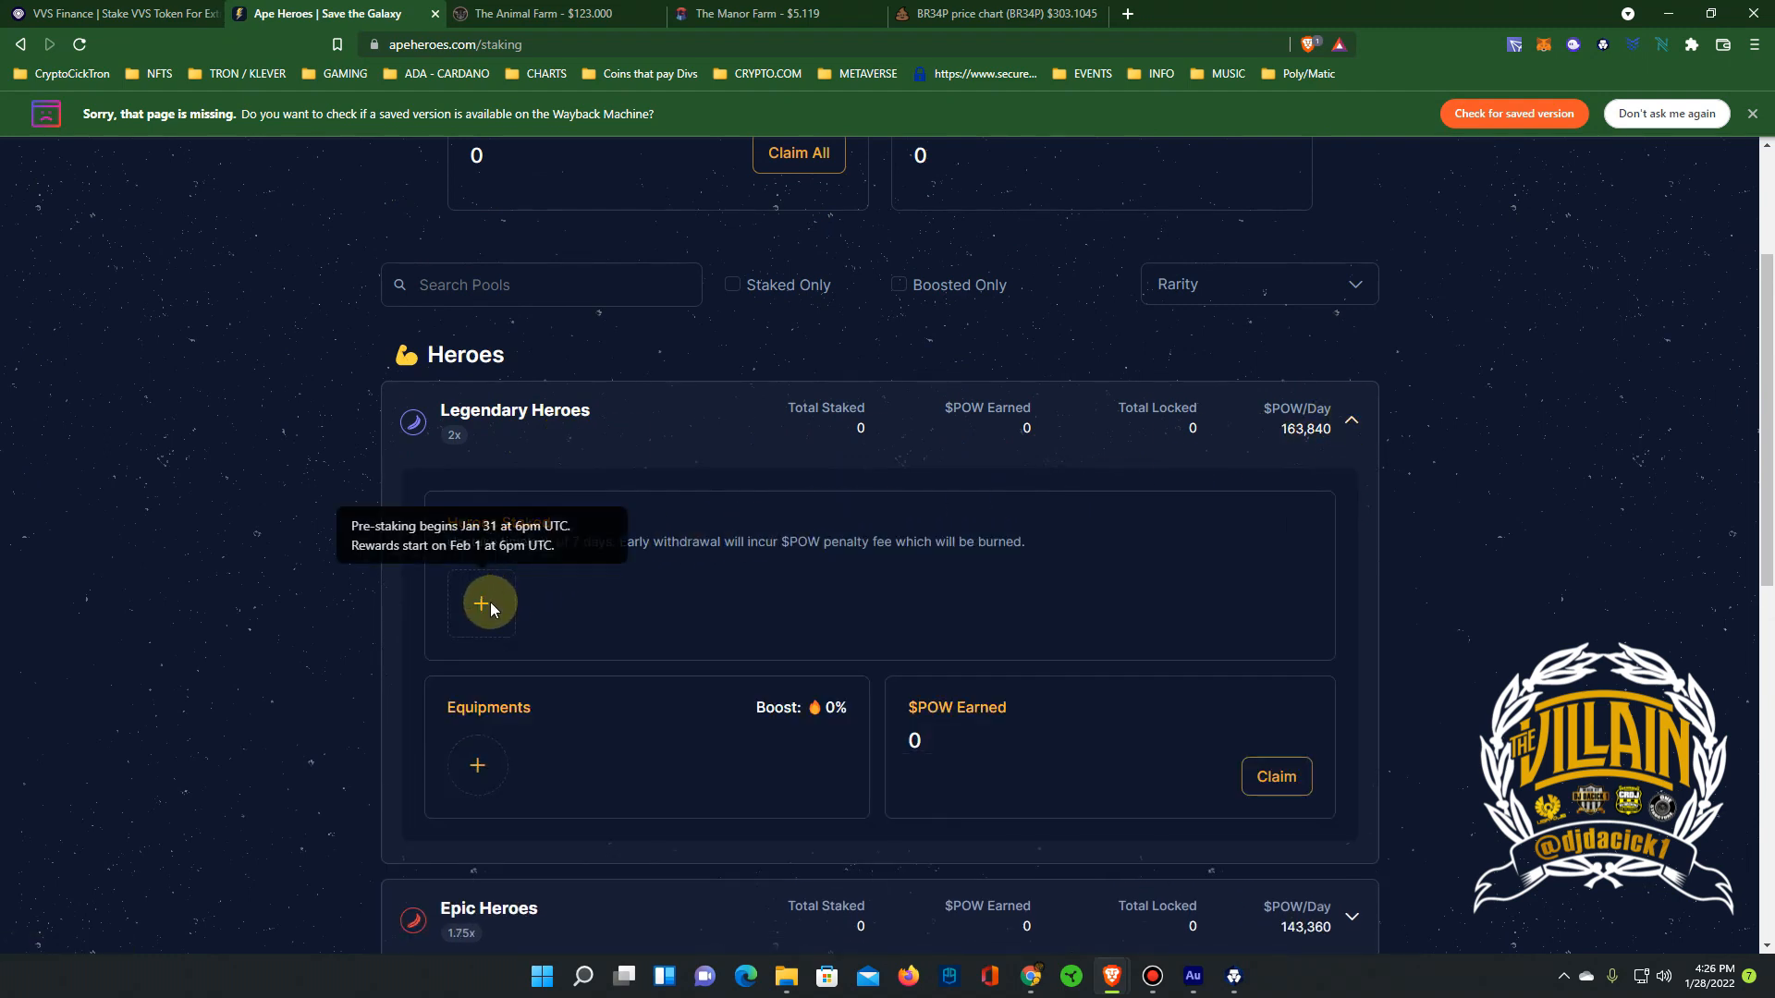
pyautogui.moveTo(499, 586)
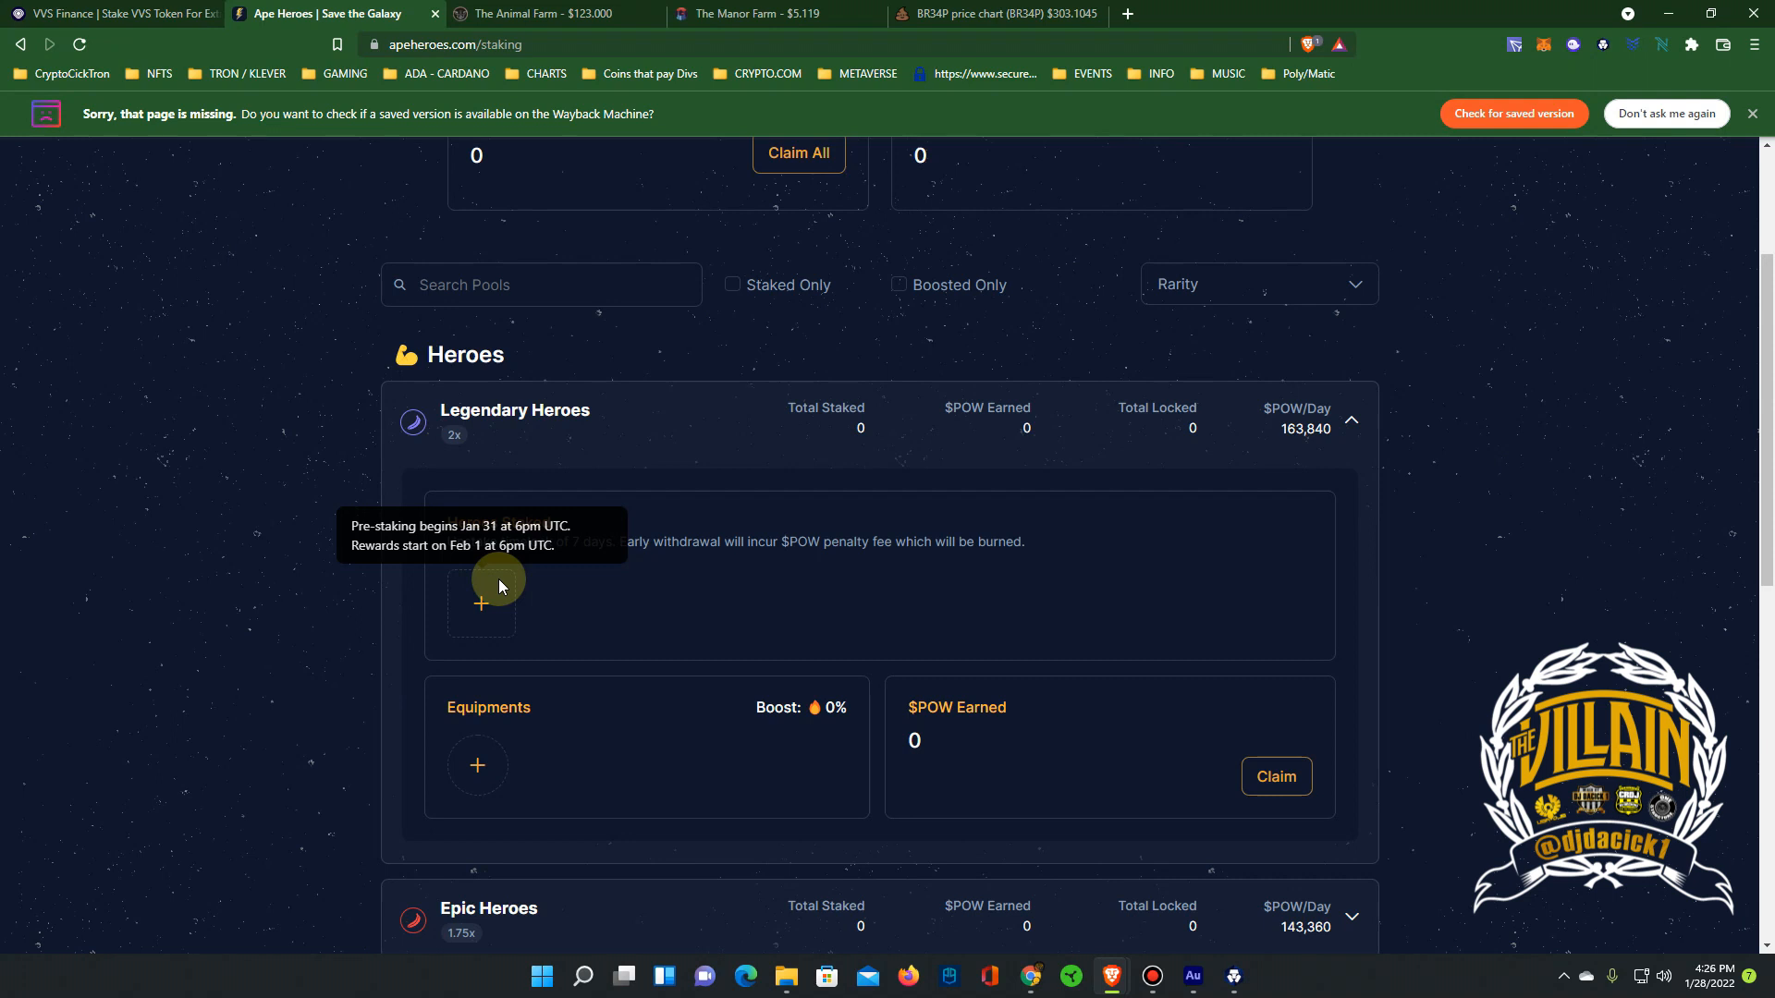
pyautogui.moveTo(459, 725)
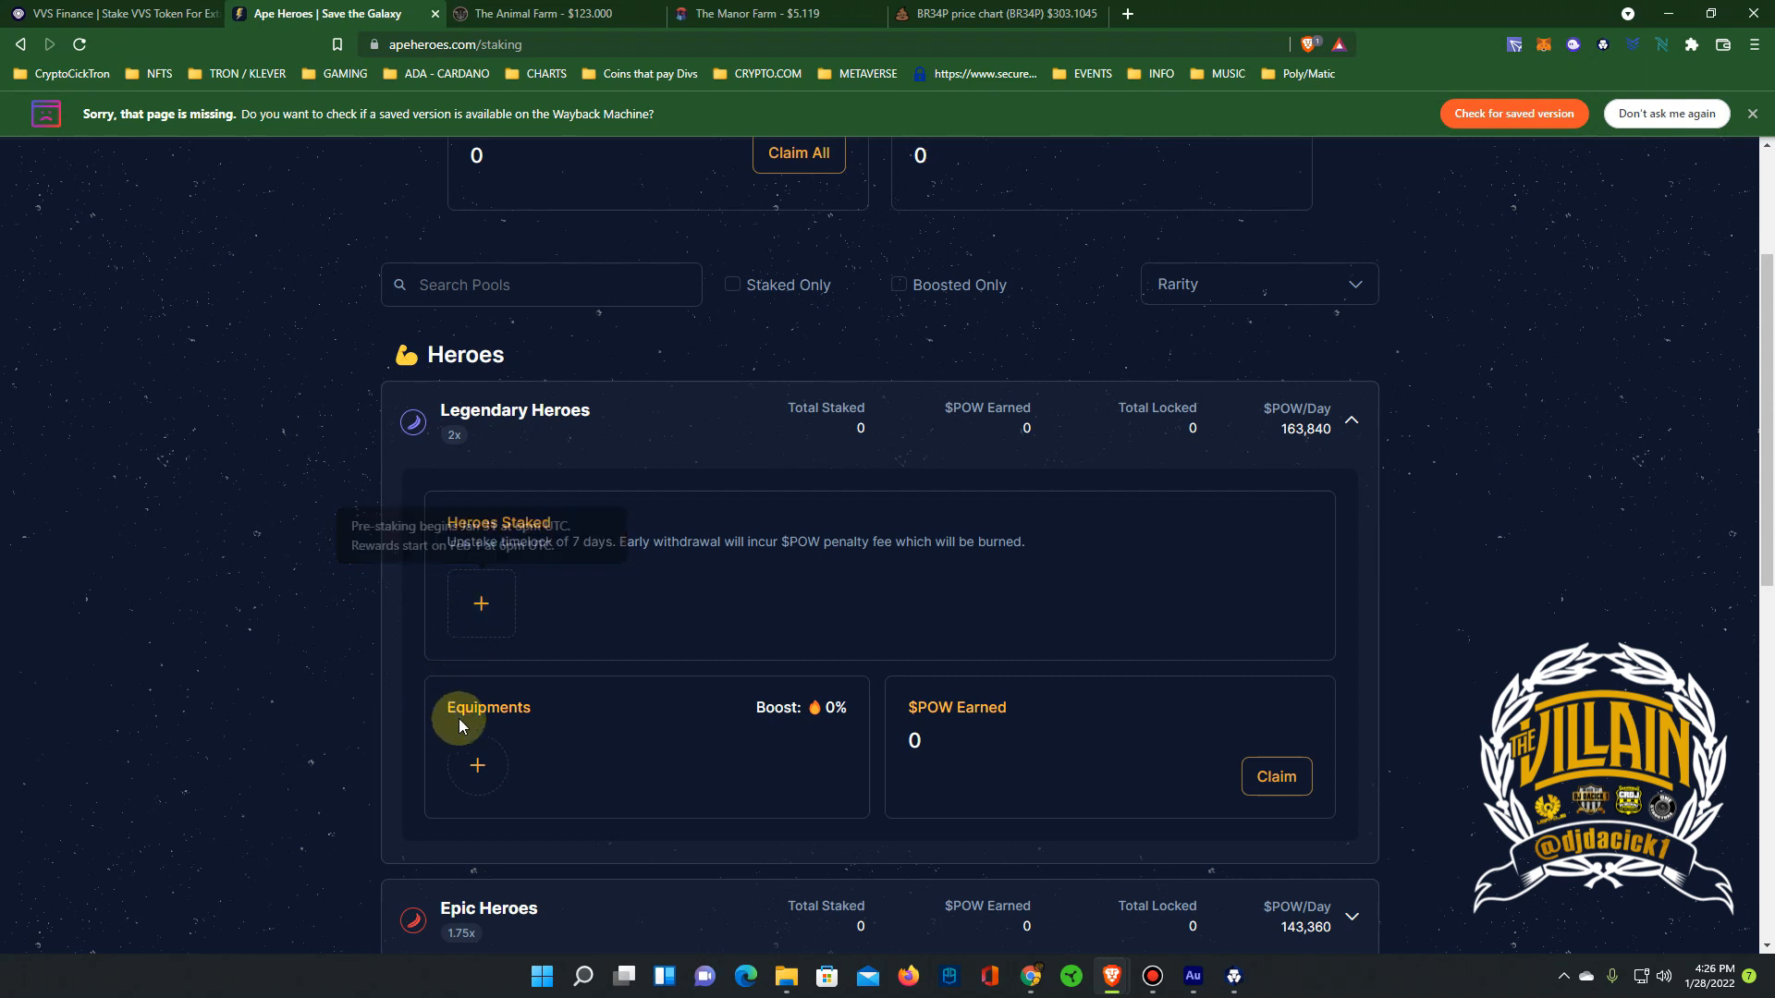
pyautogui.moveTo(475, 781)
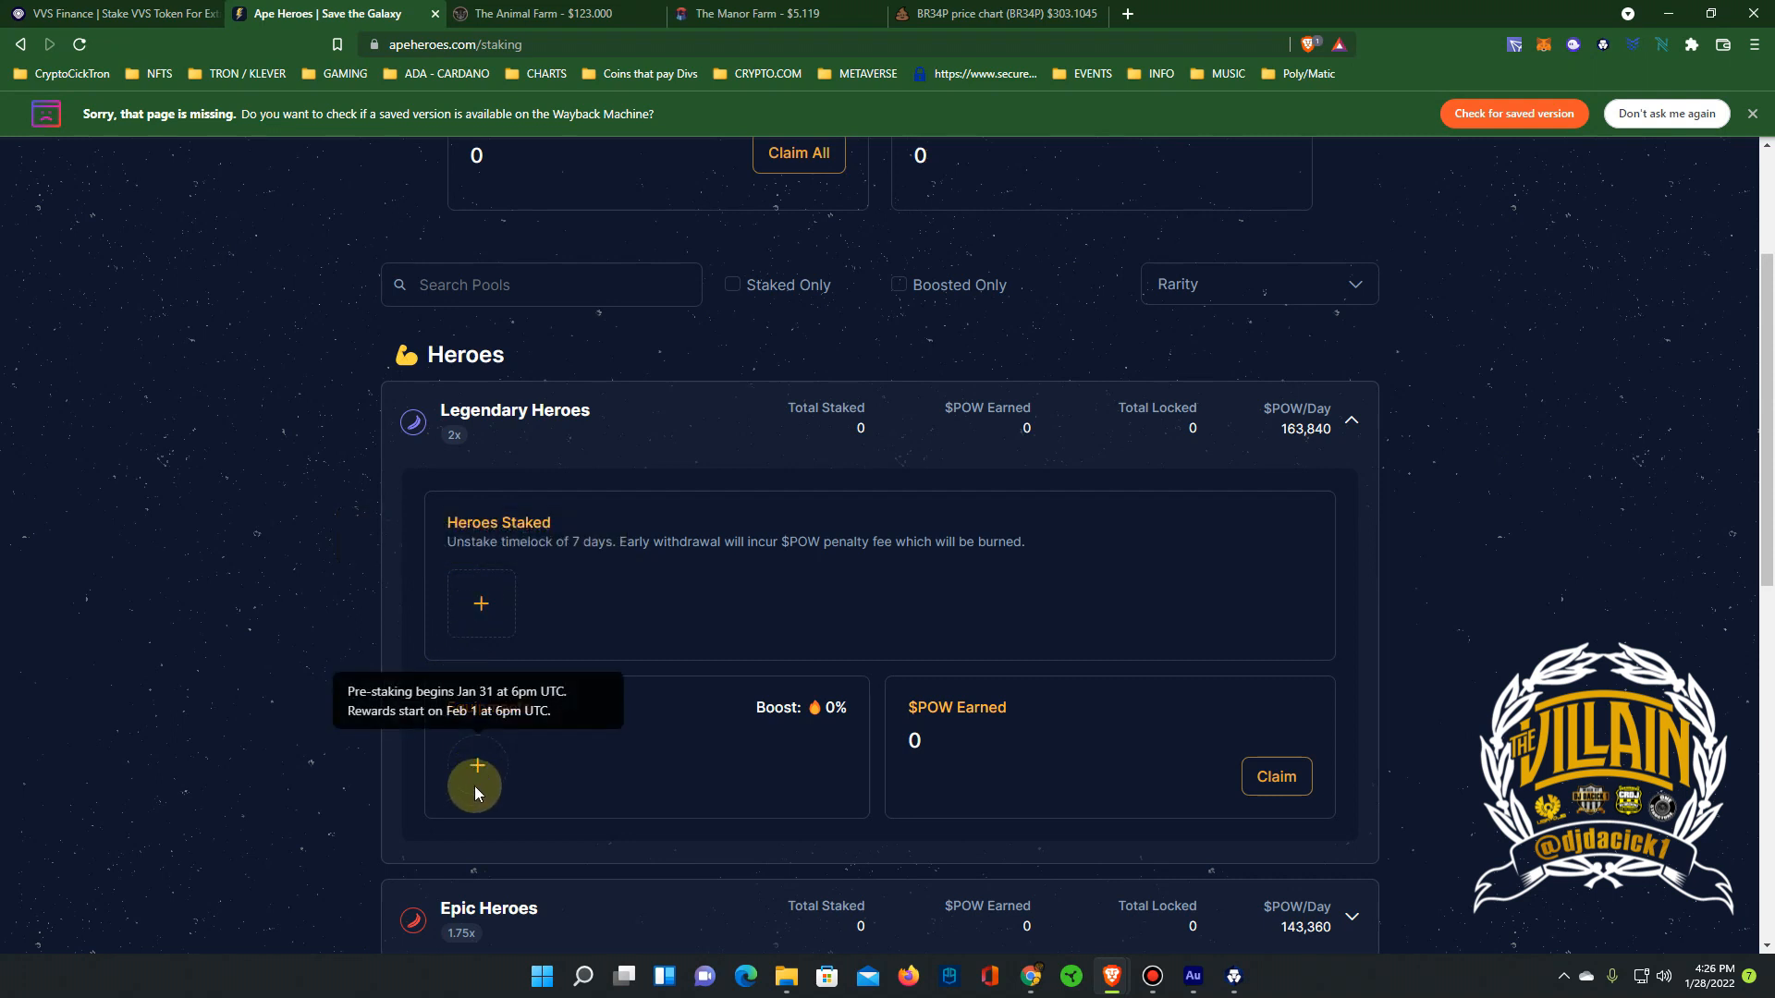
pyautogui.moveTo(1185, 736)
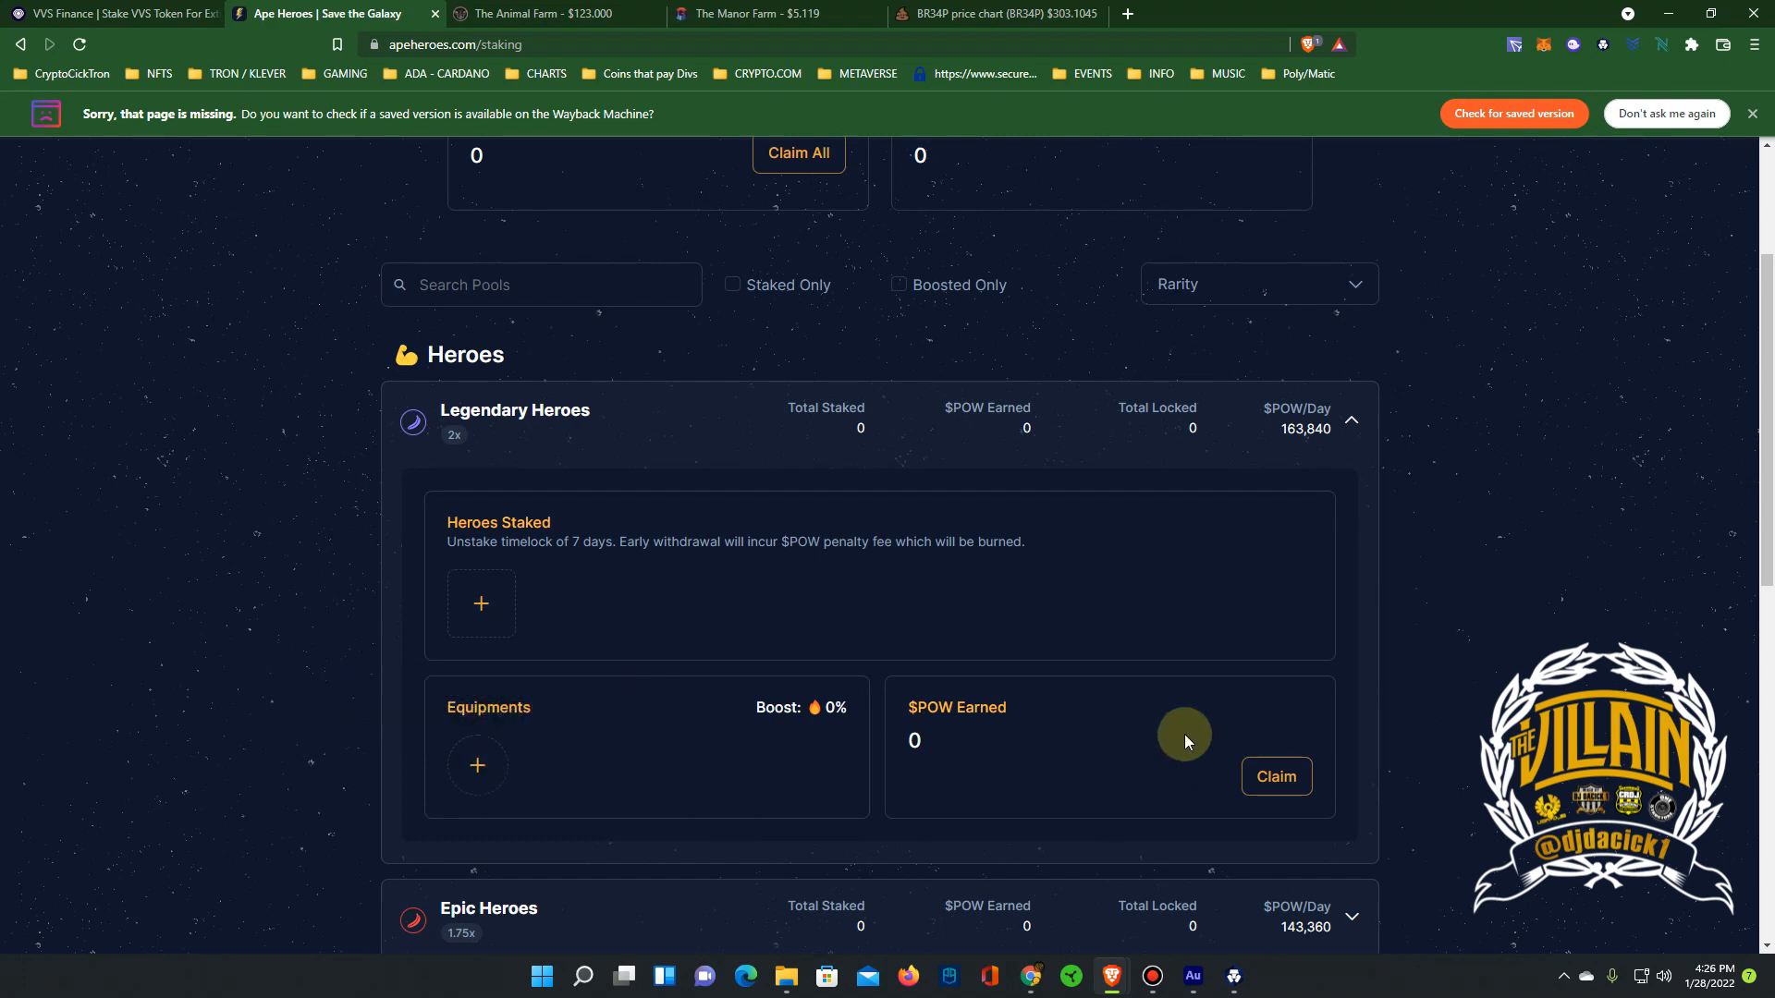
pyautogui.moveTo(1176, 792)
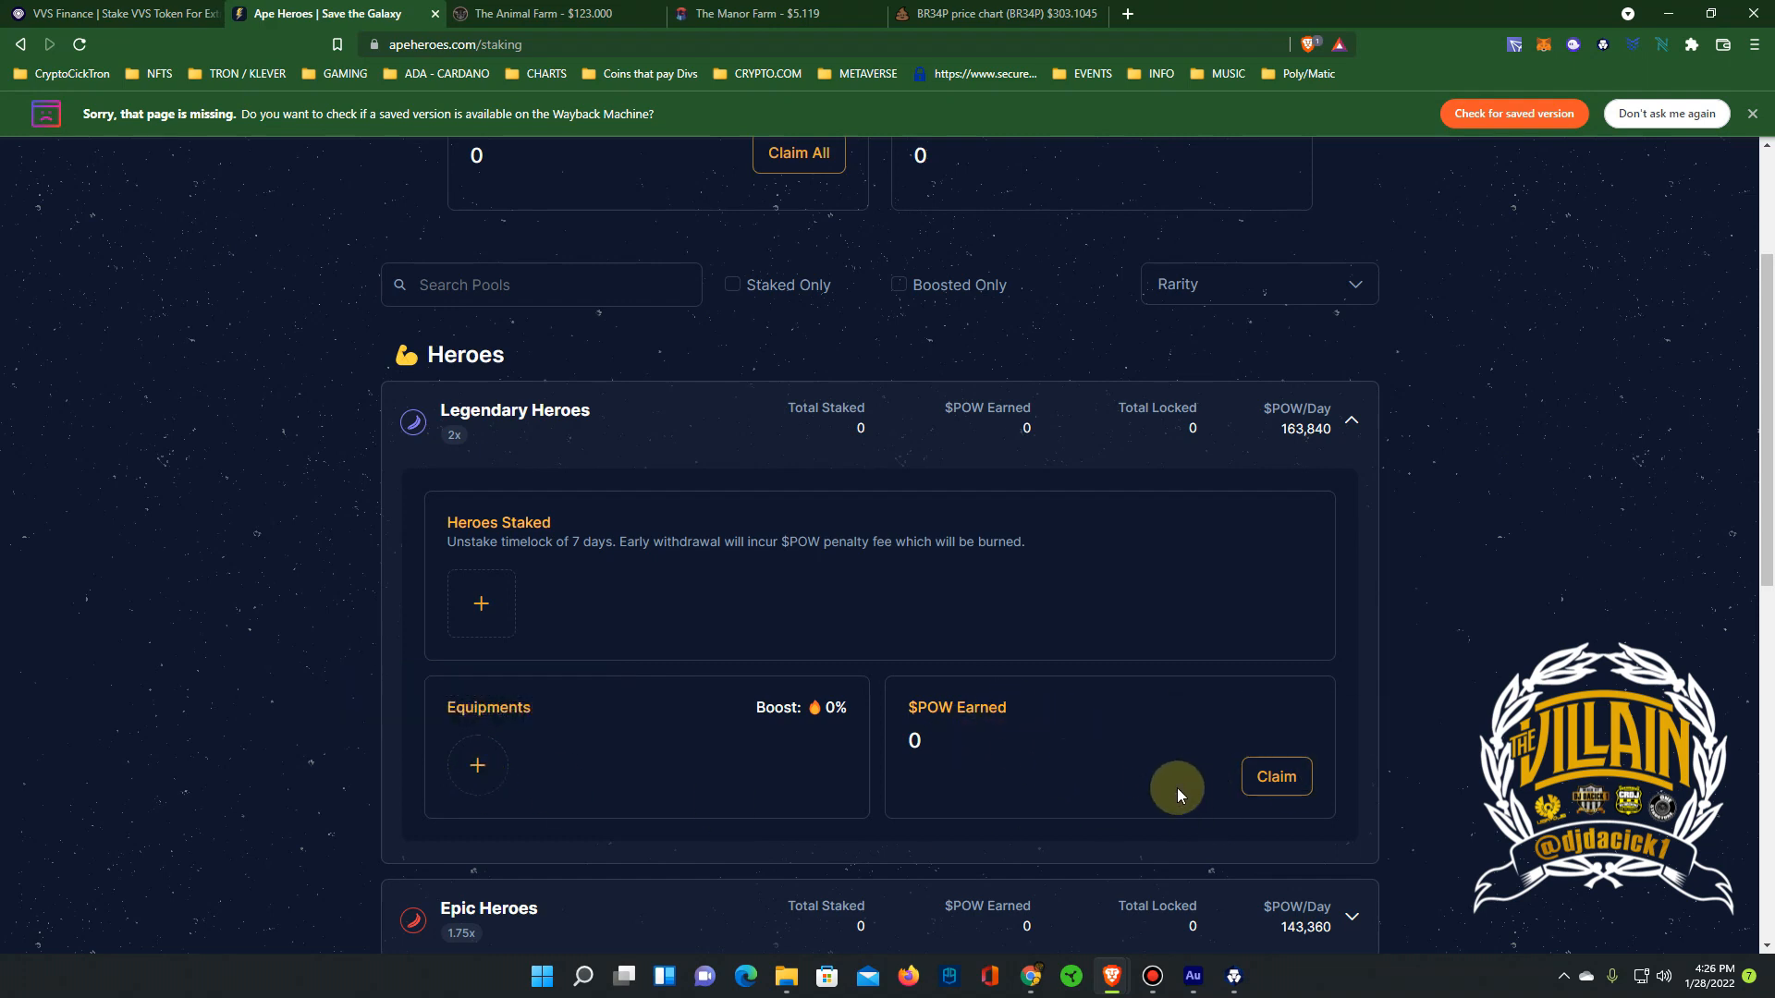
# Return to the top of the page and open the HQ menu with My NFTs and My Rewards
pyautogui.scroll(3)
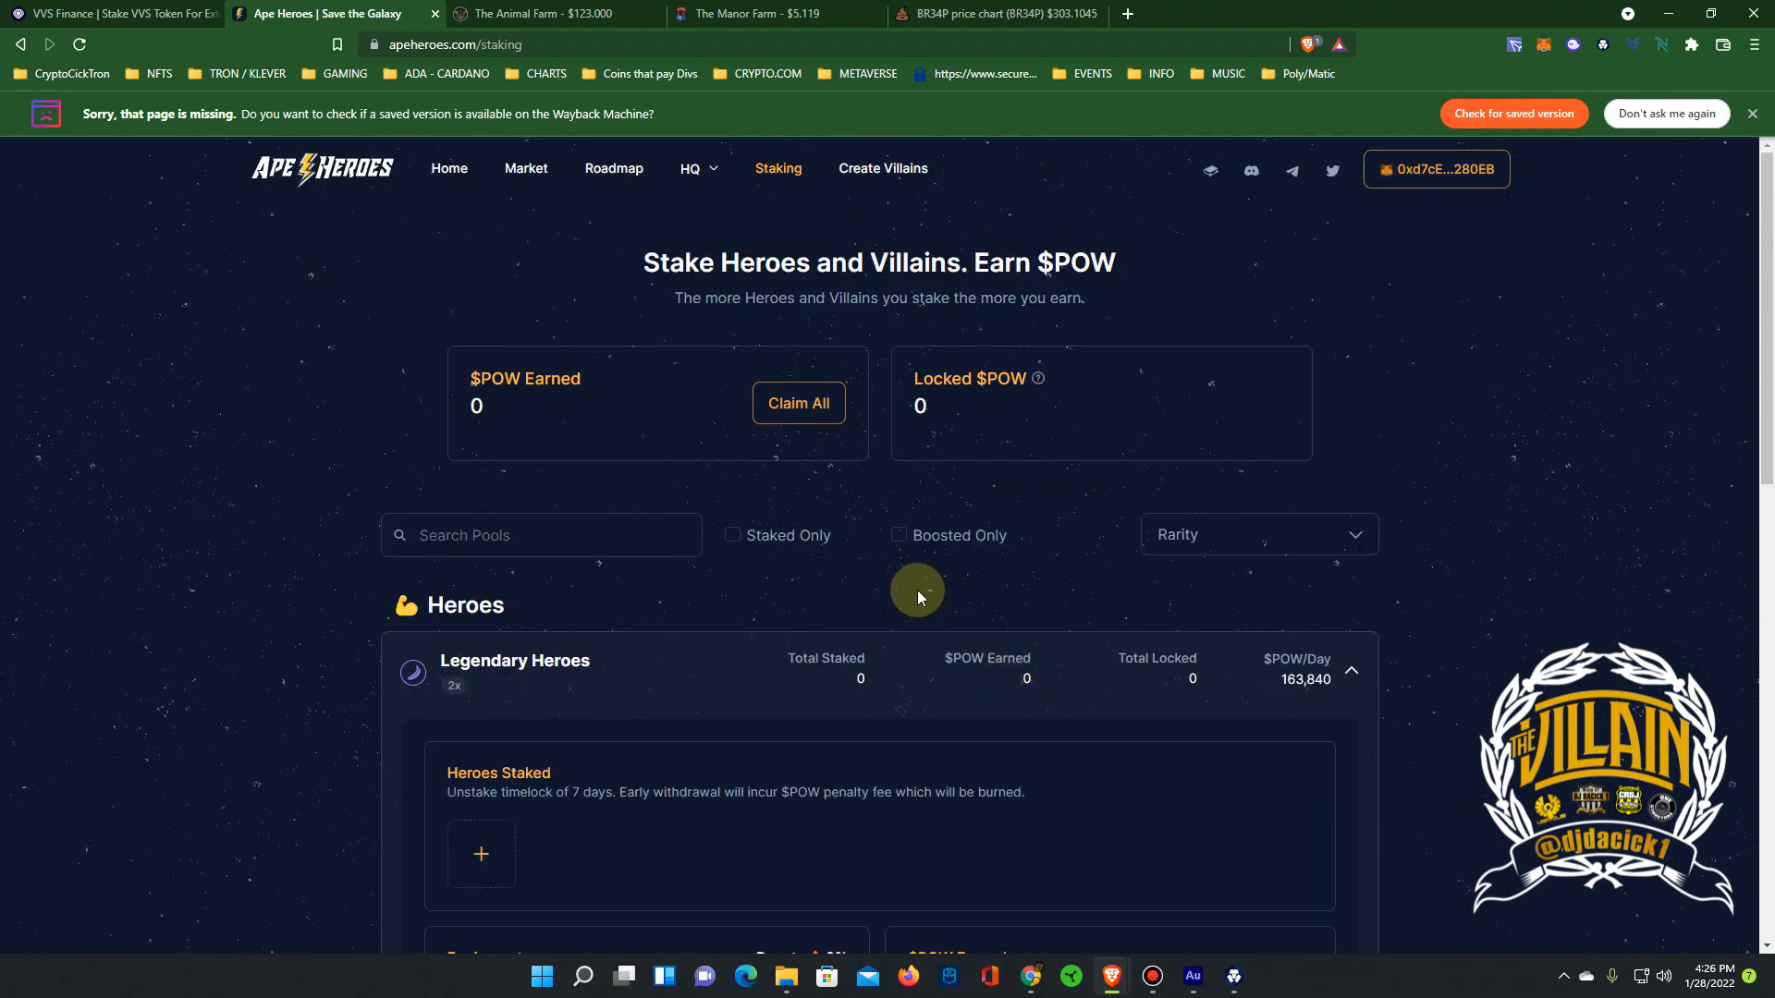
pyautogui.moveTo(725, 364)
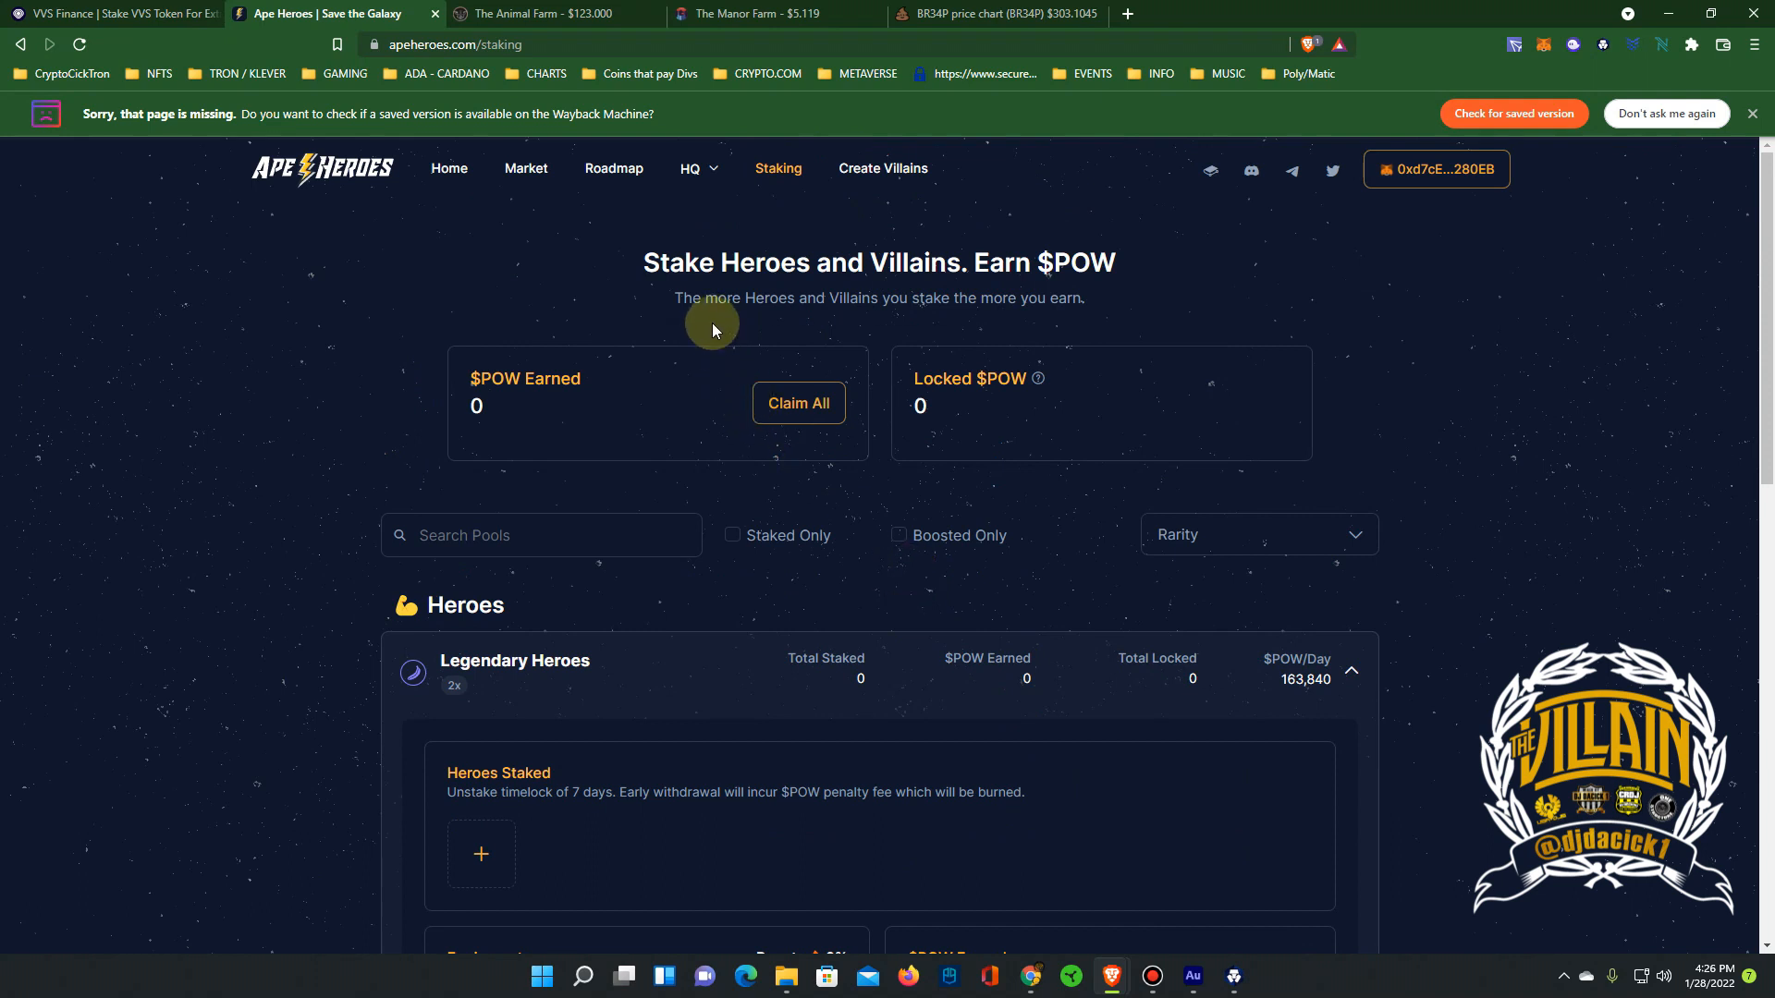
pyautogui.moveTo(705, 327)
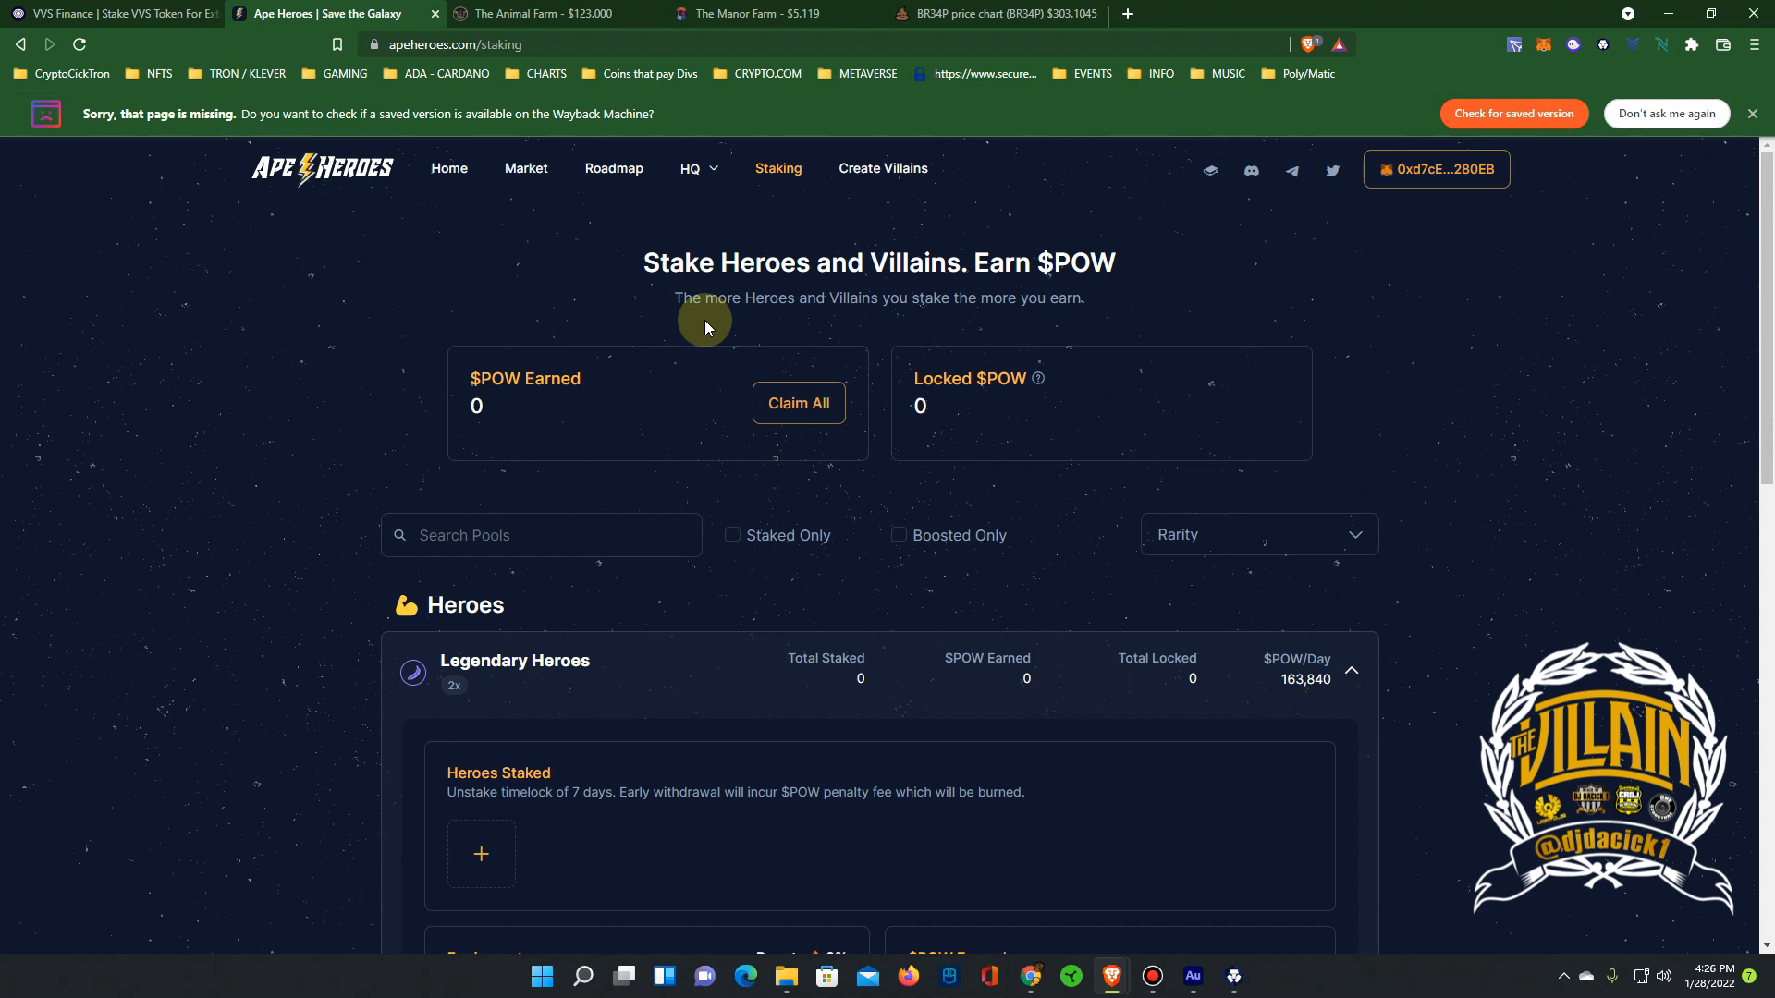
pyautogui.click(691, 168)
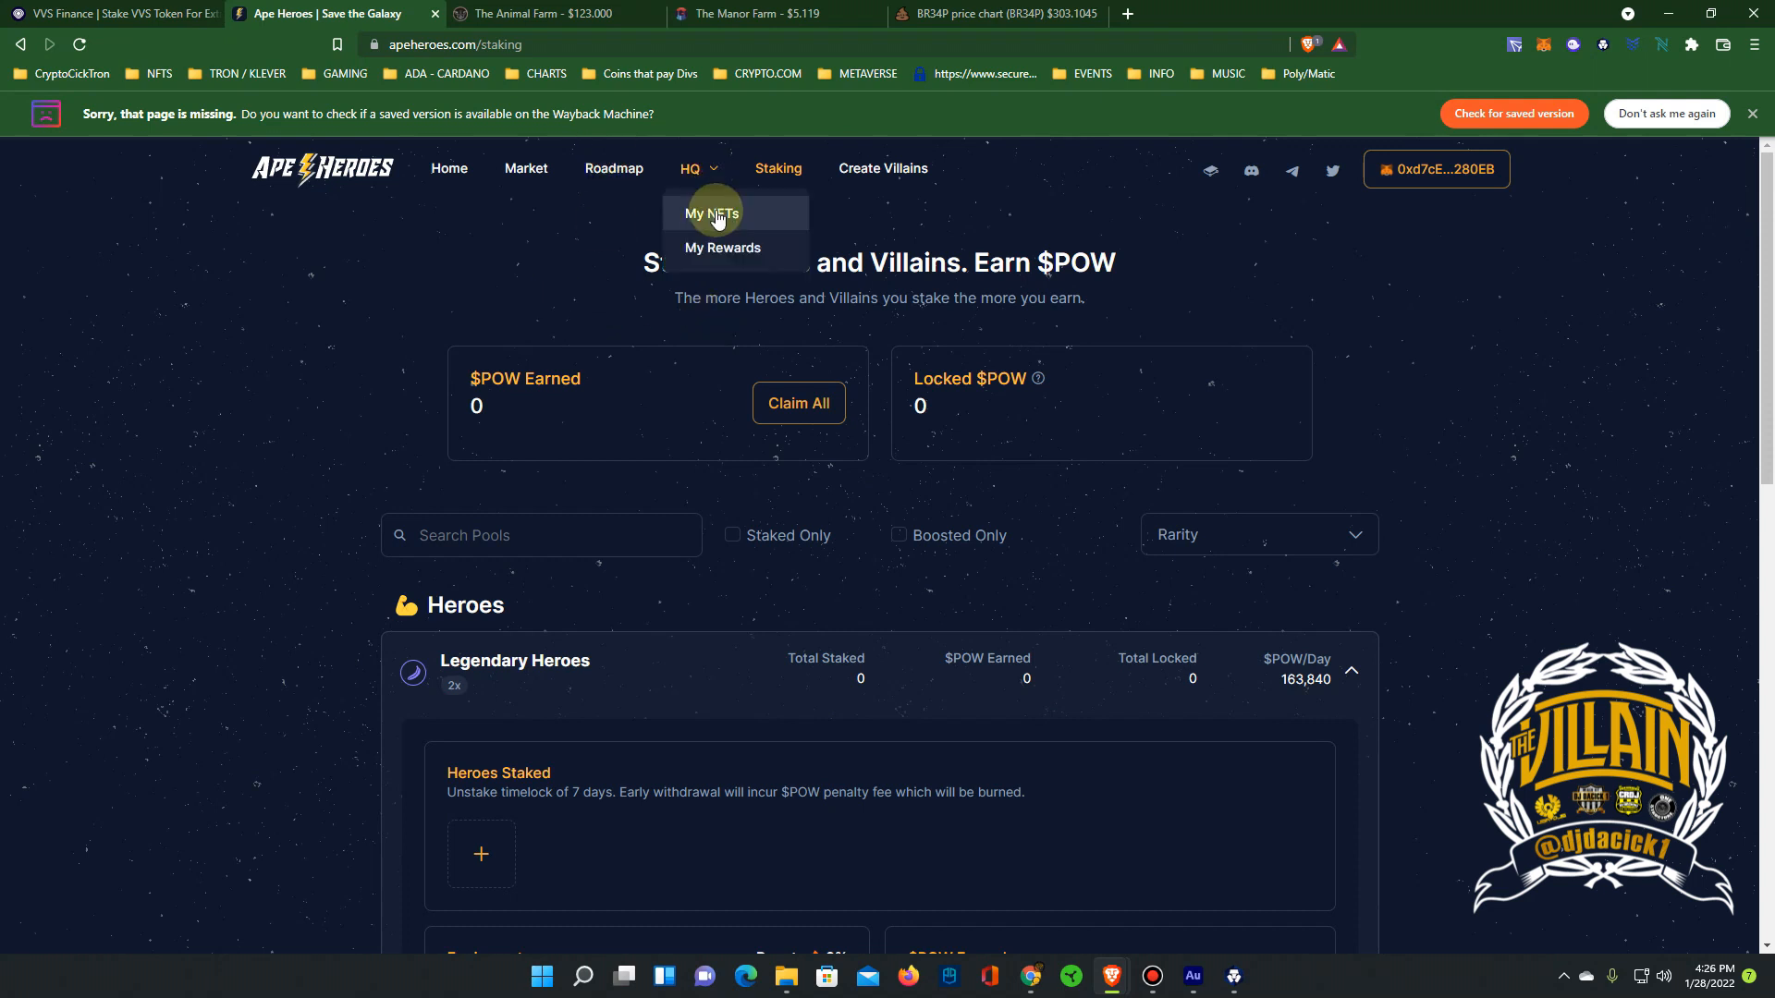
# Browse the owned Ape Heroes collection under My NFTs, then switch to the drip.community Faucet tab
pyautogui.click(711, 213)
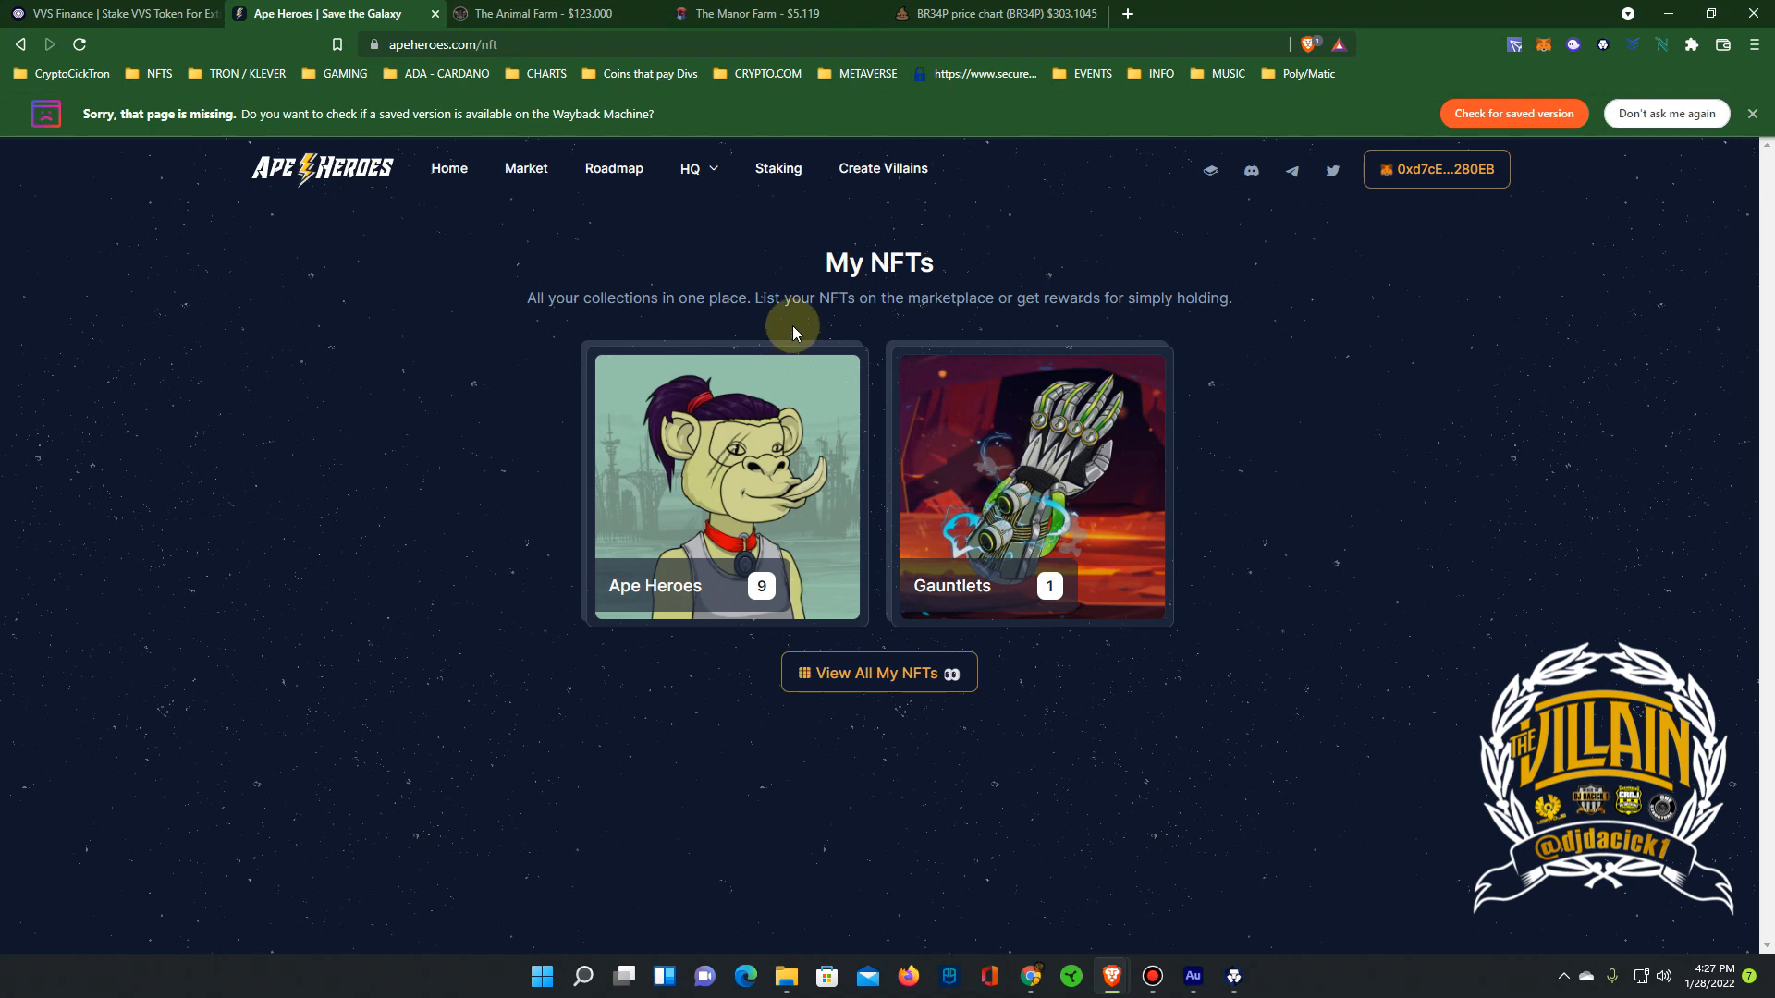
pyautogui.click(726, 487)
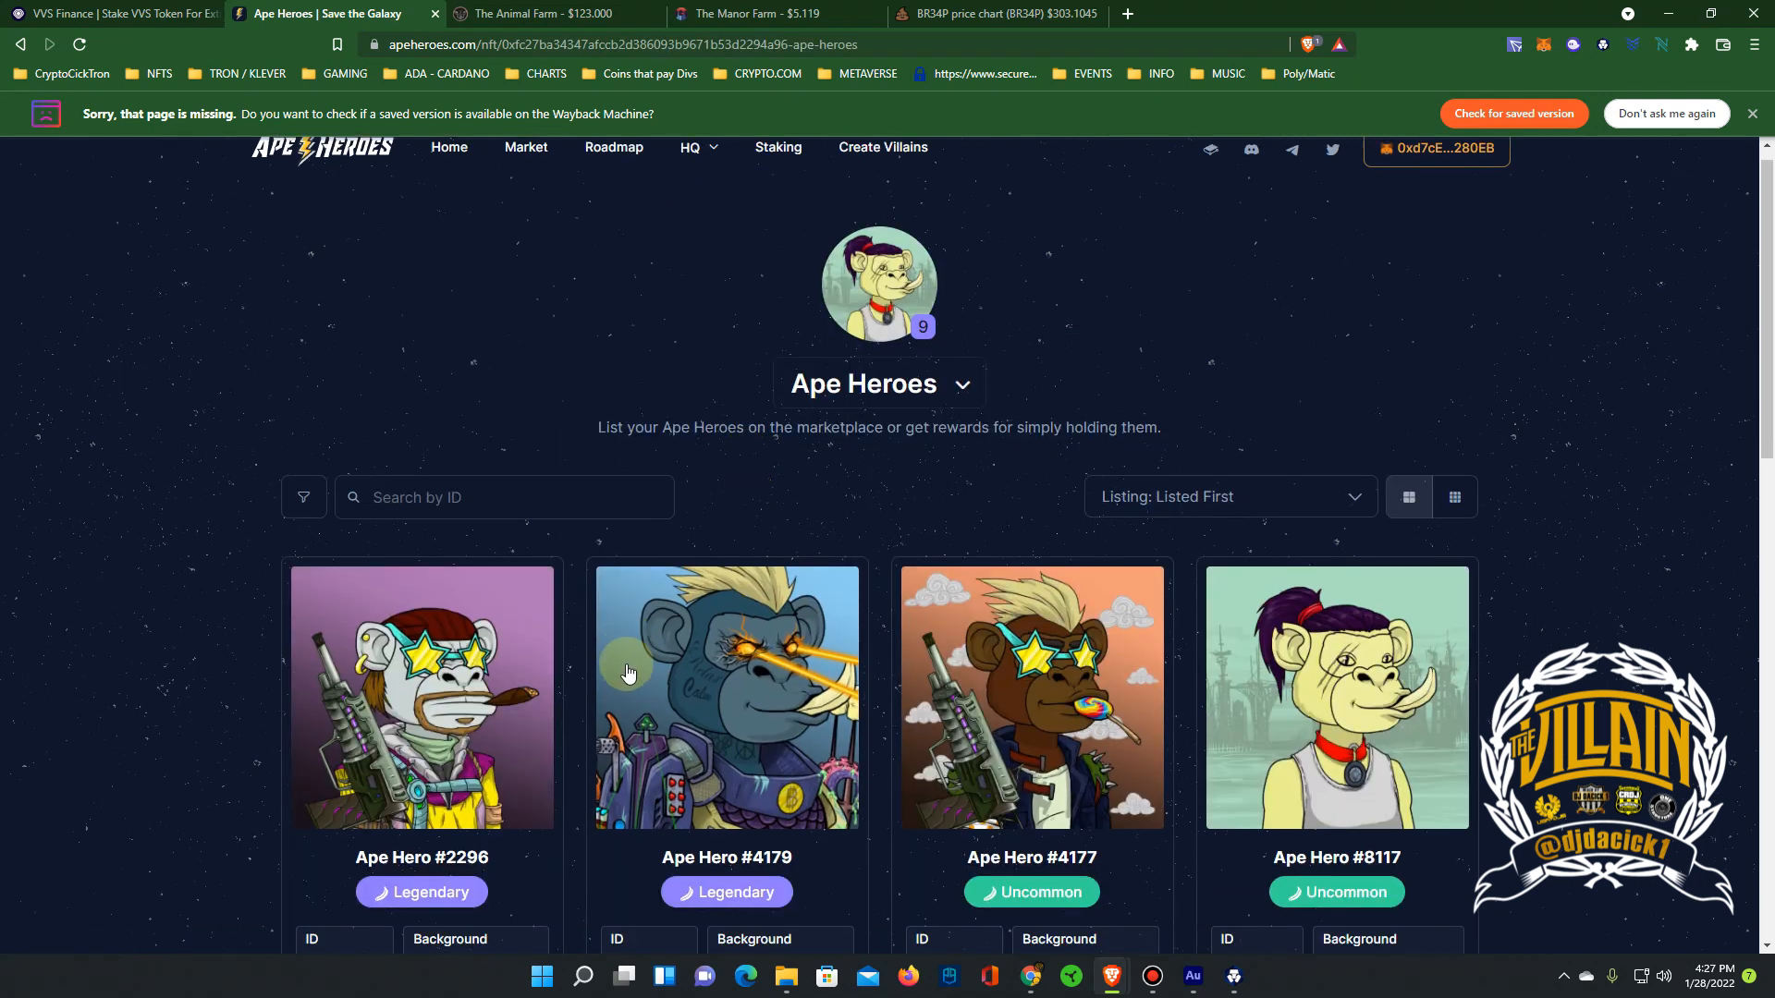
pyautogui.scroll(-3)
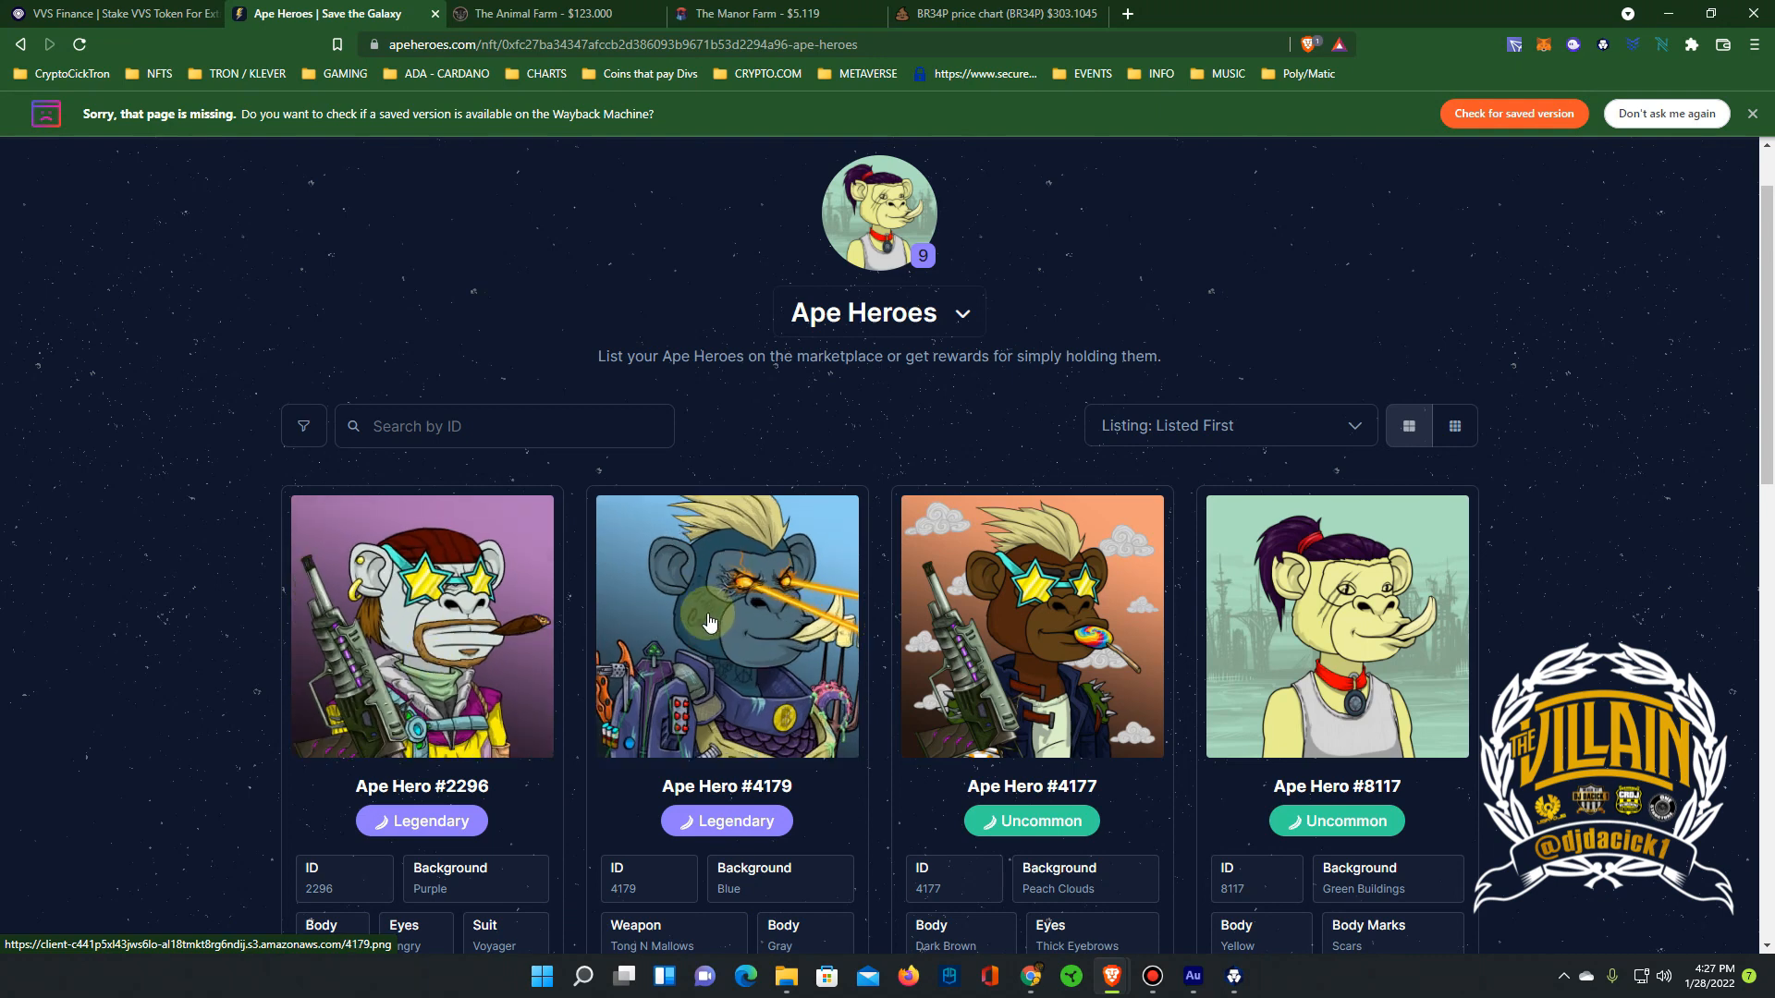
pyautogui.click(726, 626)
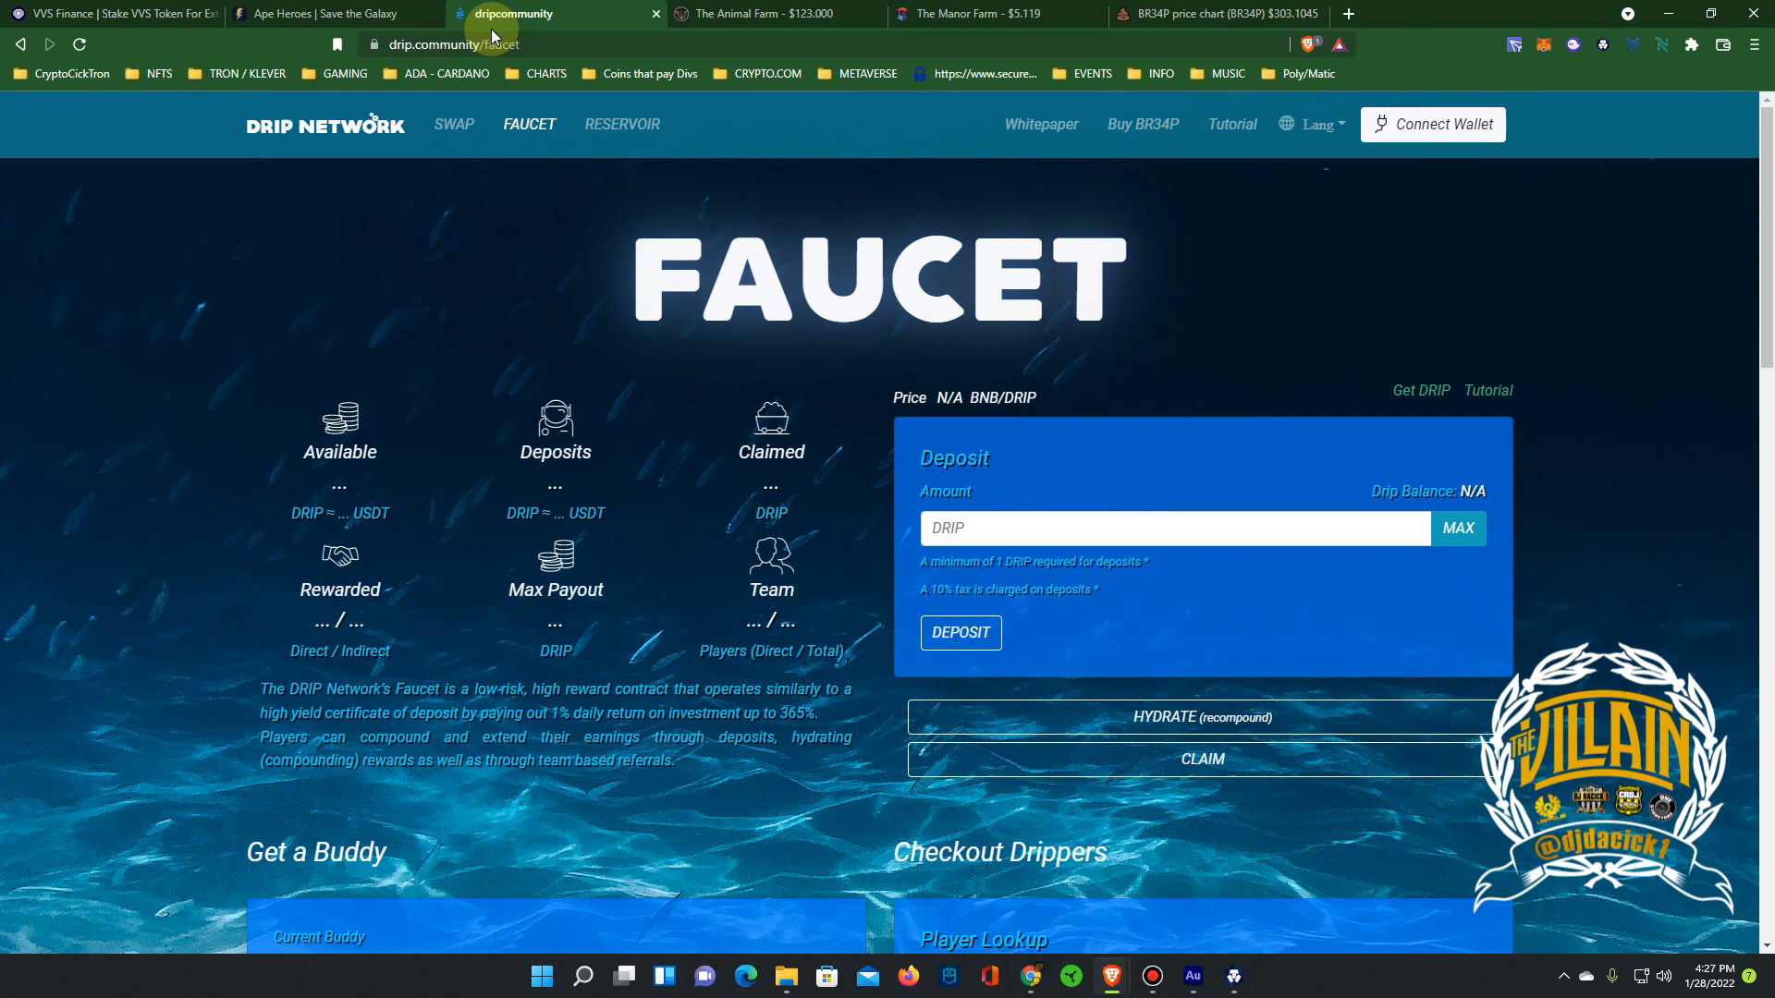
pyautogui.click(1431, 125)
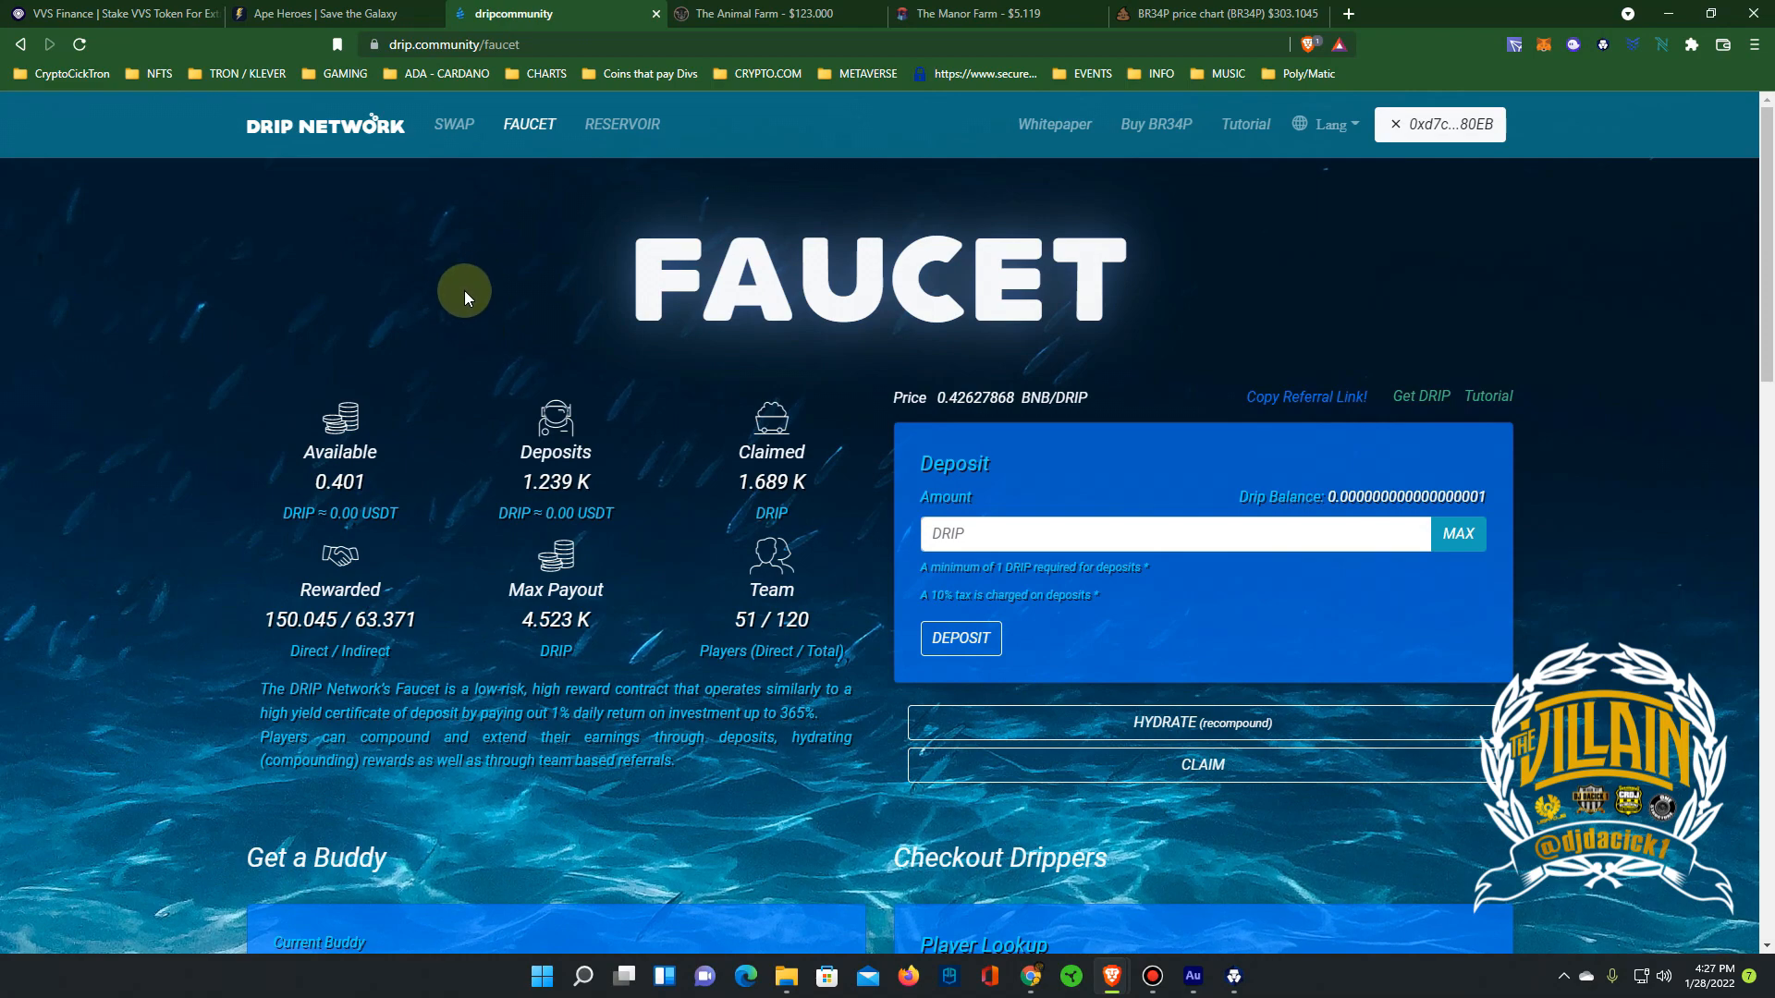